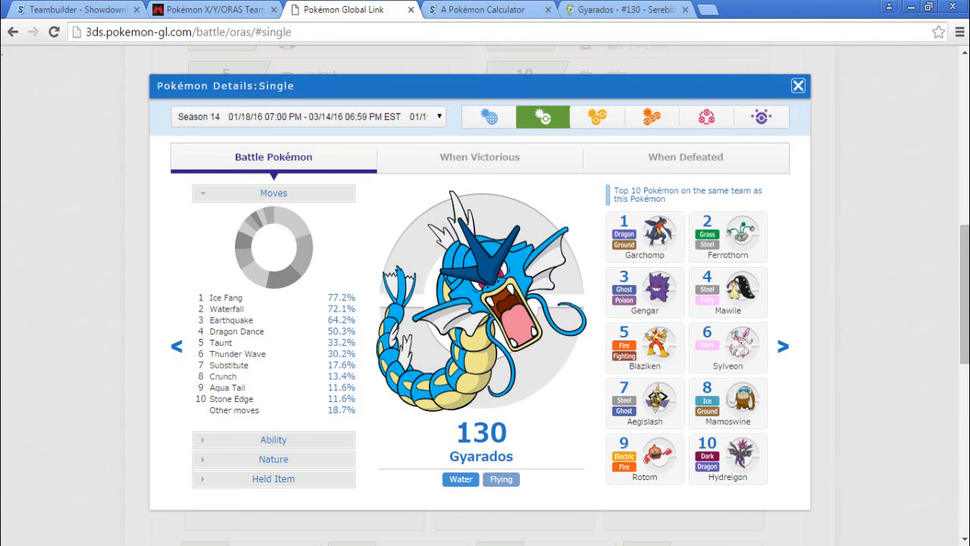
mouse_move(76, 9)
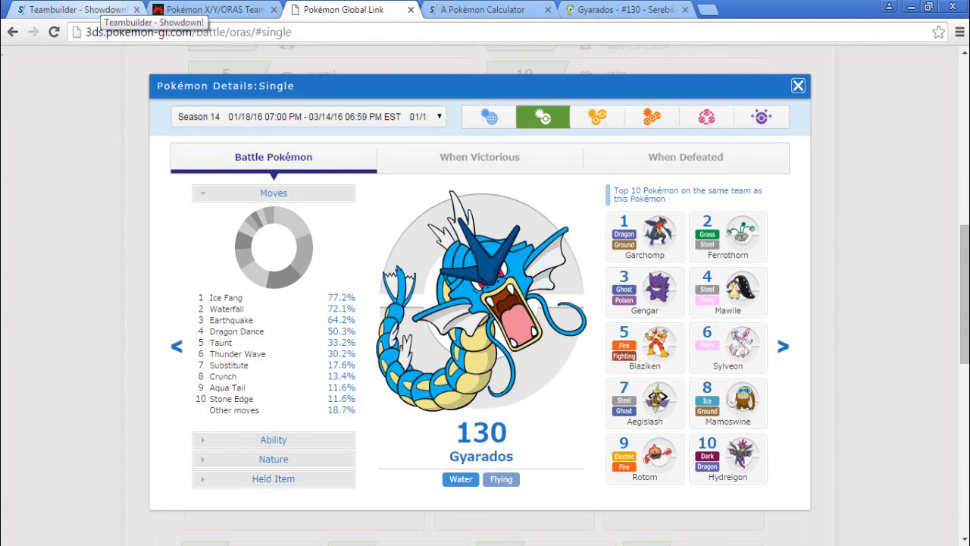
Return from the Global Link usage stats to the Gyarados-Mega set in Showdown
click(73, 9)
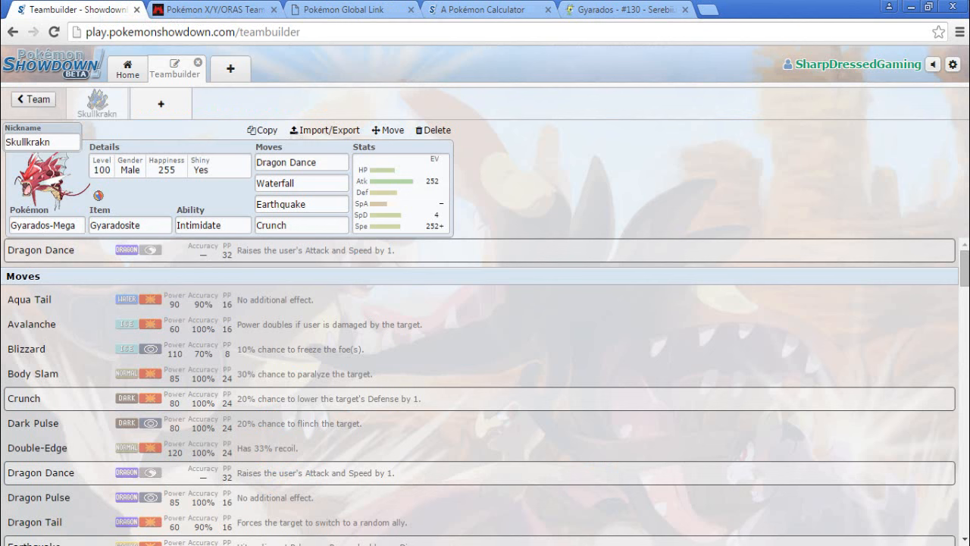
click(129, 225)
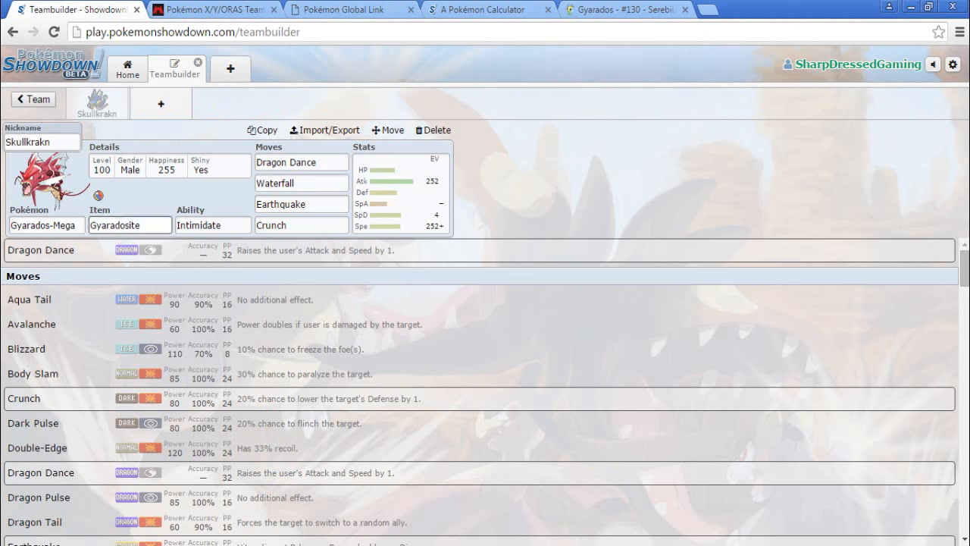
mouse_move(352, 10)
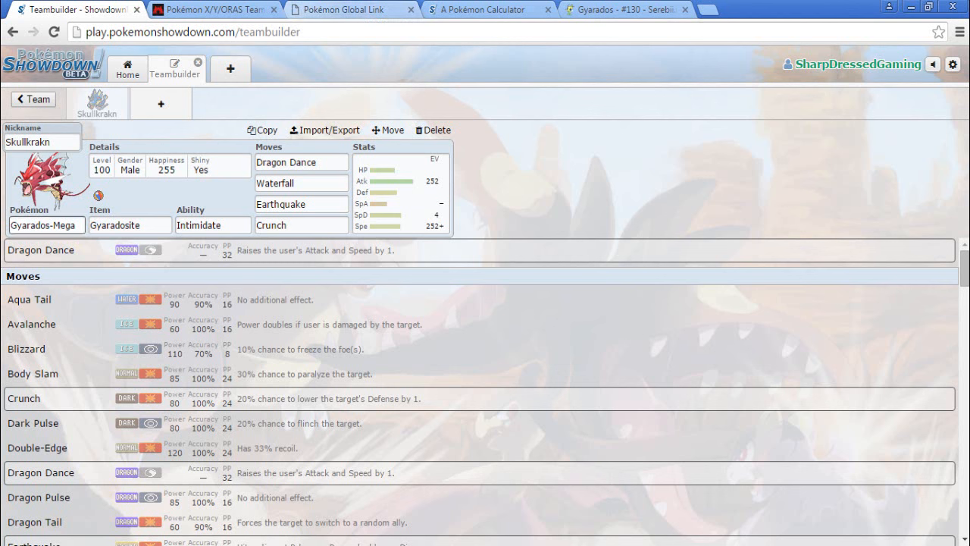
mouse_move(491, 9)
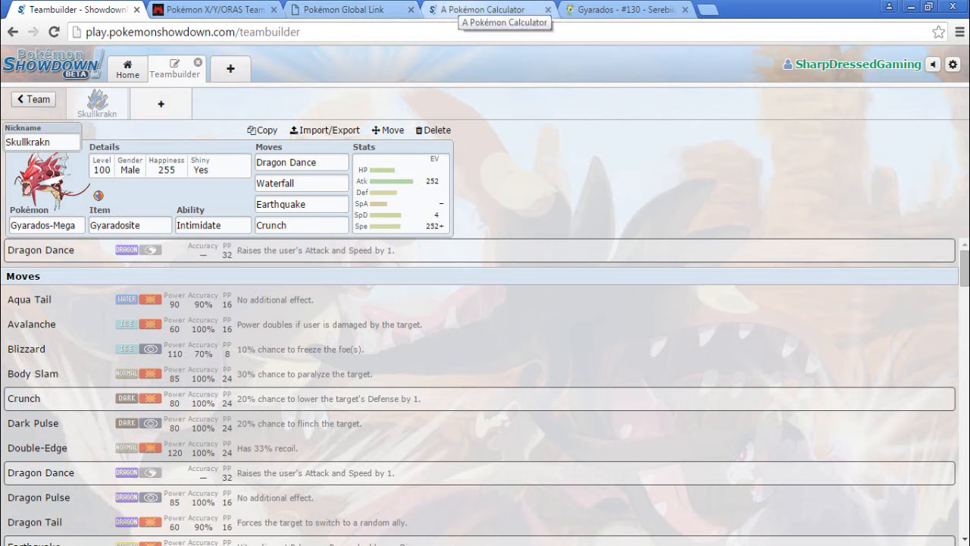
Review Gyarados's Ice Fang and Waterfall usage, abilities, natures and held items in Global Link
click(341, 9)
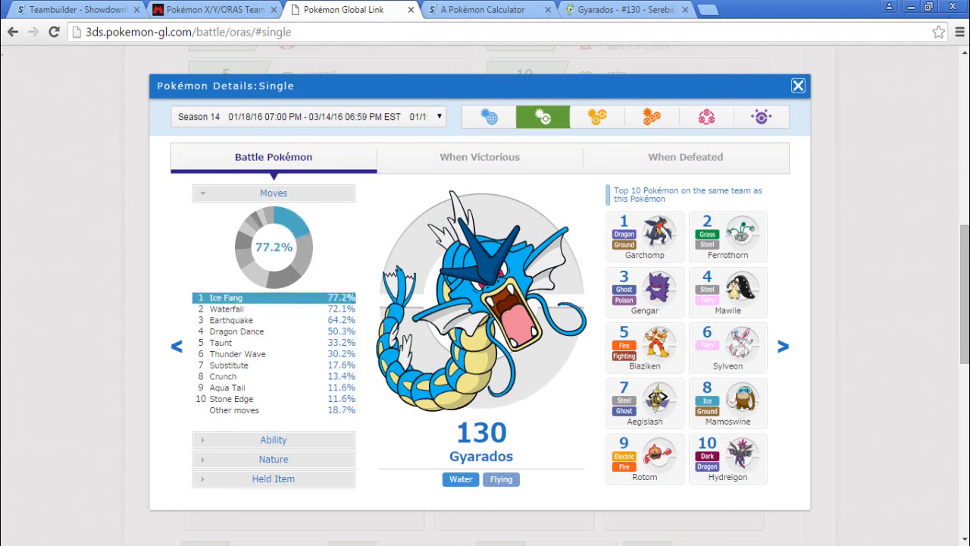
click(228, 310)
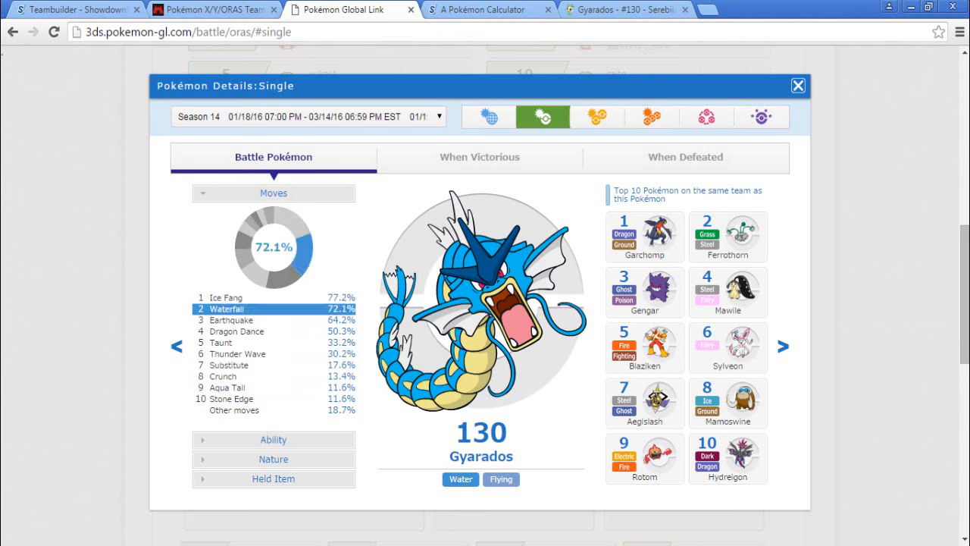
click(220, 342)
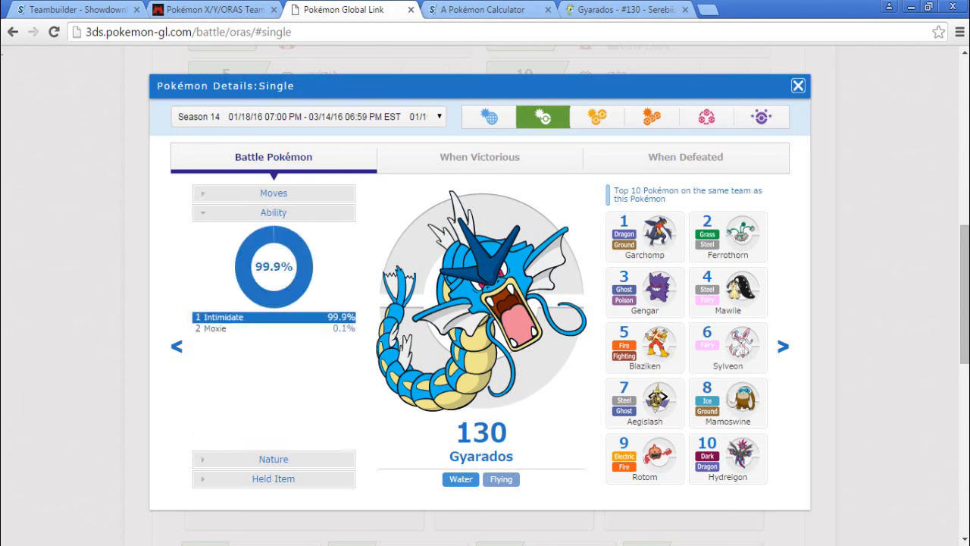
click(212, 328)
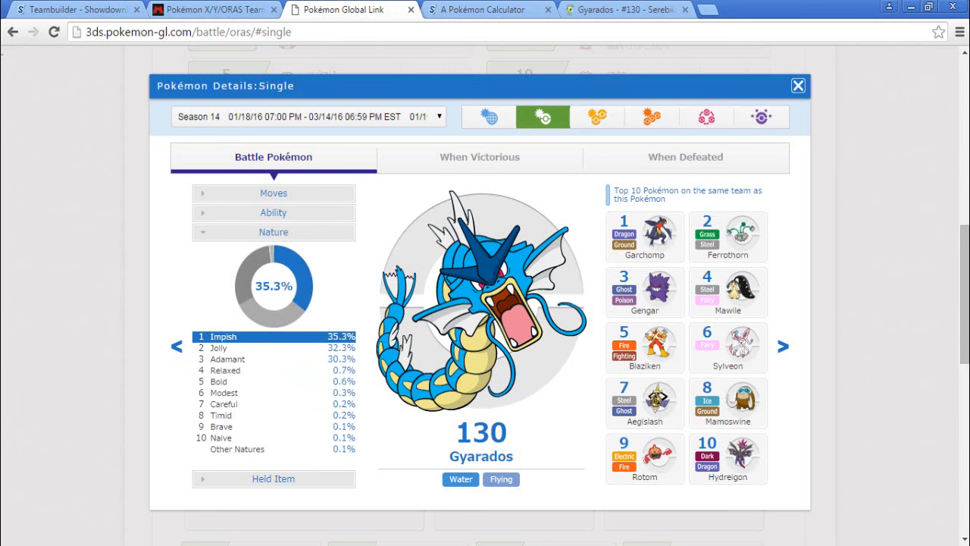
click(227, 358)
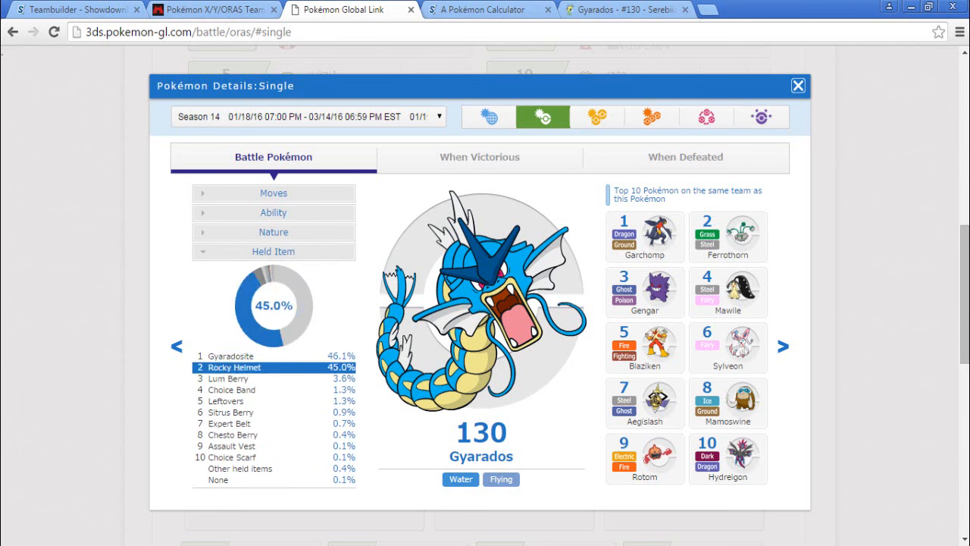
click(273, 193)
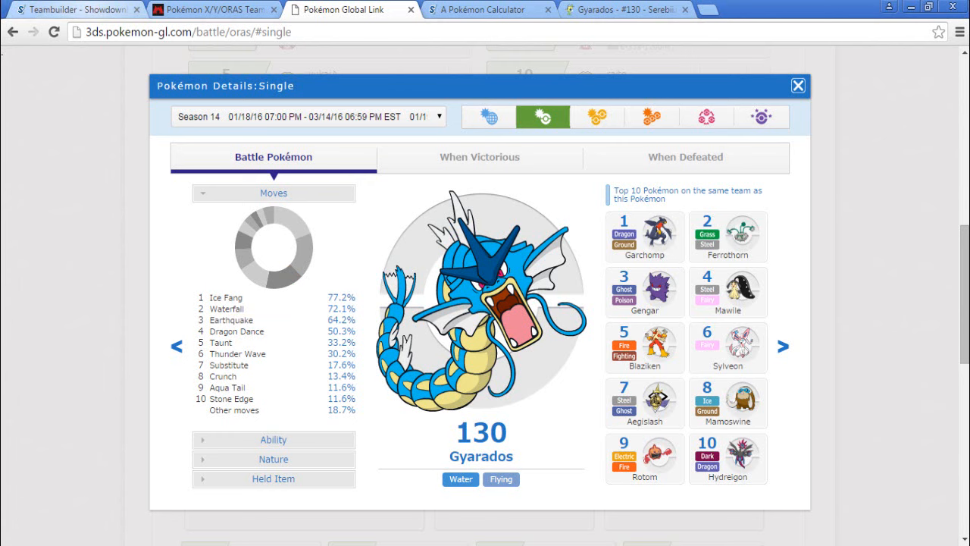
Check Gyarados-Mega's Intimidate ability and Crunch move, then add a new empty team slot
click(76, 9)
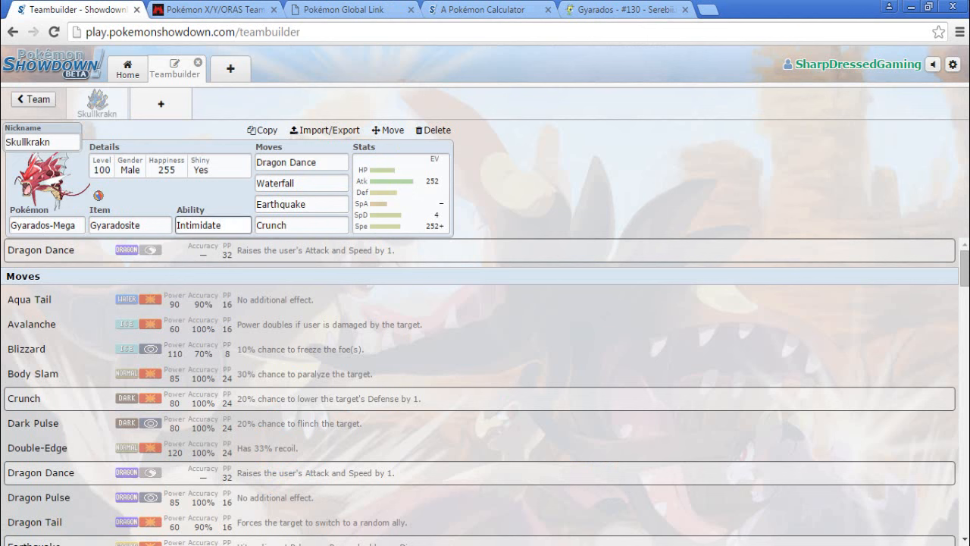
click(213, 224)
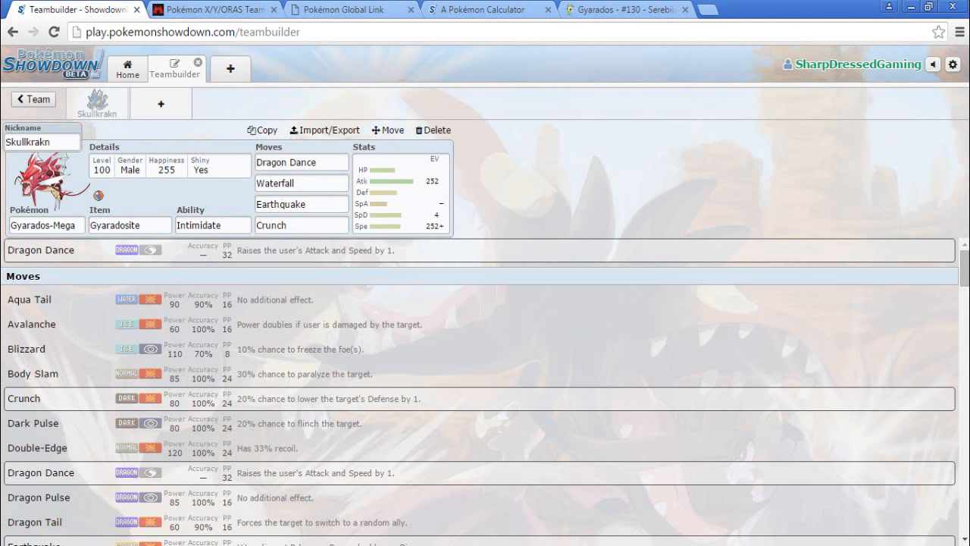
click(300, 224)
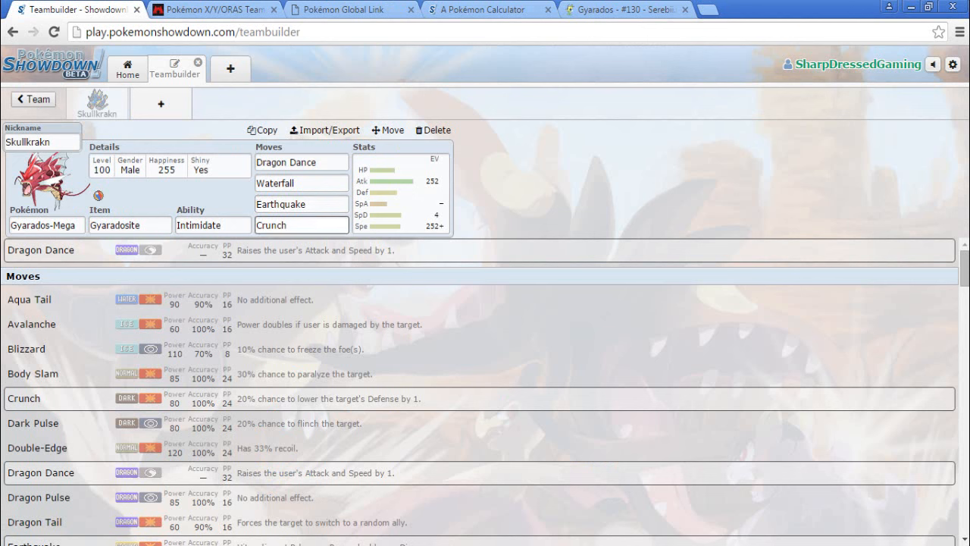
click(300, 224)
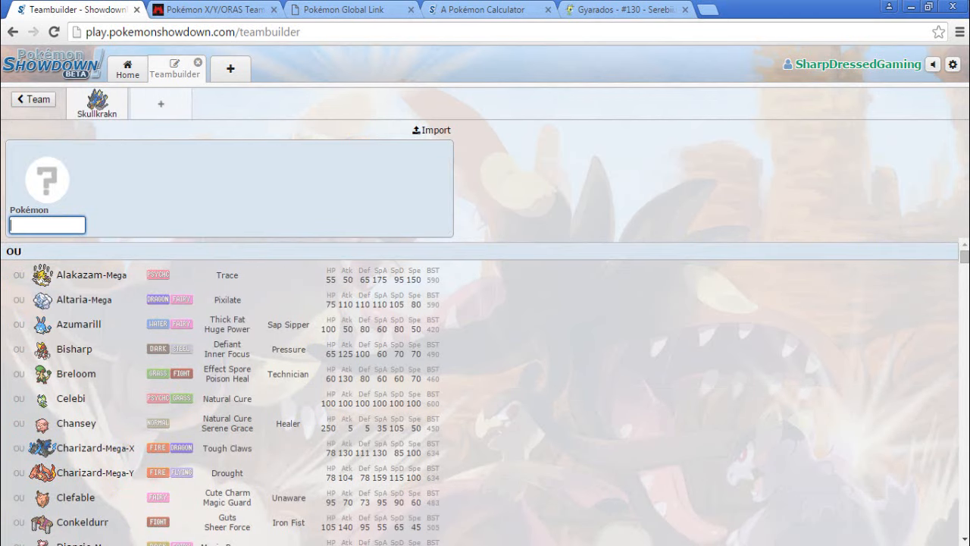
Search 'fire' in the Pokémon field and scroll the Fire-type results down to Heatran
text(fire)
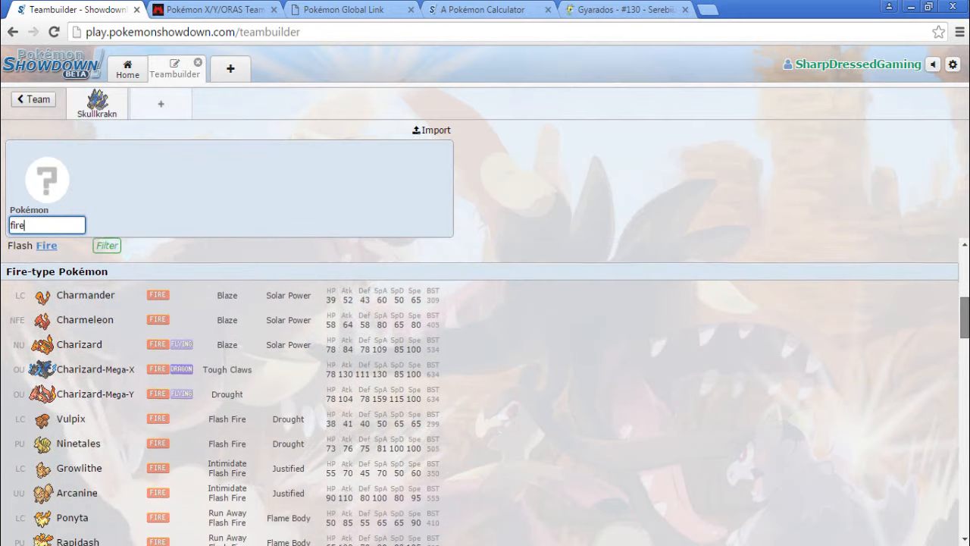
scroll(down, 3)
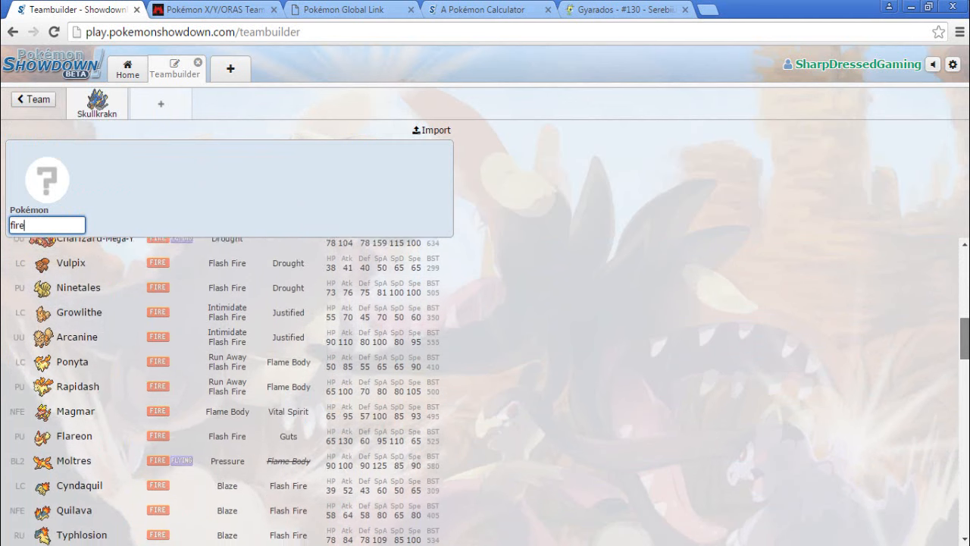
scroll(down, 3)
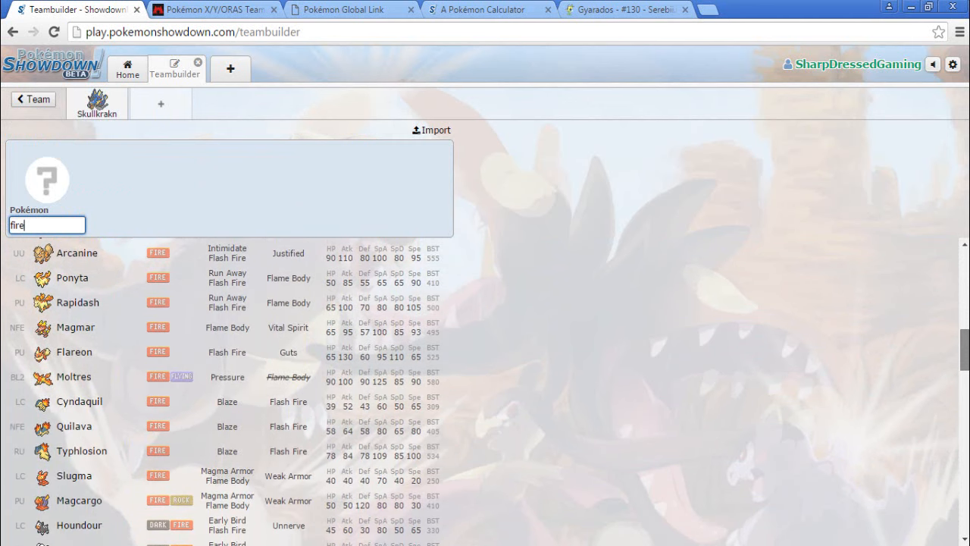
scroll(down, 3)
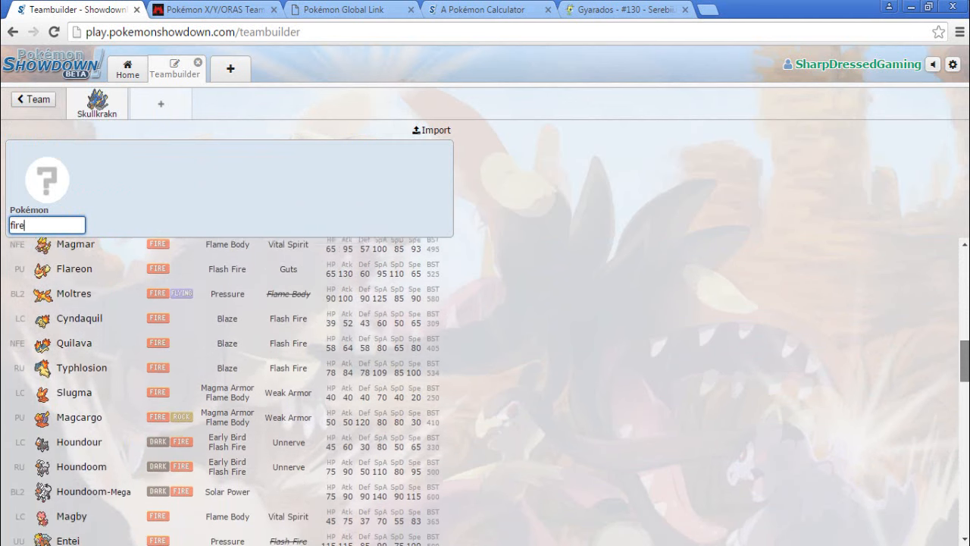
scroll(down, 3)
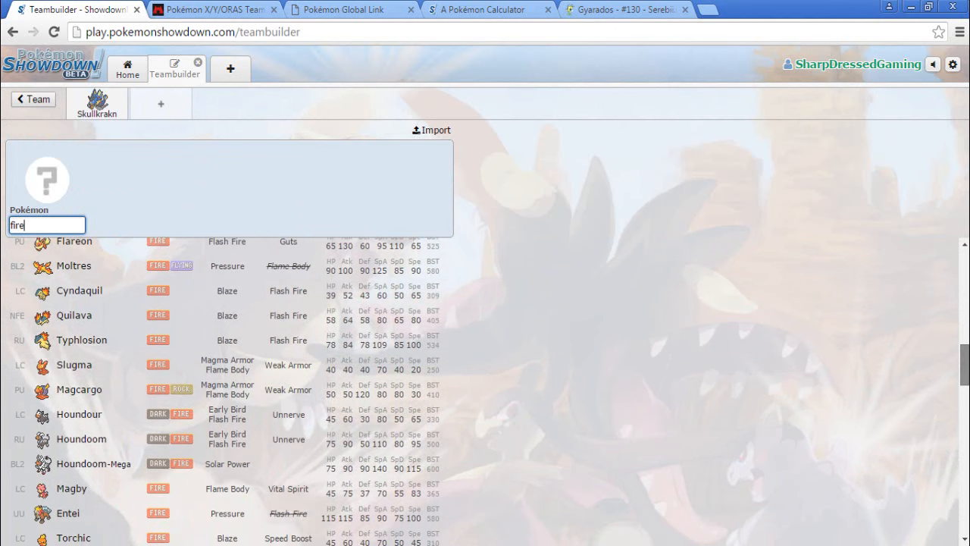
scroll(down, 3)
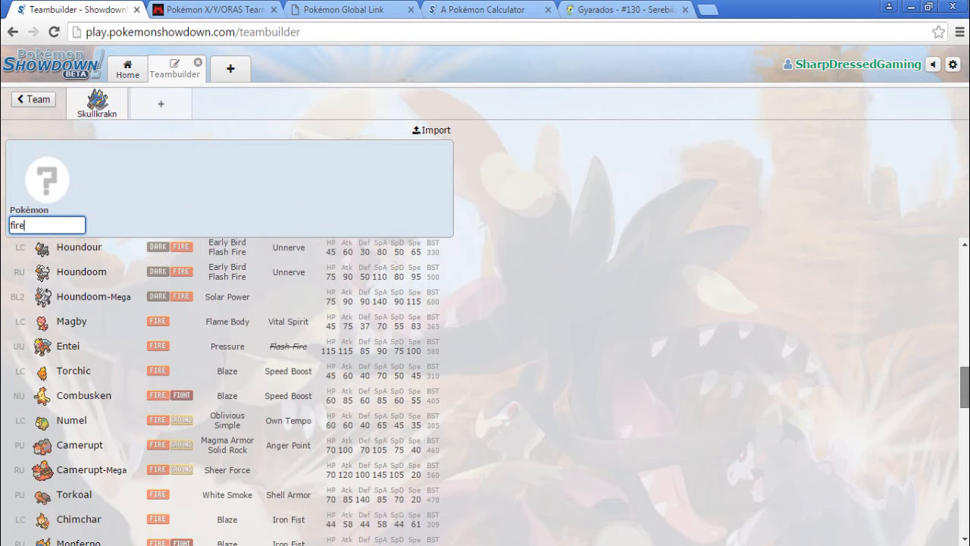
scroll(down, 3)
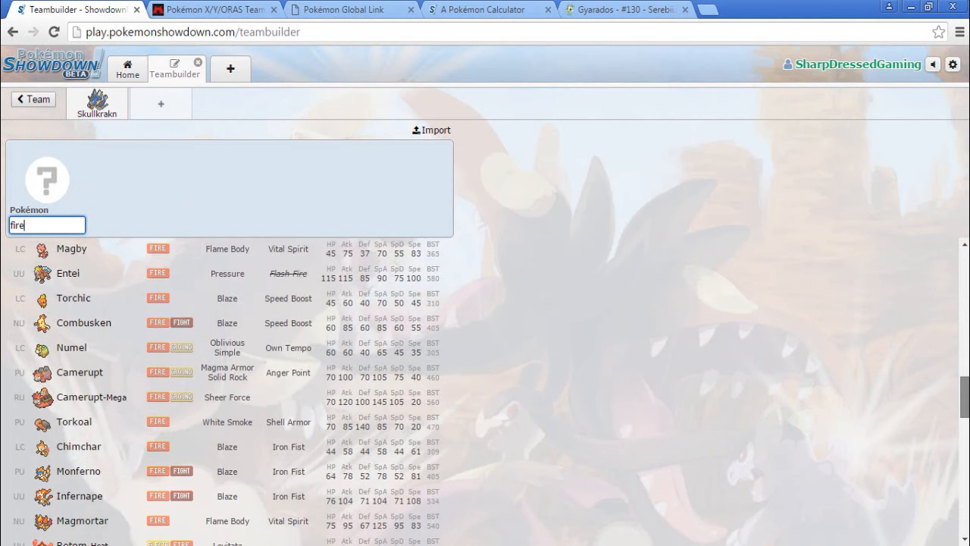
scroll(down, 3)
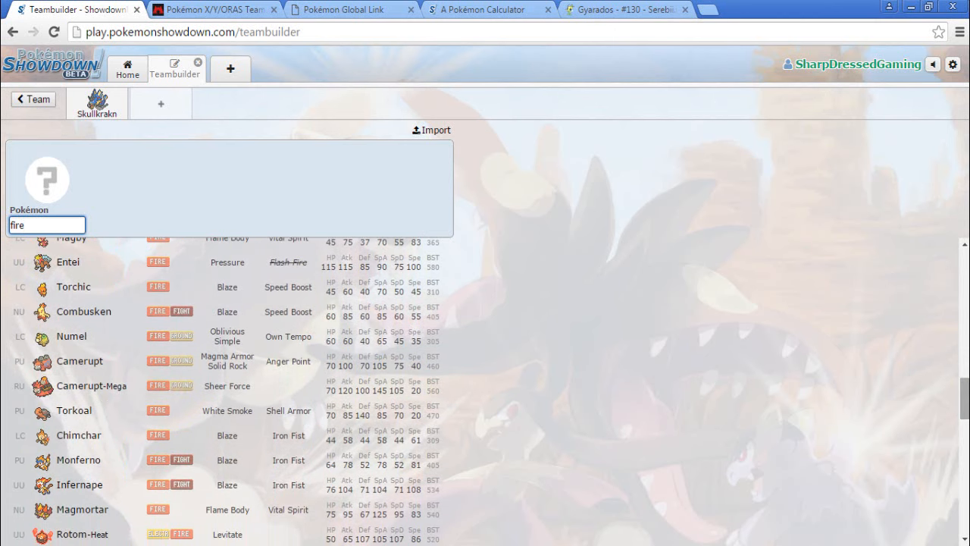
scroll(down, 3)
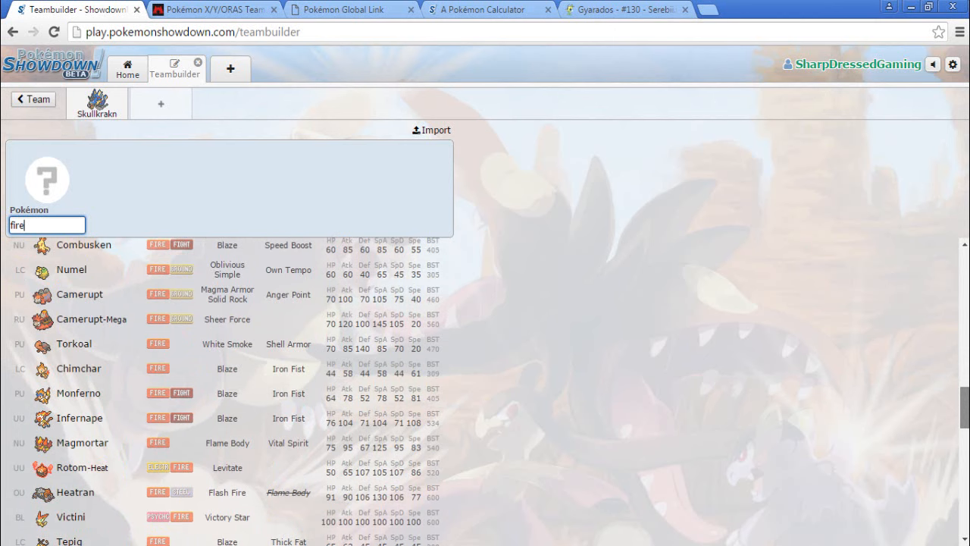
scroll(down, 3)
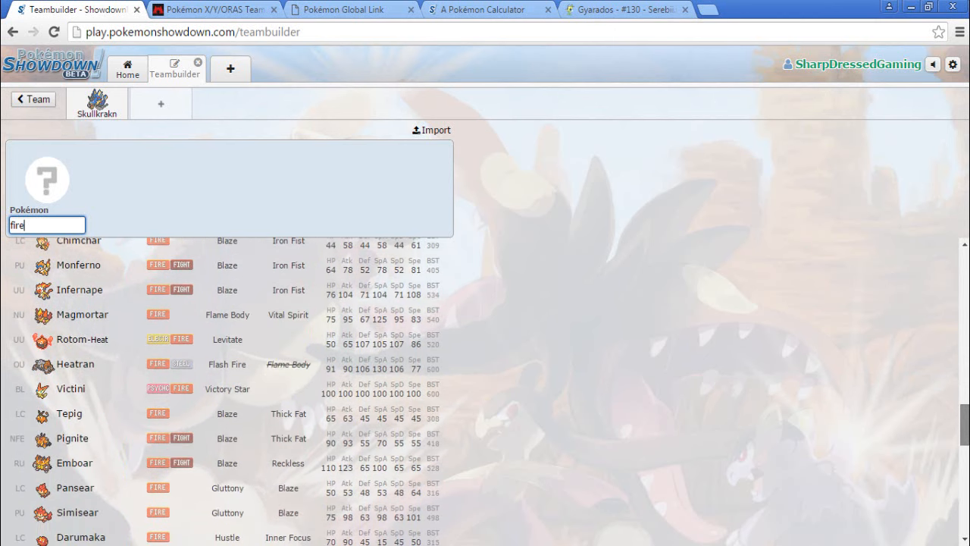
scroll(down, 3)
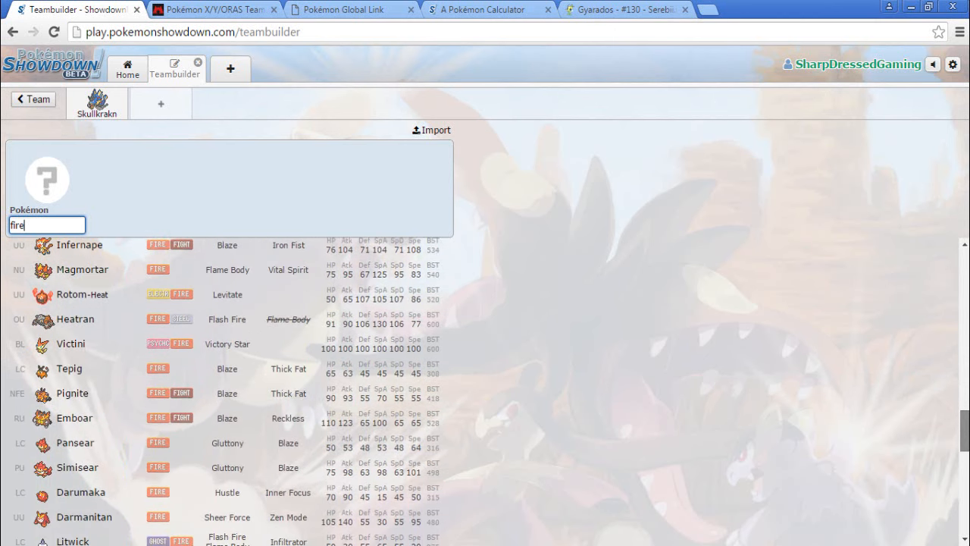
scroll(down, 3)
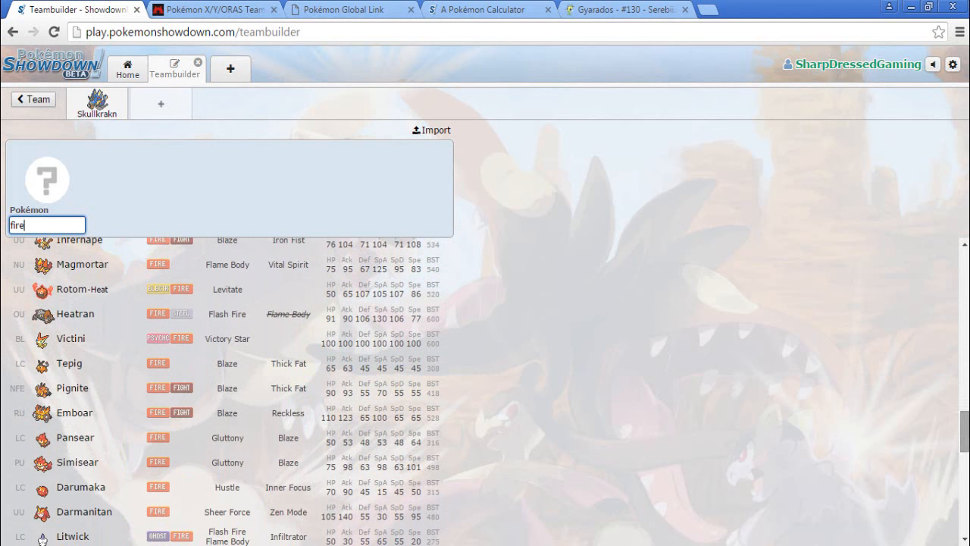
scroll(down, 3)
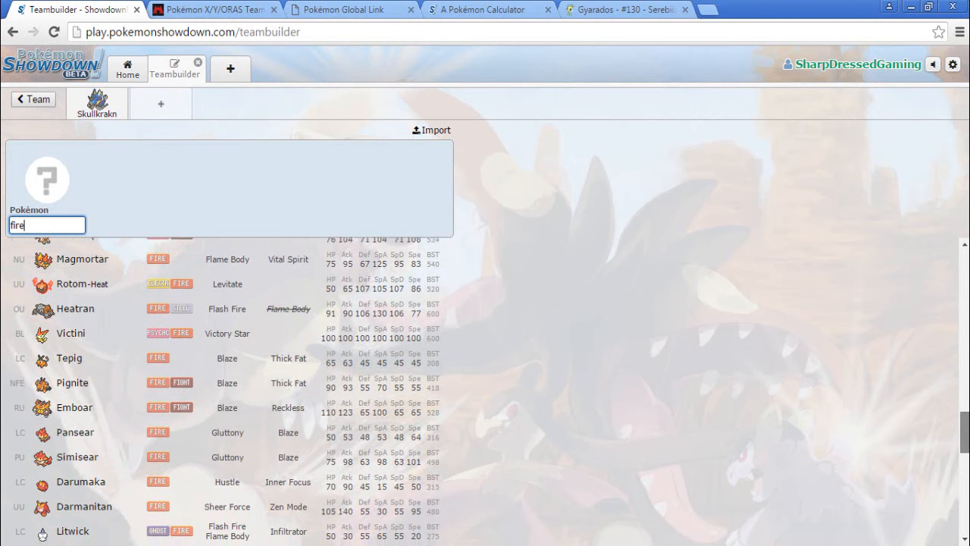
scroll(down, 3)
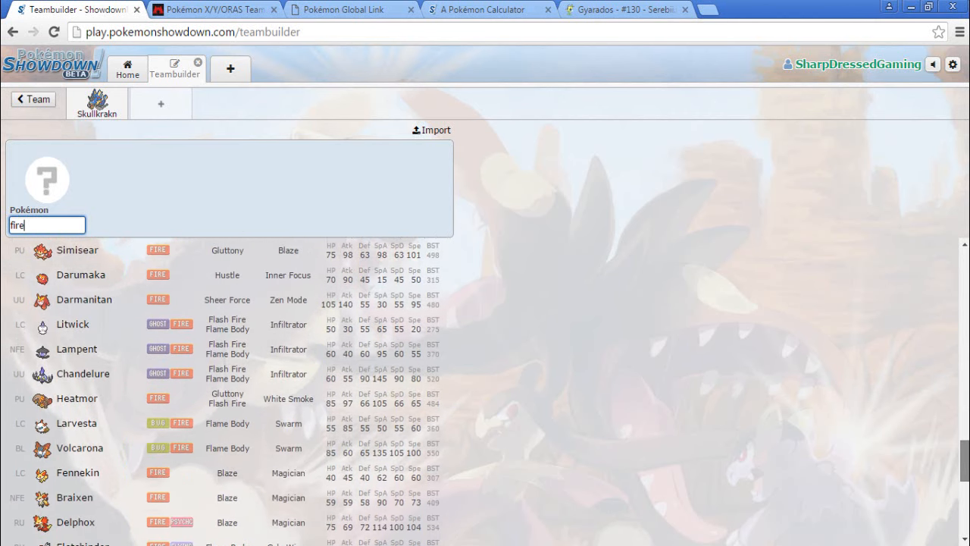
scroll(down, 3)
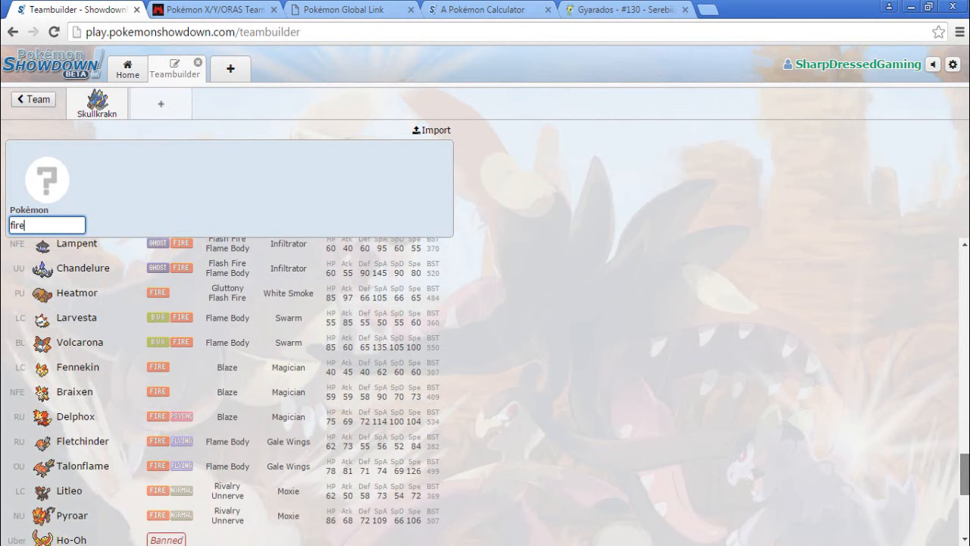
scroll(down, 3)
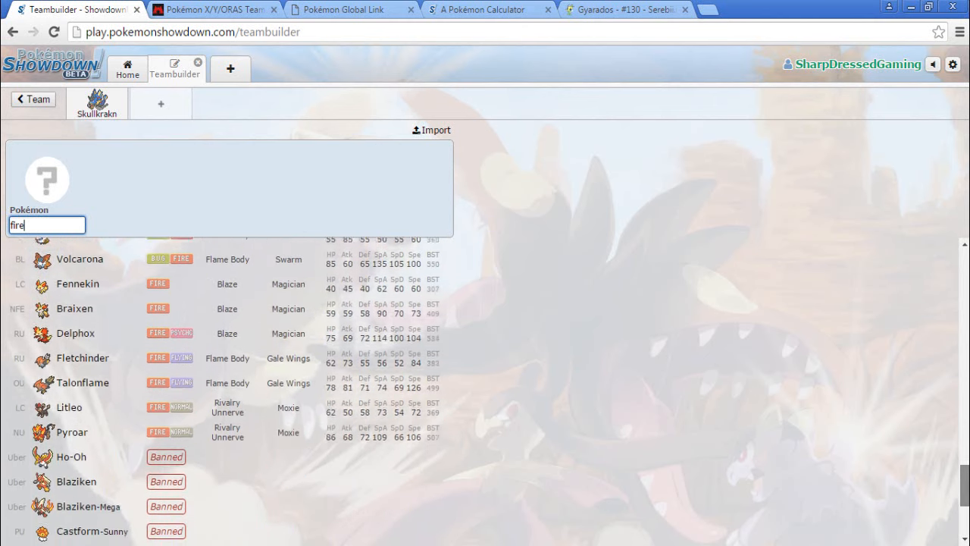
scroll(down, 3)
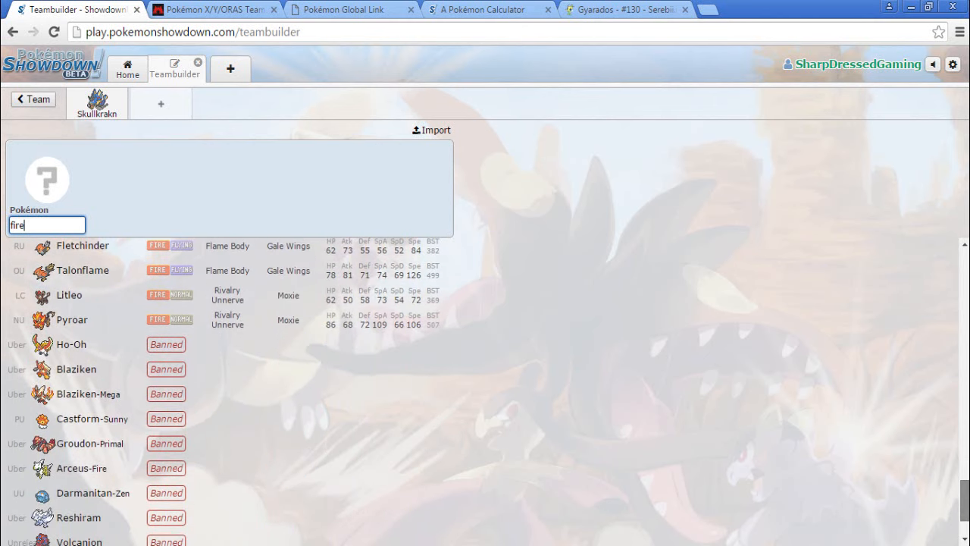
scroll(down, 3)
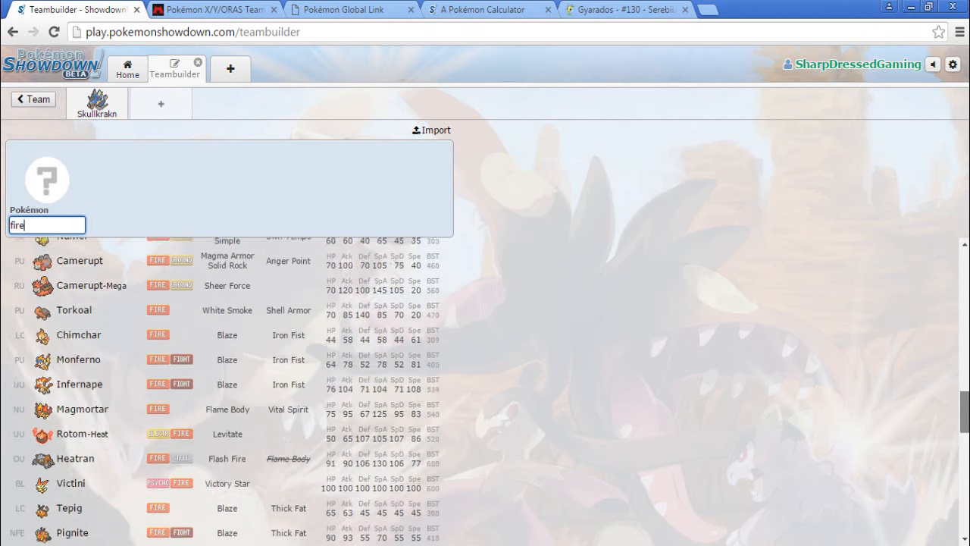
scroll(down, 3)
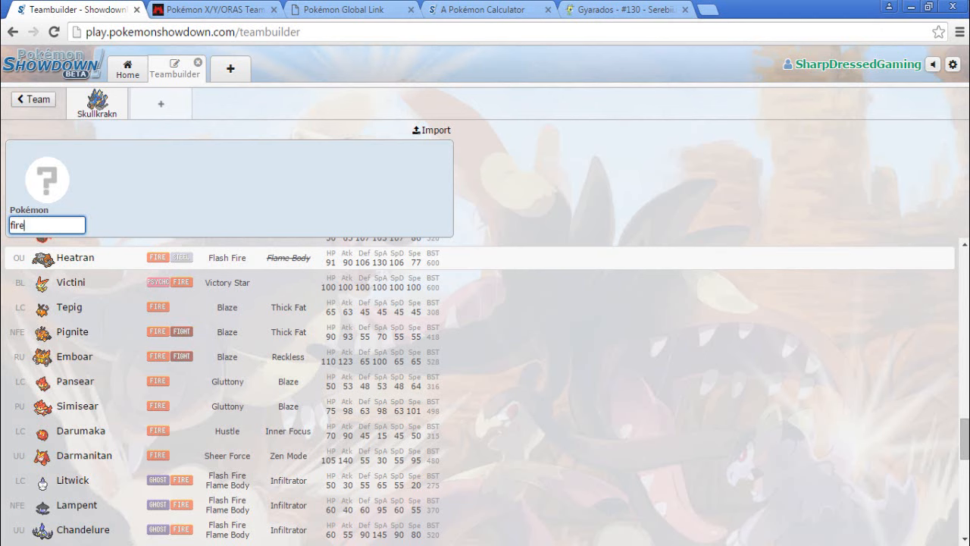
Add Heatran as the second team member and move to the damage calculator
click(76, 258)
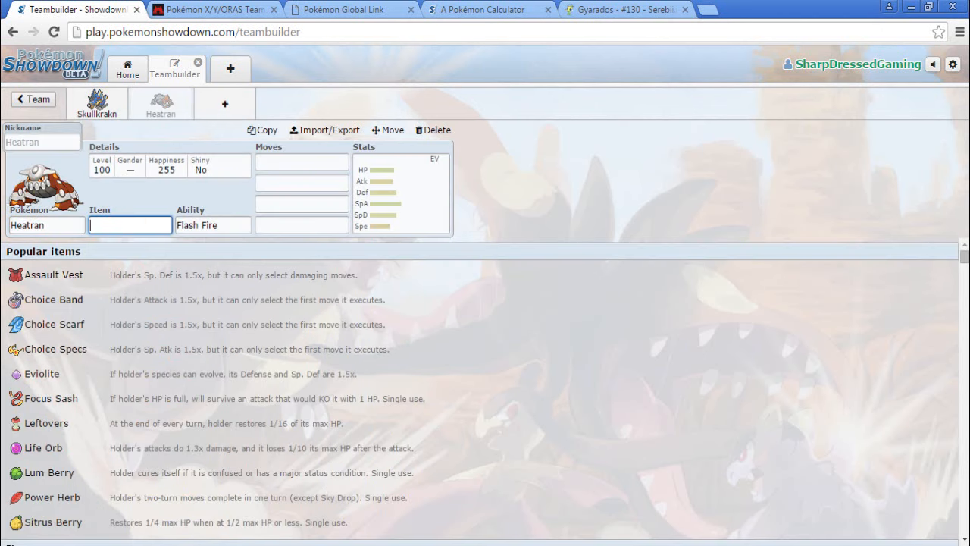
text(Br)
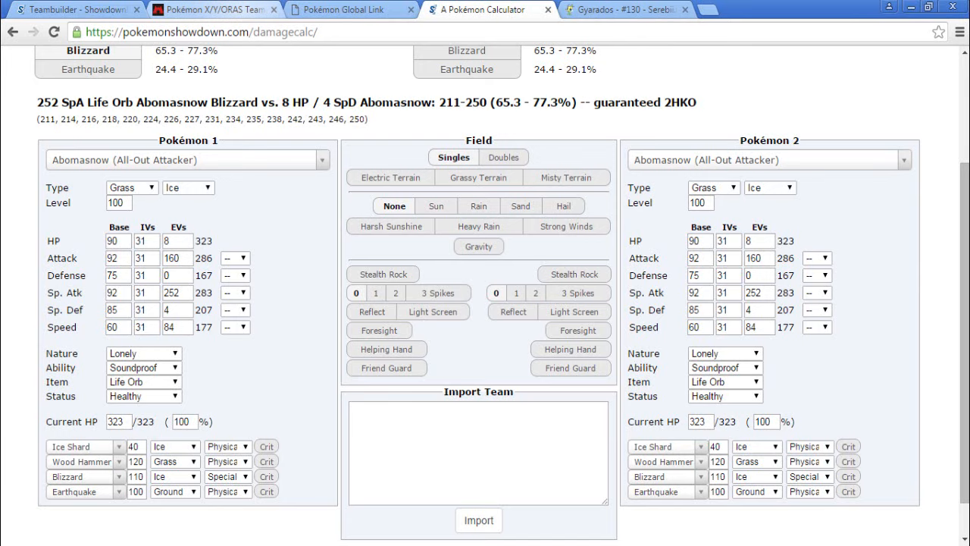
Enter Heatran as Pokémon #2 in Team Magma so the resistance chart covers Gyarados-Mega and Heatran
click(213, 10)
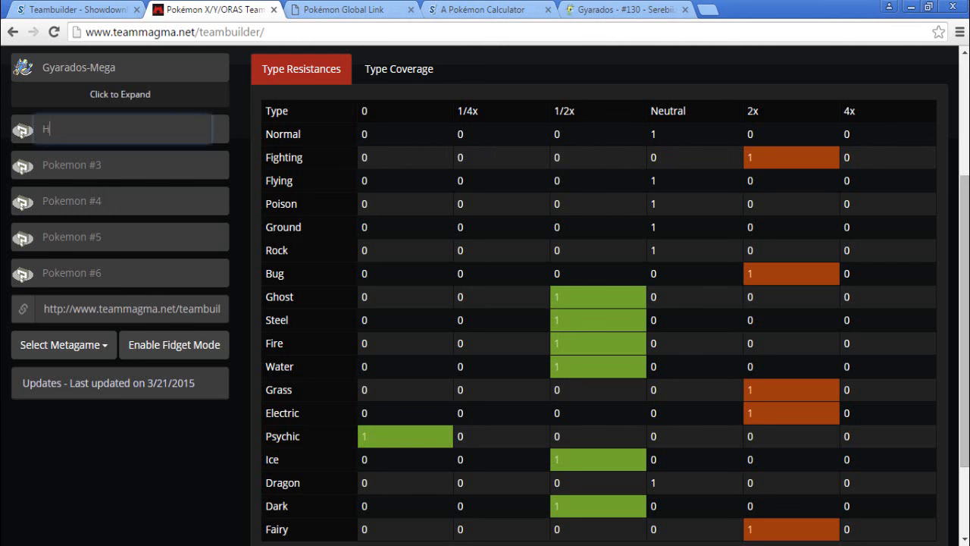
text(eatran)
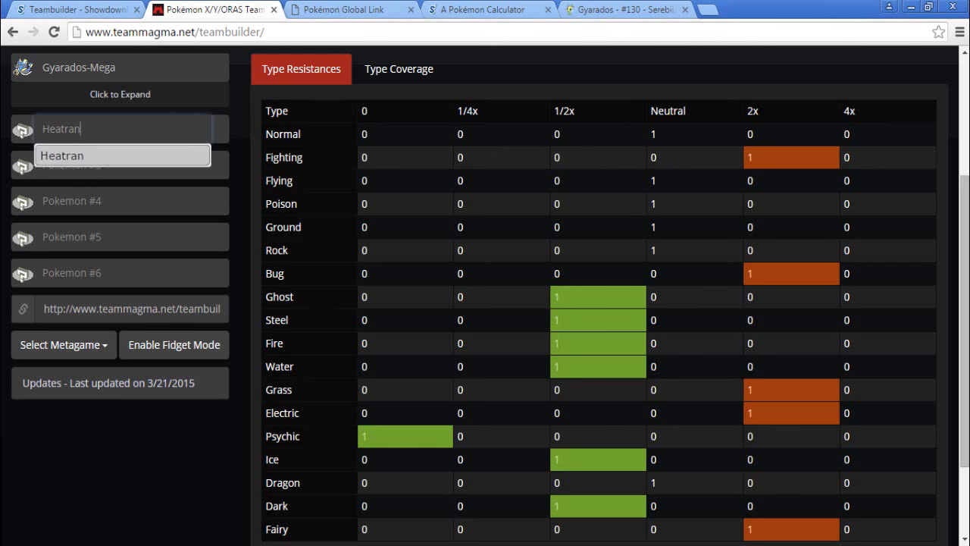
click(60, 155)
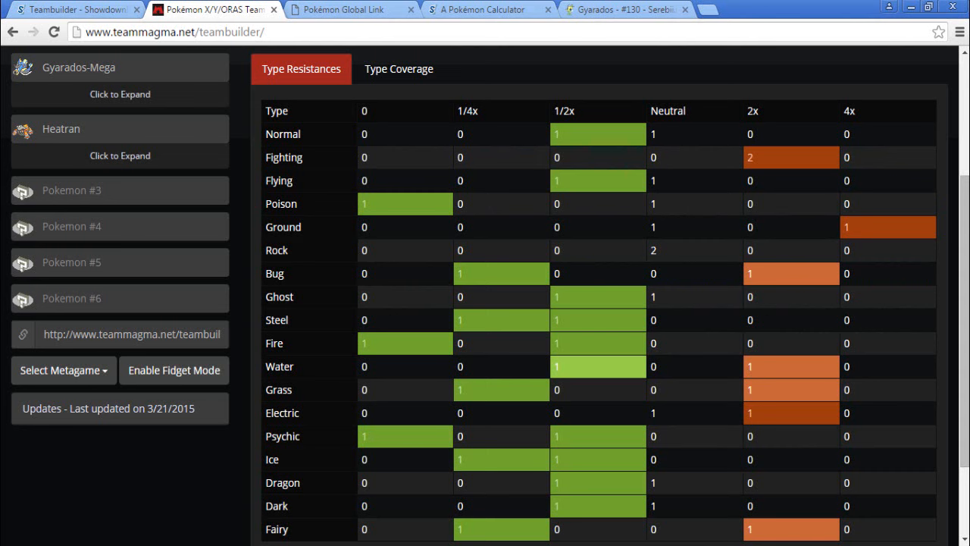
Search 'grass' for the third slot and scroll through the Grass-type results to Serperior
click(72, 9)
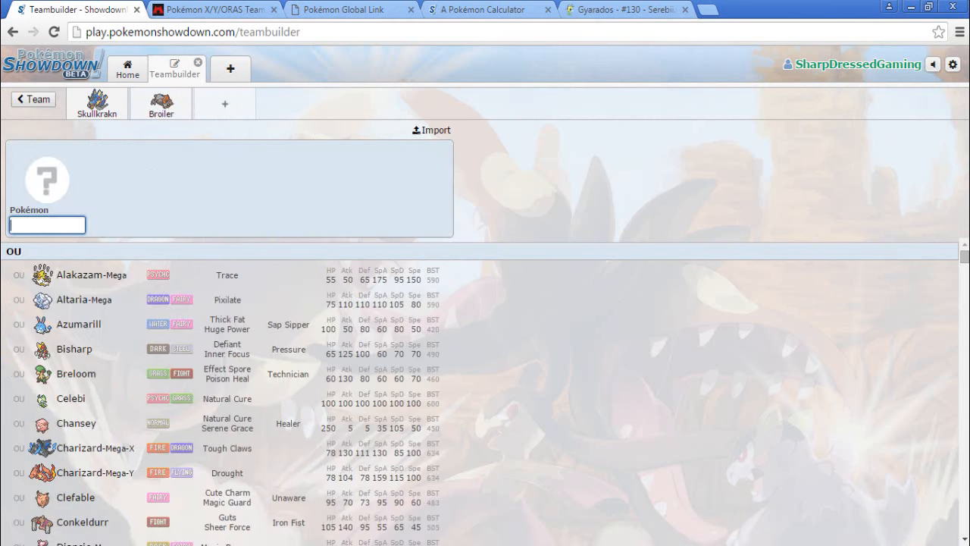
text(gras)
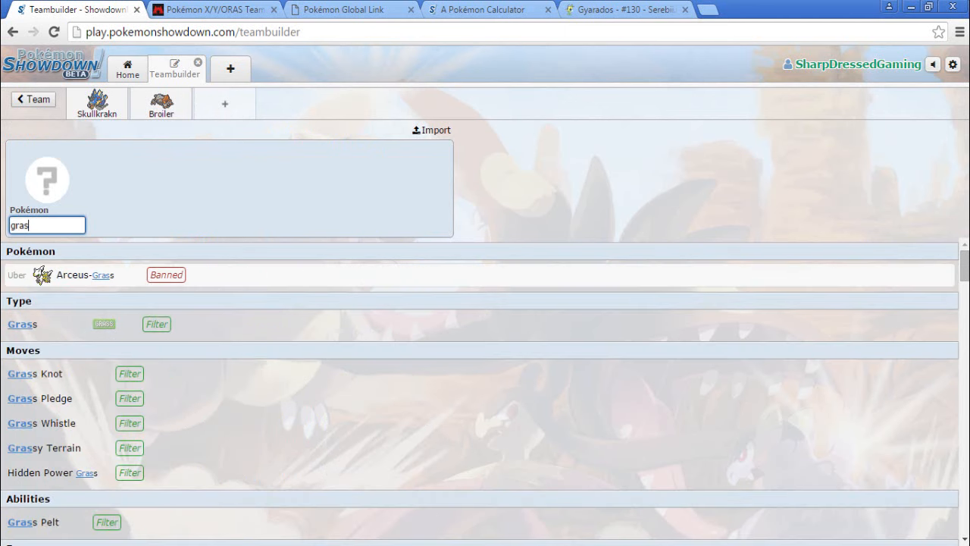
text(s)
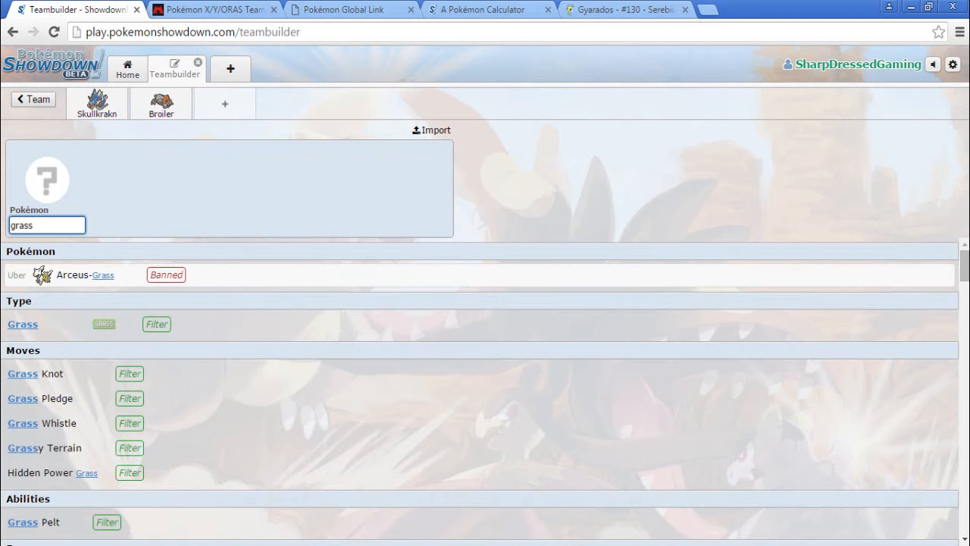
scroll(down, 3)
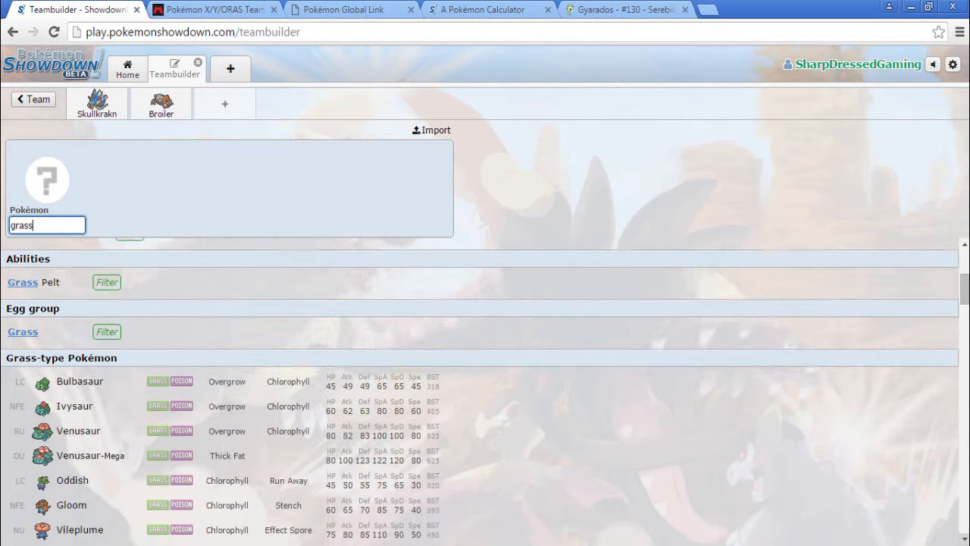
scroll(down, 3)
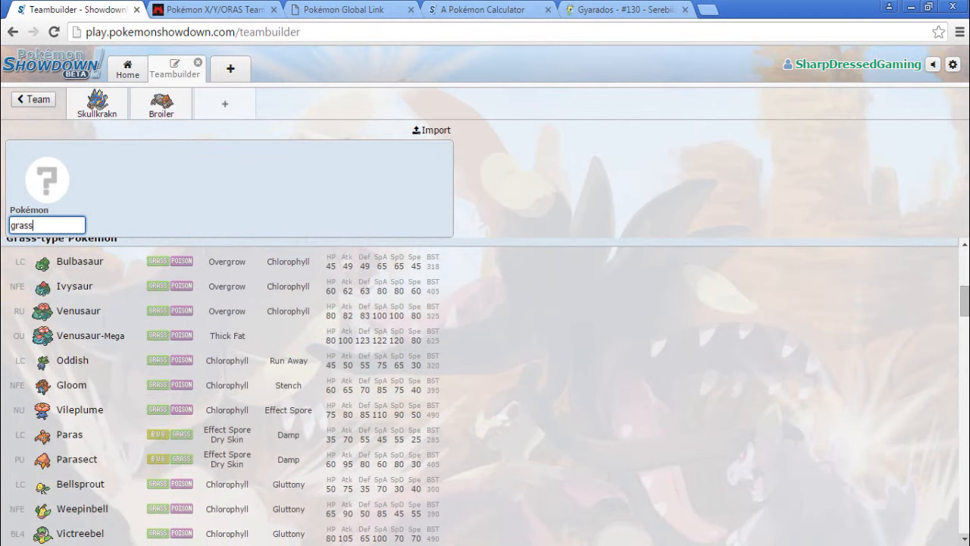
scroll(down, 3)
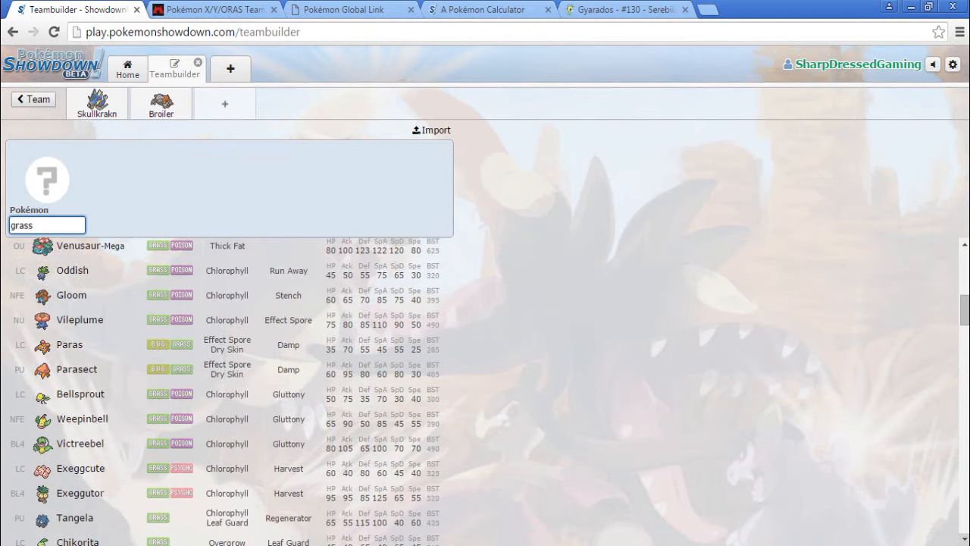
scroll(down, 3)
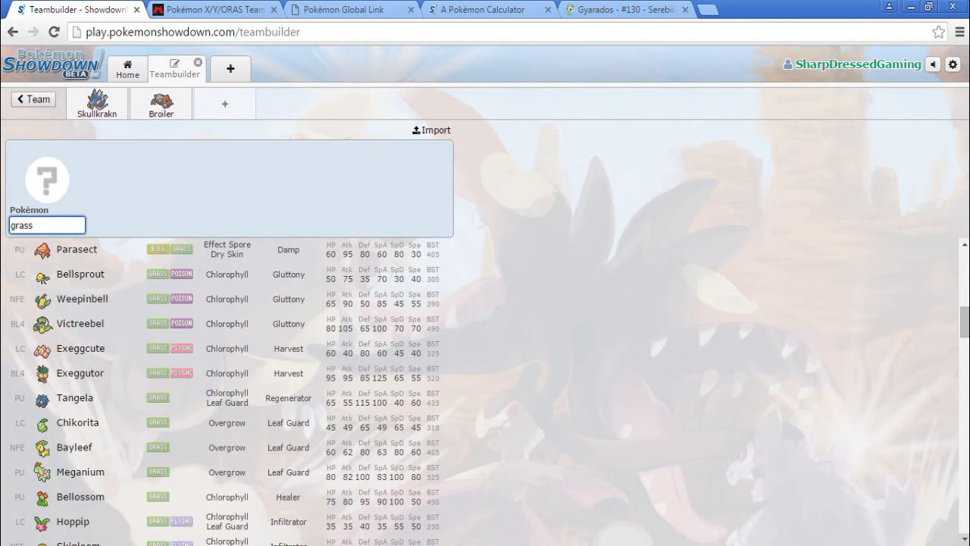
scroll(down, 3)
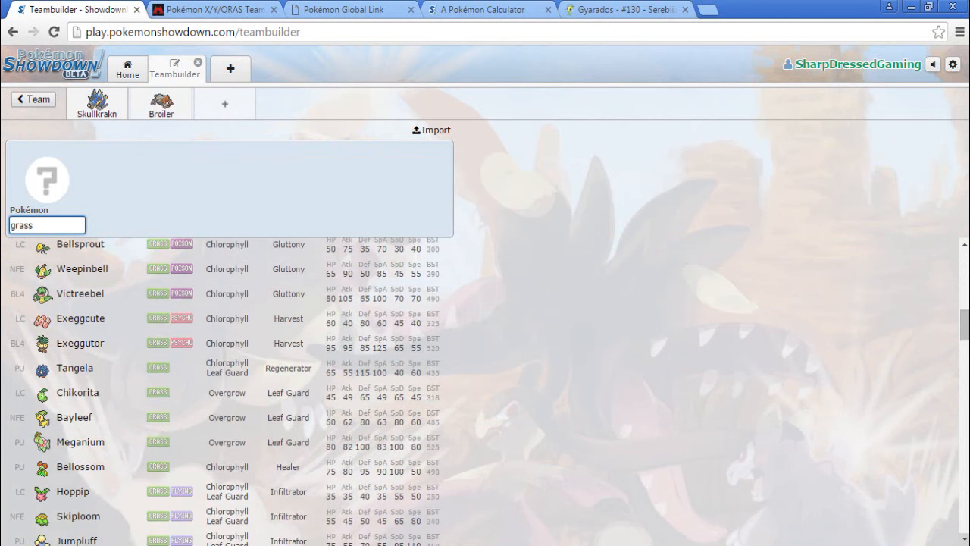
scroll(down, 3)
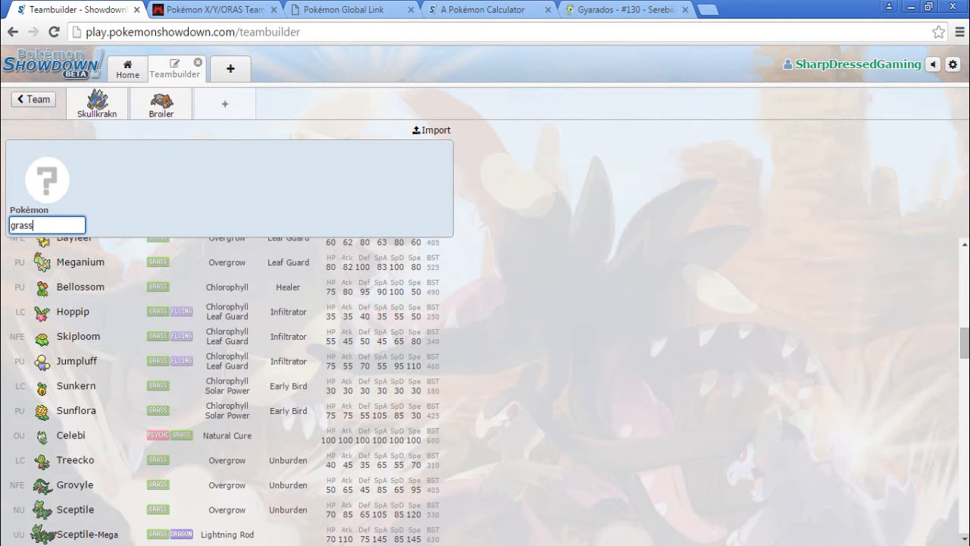
scroll(down, 3)
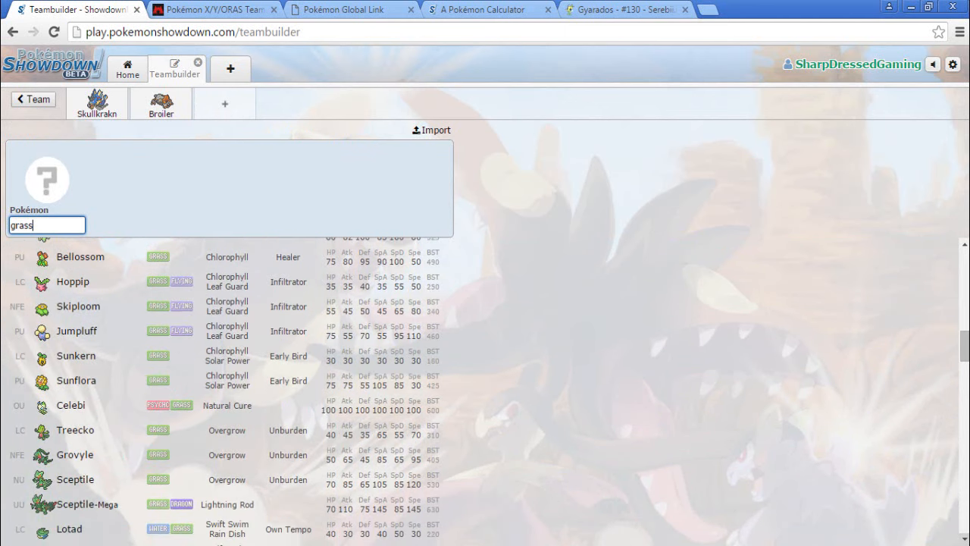
scroll(down, 3)
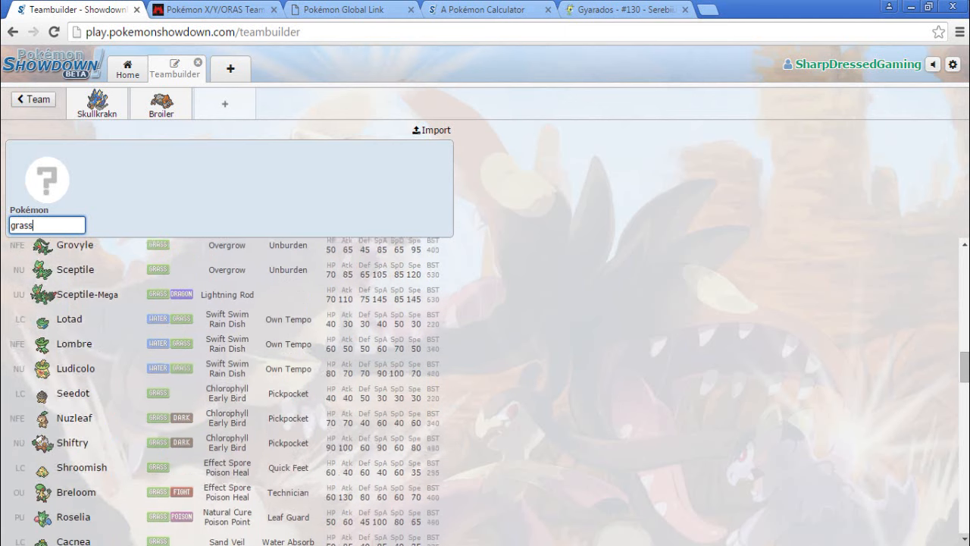
scroll(down, 3)
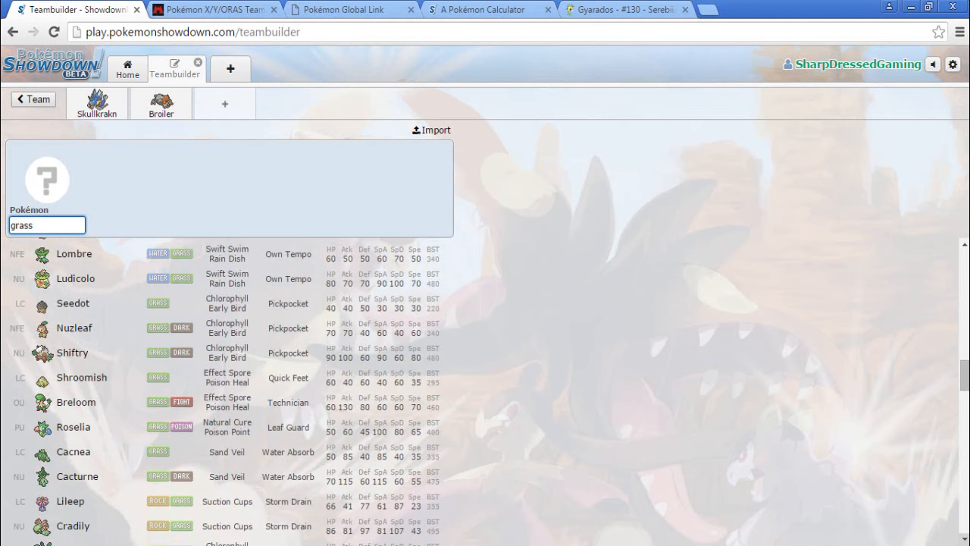
scroll(down, 3)
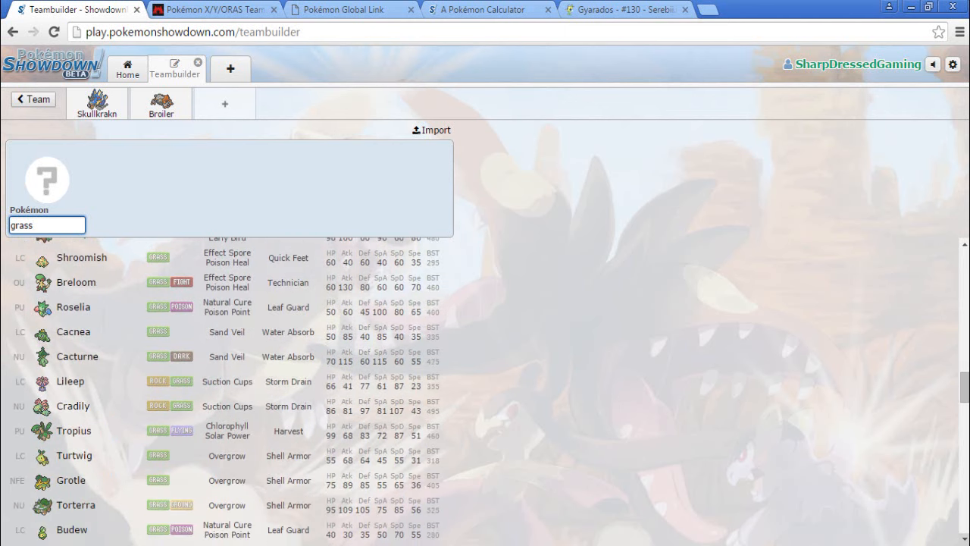
scroll(down, 3)
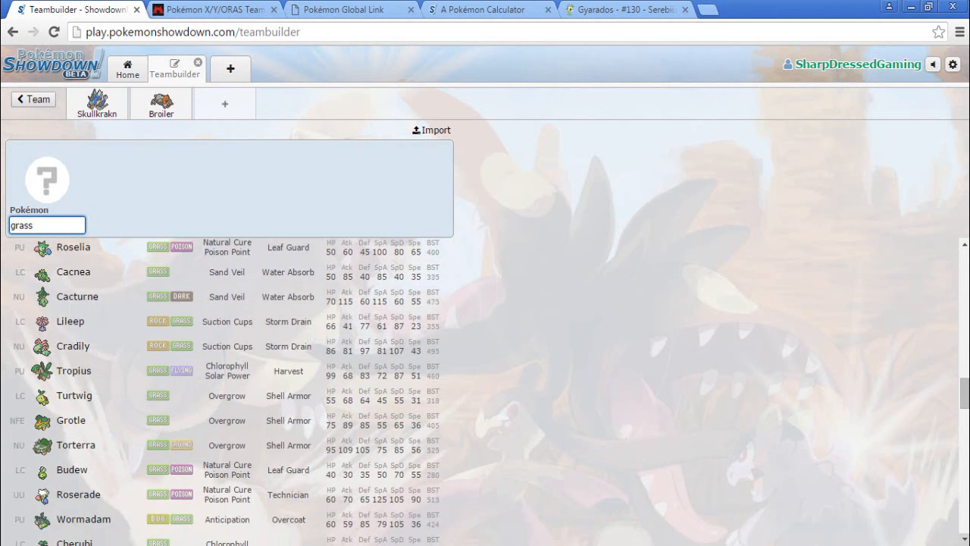
scroll(down, 3)
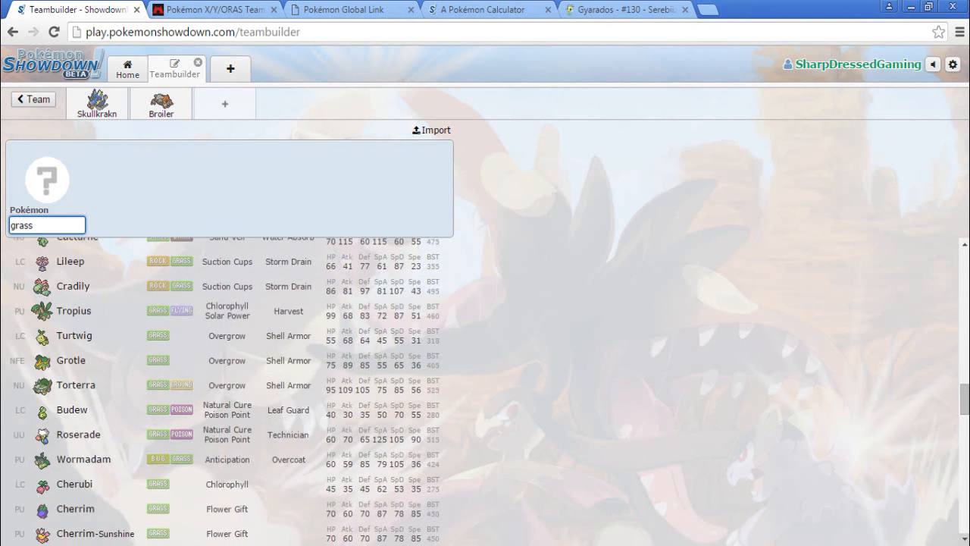
scroll(down, 3)
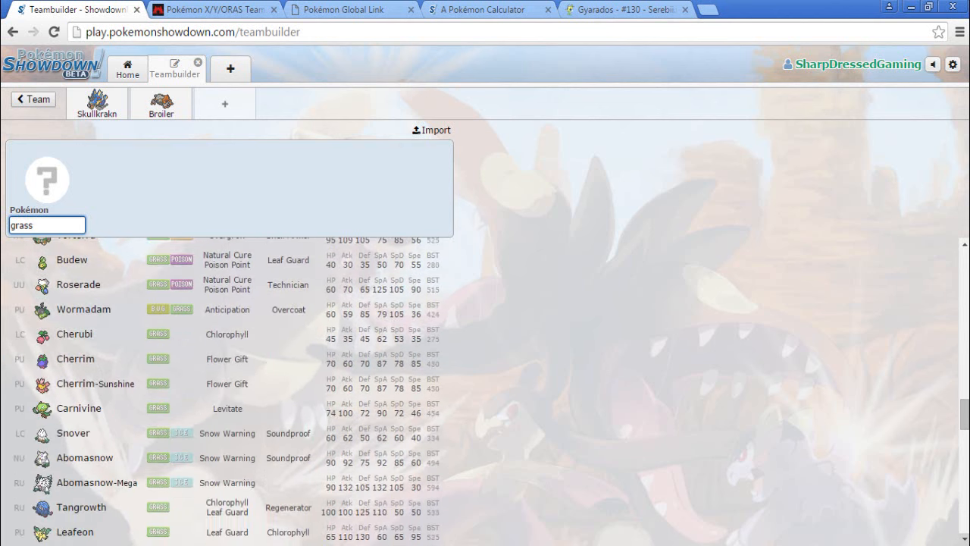
scroll(down, 3)
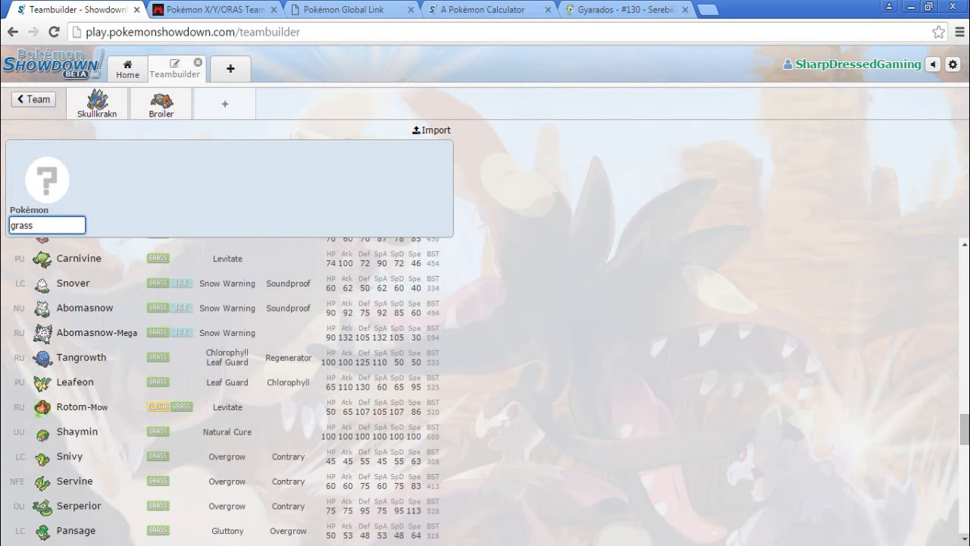
scroll(down, 3)
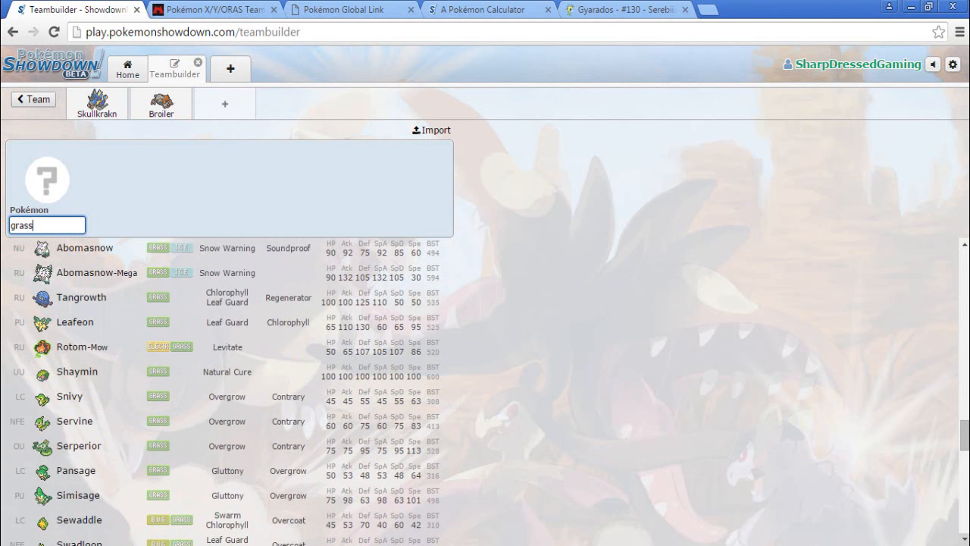
scroll(down, 3)
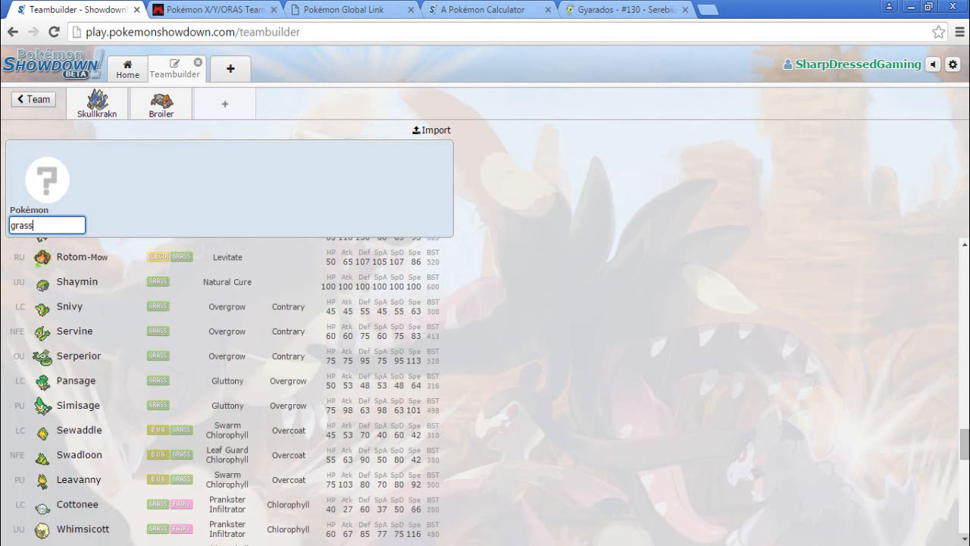
scroll(down, 3)
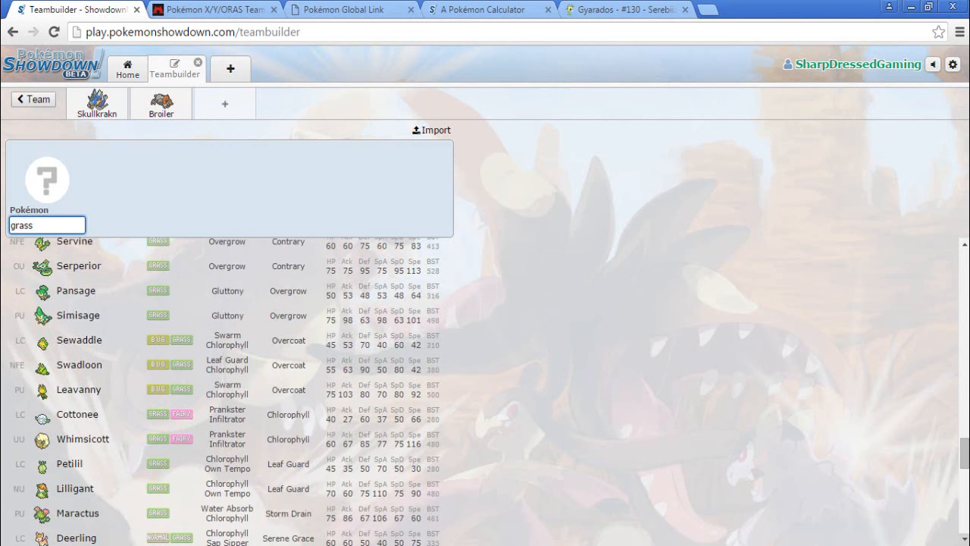
scroll(down, 3)
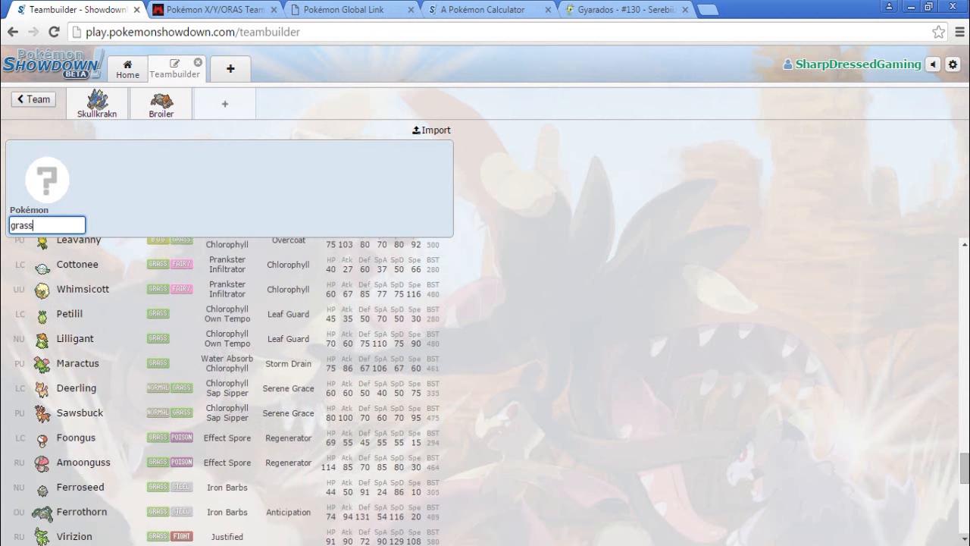
scroll(down, 3)
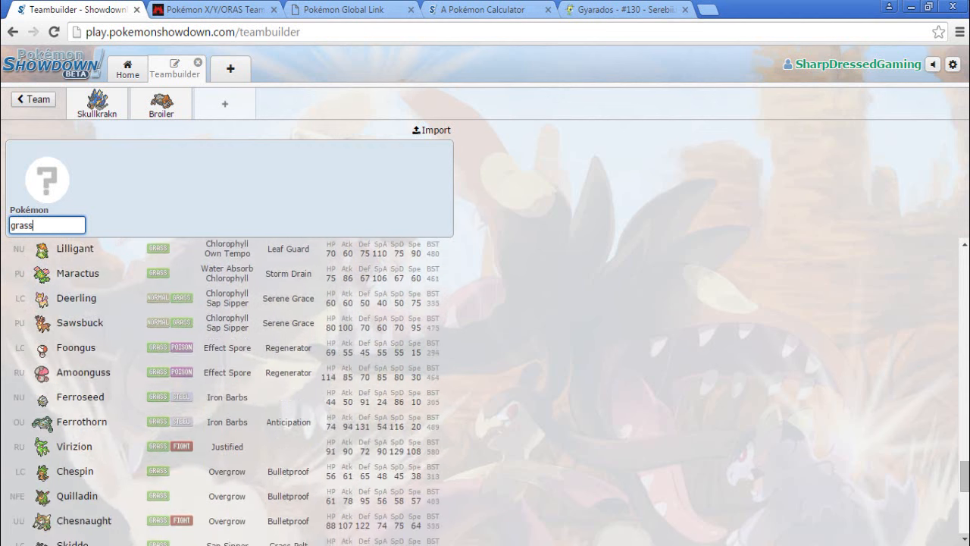
scroll(down, 3)
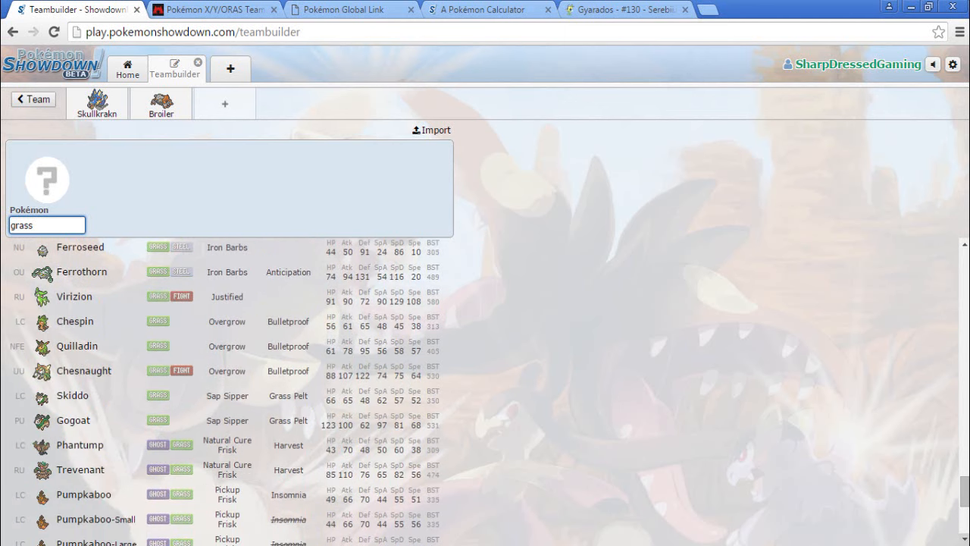
scroll(down, 3)
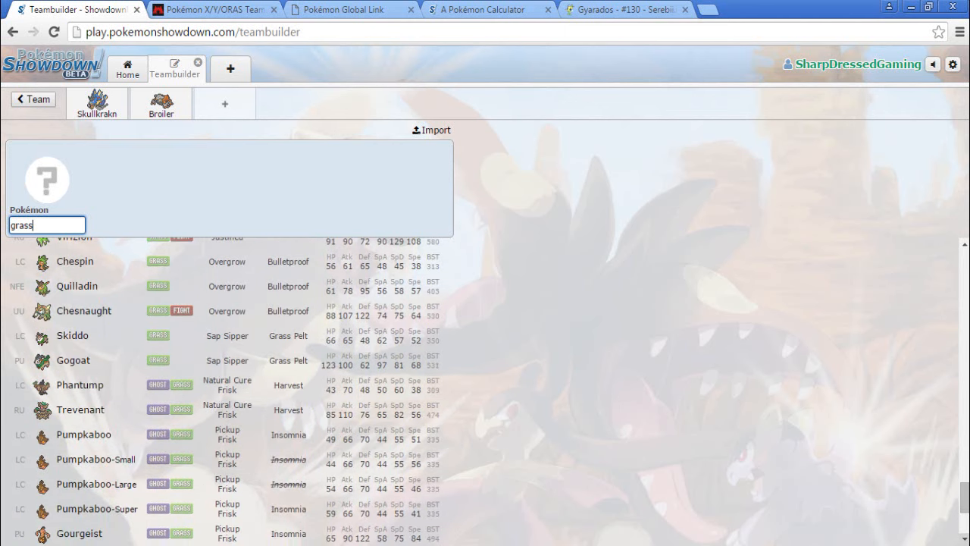
scroll(down, 3)
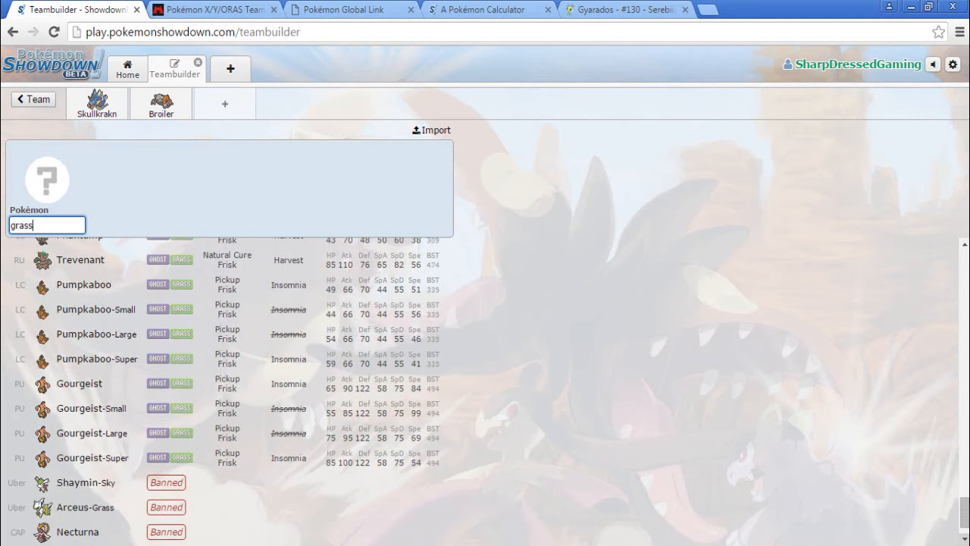
scroll(down, 3)
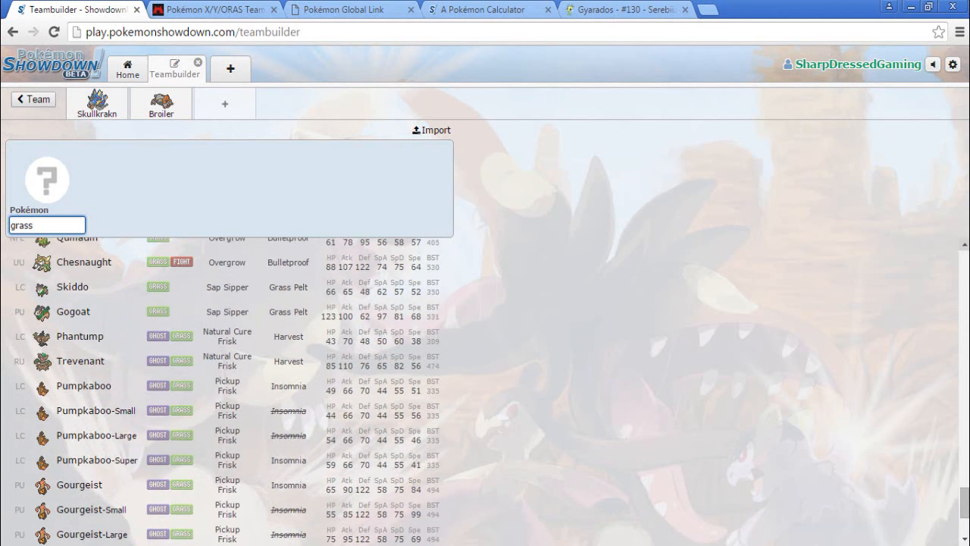
scroll(up, 3)
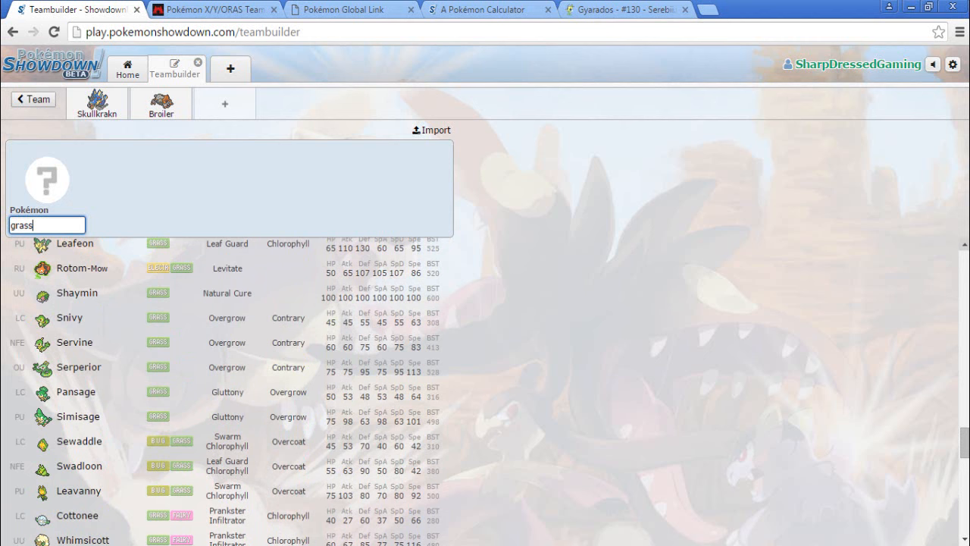
mouse_move(75, 366)
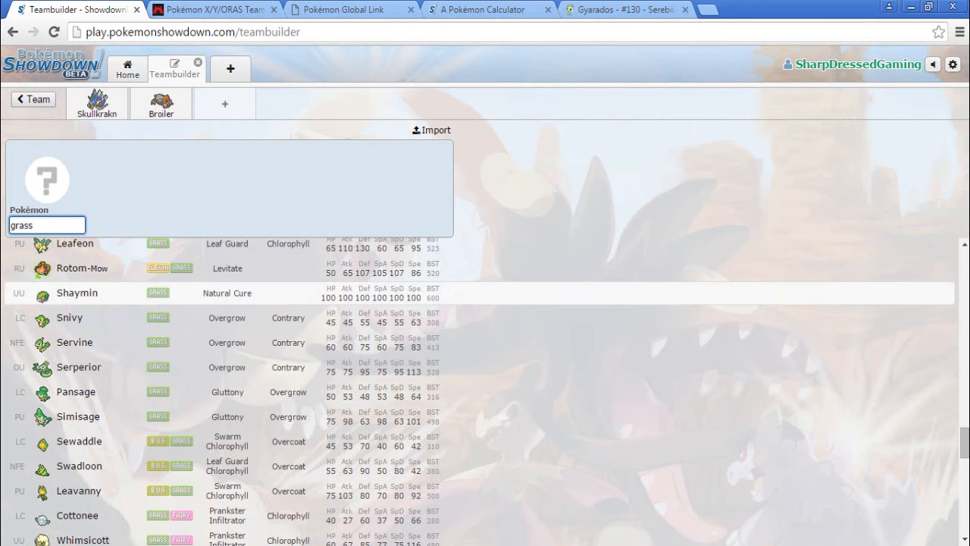
Pick Serperior as the third team member and move to the Team Magma resistance checker
click(79, 367)
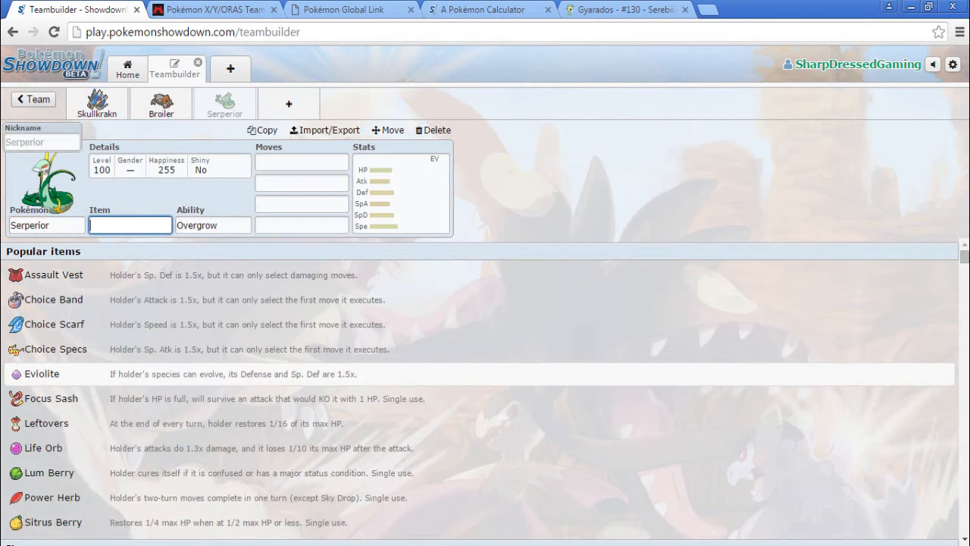
click(343, 9)
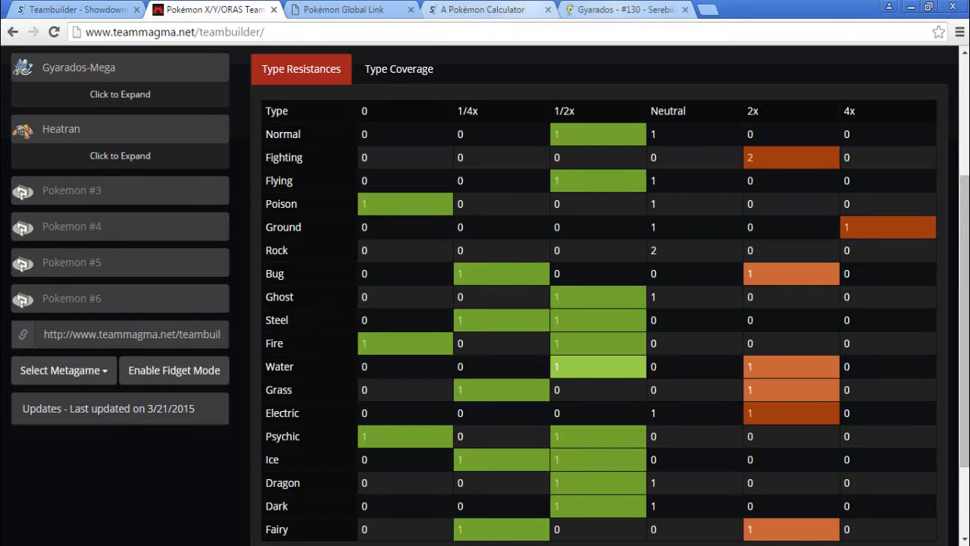
Enter Serperior as Pokémon #3 in Team Magma and review the updated three-member resistance chart
click(482, 9)
text(s)
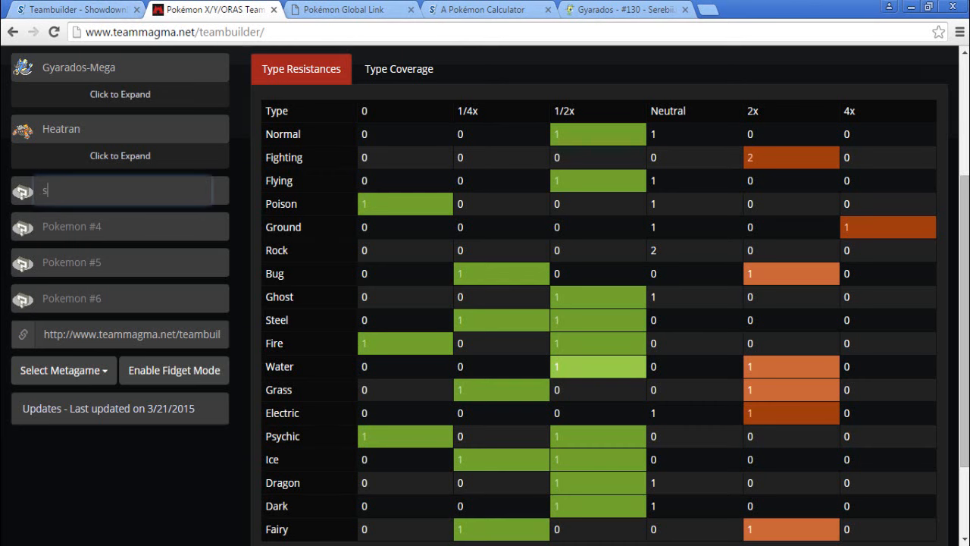
text(erper)
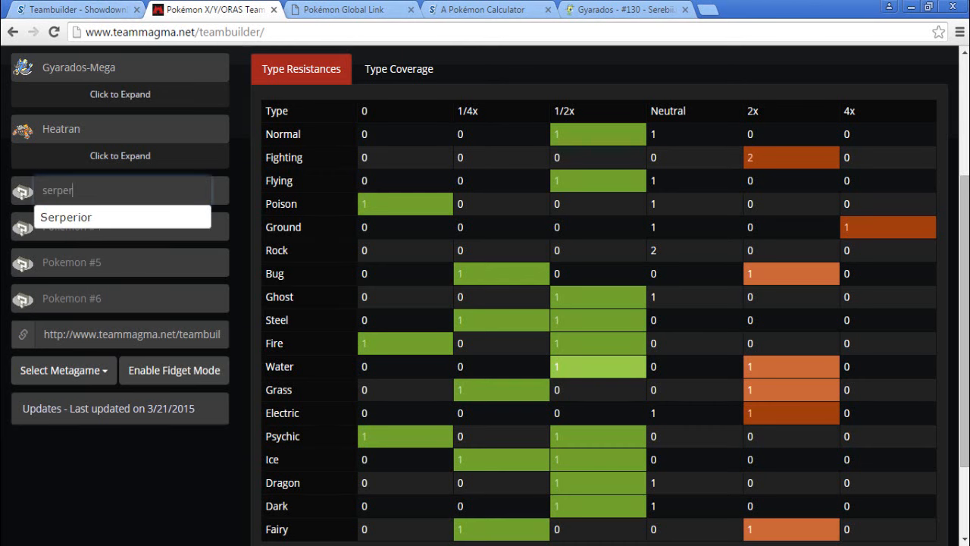
click(67, 217)
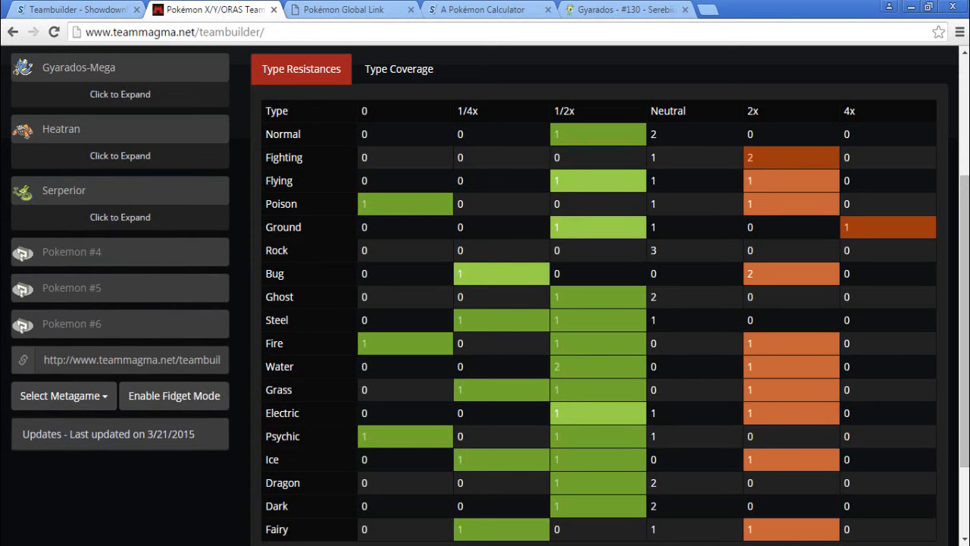
click(72, 9)
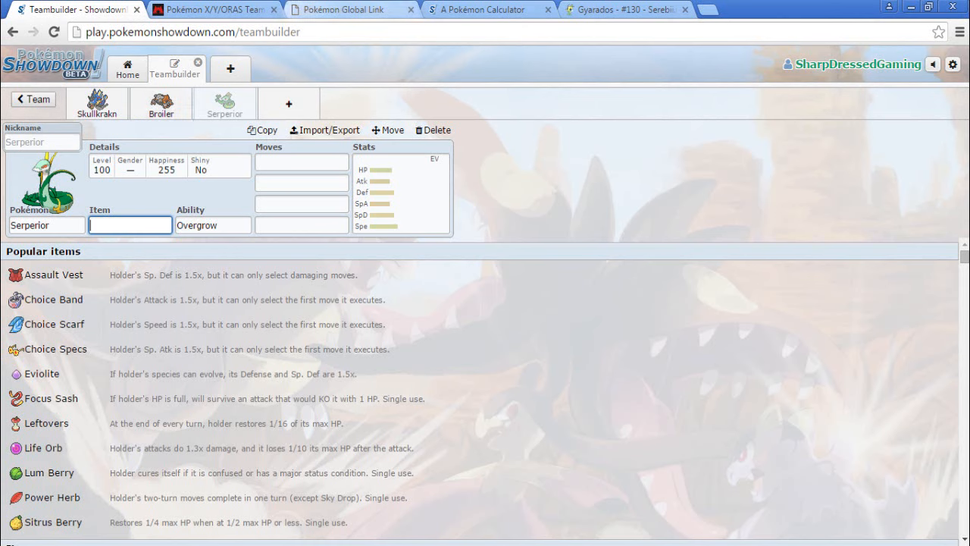
click(215, 9)
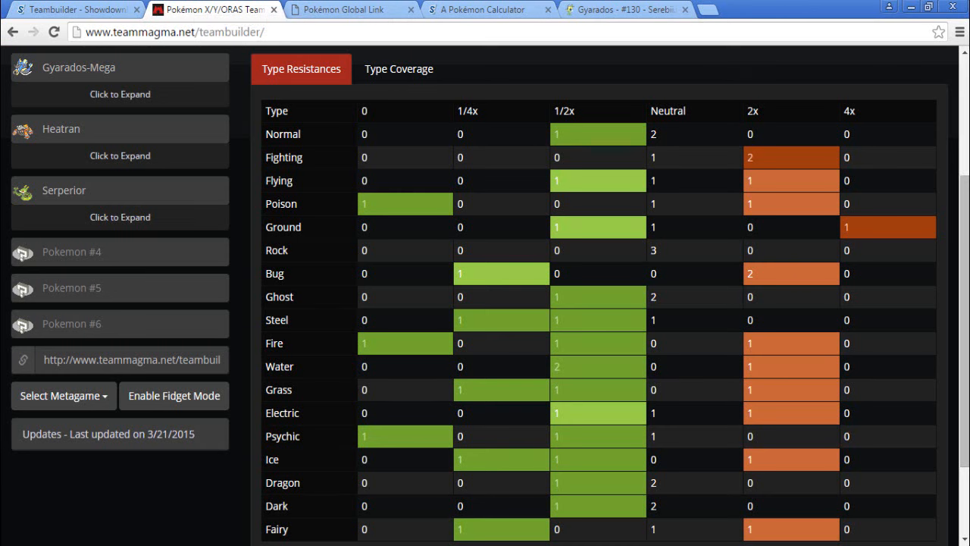
scroll(down, 3)
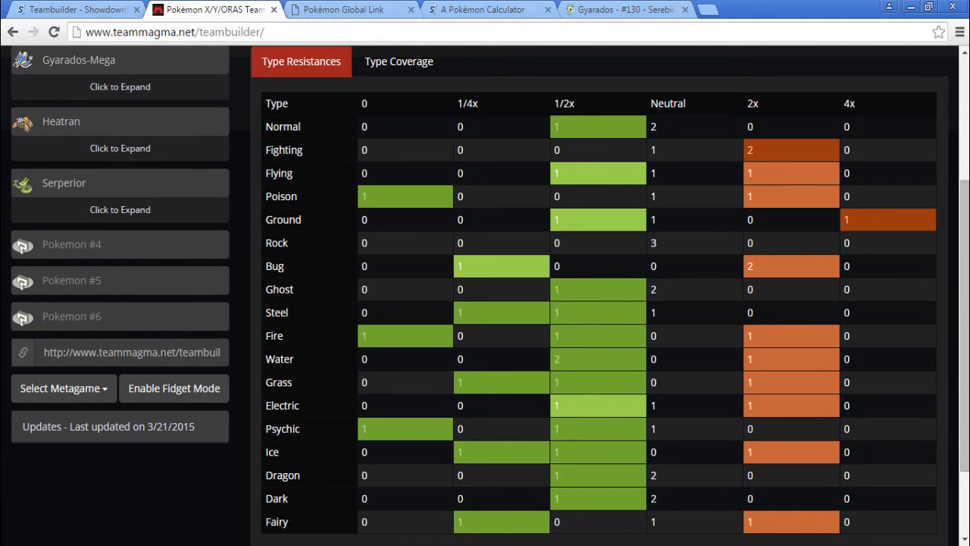
mouse_move(352, 9)
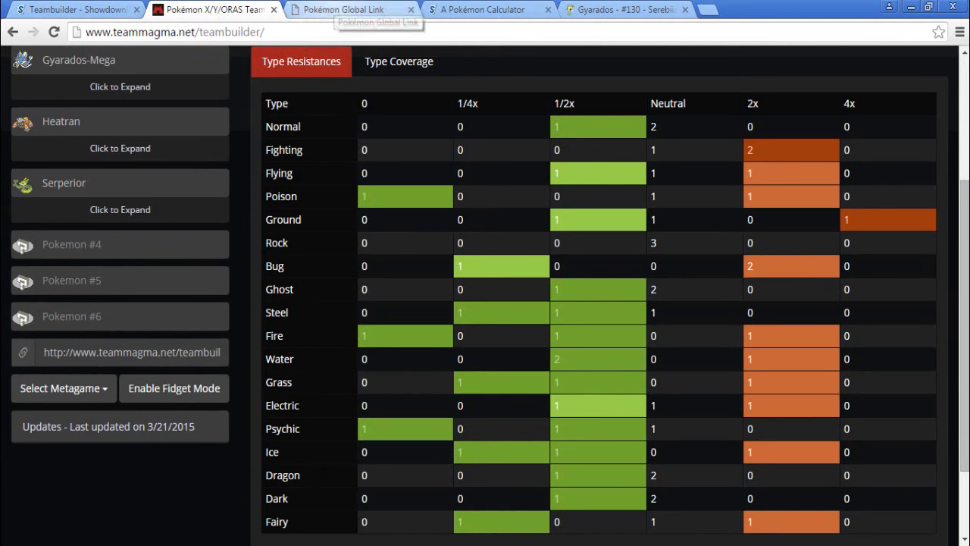
Glance at the Global Link stats, damage calculator and Serebii pages, then return to Serperior's set
click(342, 9)
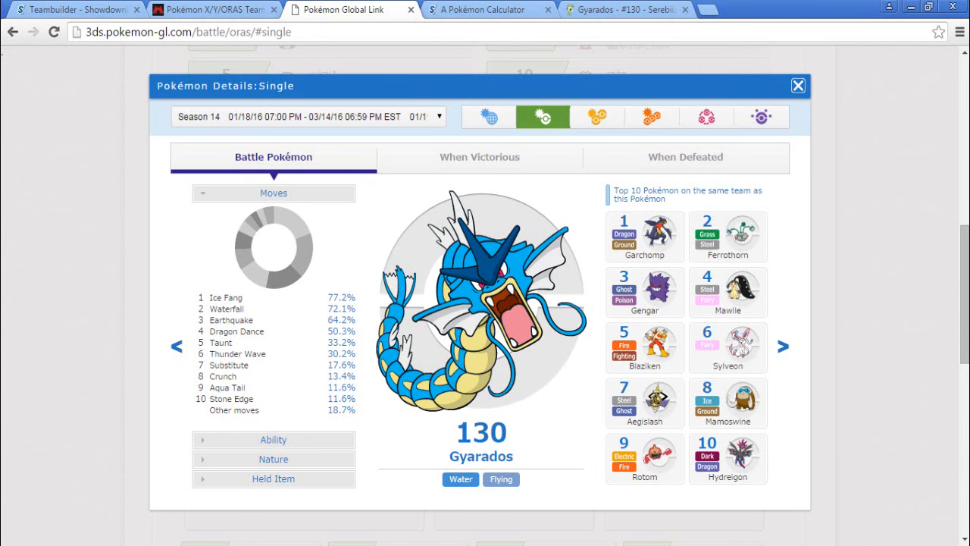
mouse_move(488, 9)
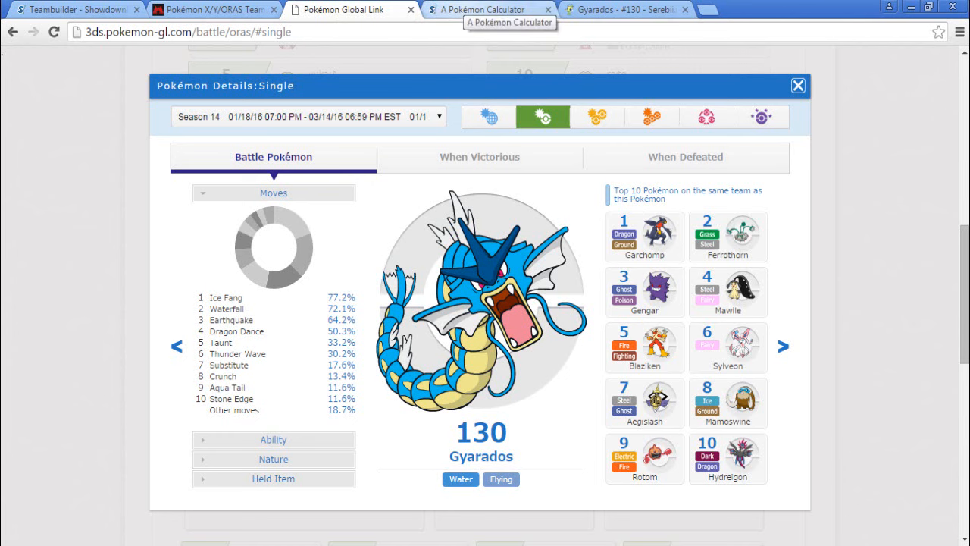
click(488, 9)
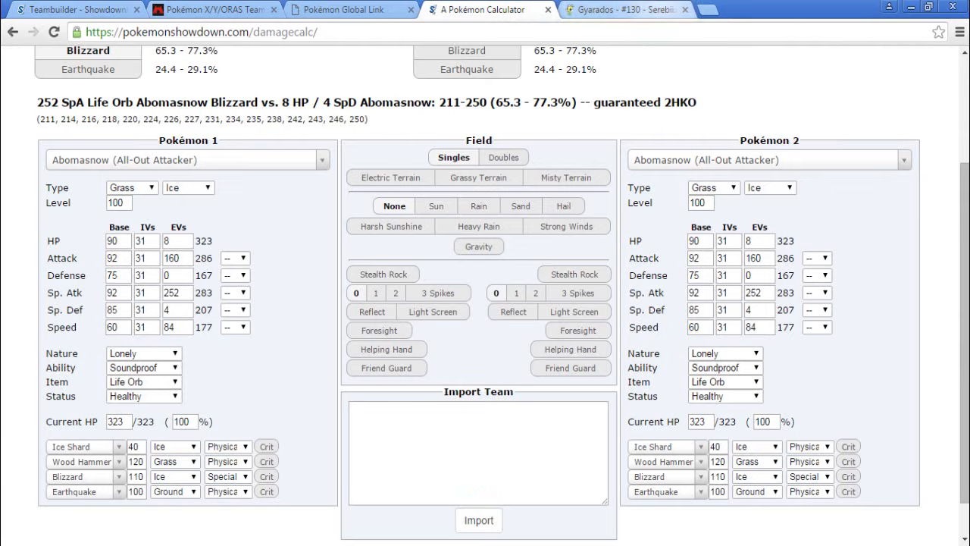
click(613, 9)
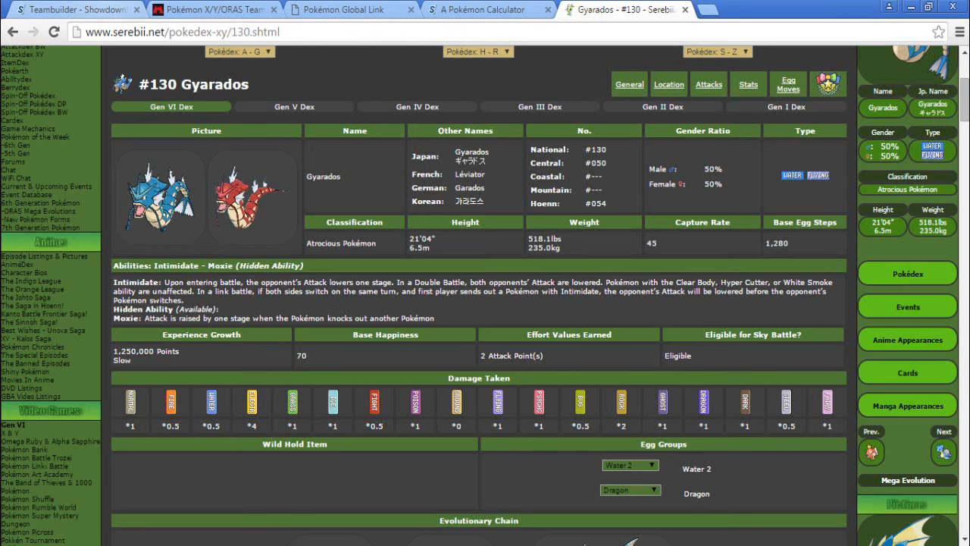
click(73, 9)
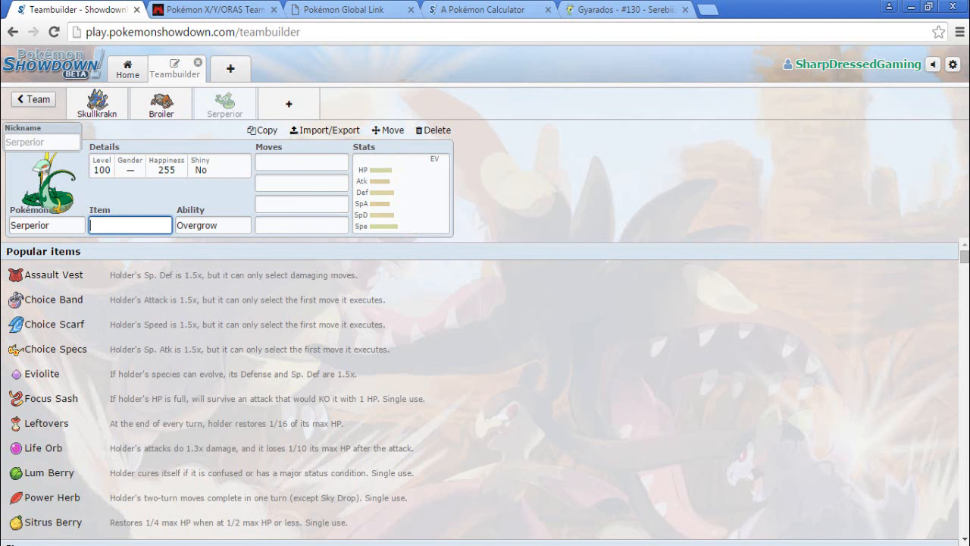
Give Serperior Contrary with Leaf Storm, Dragon Pulse, Giga Drain and Glare as moves
click(42, 142)
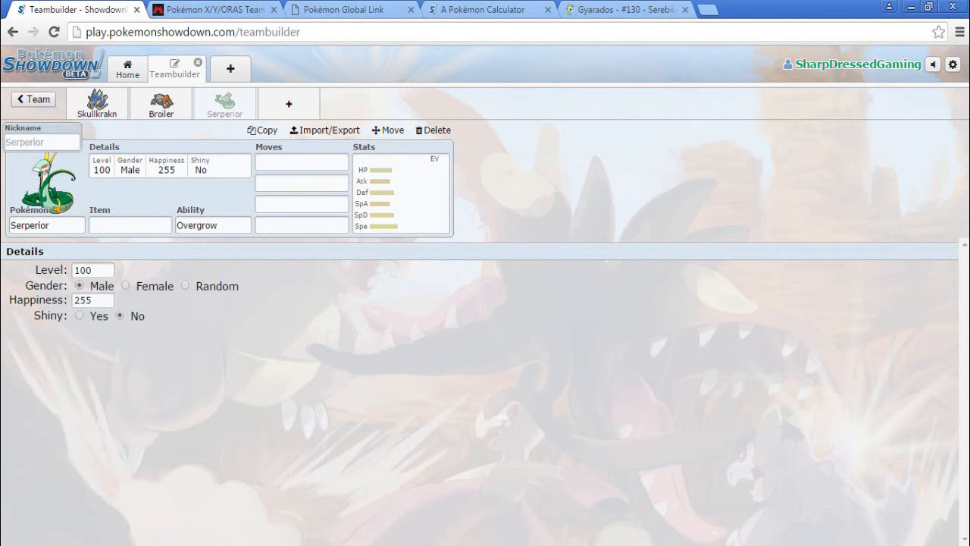
click(212, 224)
text(Contrary)
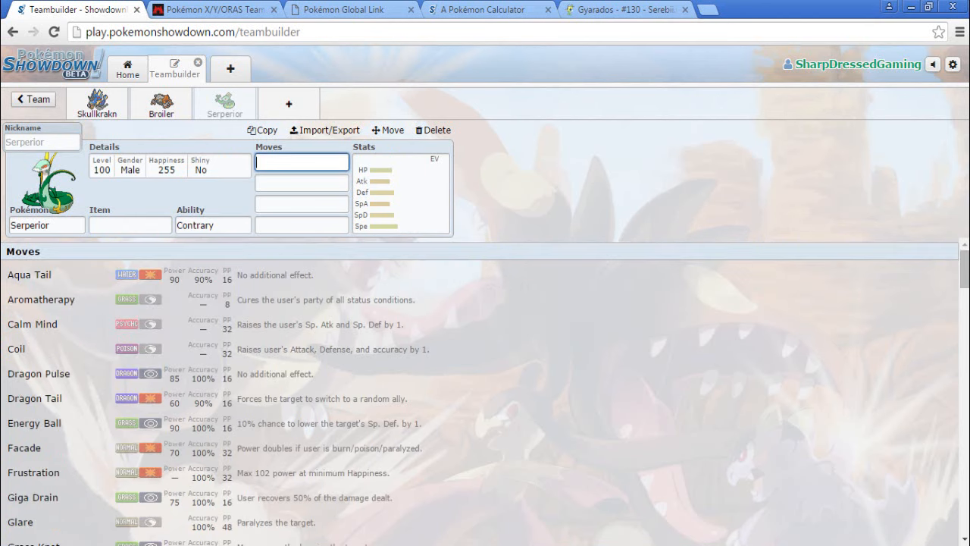
text(Leaf Storm)
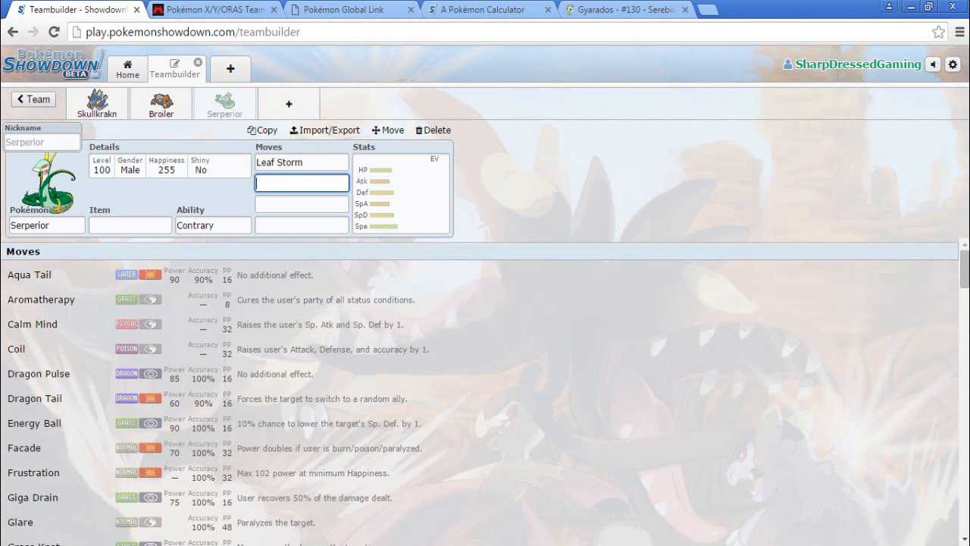
text(Drago)
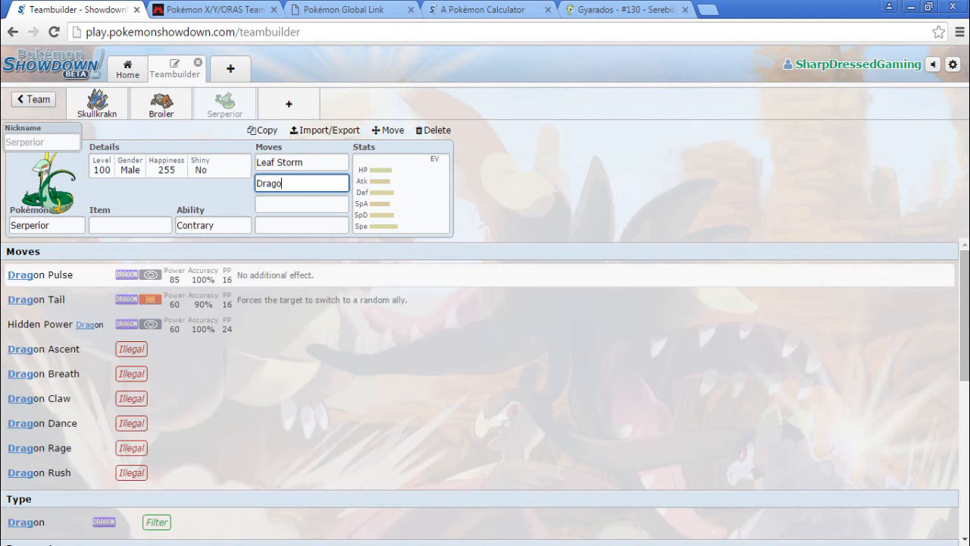
click(39, 274)
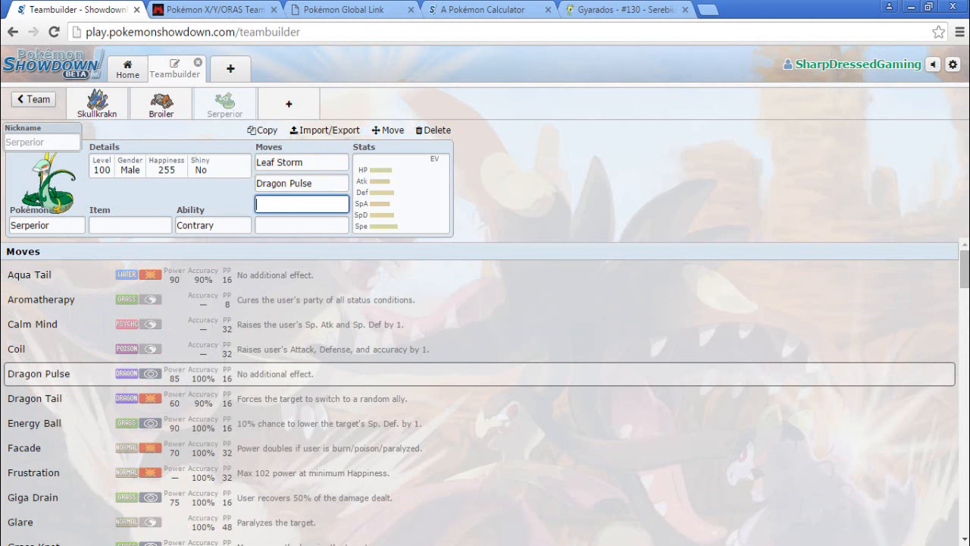
click(34, 497)
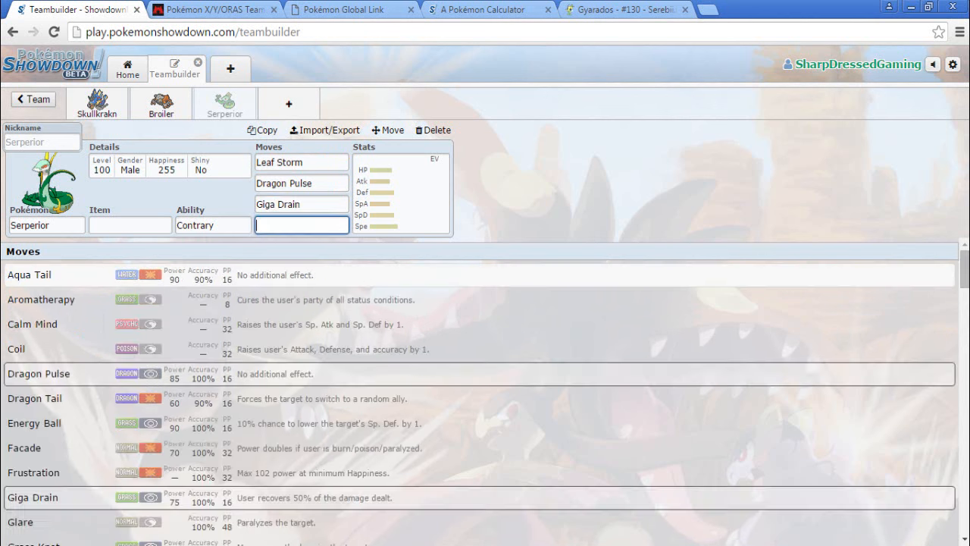
text(H)
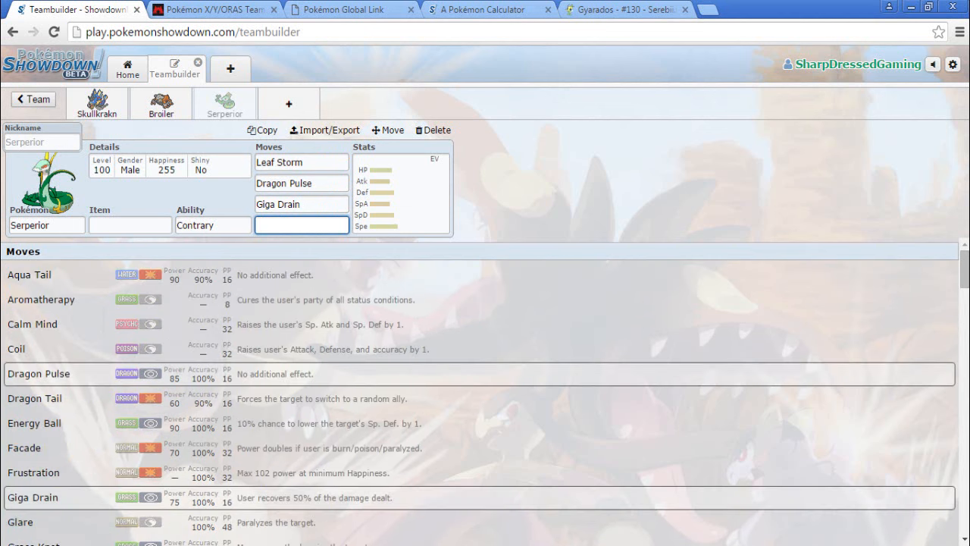
text(Glare)
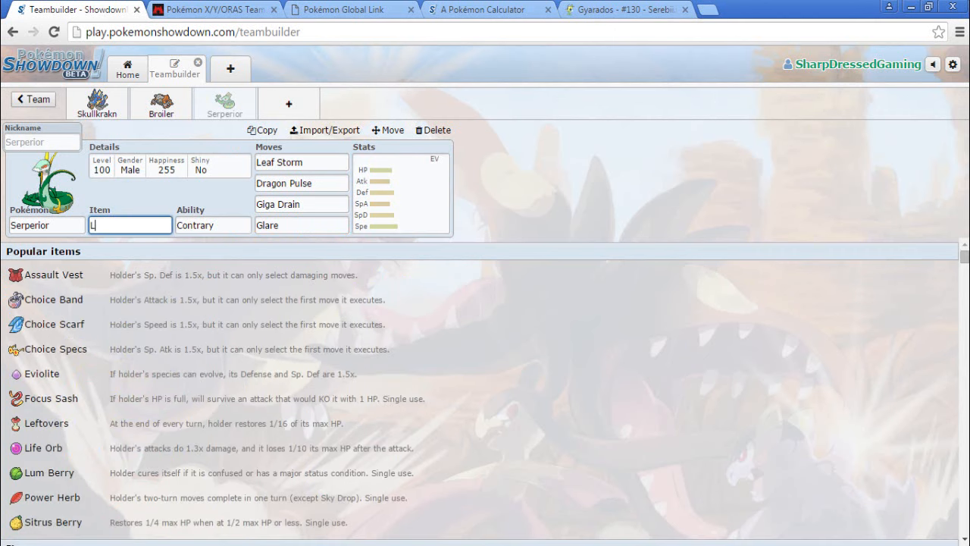
Confirm Contrary and replace Giga Drain with Hidden Power Ground in the third move slot
click(212, 224)
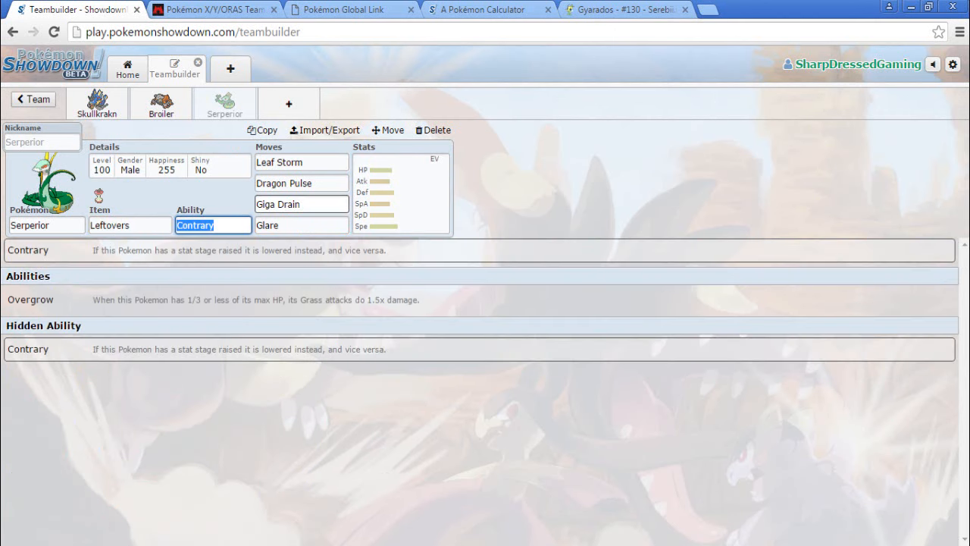
click(300, 203)
text(Hidden Power G)
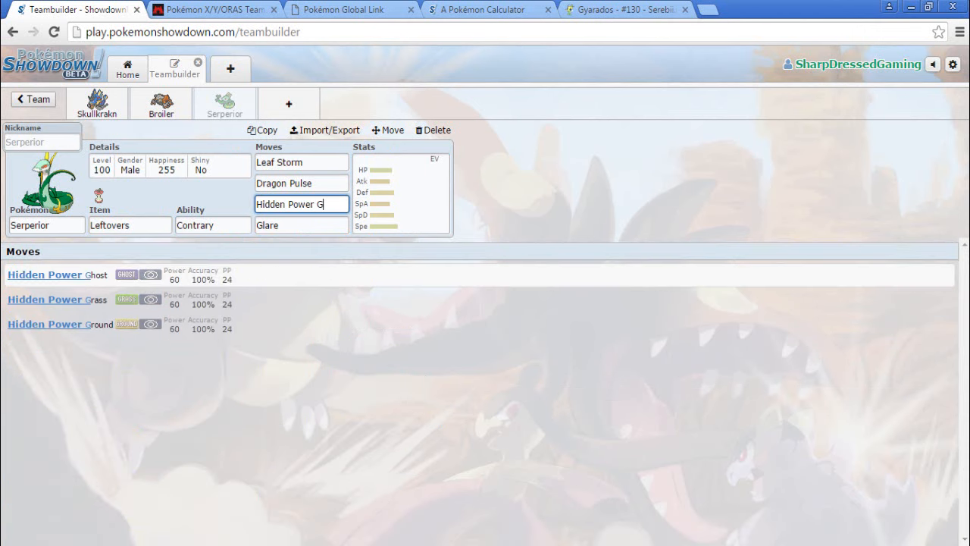
click(300, 224)
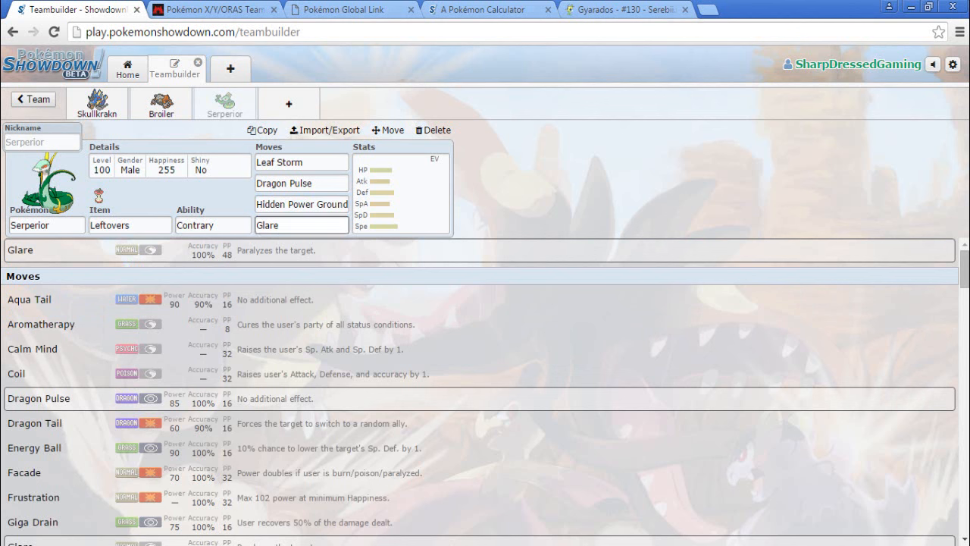
click(301, 225)
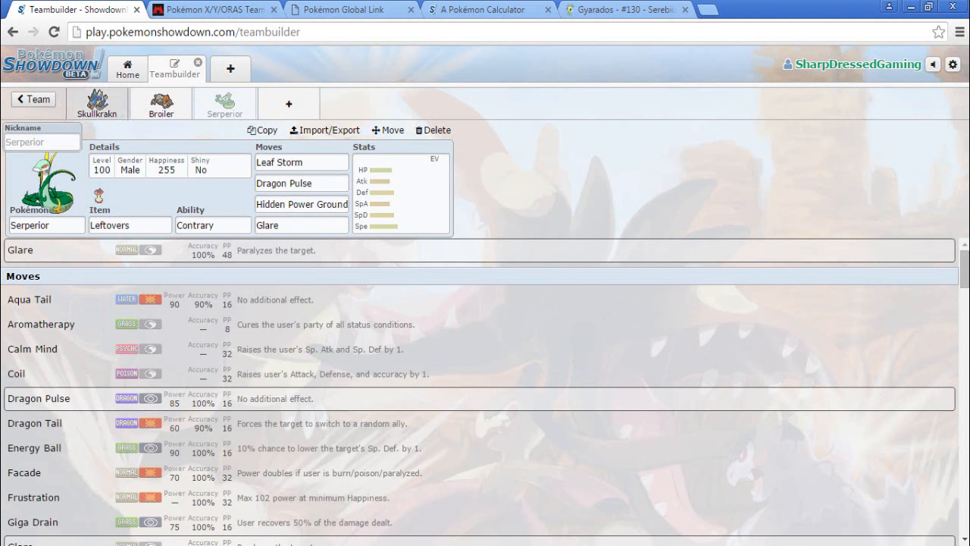
Apply the suggested Fast Special Sweeper spread (Timid 252 SpA / 4 SpD / 252 Spe) to Serperior, then move to Heatran
click(400, 191)
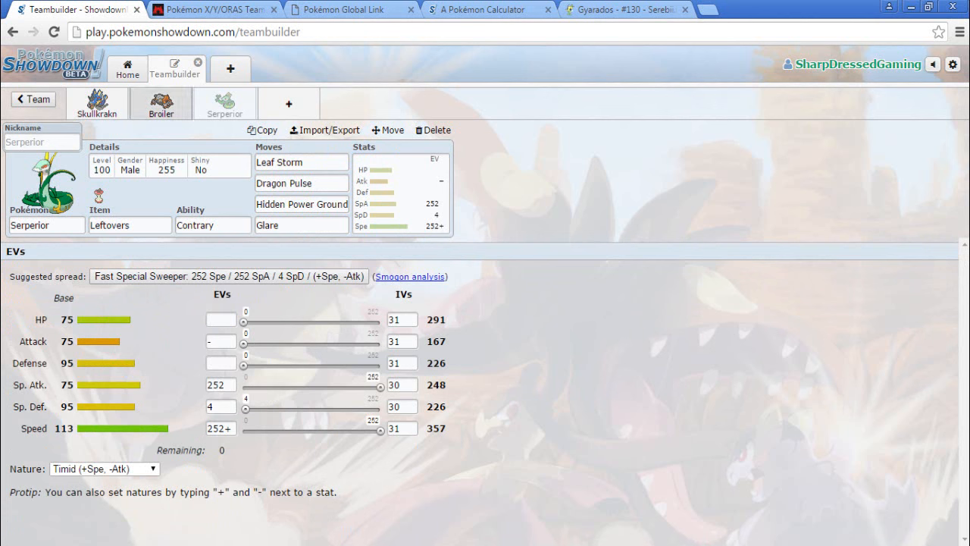
click(161, 103)
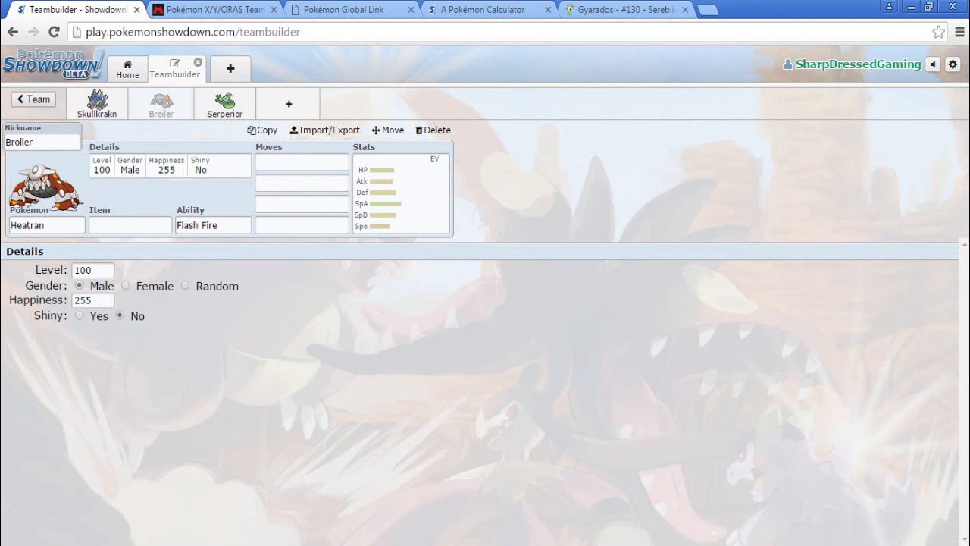
Set Heatran's first two moves to Lava Plume and Flash Cannon
click(130, 224)
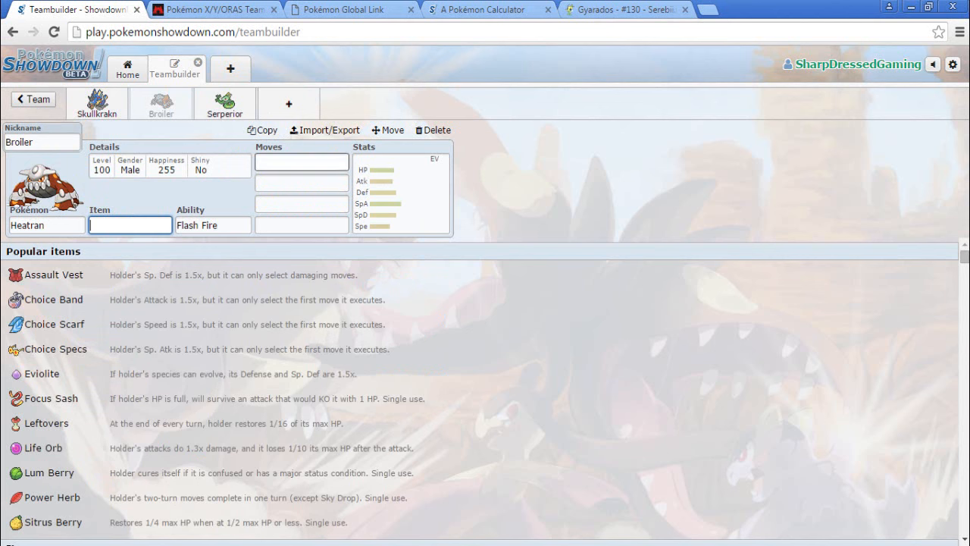
text(Lav)
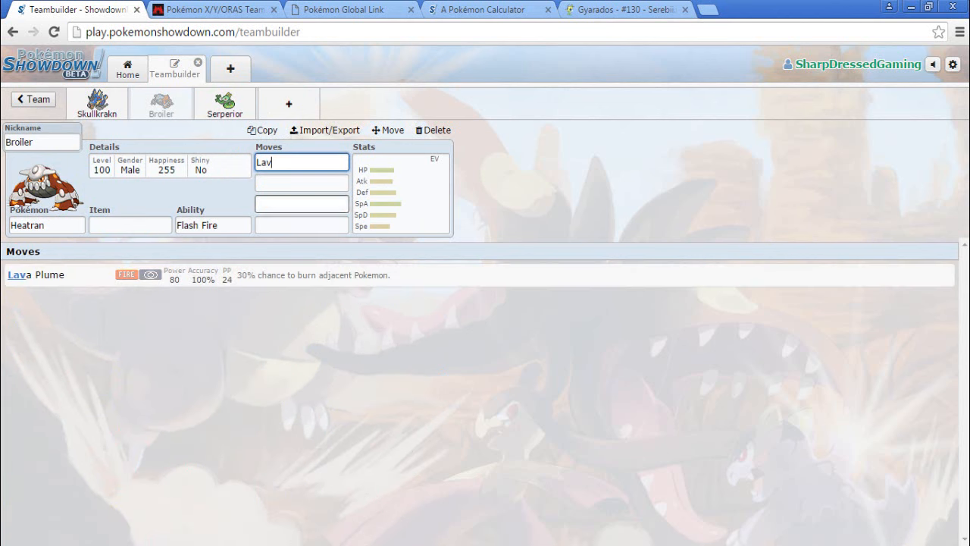
click(301, 182)
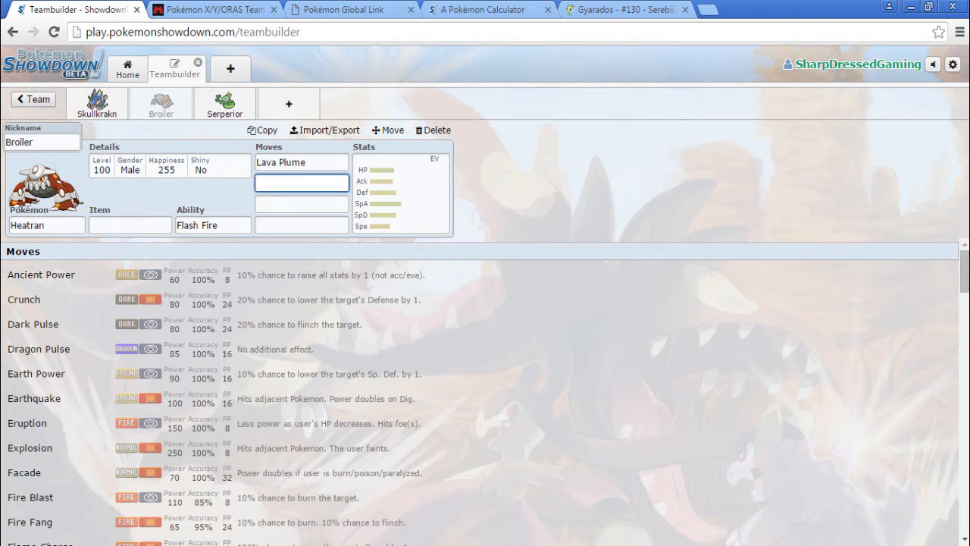
text(Flaash)
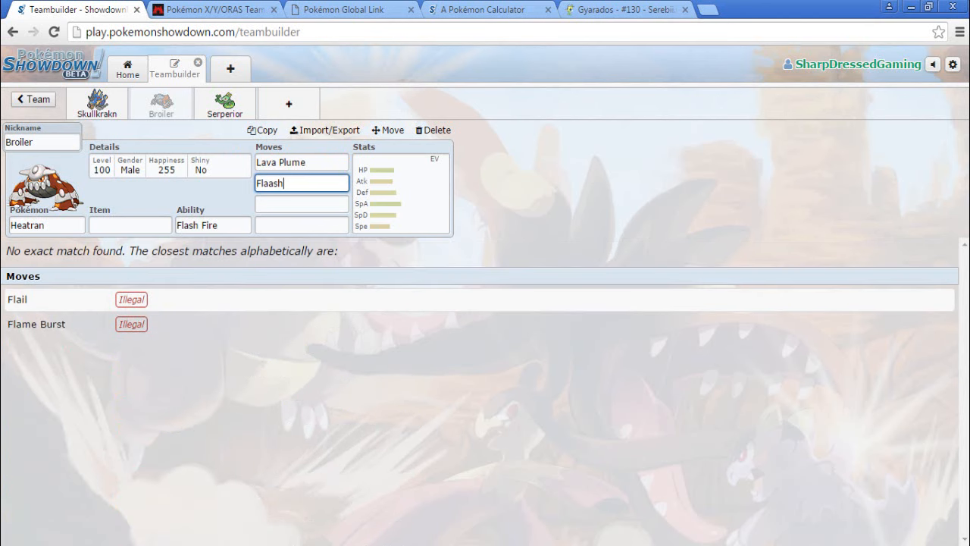
key(Backspace)
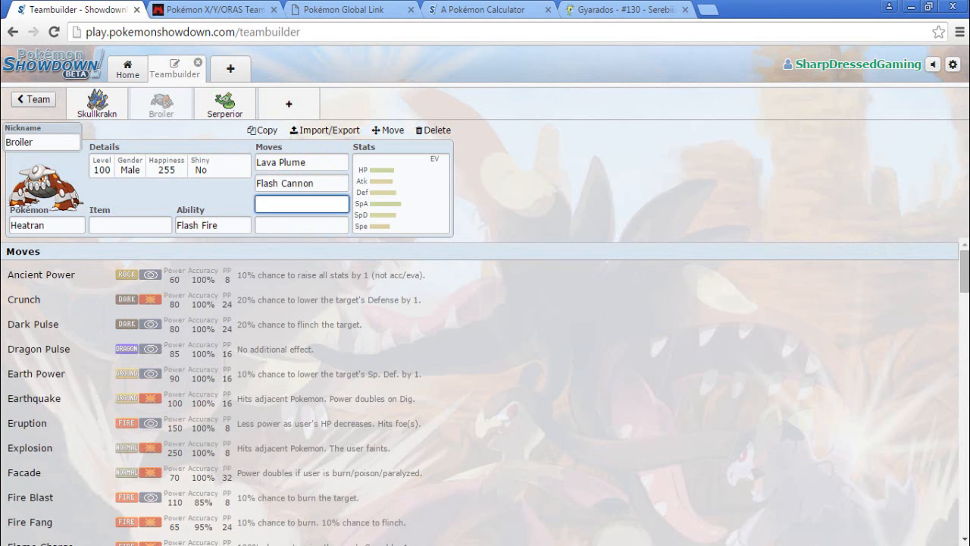
Set Heatran's third and fourth moves to Stealth Rock and Substitute
text(Stealth Rock)
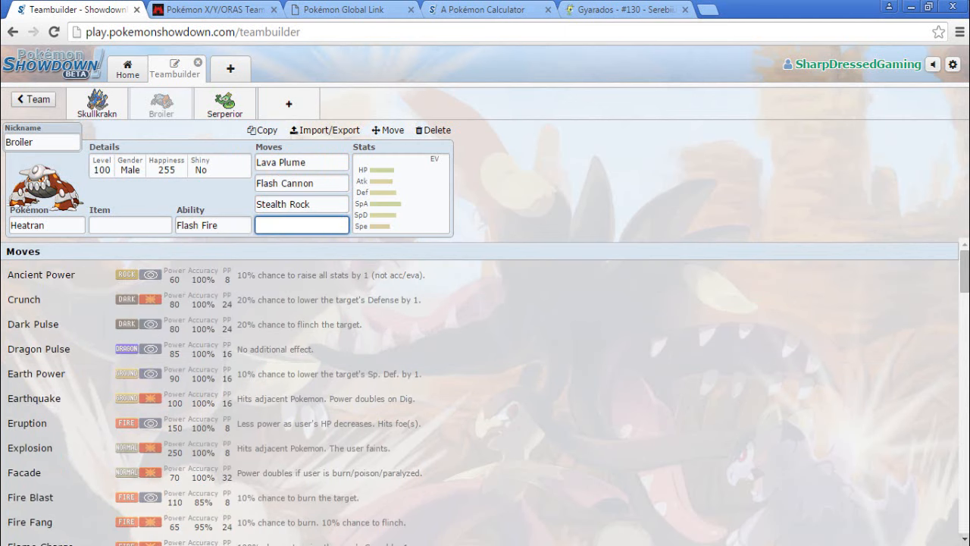
scroll(down, 3)
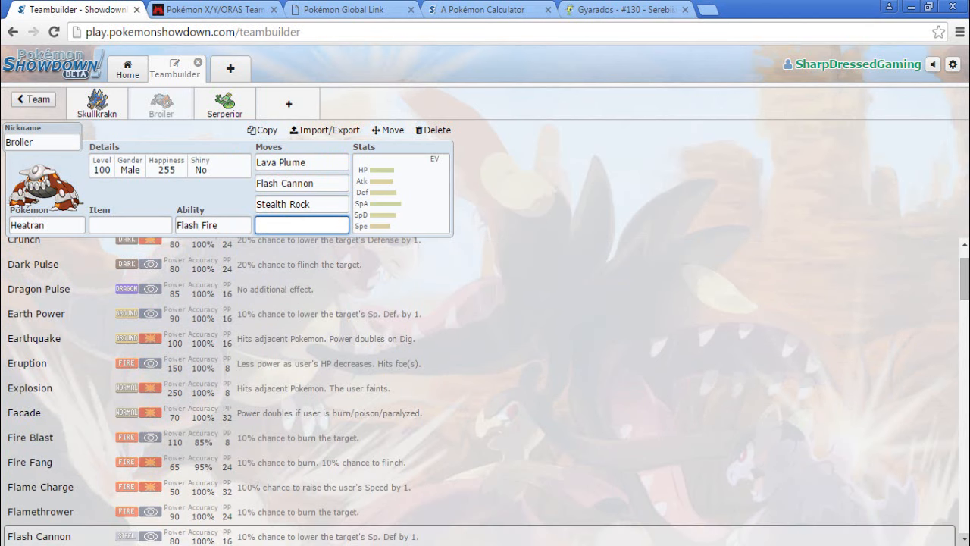
text(Substitute)
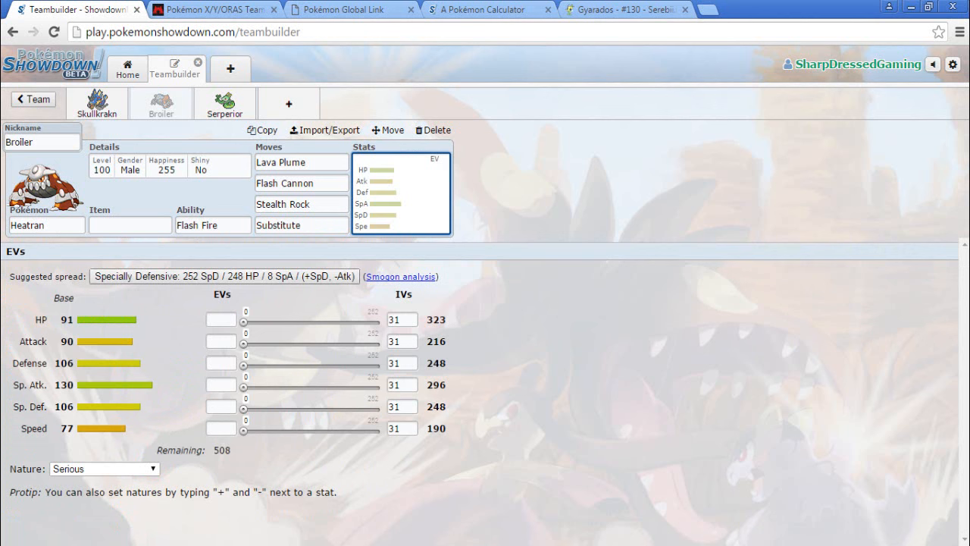
Give Heatran the suggested Specially Defensive spread (Calm 248 HP / 252 SpD) and Leftovers
click(224, 276)
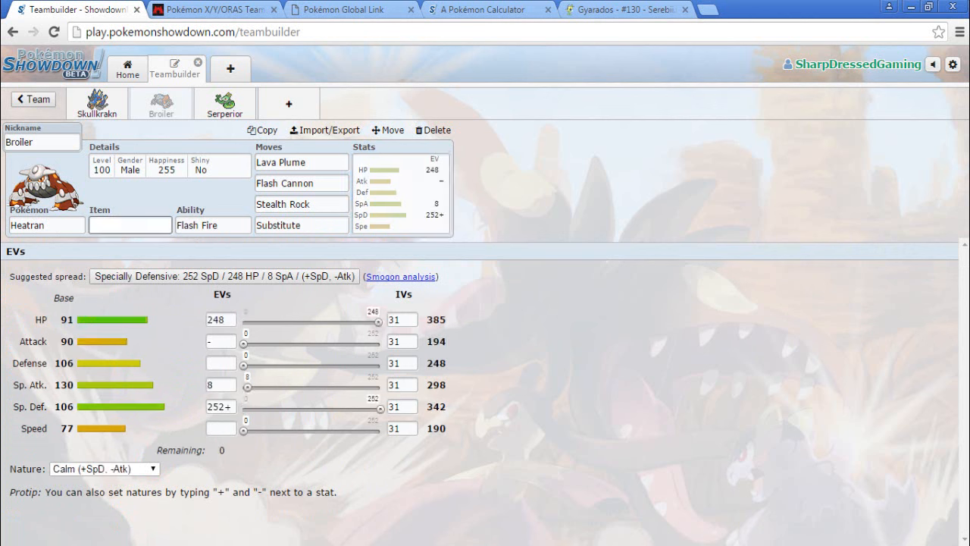
click(130, 224)
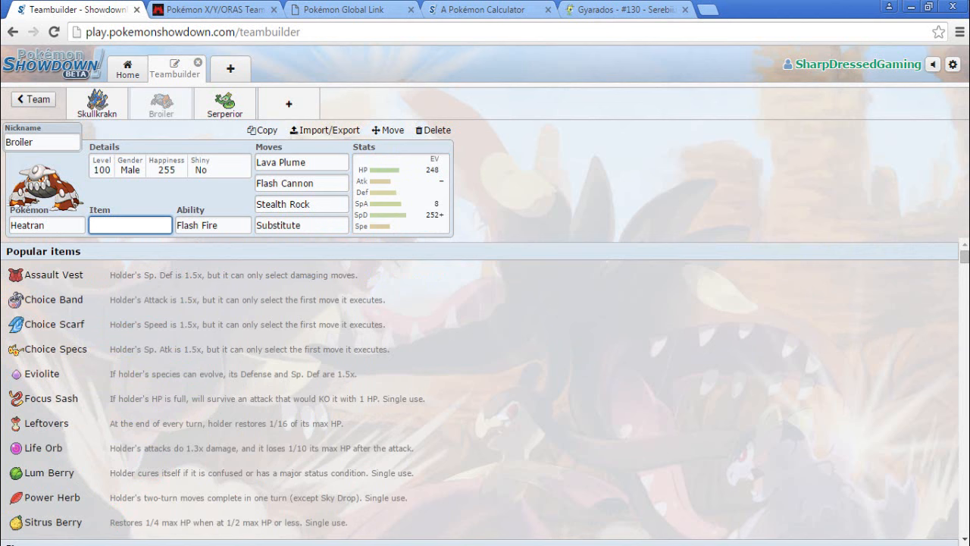
click(46, 423)
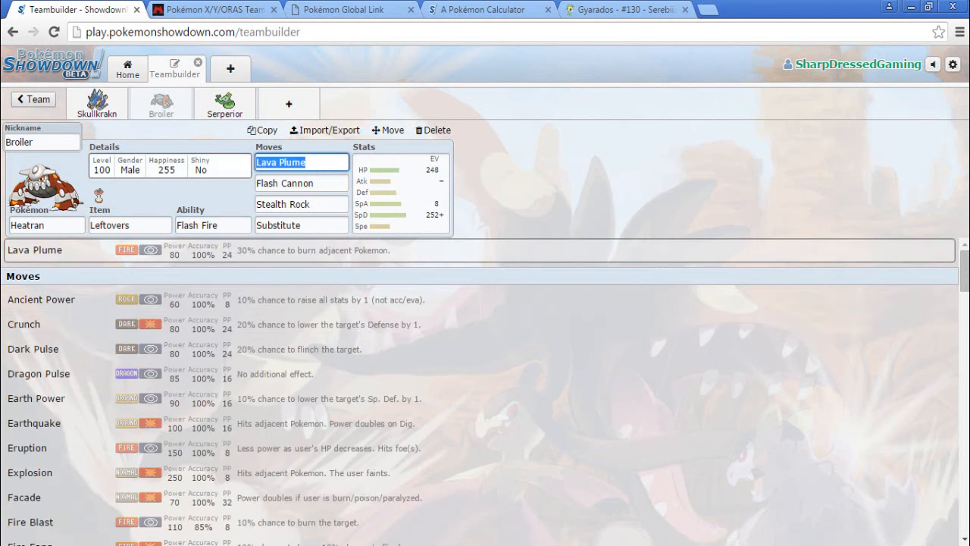
Nickname Serperior 'Henry' and add a fourth team slot
click(225, 103)
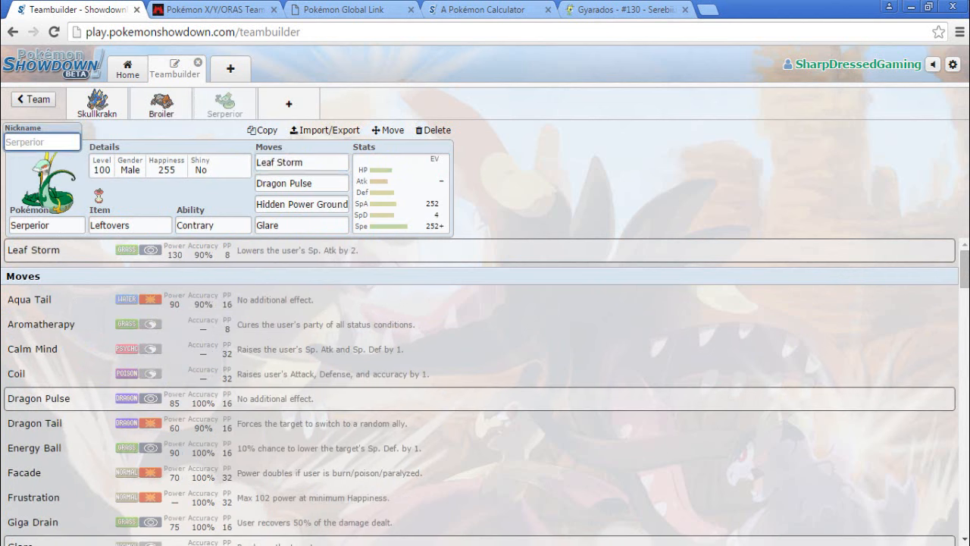
text(Henry)
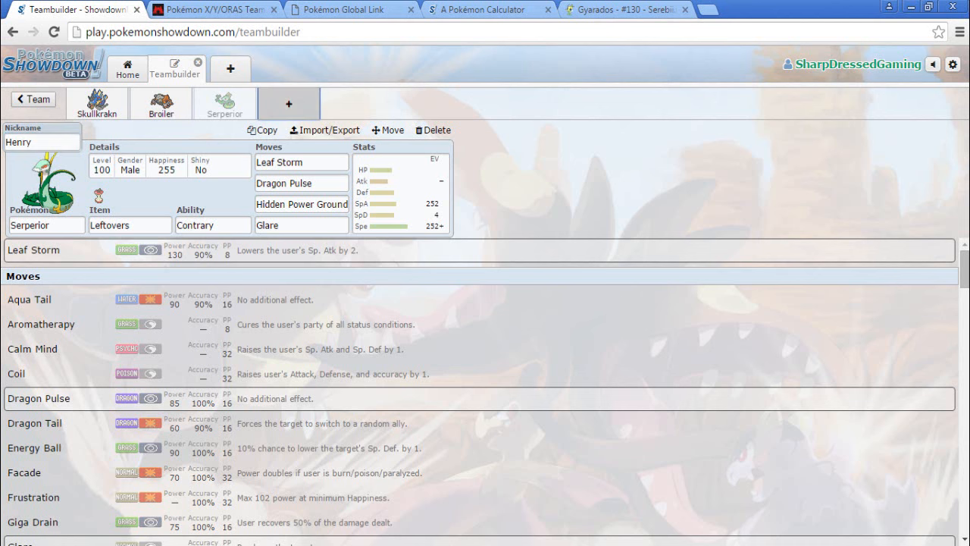
click(288, 103)
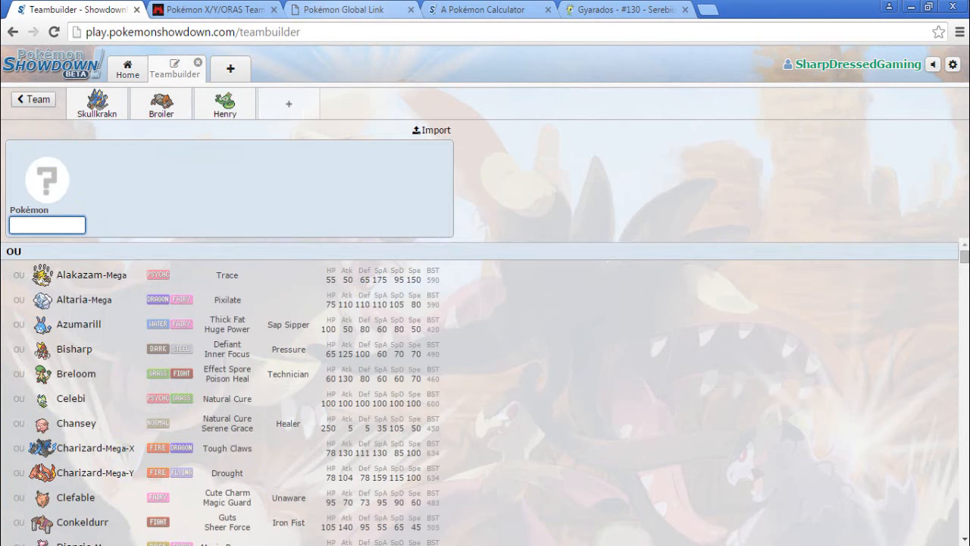
Search 'flying' in the species list and choose Gliscor for the fourth slot
click(212, 9)
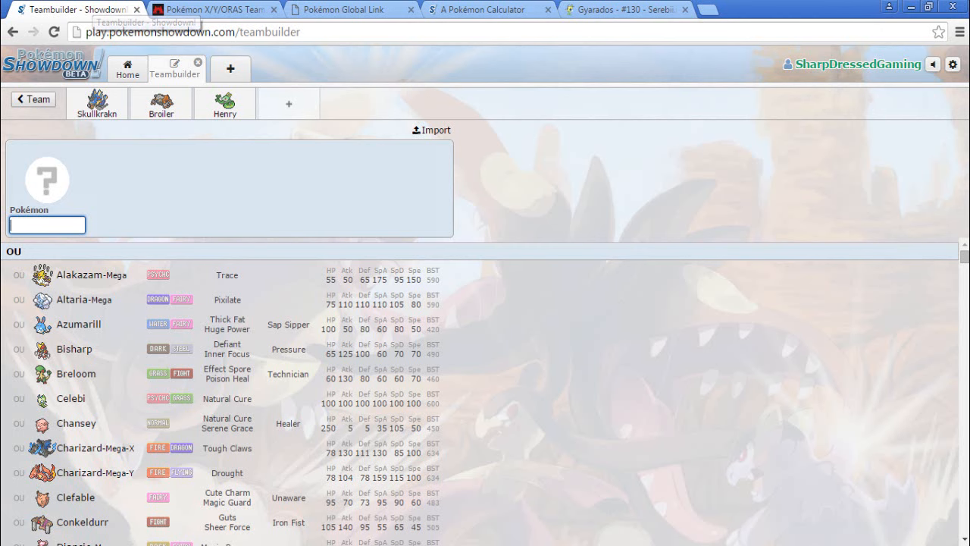
text(flying)
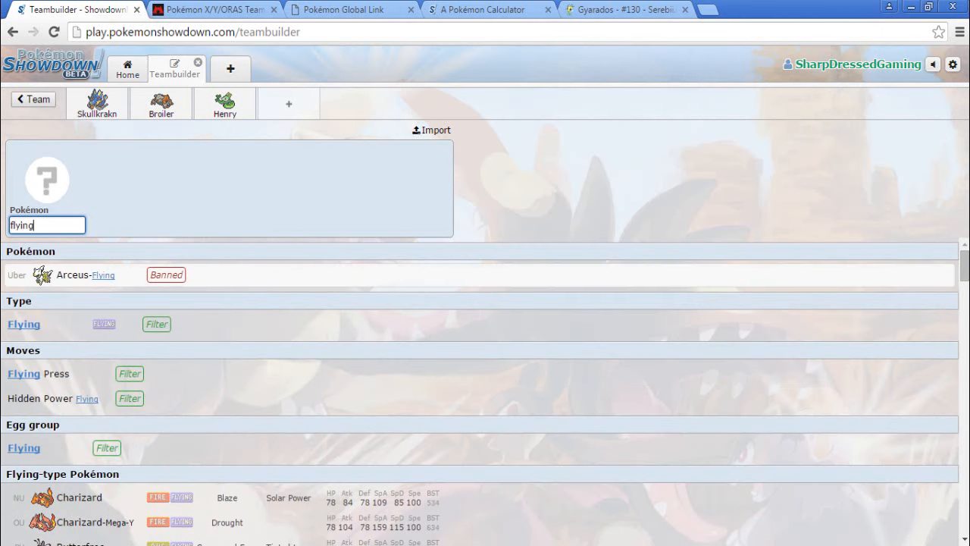
scroll(down, 3)
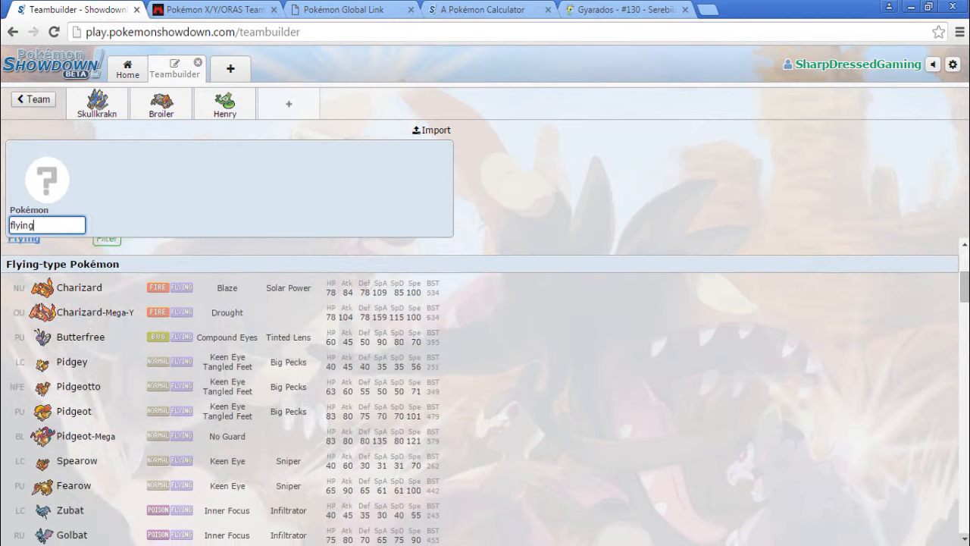
scroll(down, 3)
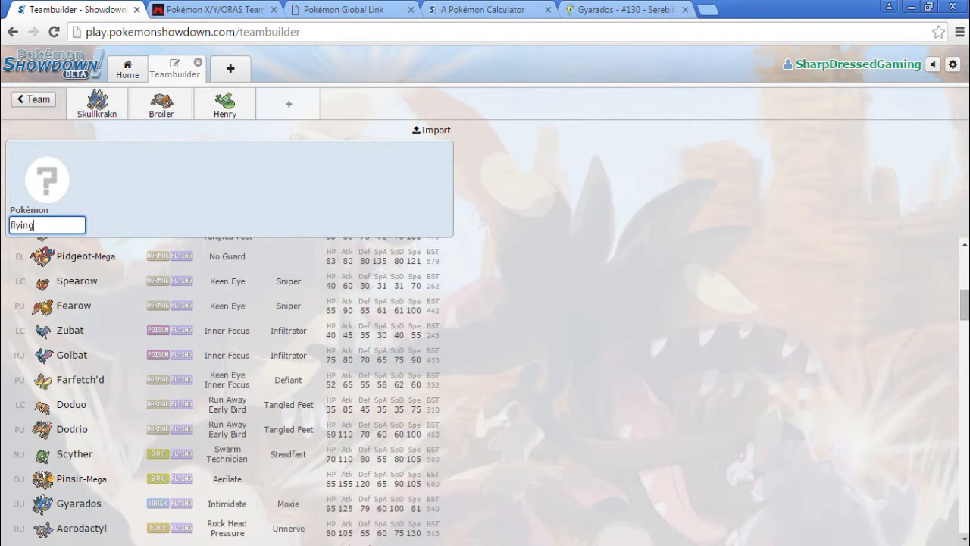
scroll(down, 3)
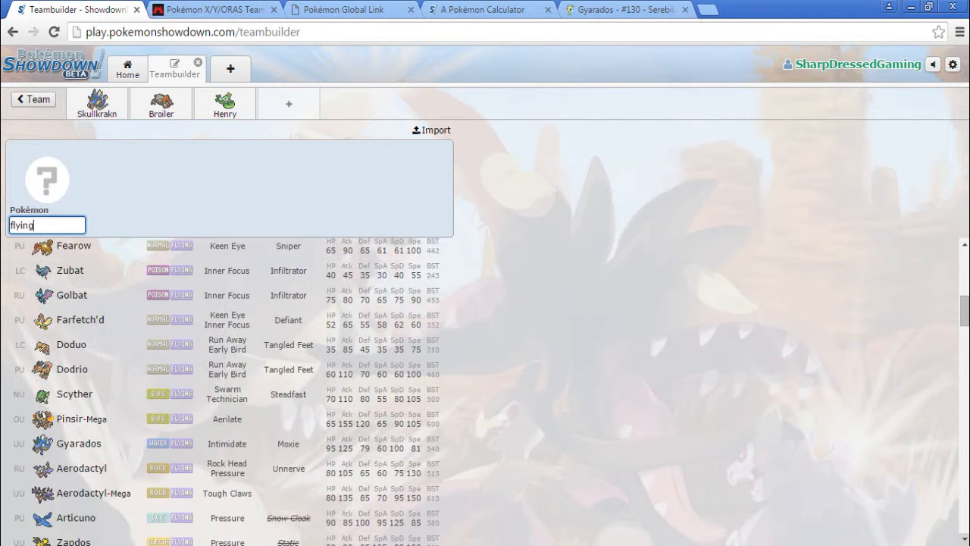
scroll(down, 3)
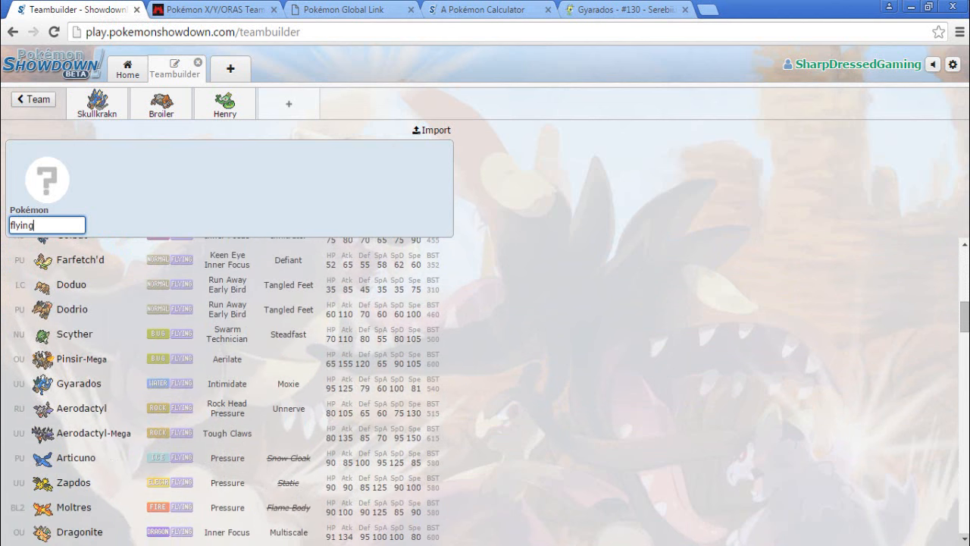
scroll(down, 3)
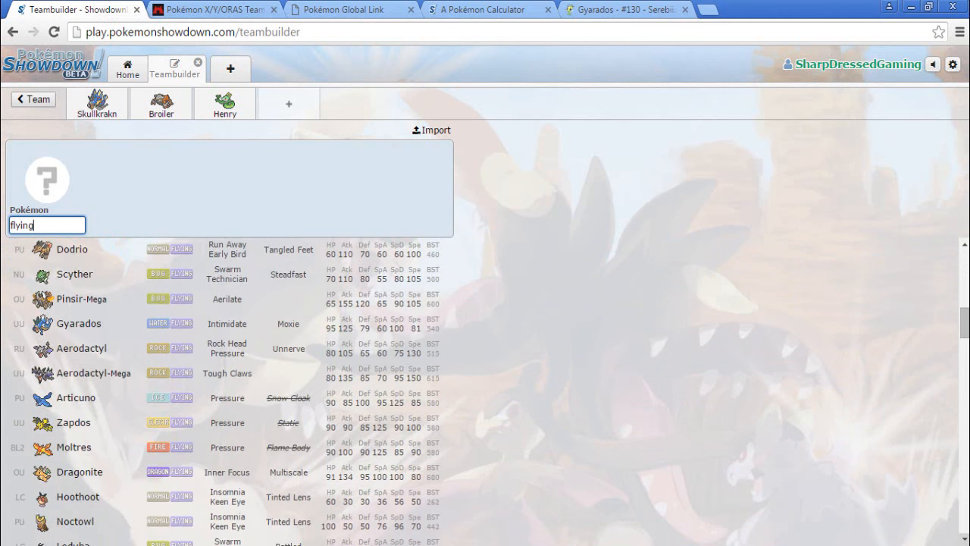
scroll(down, 3)
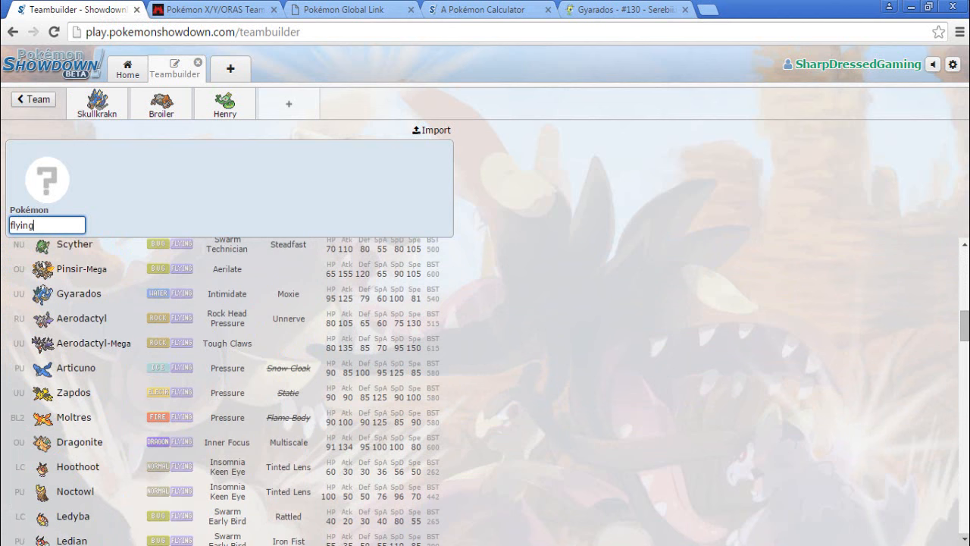
scroll(down, 3)
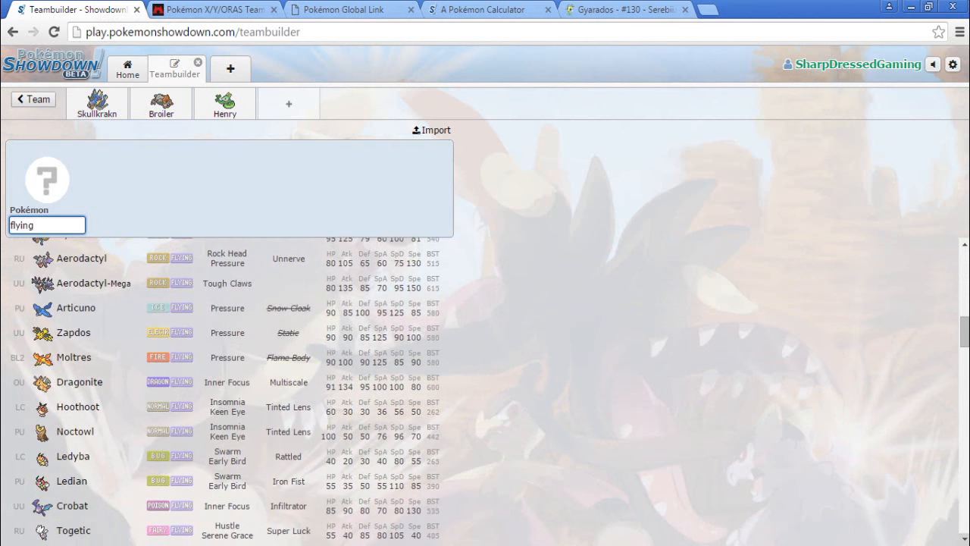
scroll(down, 3)
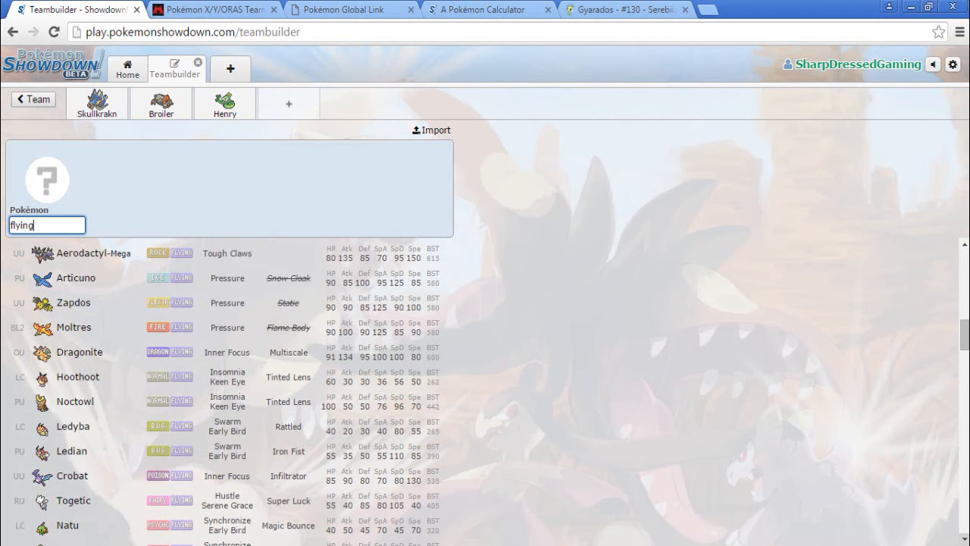
scroll(down, 3)
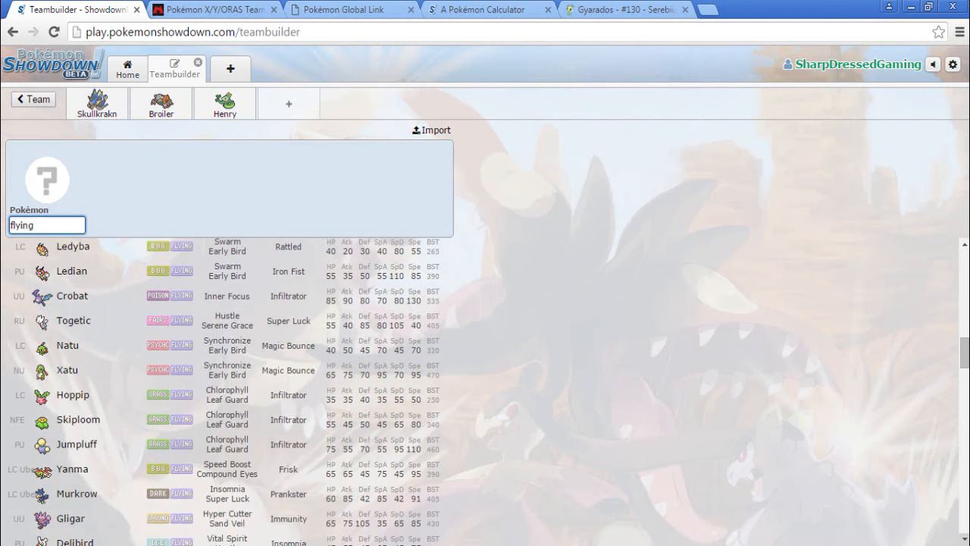
scroll(down, 3)
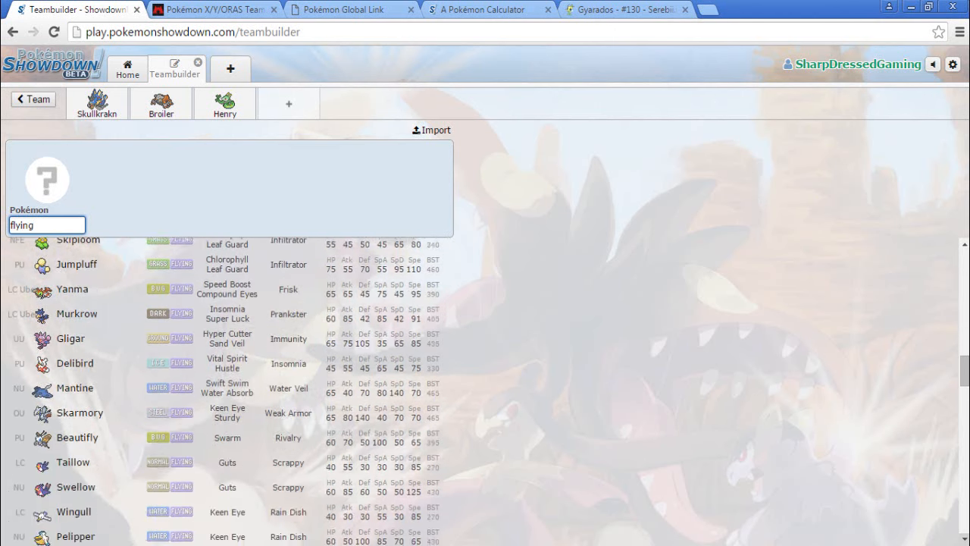
scroll(down, 3)
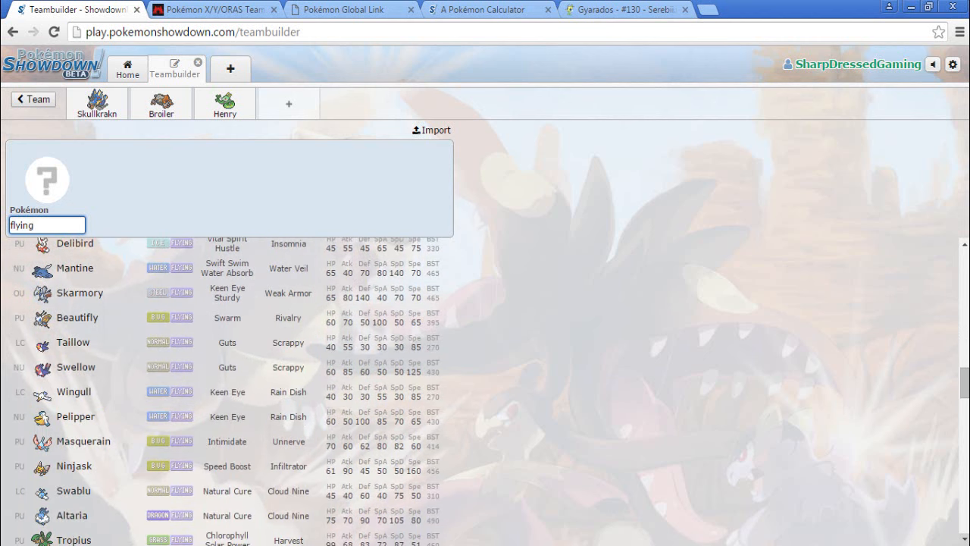
scroll(down, 3)
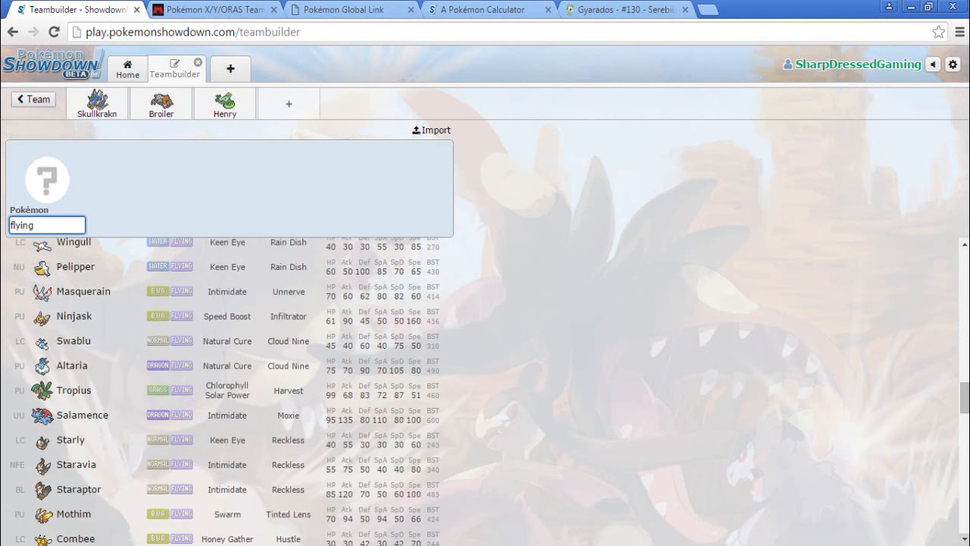
scroll(down, 3)
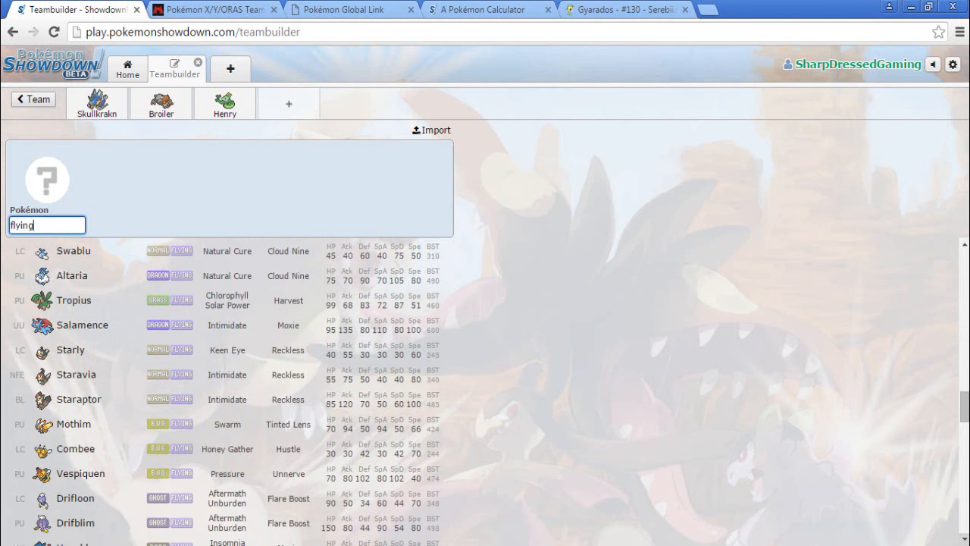
scroll(down, 3)
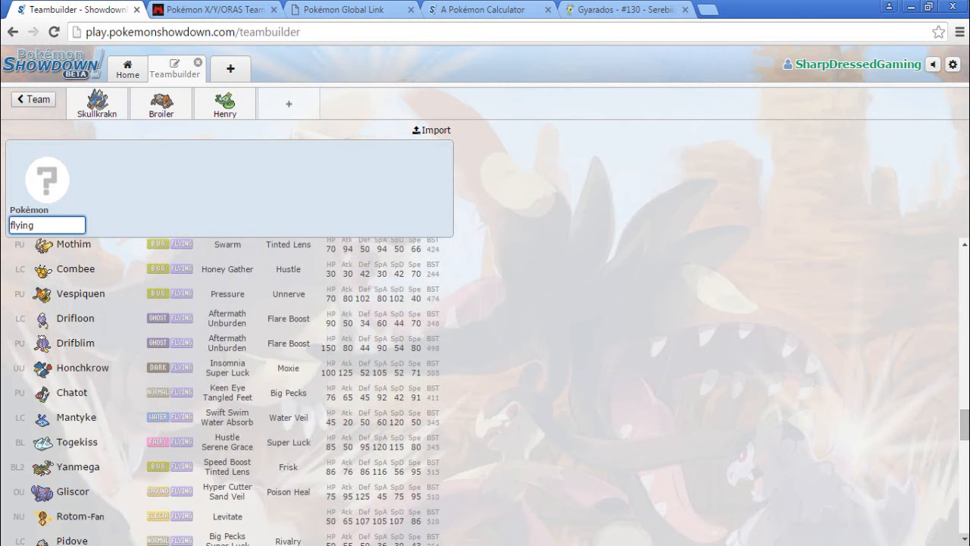
scroll(down, 3)
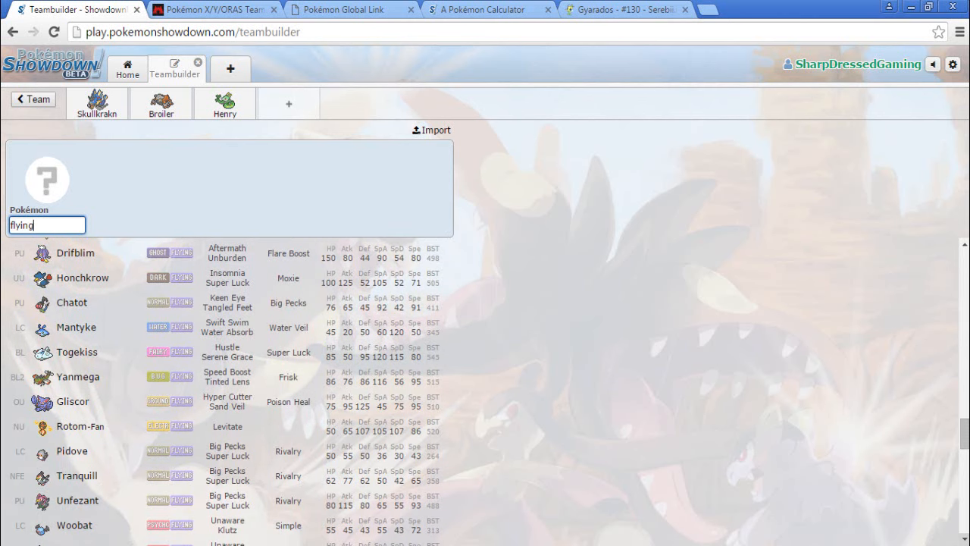
scroll(down, 3)
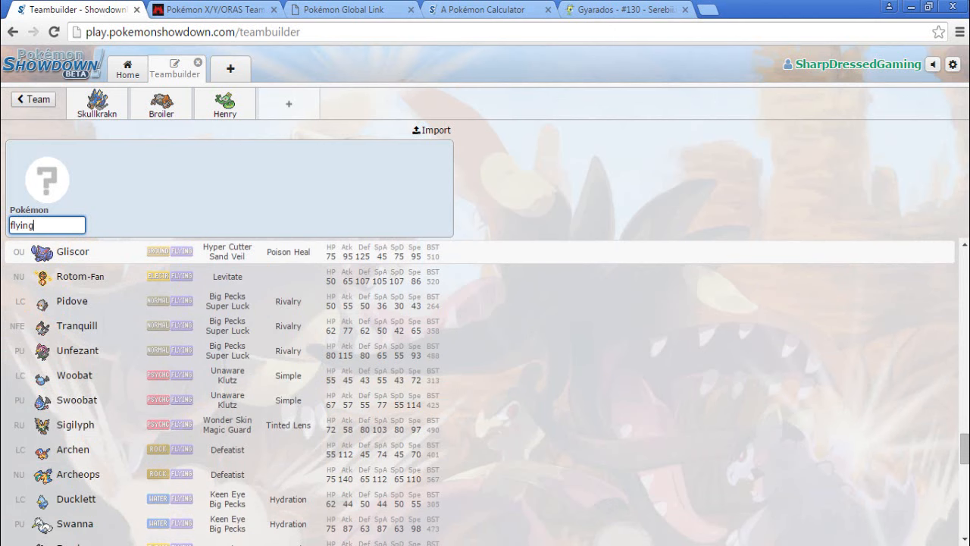
click(72, 252)
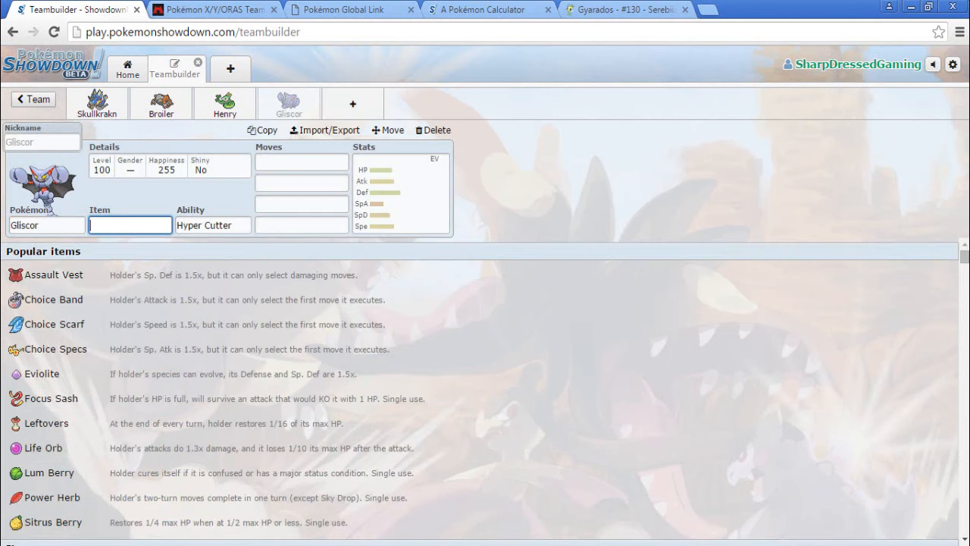
Enter Gliscor as Pokémon #4 in the Team Magma type-resistance builder, then return to Showdown
click(212, 9)
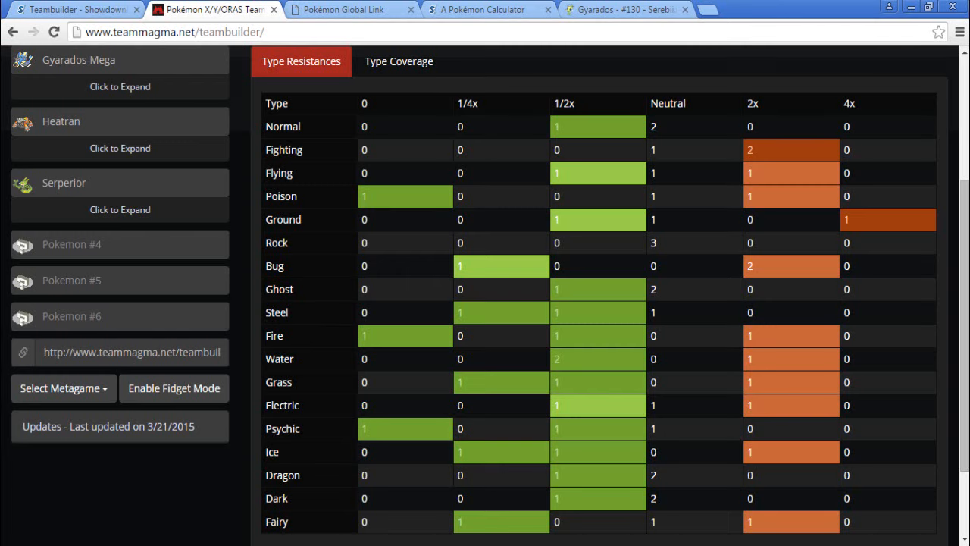
click(119, 242)
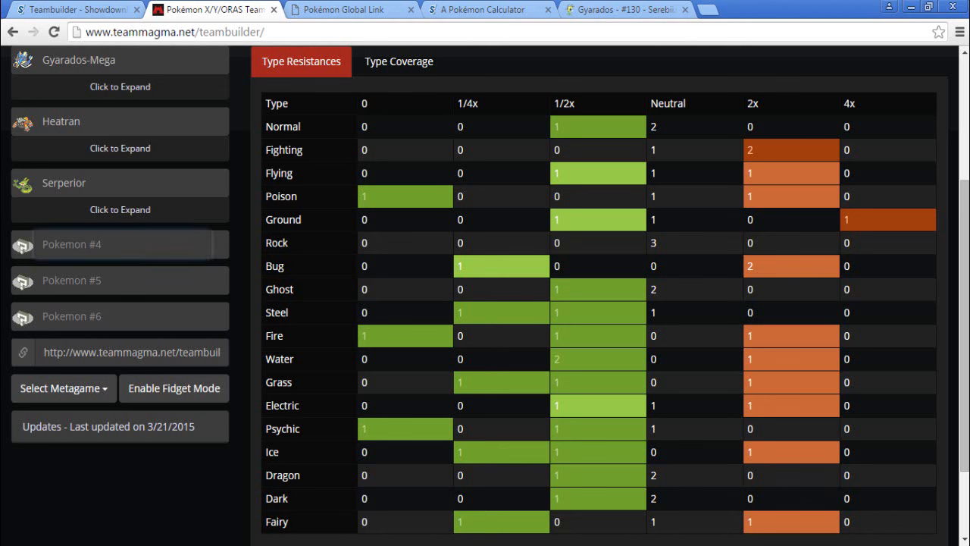
text(glis)
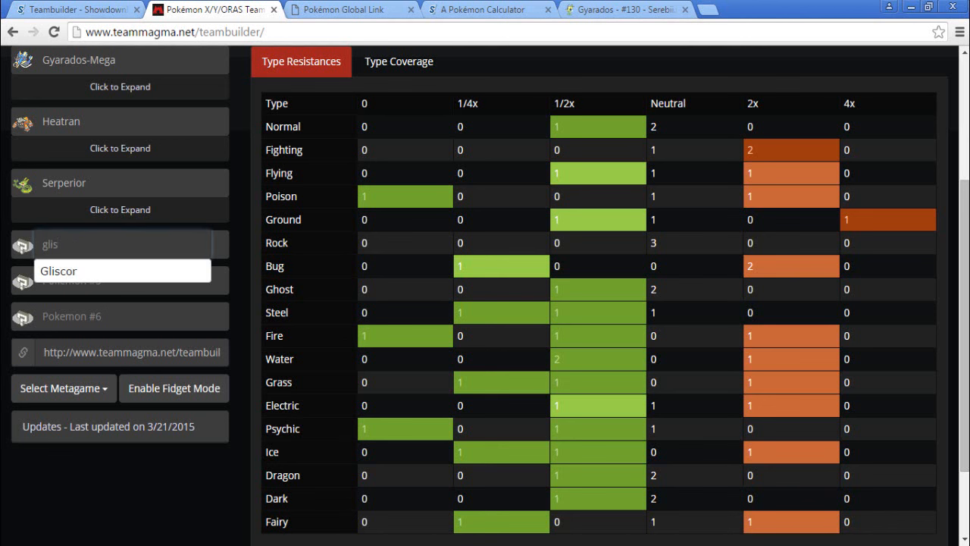
mouse_move(122, 270)
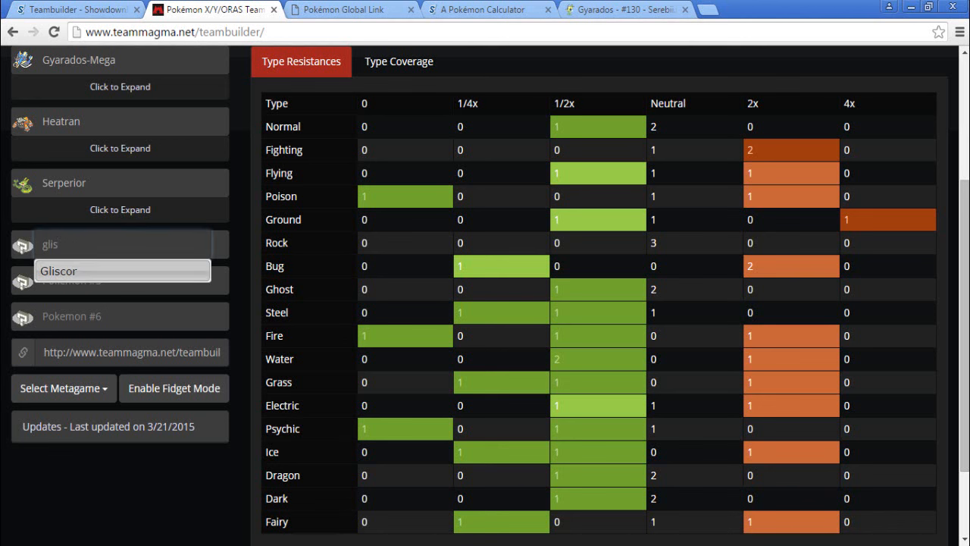
click(58, 270)
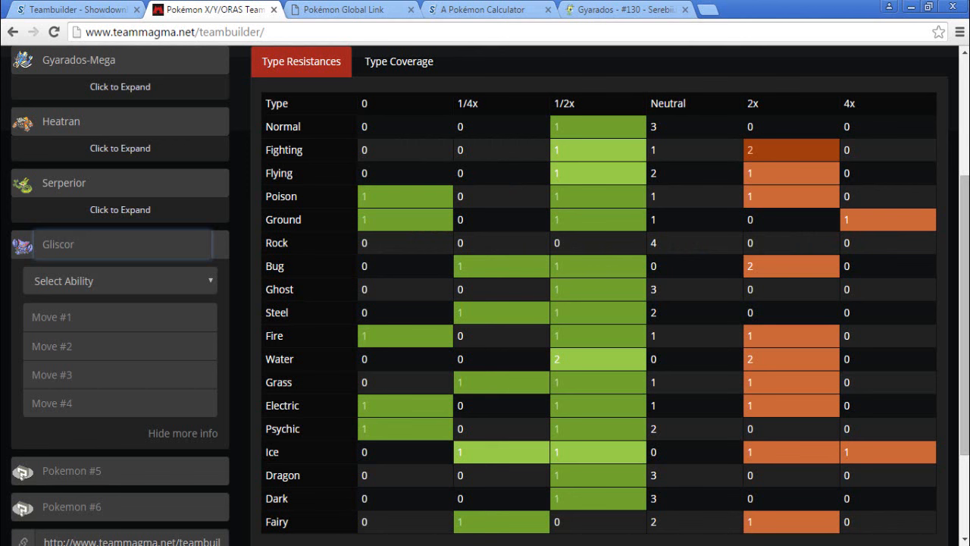
click(121, 244)
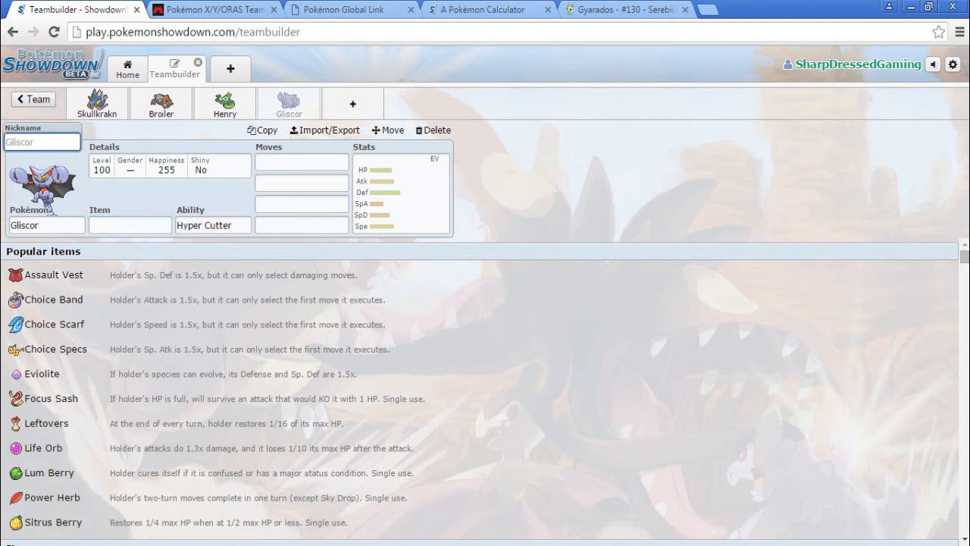
Nickname Gliscor 'County', set it male and give it Toxic Orb
text(County)
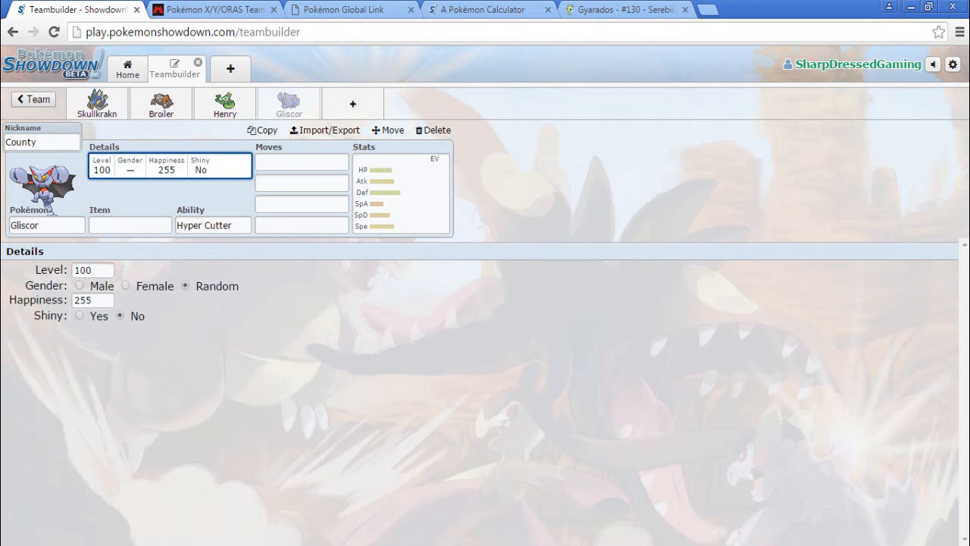
click(131, 224)
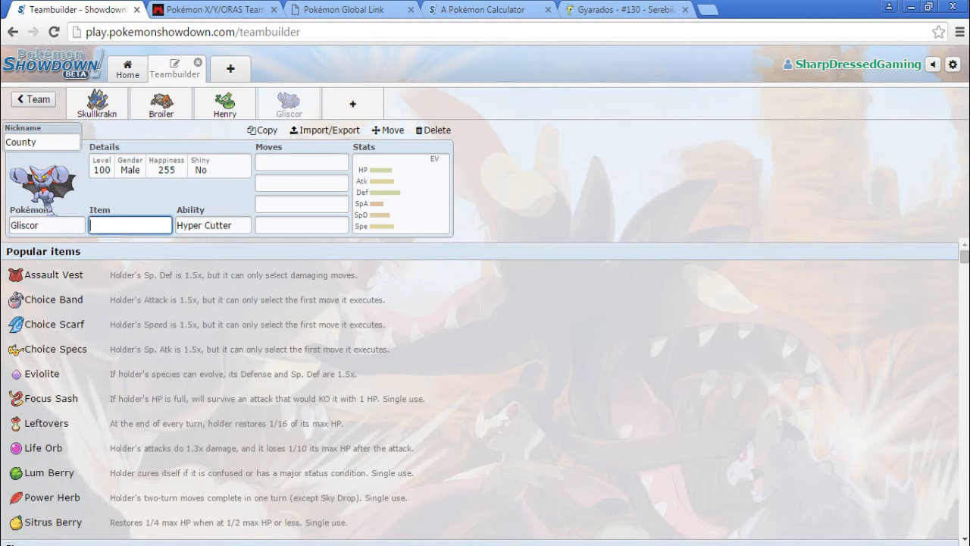
text(toxi)
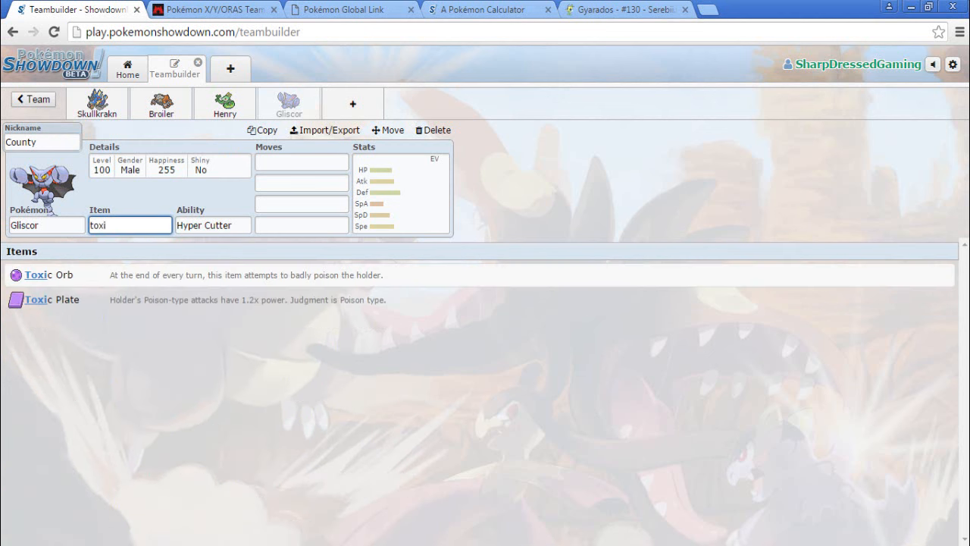
click(37, 275)
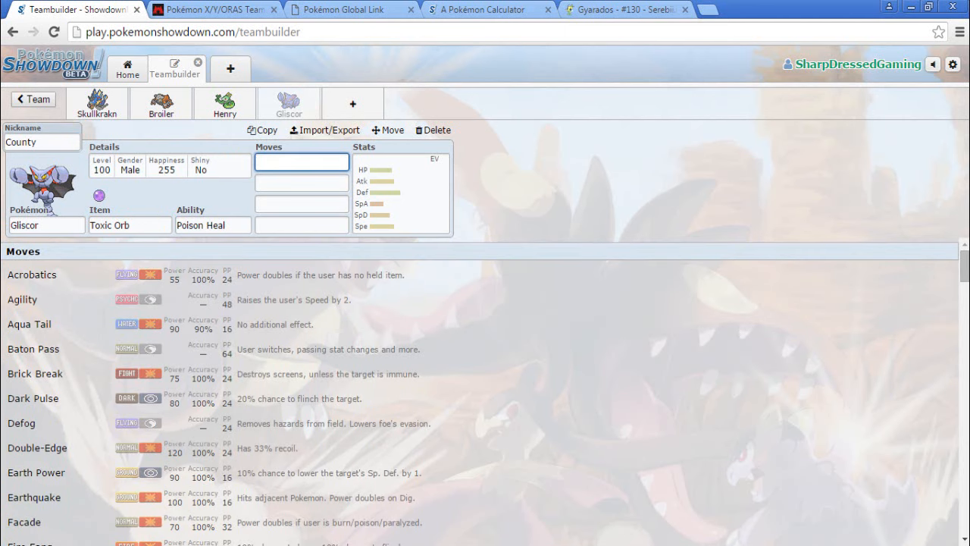
Give Gliscor Earthquake, Toxic, Substitute and Protect, then add a fifth slot
text(Earthquake)
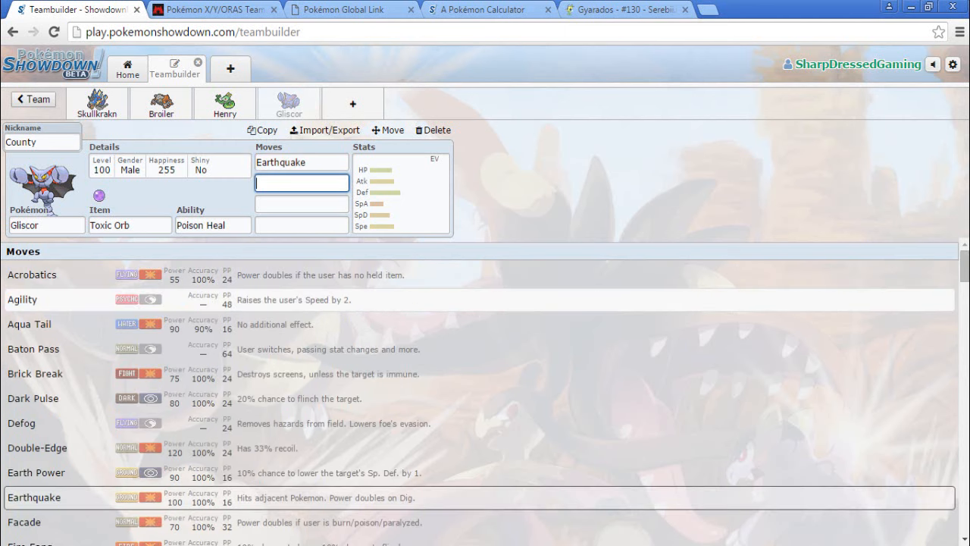
text(Toxic)
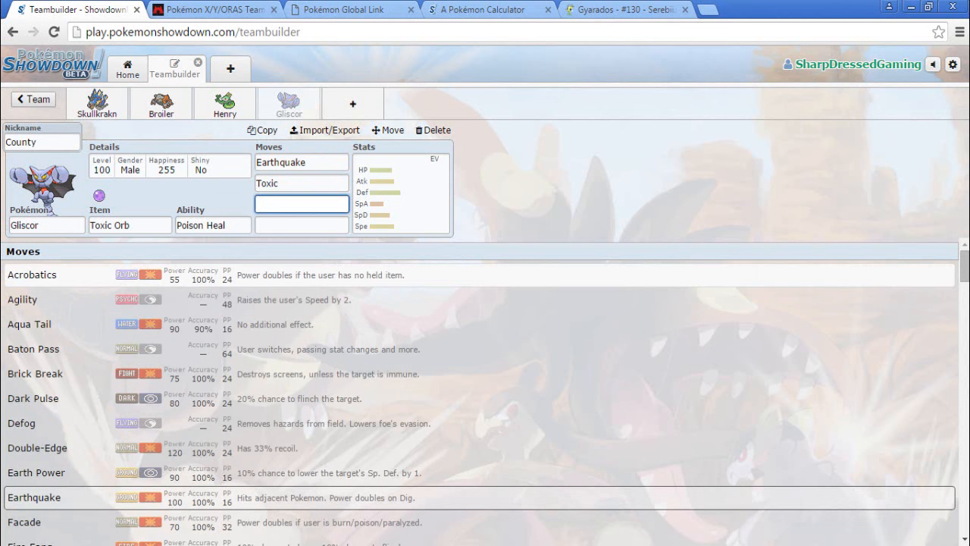
text(Substitute)
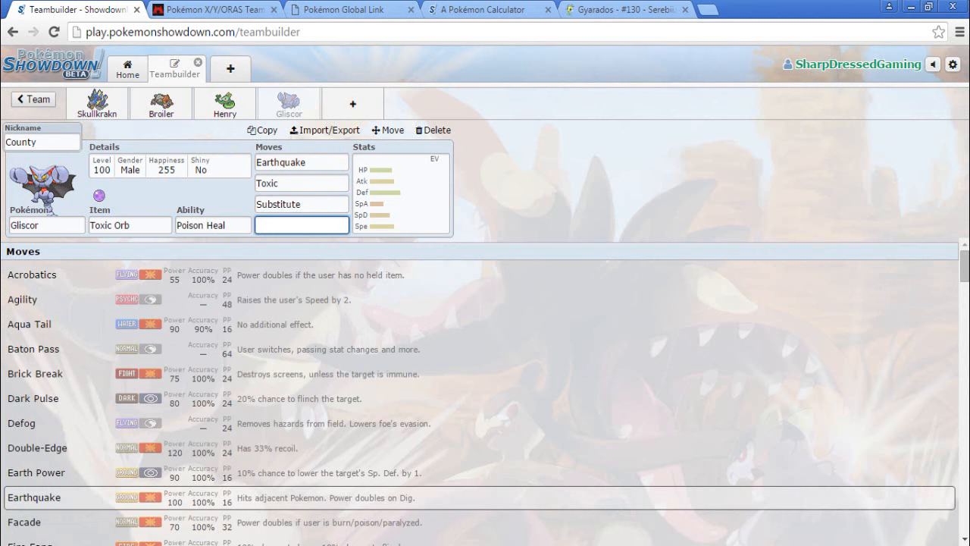
text(Protect)
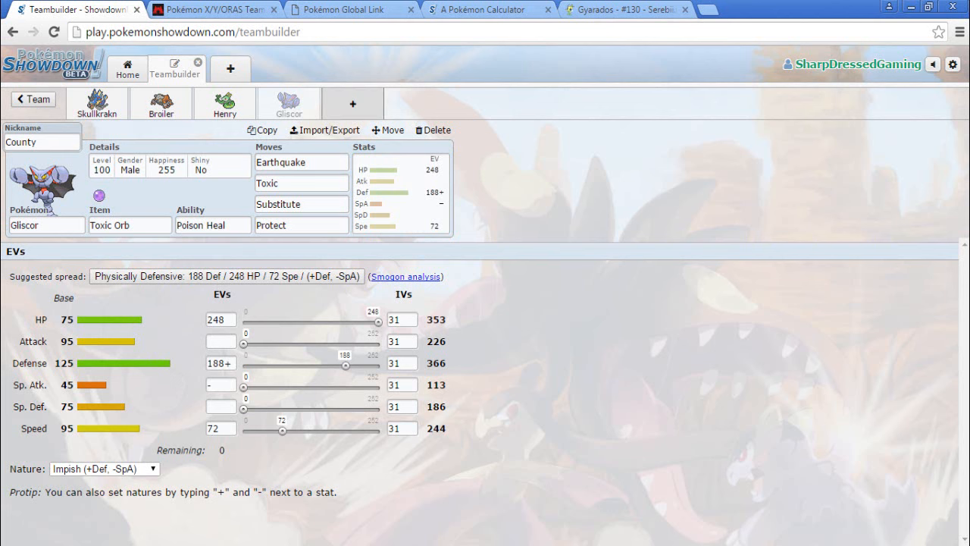
click(352, 103)
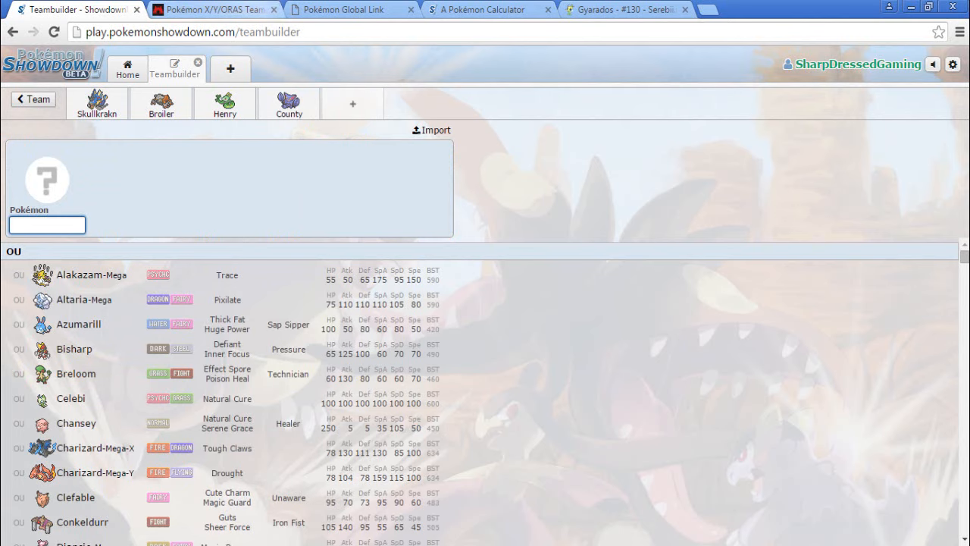
click(215, 9)
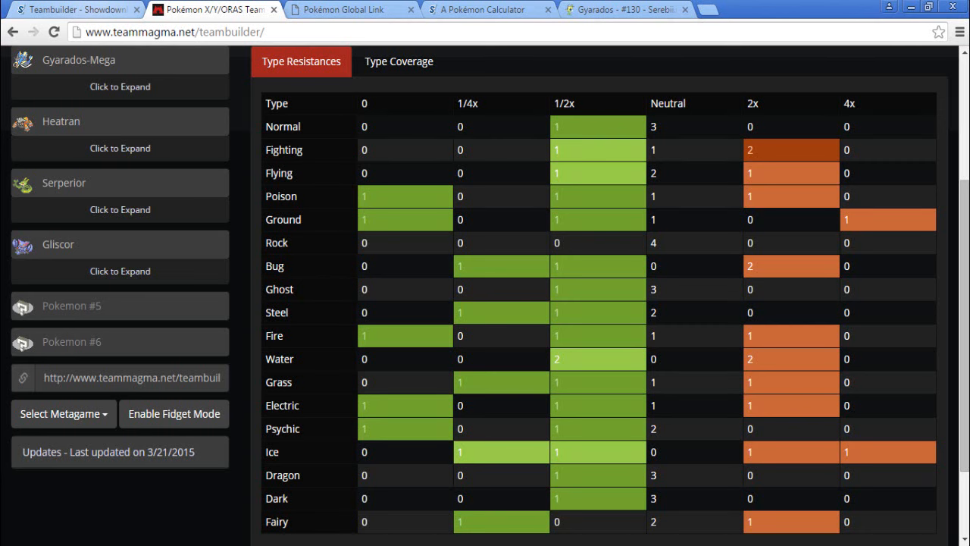
mouse_move(76, 9)
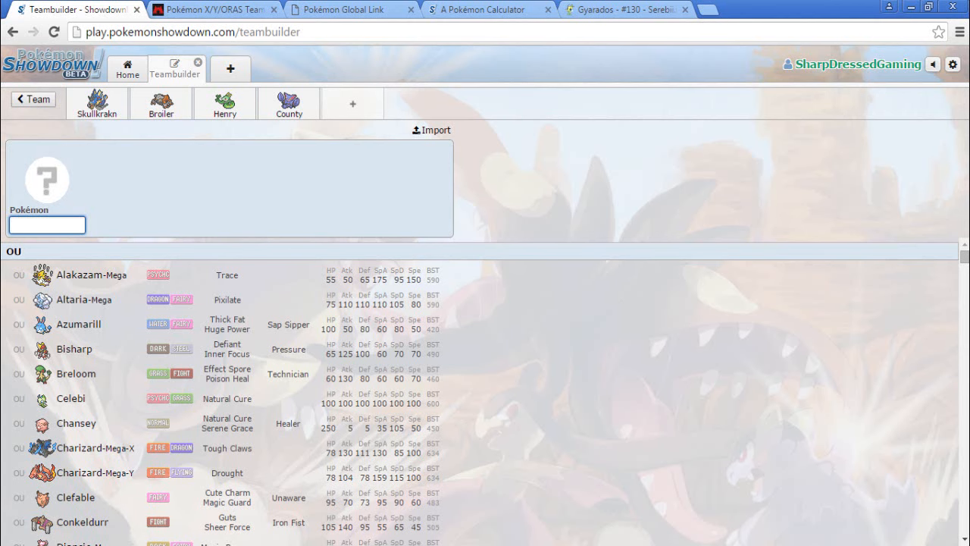
Search 'fairy' for the fifth slot and scroll through the Fairy-type results
text(fairy)
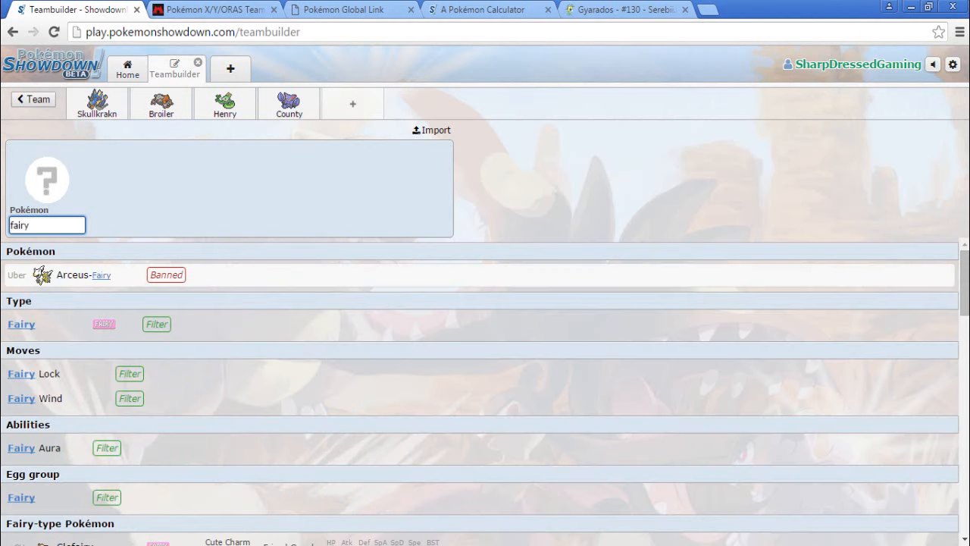
scroll(down, 3)
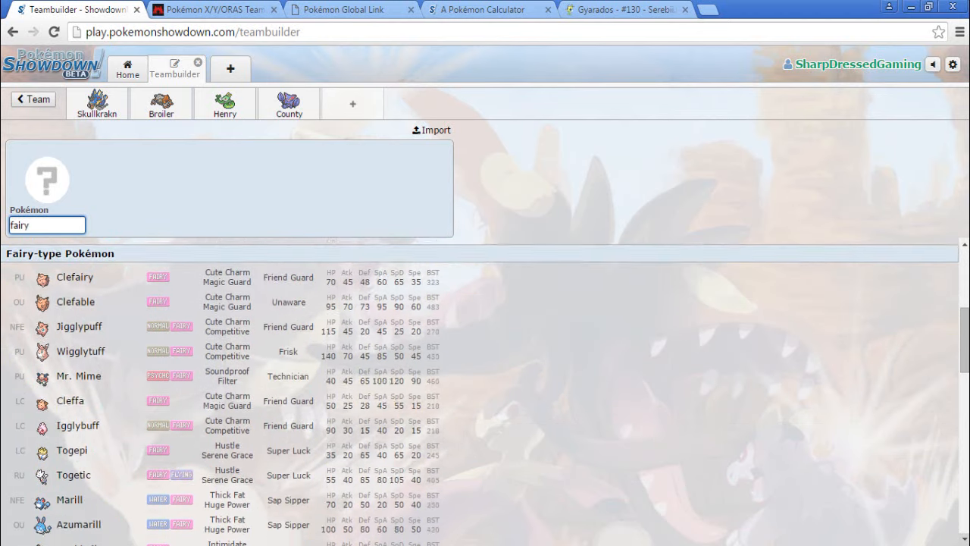
scroll(down, 3)
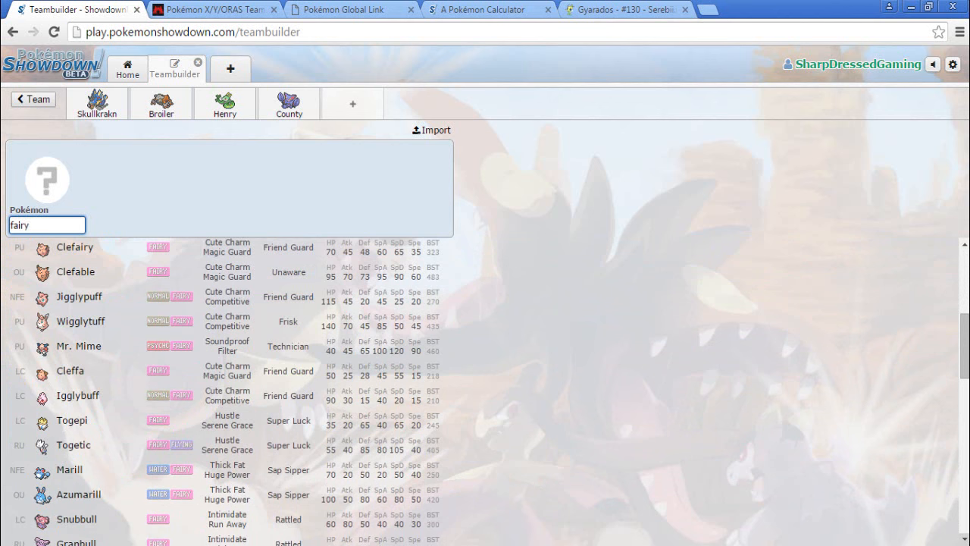
scroll(down, 3)
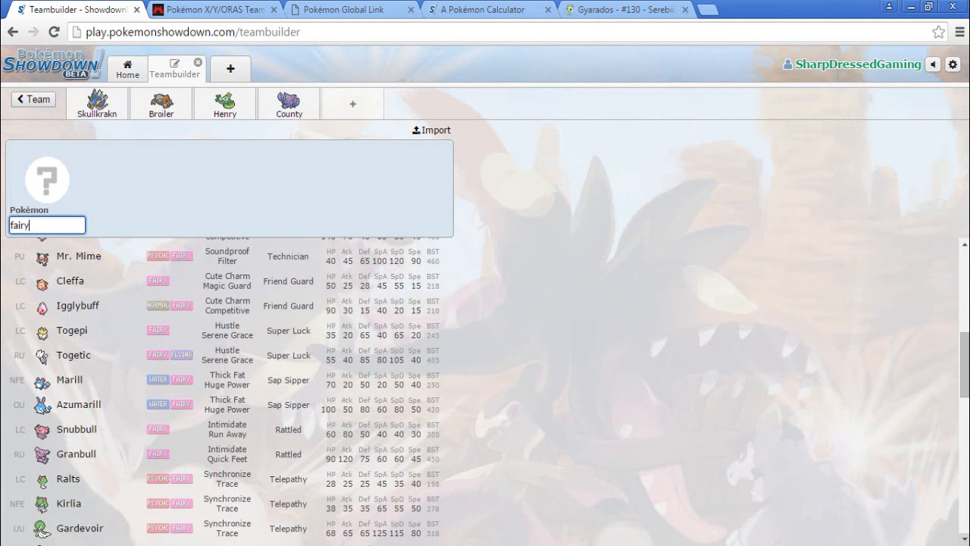
scroll(down, 3)
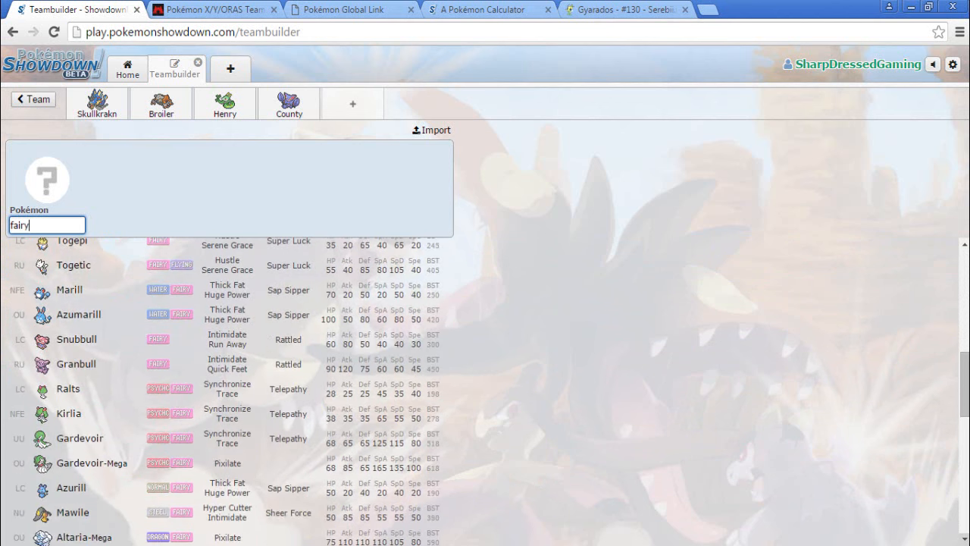
scroll(down, 3)
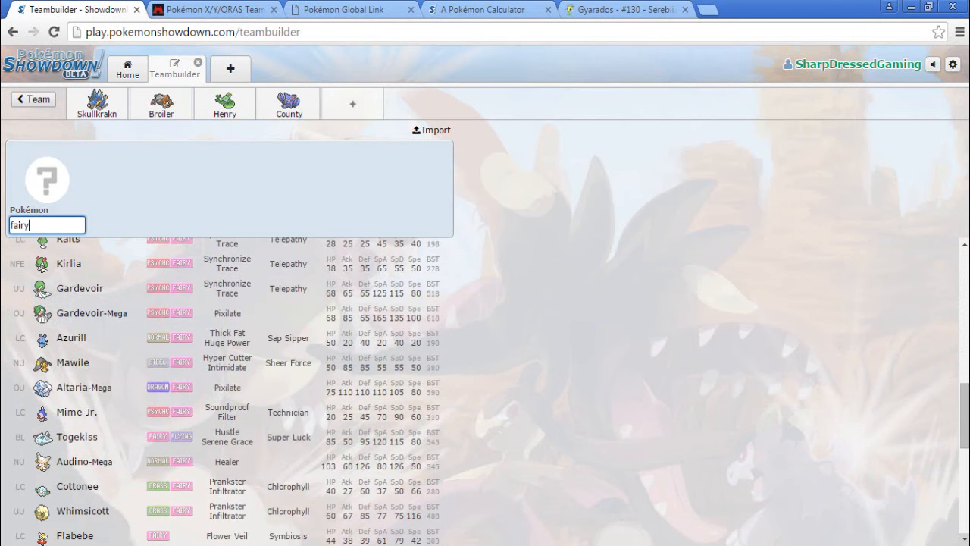
scroll(down, 3)
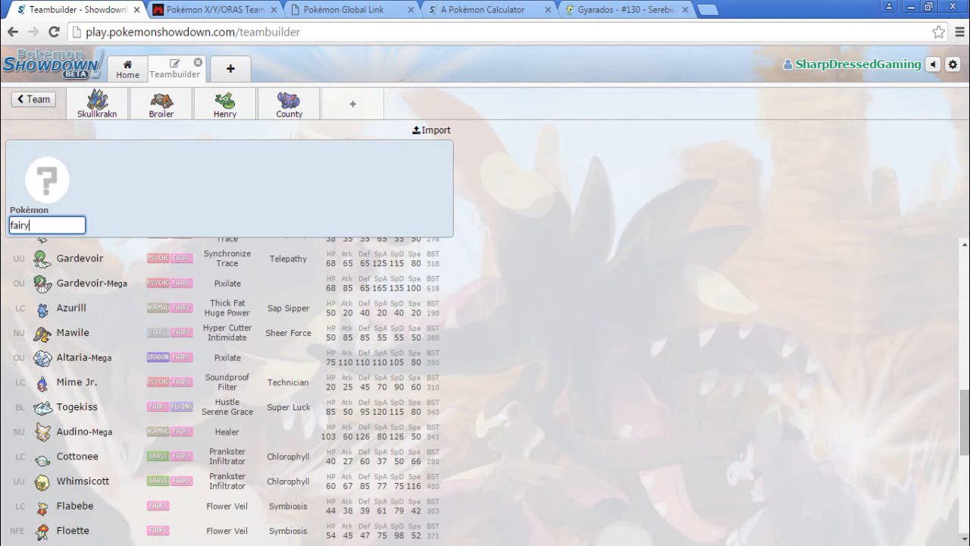
scroll(down, 3)
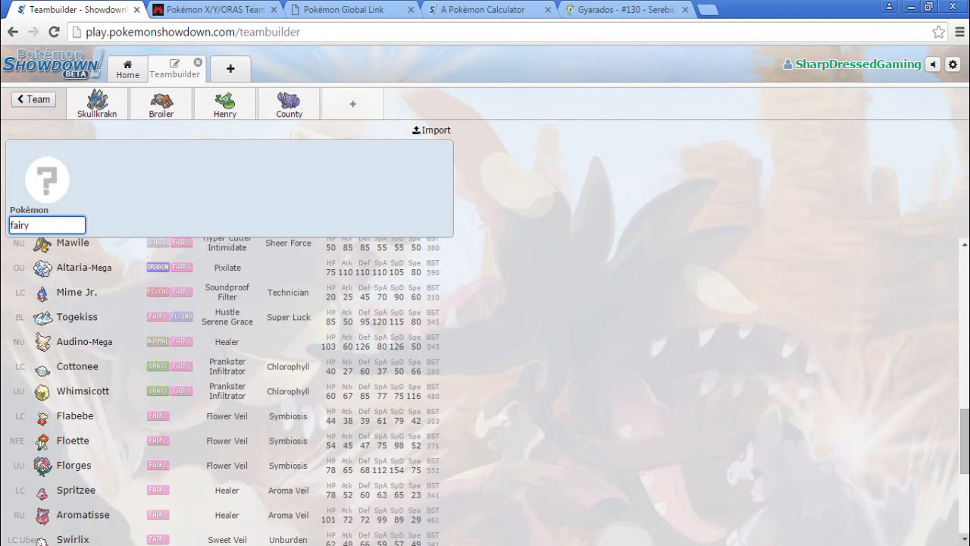
scroll(down, 3)
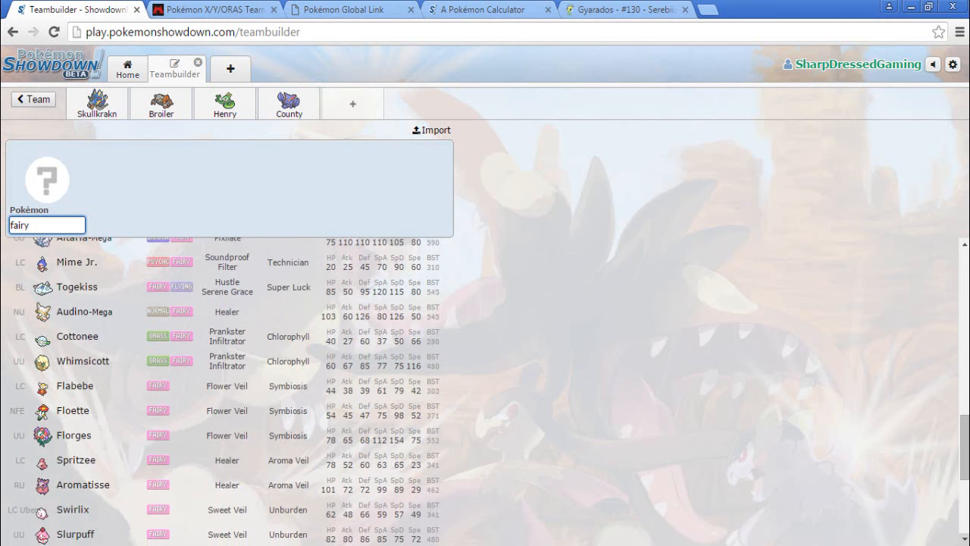
scroll(down, 3)
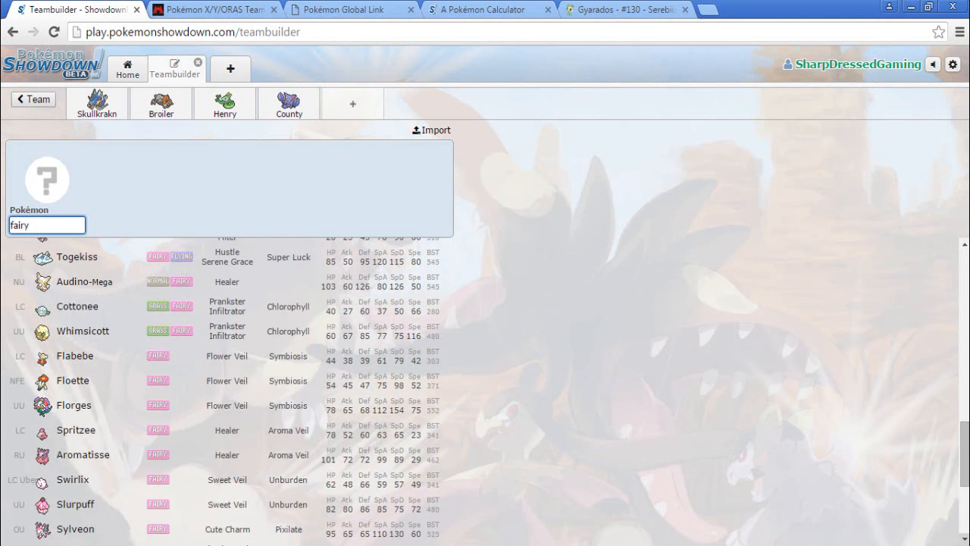
scroll(down, 3)
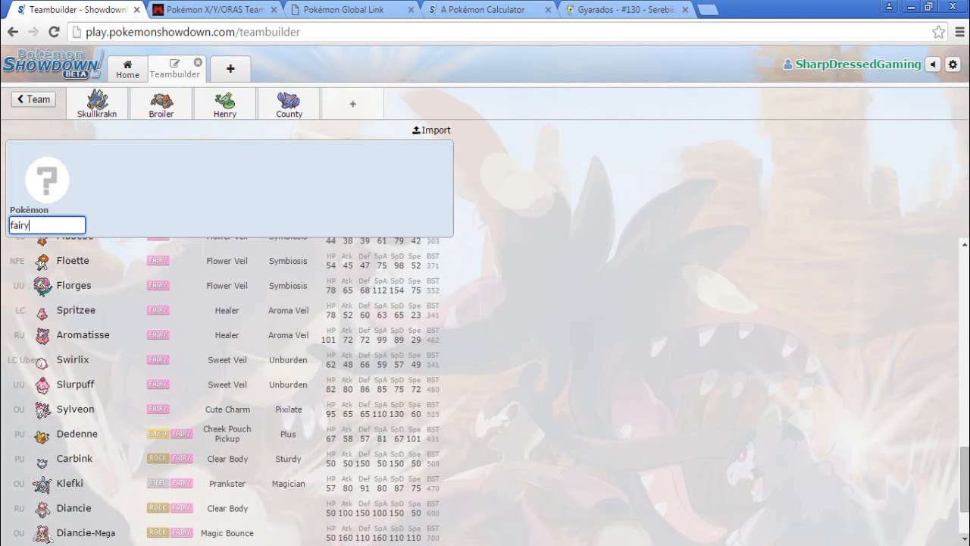
scroll(down, 3)
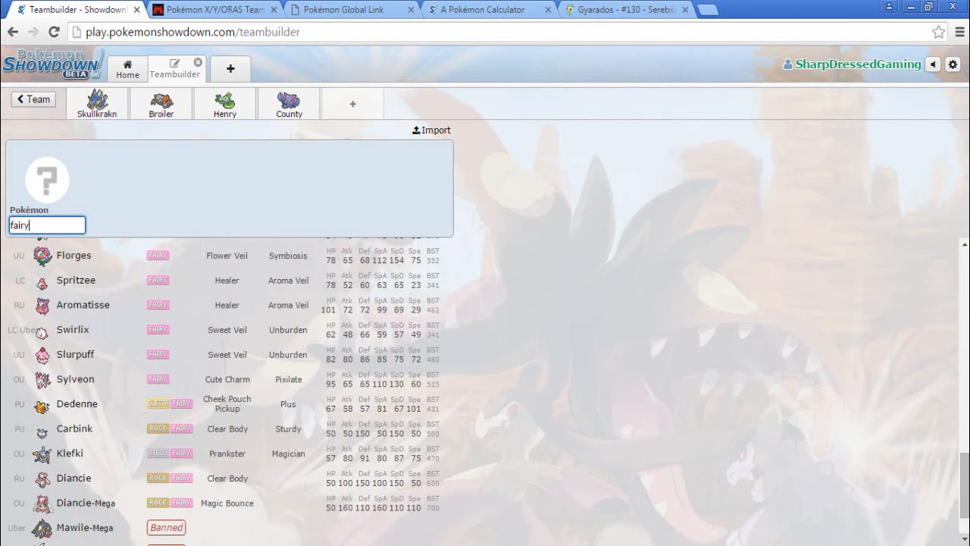
scroll(down, 3)
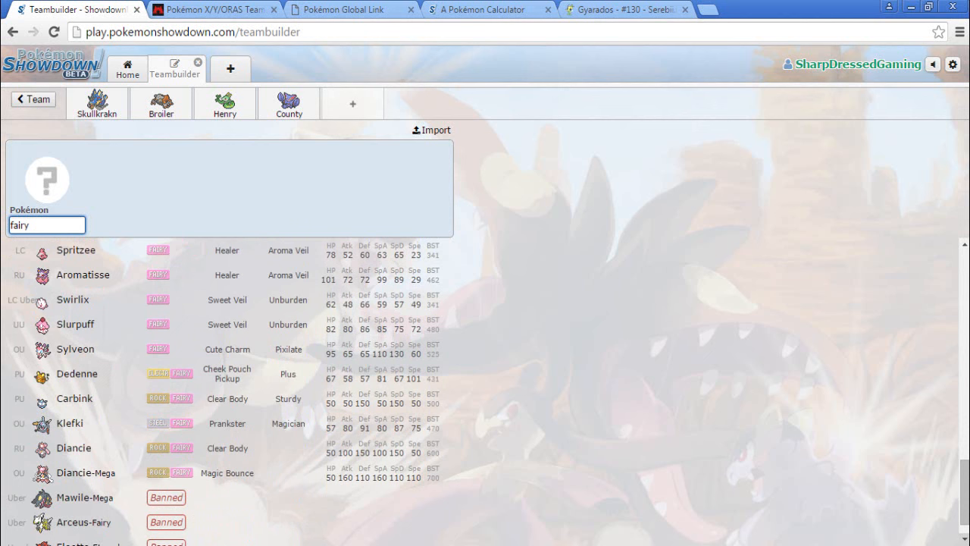
scroll(down, 3)
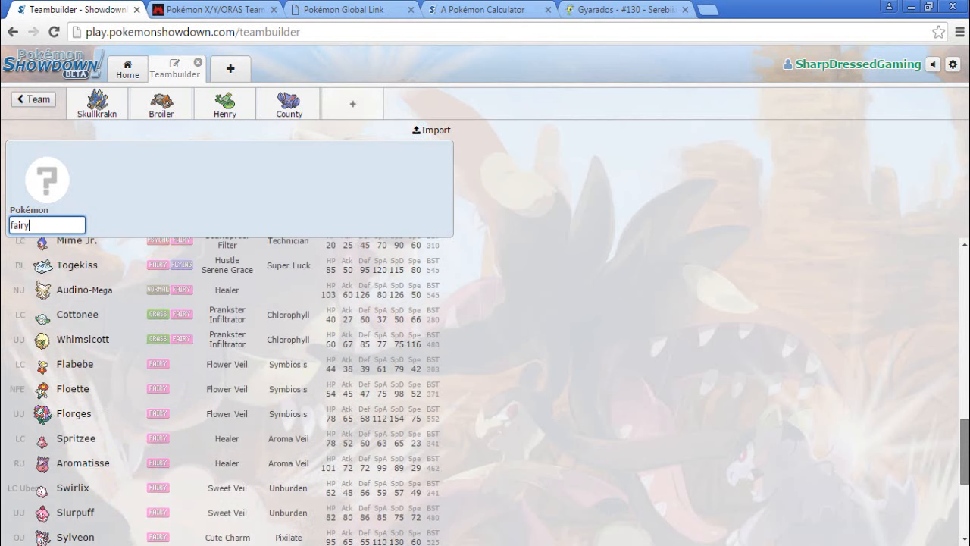
scroll(up, 3)
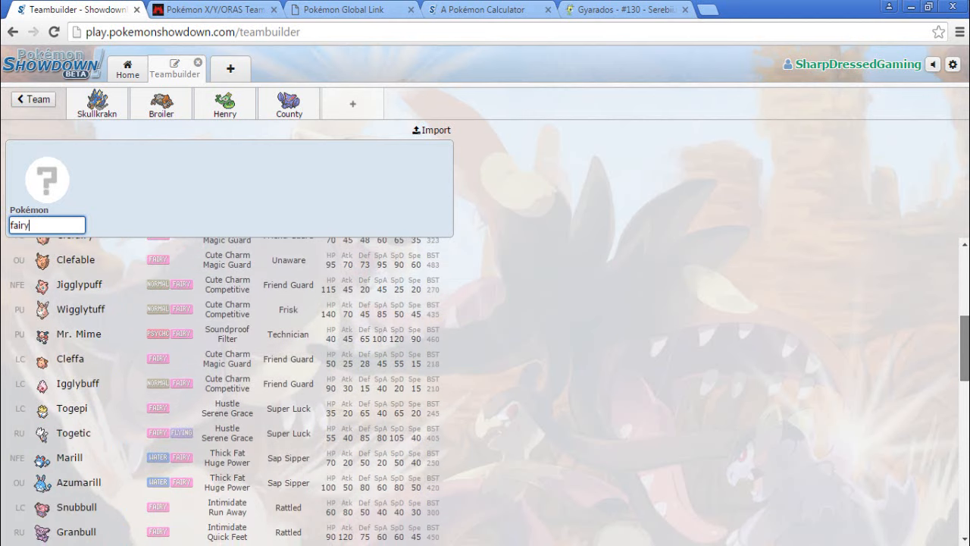
scroll(down, 3)
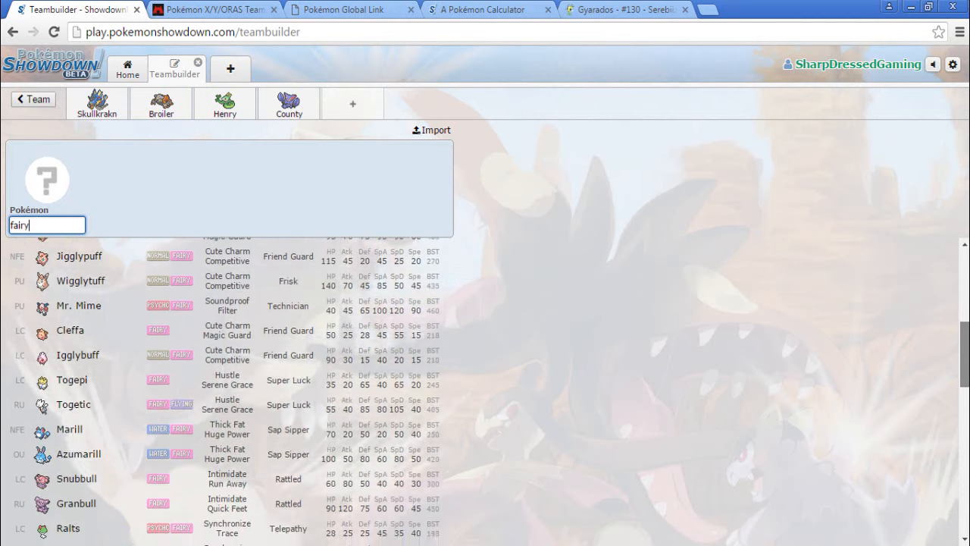
scroll(down, 3)
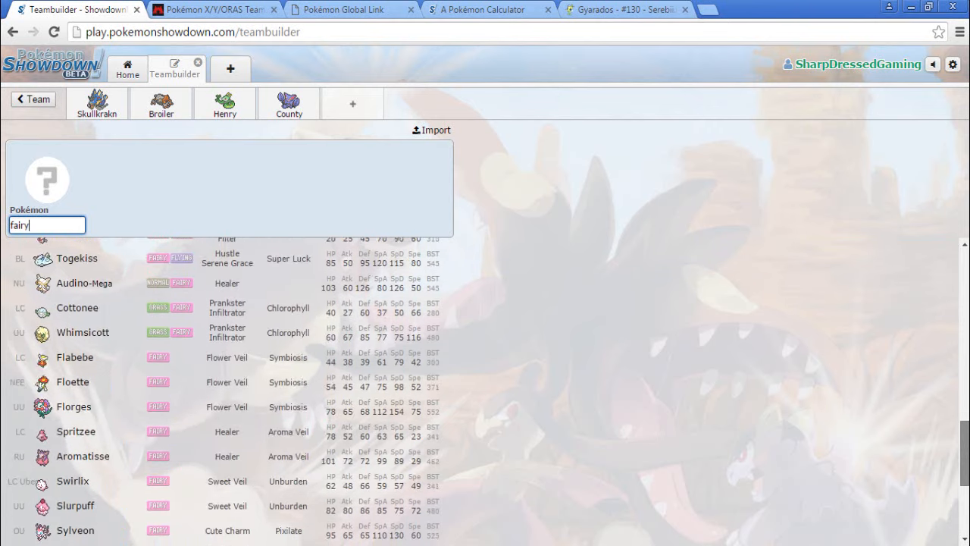
scroll(down, 3)
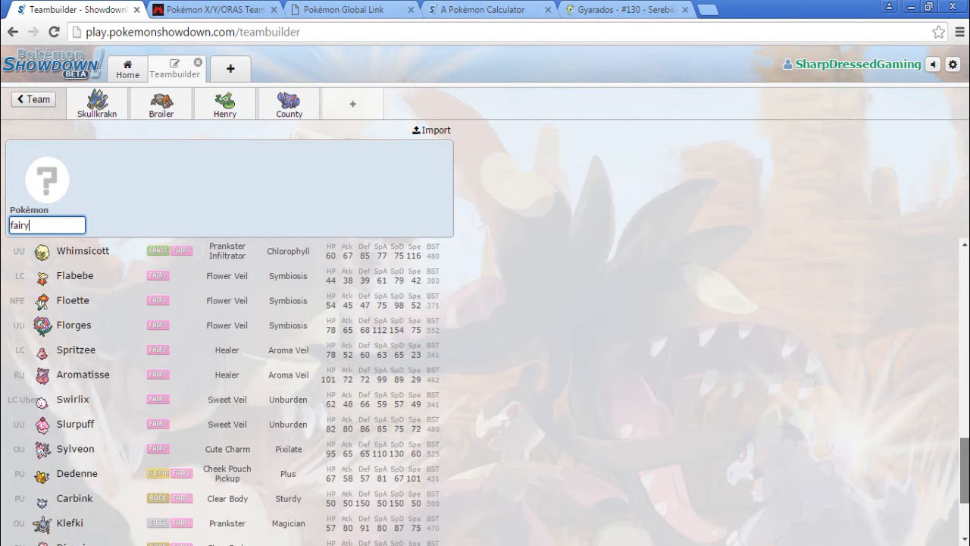
scroll(down, 3)
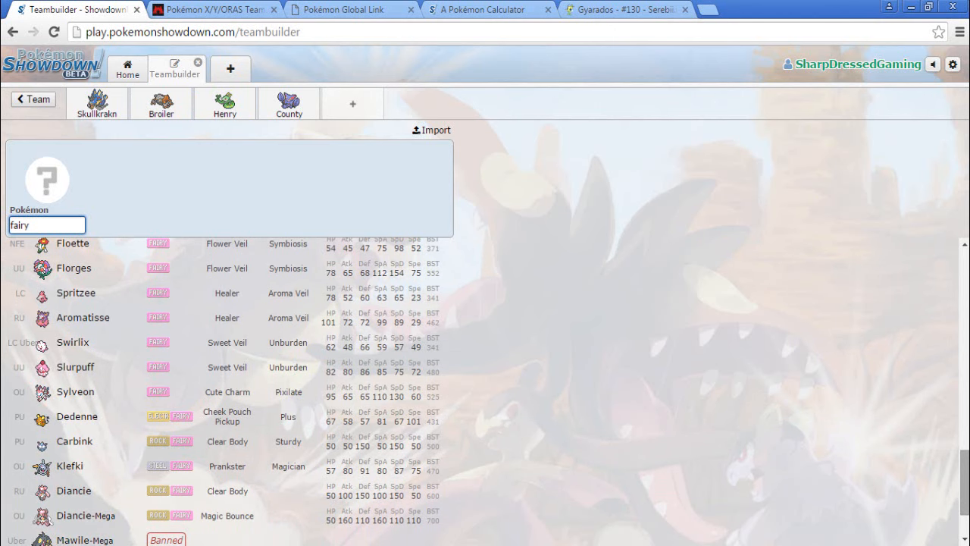
scroll(down, 3)
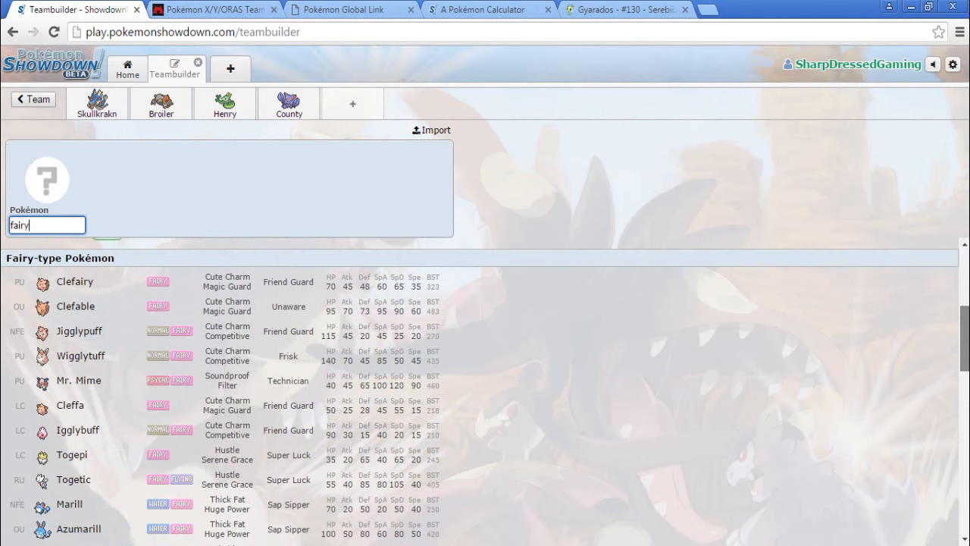
scroll(down, 3)
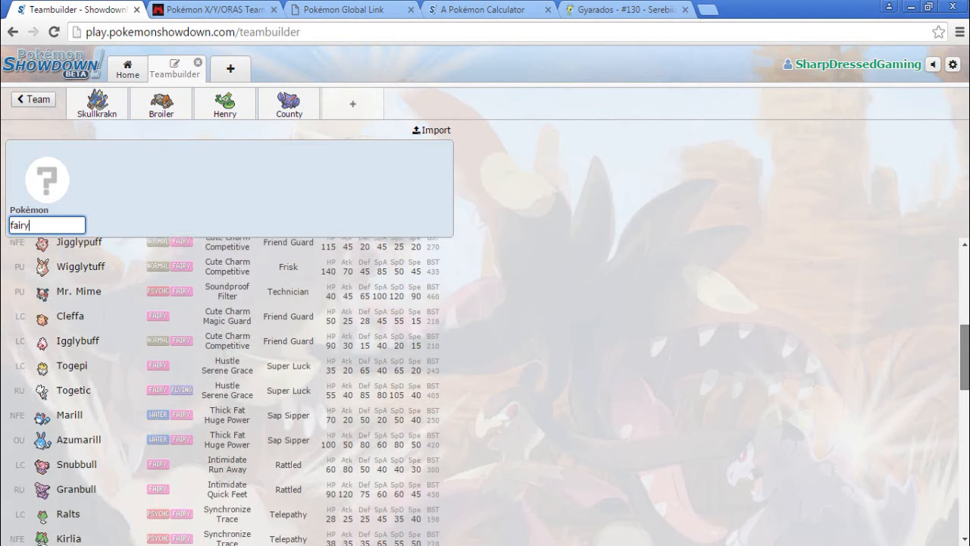
scroll(down, 3)
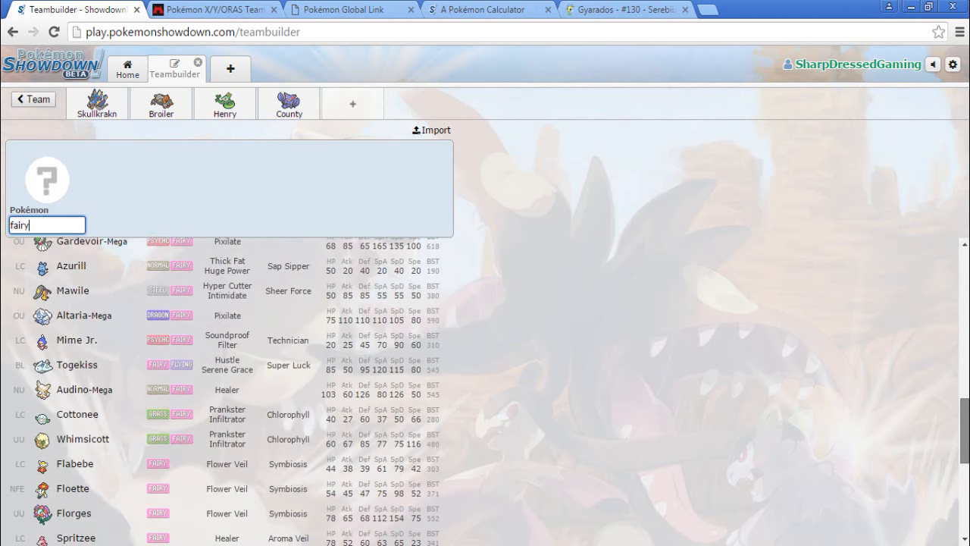
scroll(down, 3)
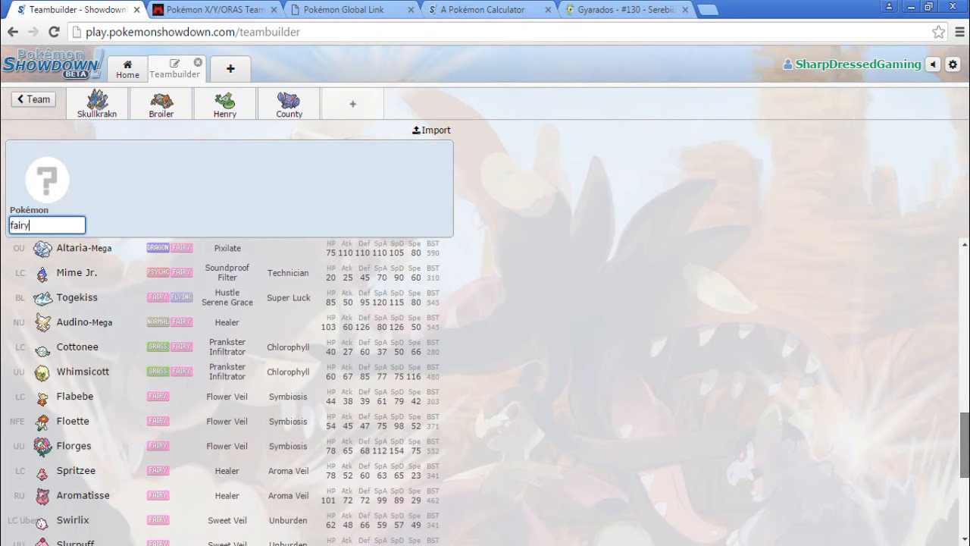
scroll(down, 3)
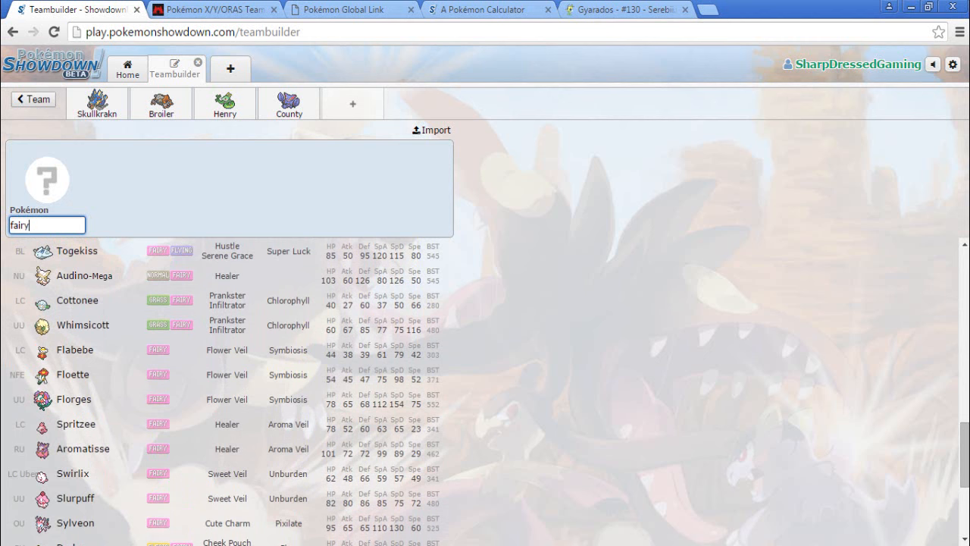
scroll(down, 3)
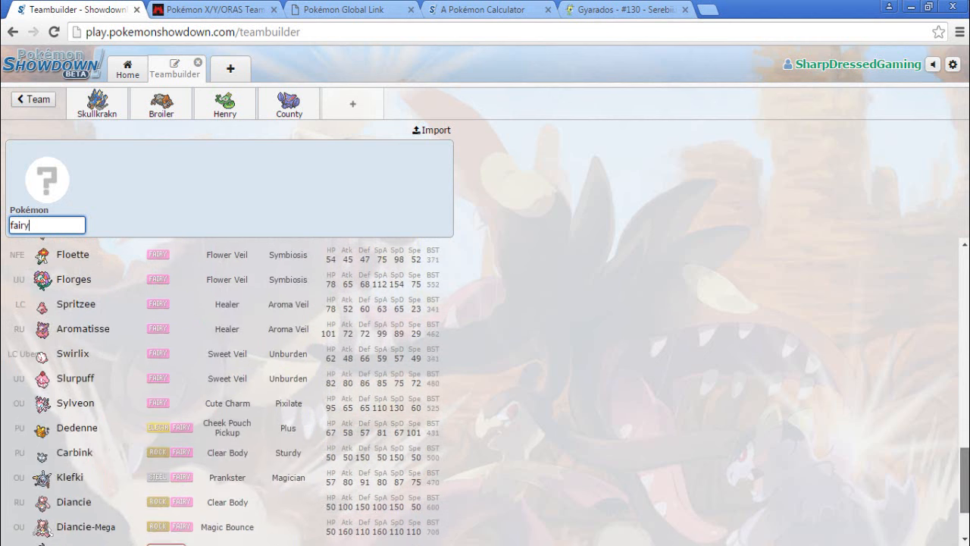
scroll(down, 3)
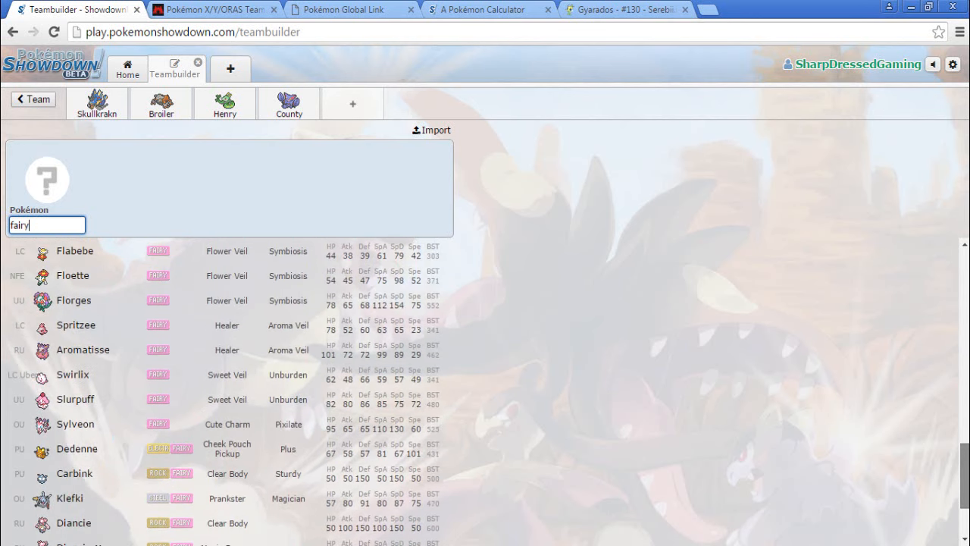
scroll(down, 3)
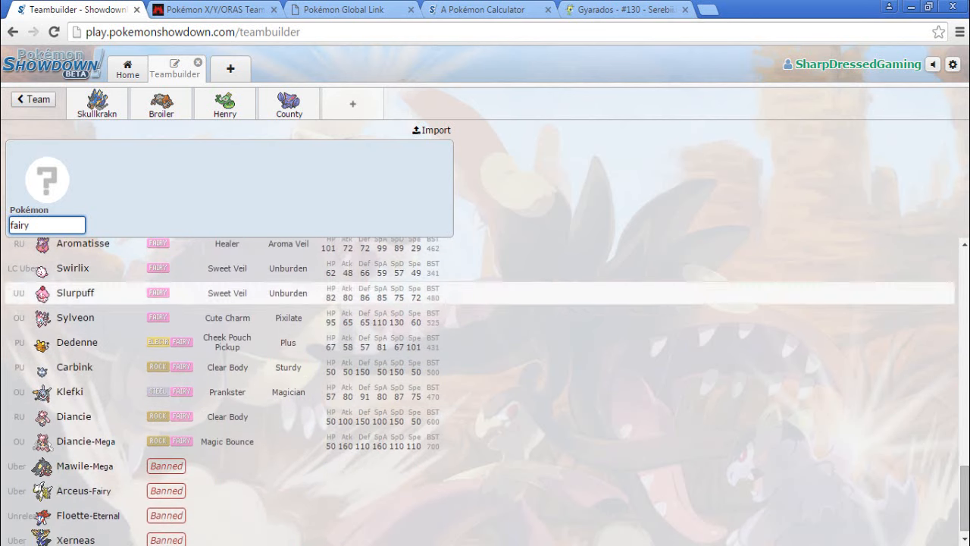
Choose Sylveon for the fifth slot, nickname it 'Fairy Boy' and give it Leftovers
click(75, 316)
text(F)
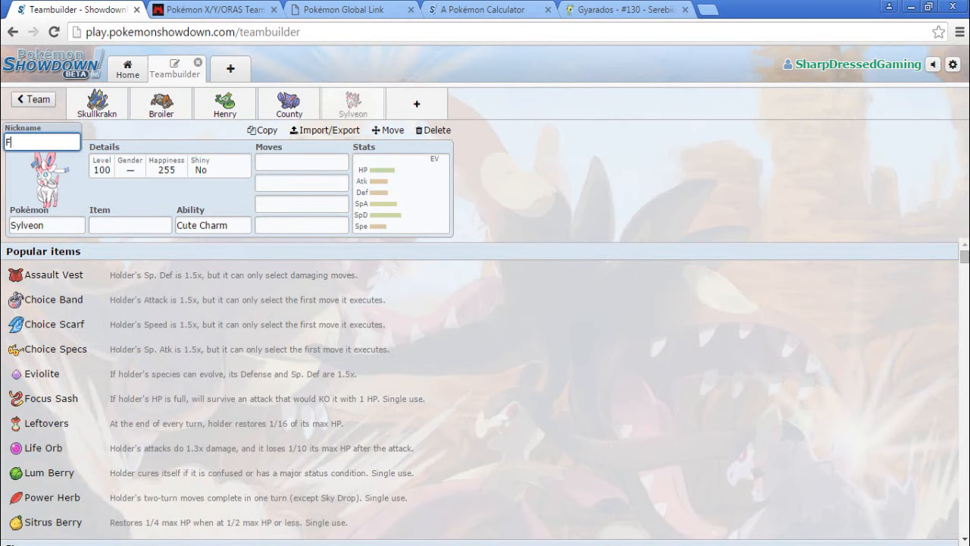
text(airy Boy)
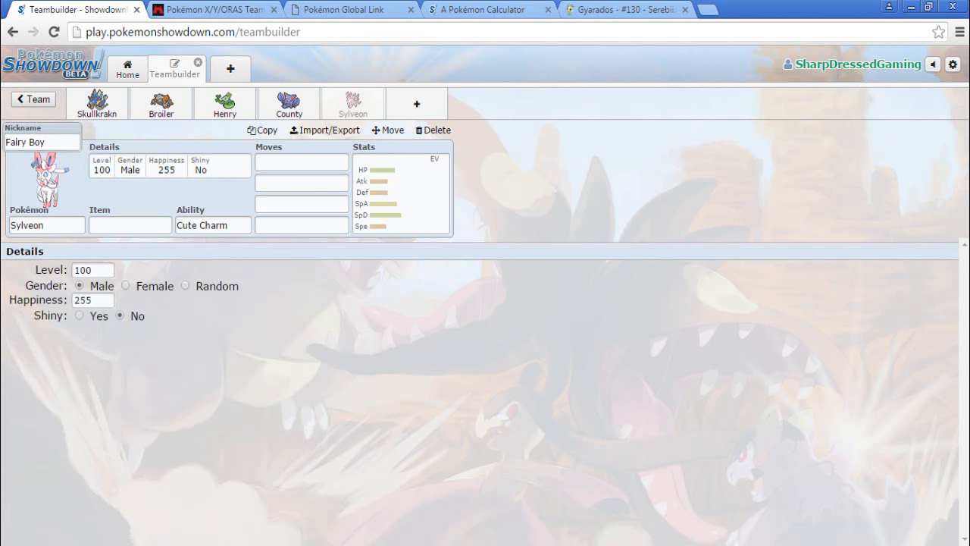
click(130, 224)
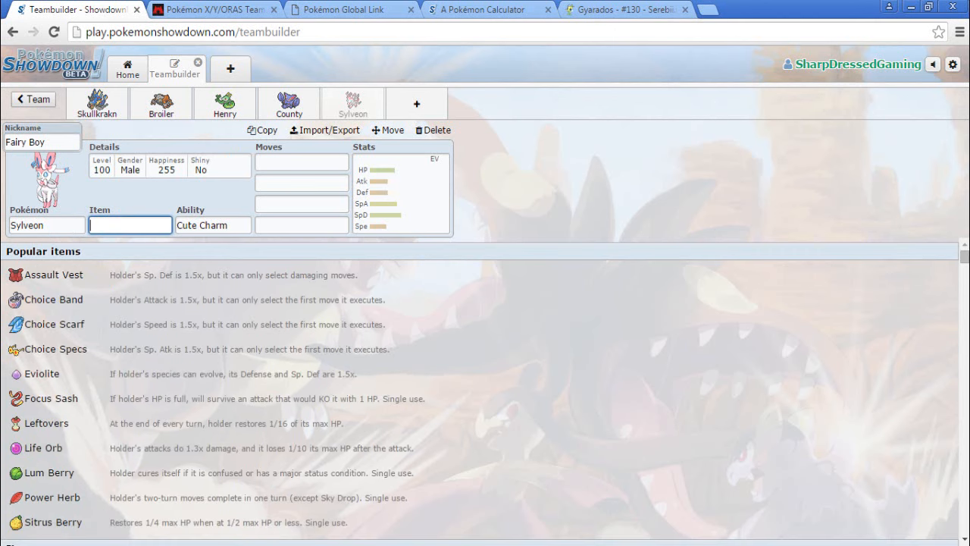
text(Left)
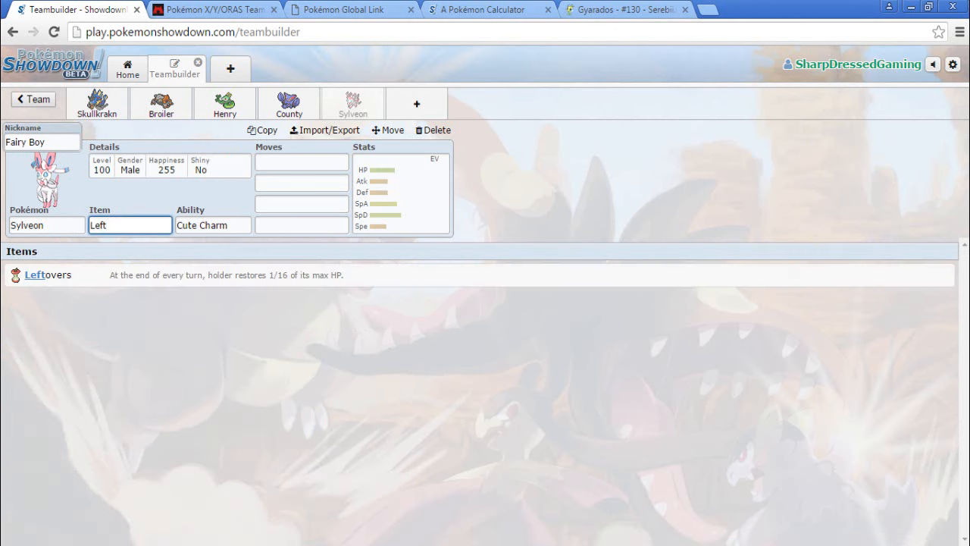
click(161, 103)
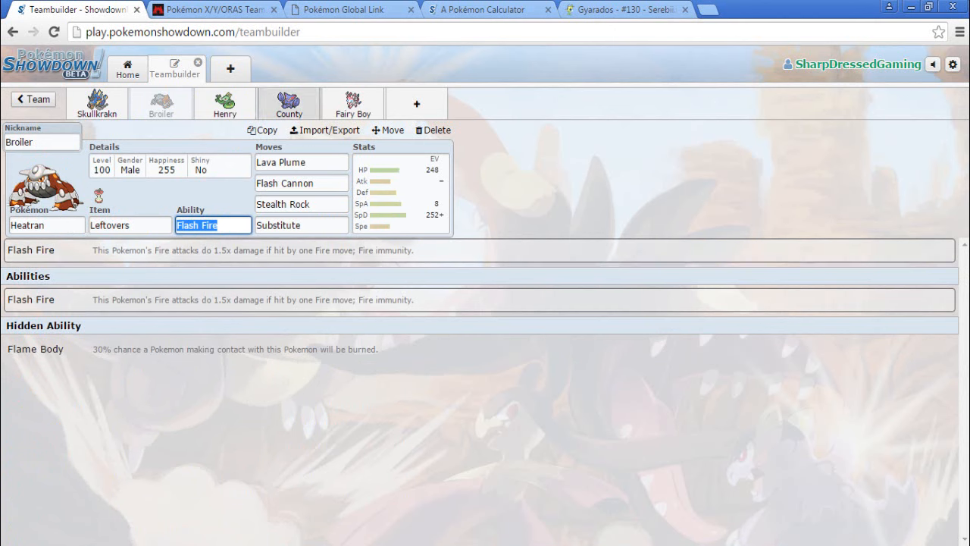
Review Gliscor's and Heatran's sets, then return to Sylveon
click(288, 103)
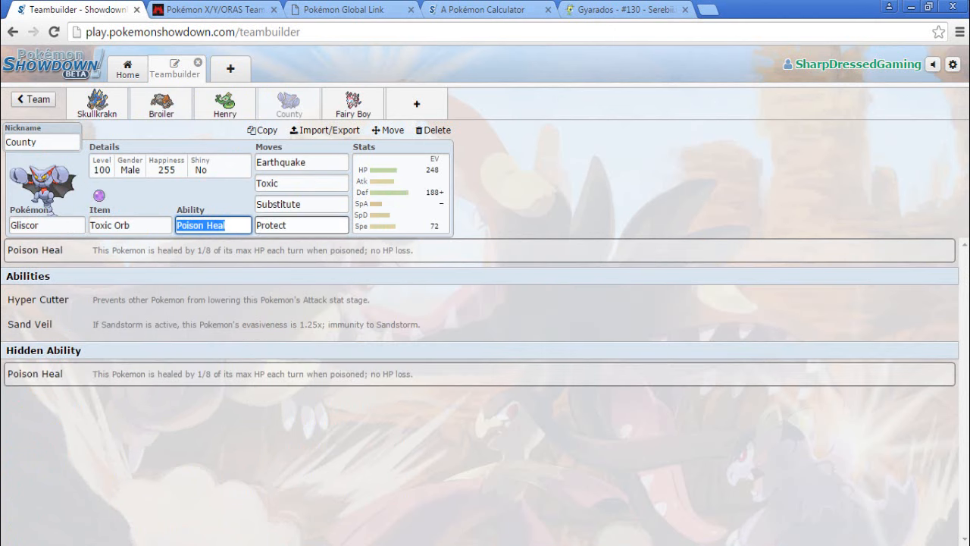
click(160, 103)
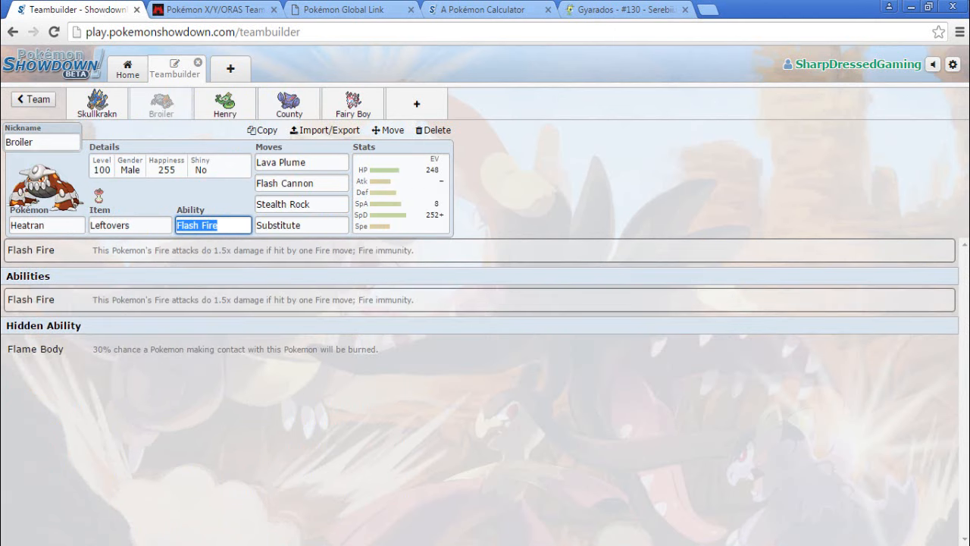
click(351, 103)
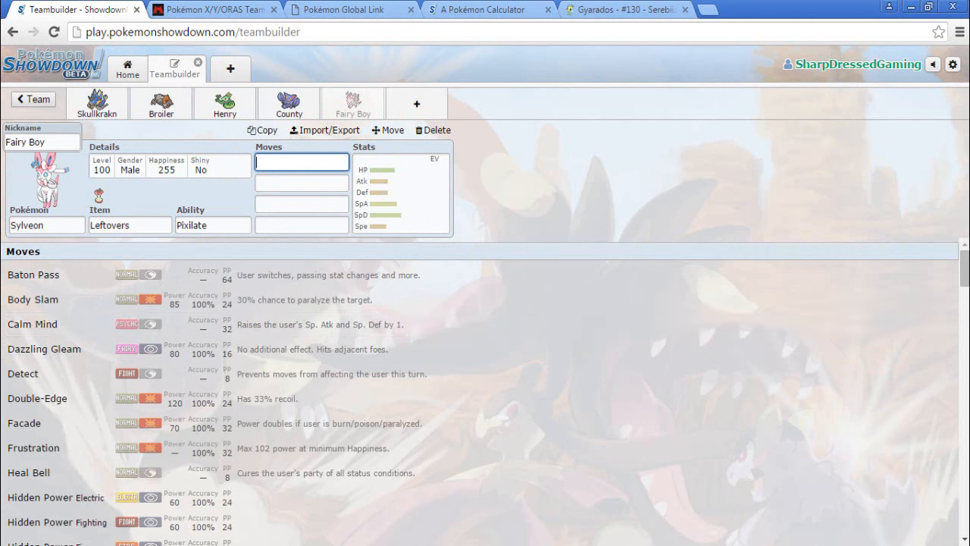
Set Sylveon's moves to Calm Mind, Hyper Voice, Shadow Ball and Hidden Power Fire
text(Calm)
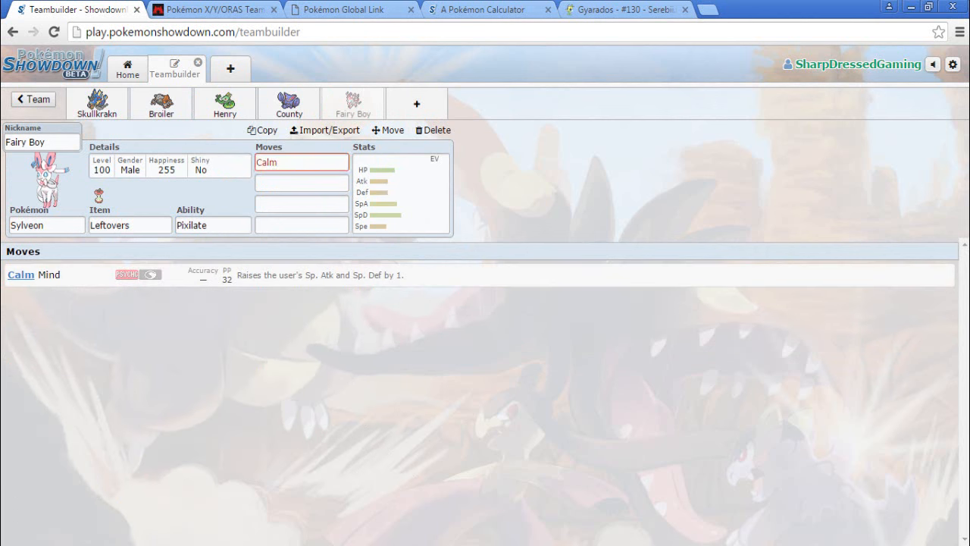
text(Hyper)
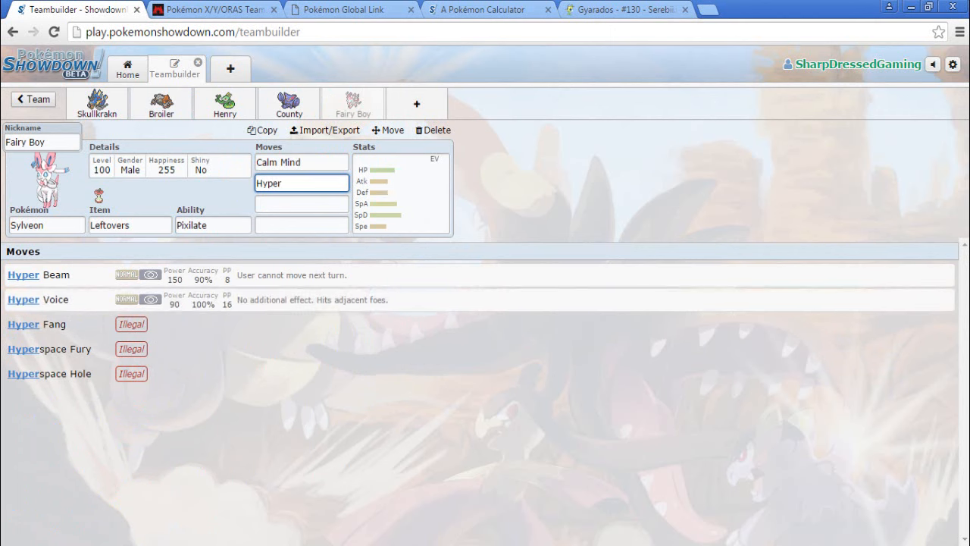
text(Shado)
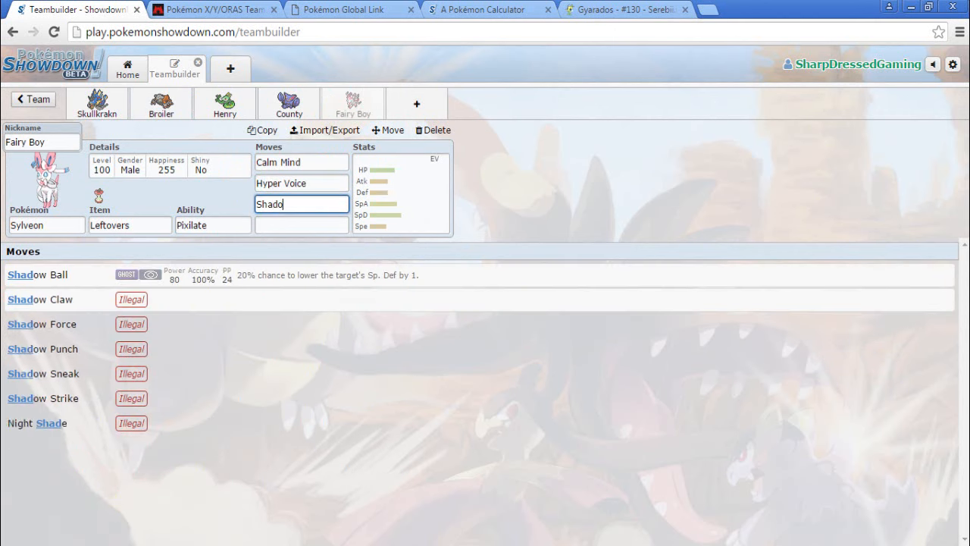
click(36, 274)
text(Hidden Power G)
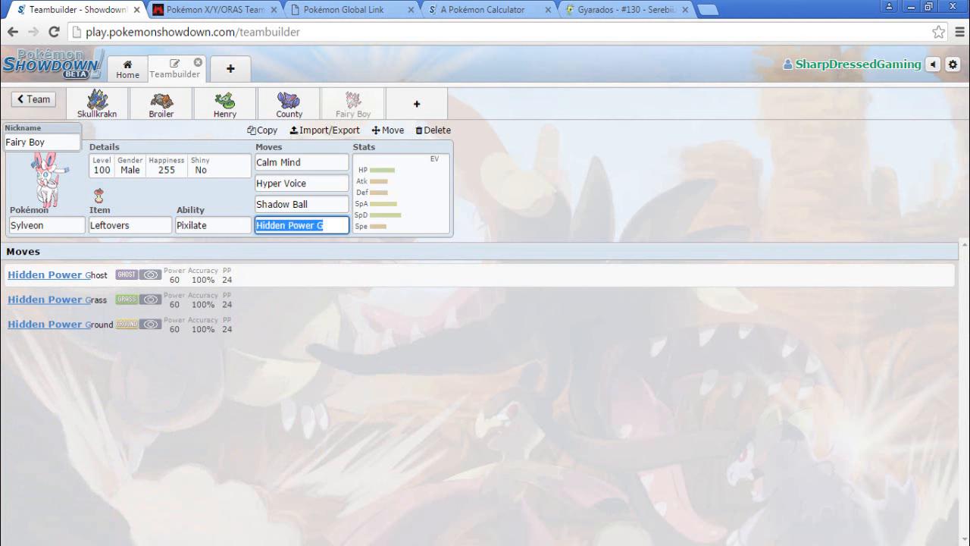
text(fire)
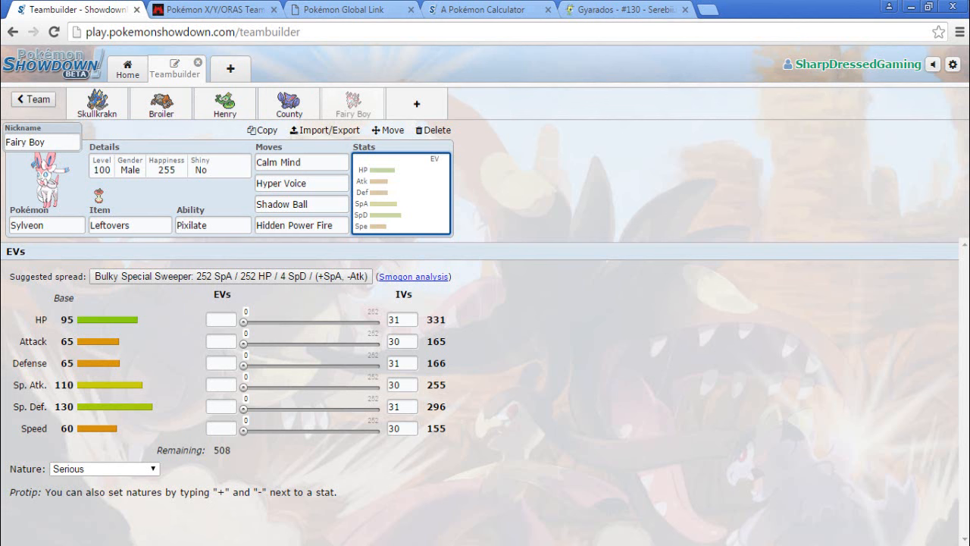
Change Serperior's Hidden Power to Fire, then return to Sylveon's item field
click(224, 103)
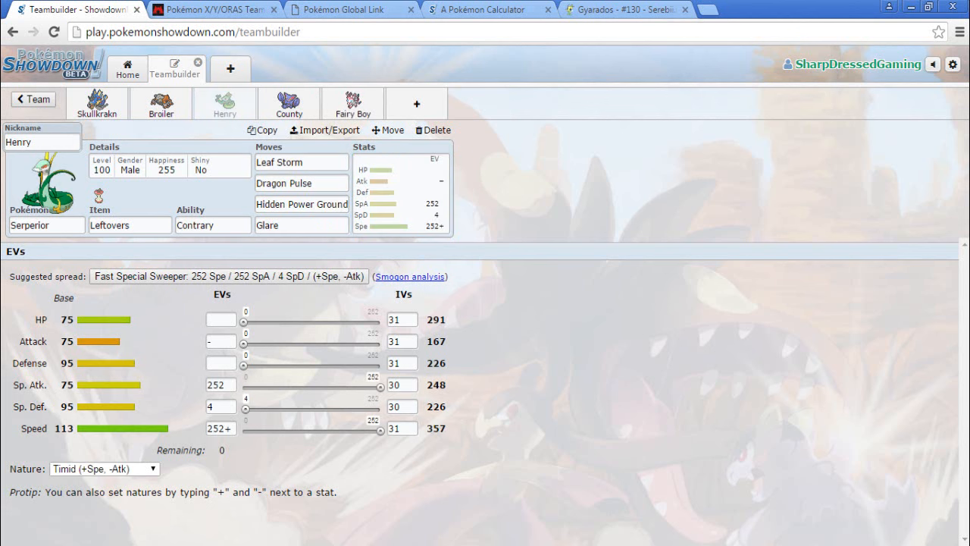
click(300, 203)
text(Fire)
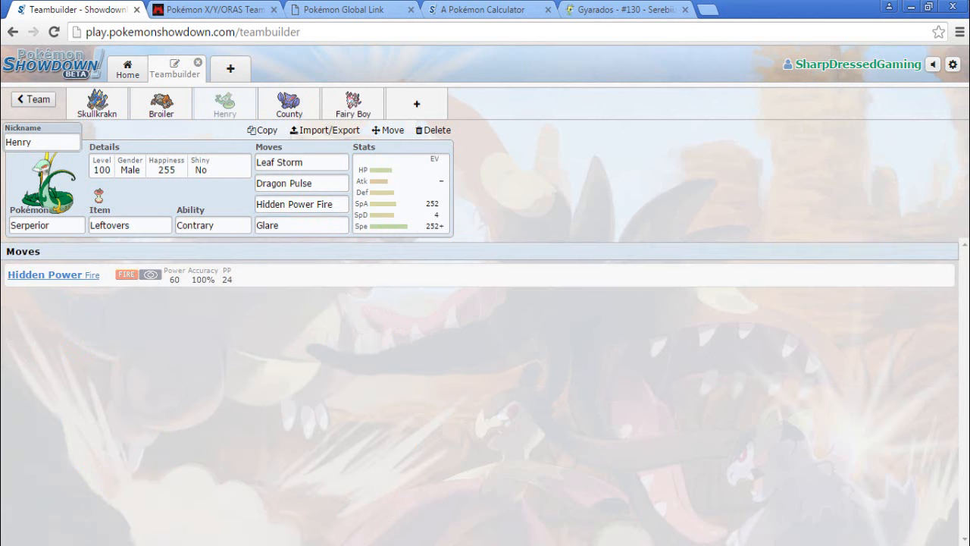
click(352, 103)
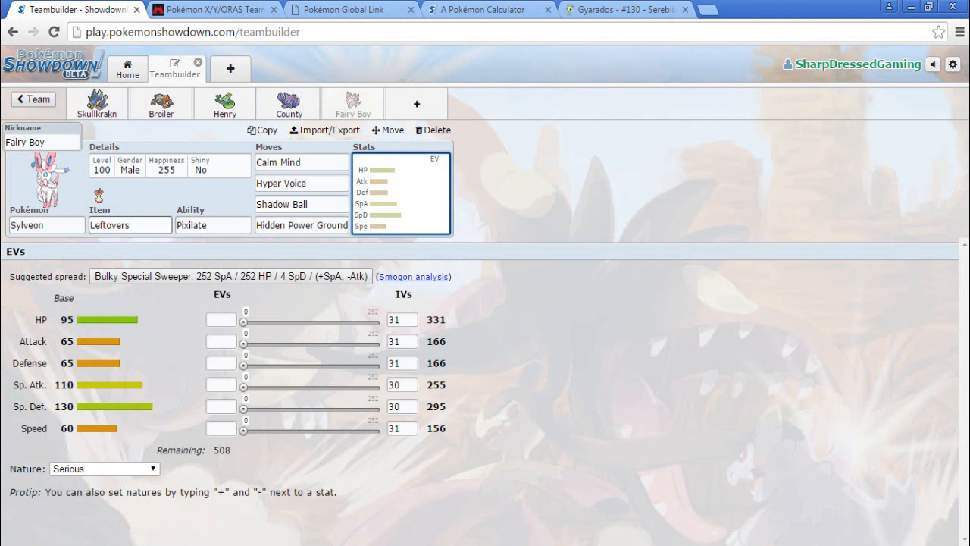
click(131, 225)
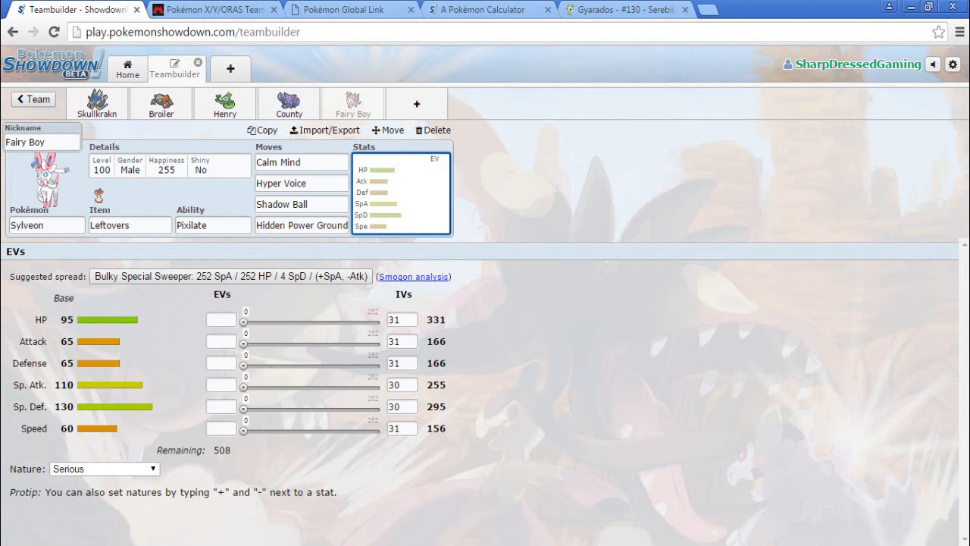
Flip between Serperior, Sylveon and Heatran, searching 'choic' in an item field
click(224, 103)
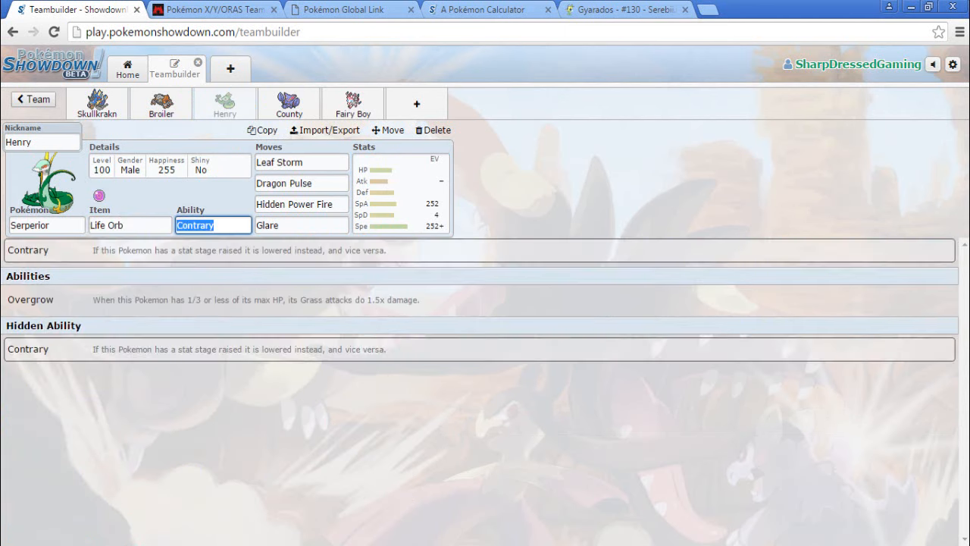
click(354, 103)
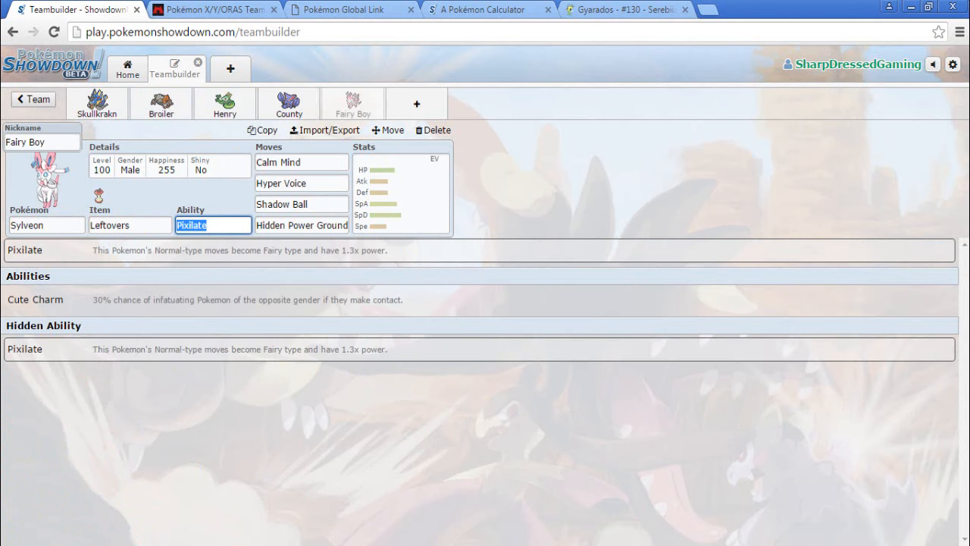
click(161, 104)
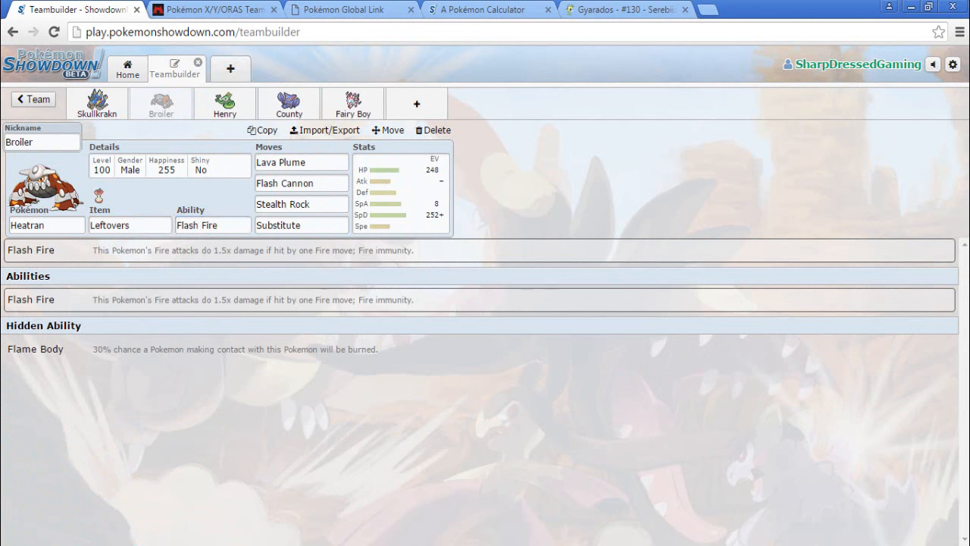
click(224, 103)
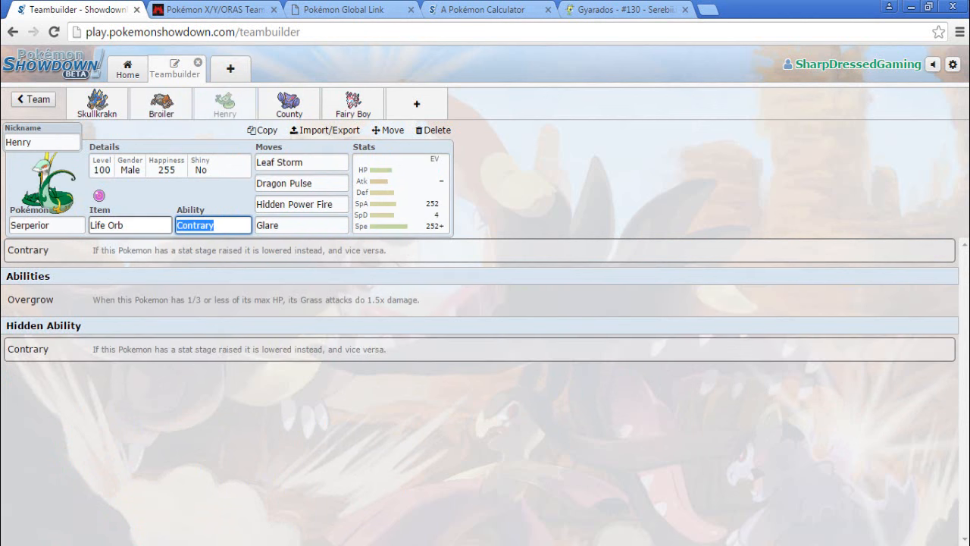
click(160, 103)
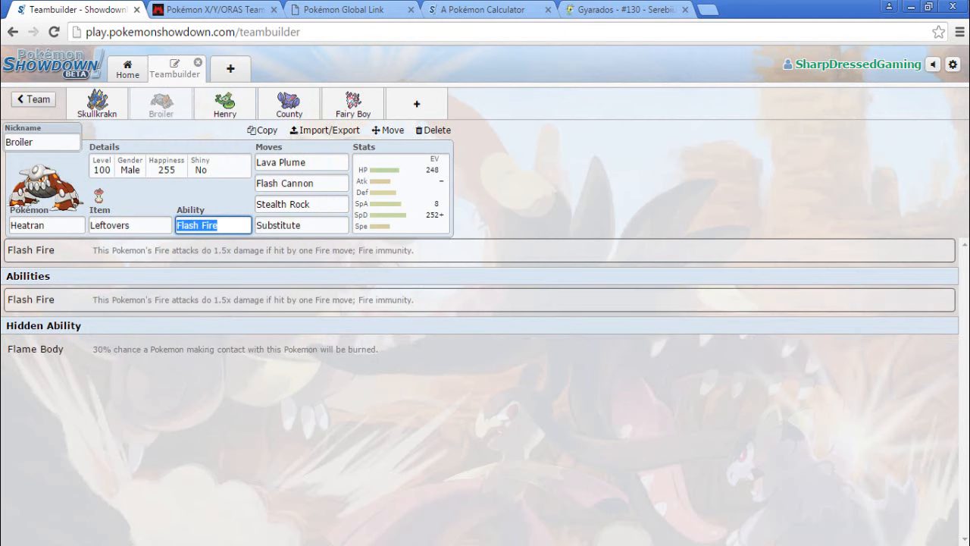
click(224, 103)
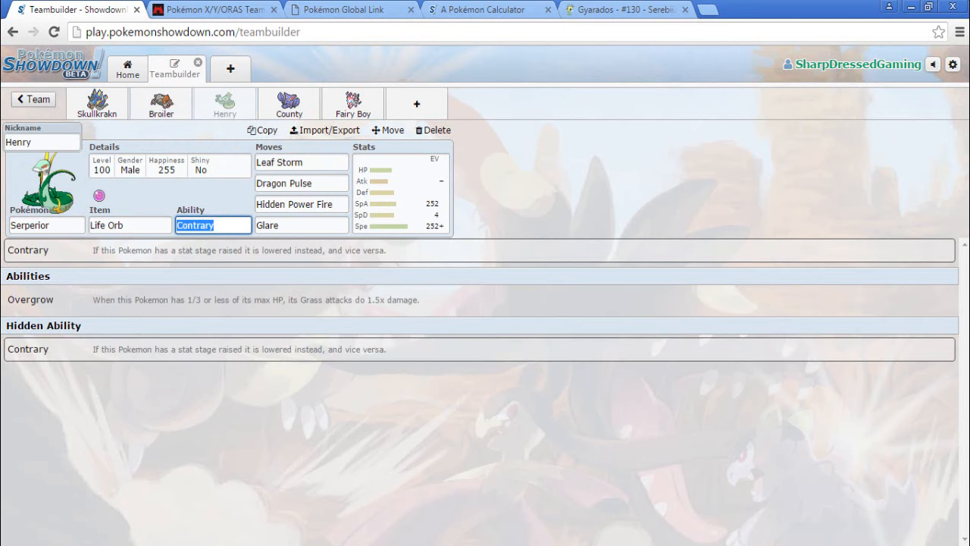
click(160, 103)
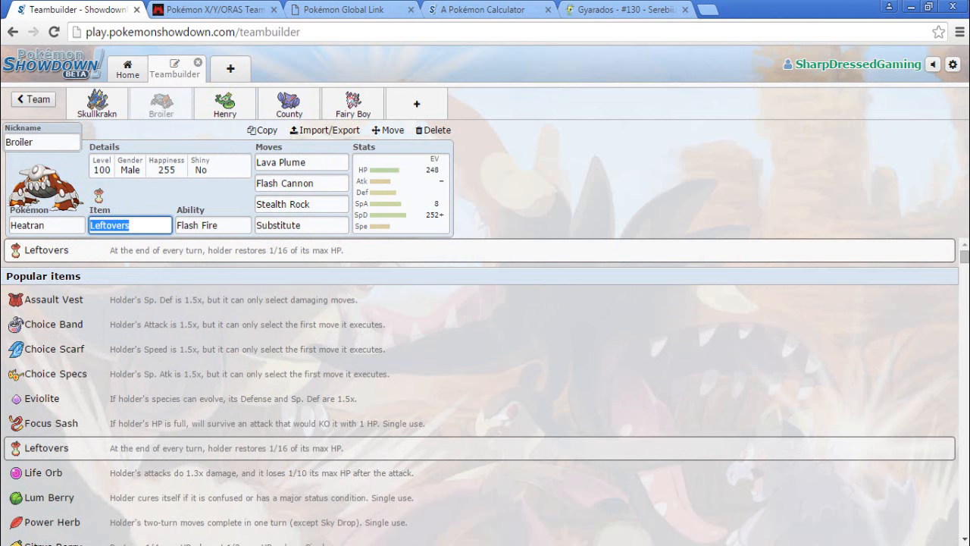
text(coi)
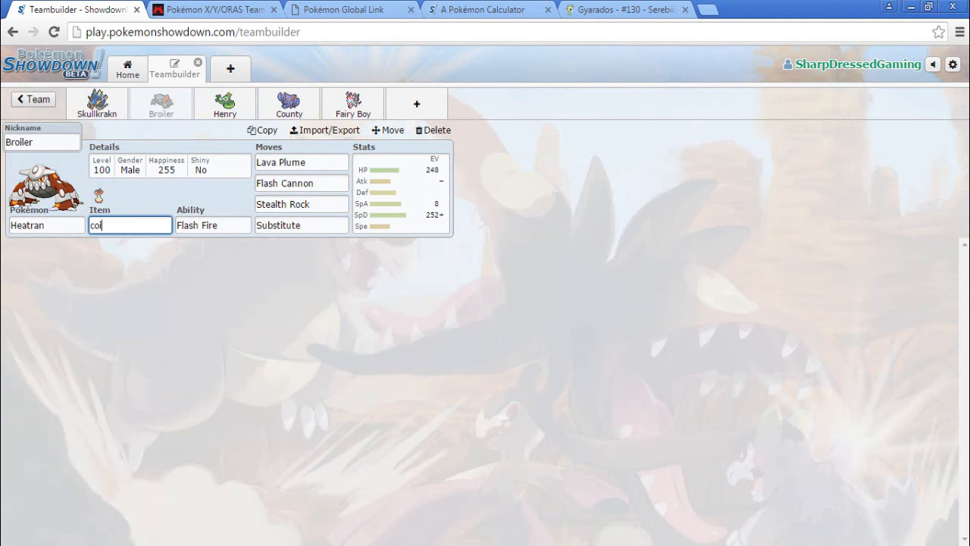
text(choic)
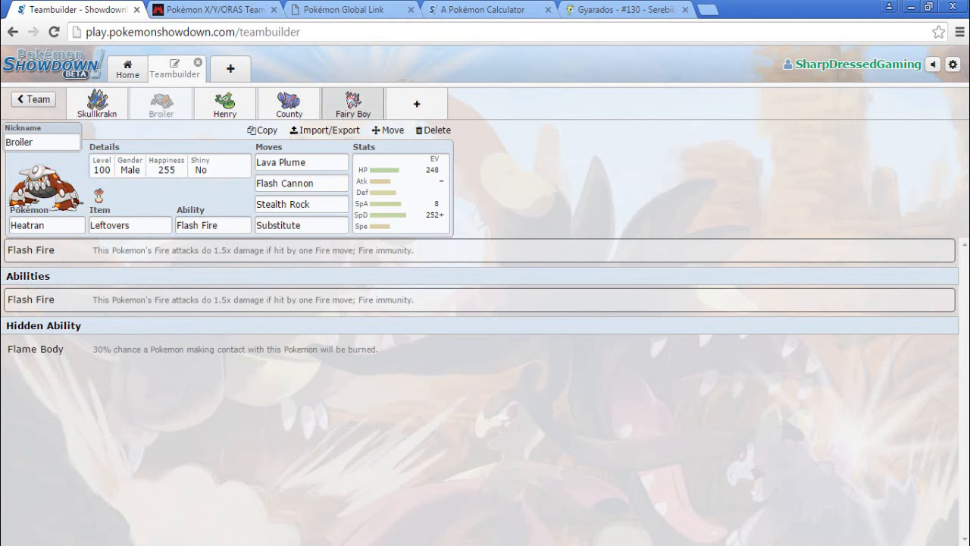
Give Sylveon the Bulky Special Sweeper spread (Modest 252 HP / 252 SpA / 4 SpD), then go to Team Magma
click(351, 103)
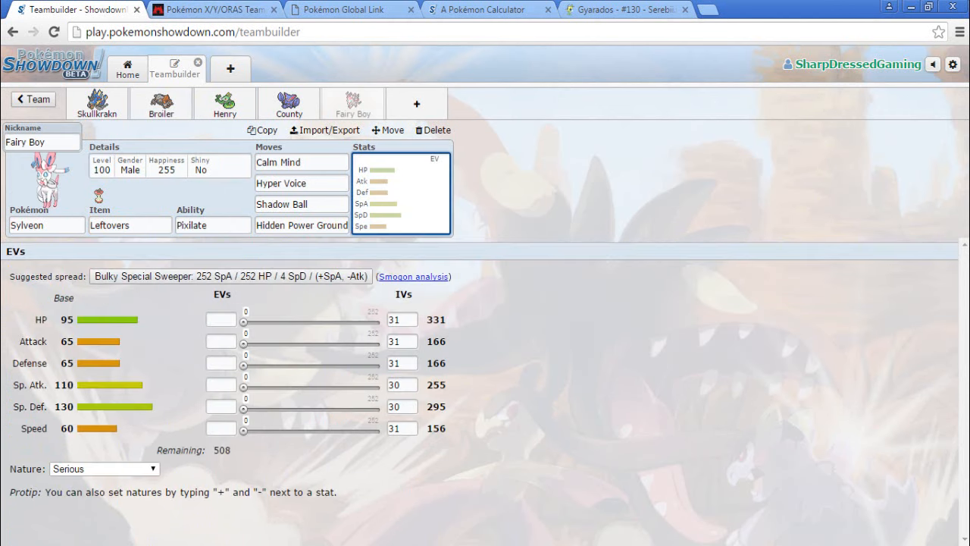
click(231, 276)
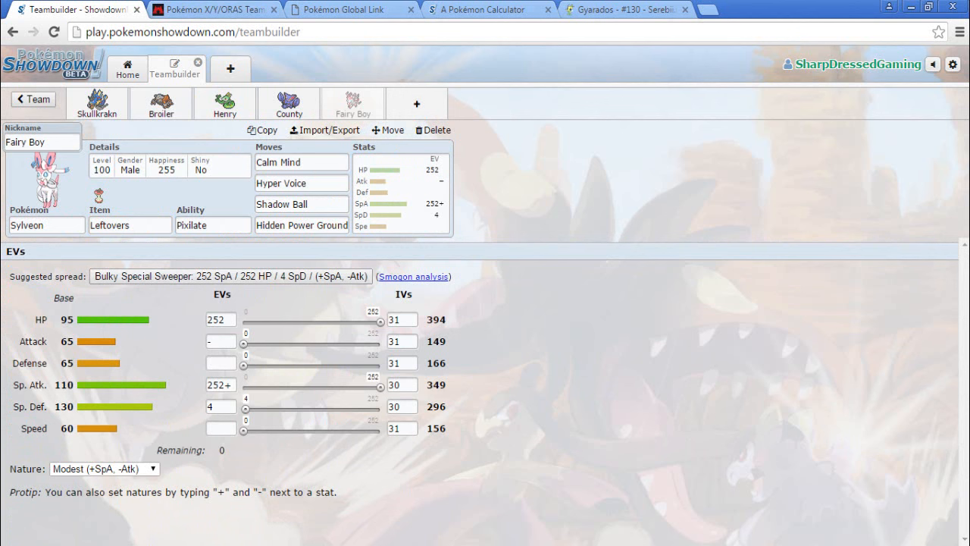
click(212, 9)
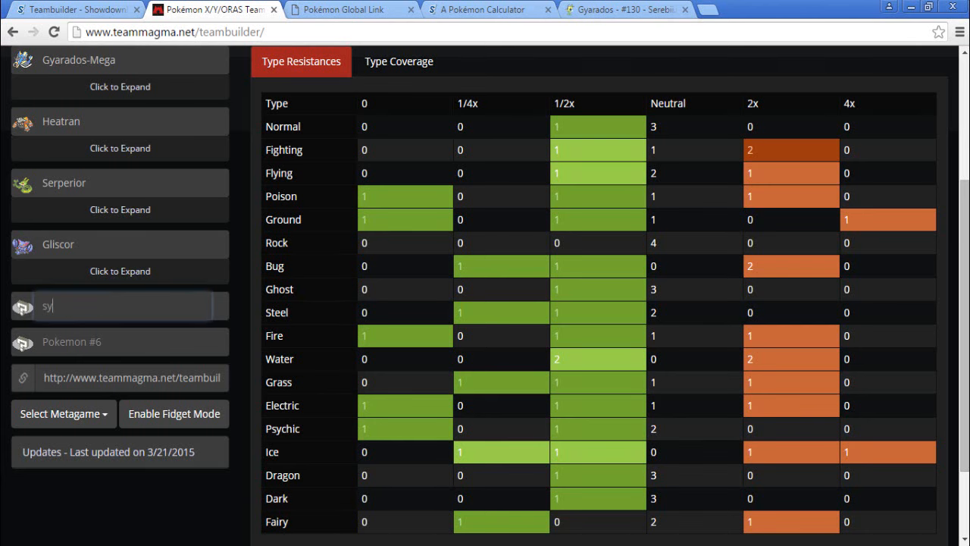
Enter Sylveon as the fifth member in Team Magma's type-resistance checker
text(Sylveon)
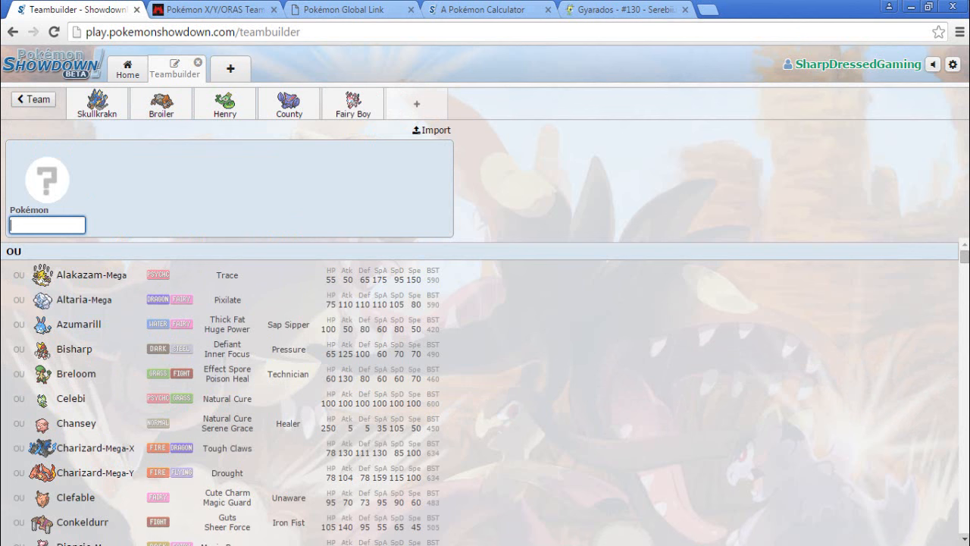
Scroll down the OU Pokémon list looking for a sixth team member
scroll(down, 3)
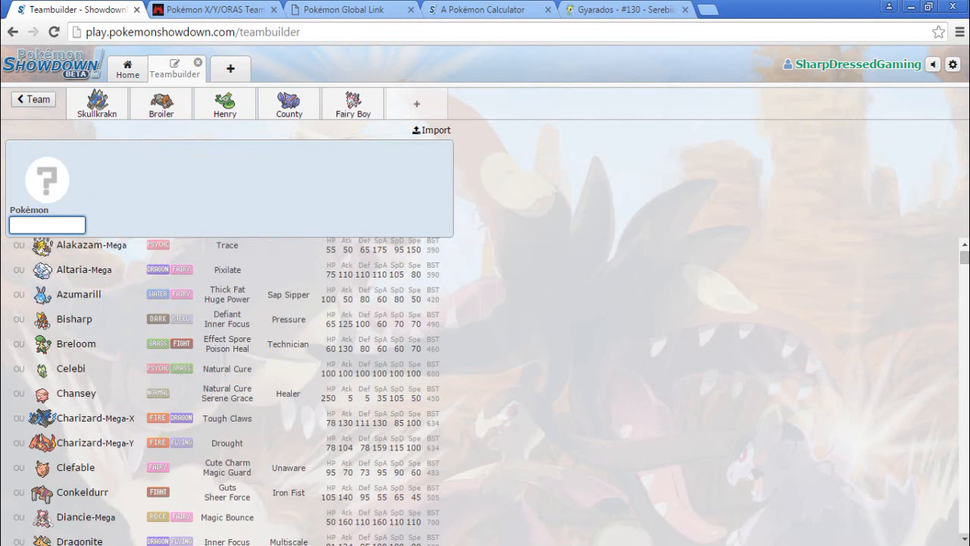
scroll(down, 3)
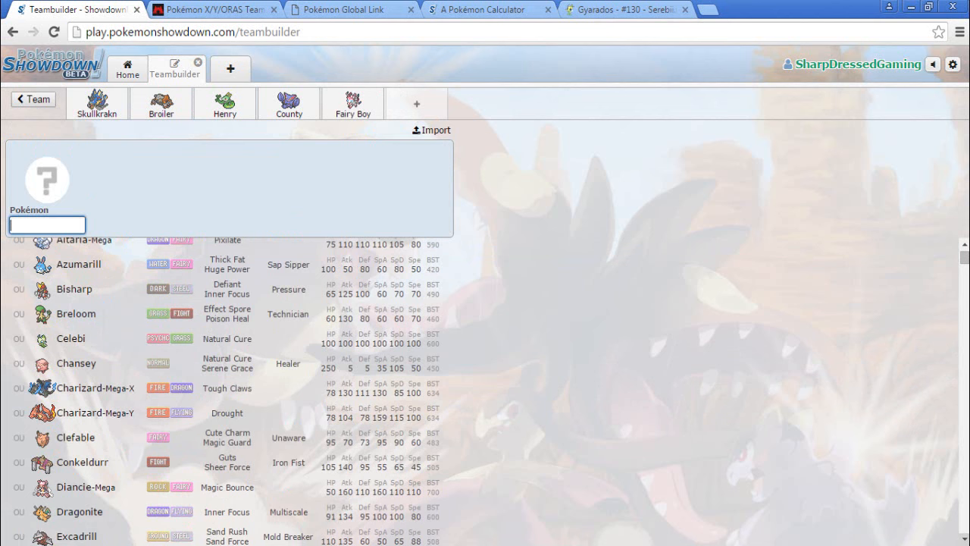
scroll(down, 3)
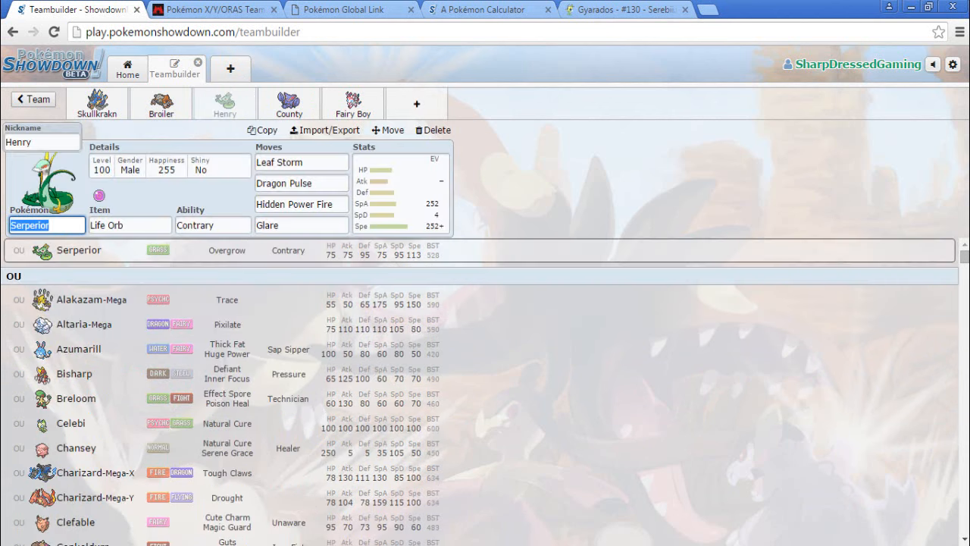
mouse_move(76, 448)
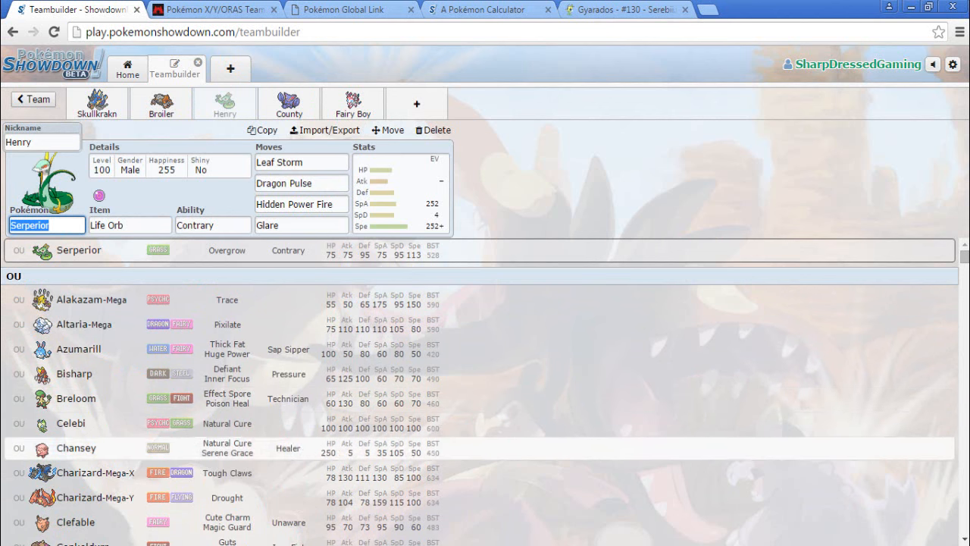
Swap Serperior's slot to Celebi nicknamed Hourglass, holding Leftovers
click(225, 103)
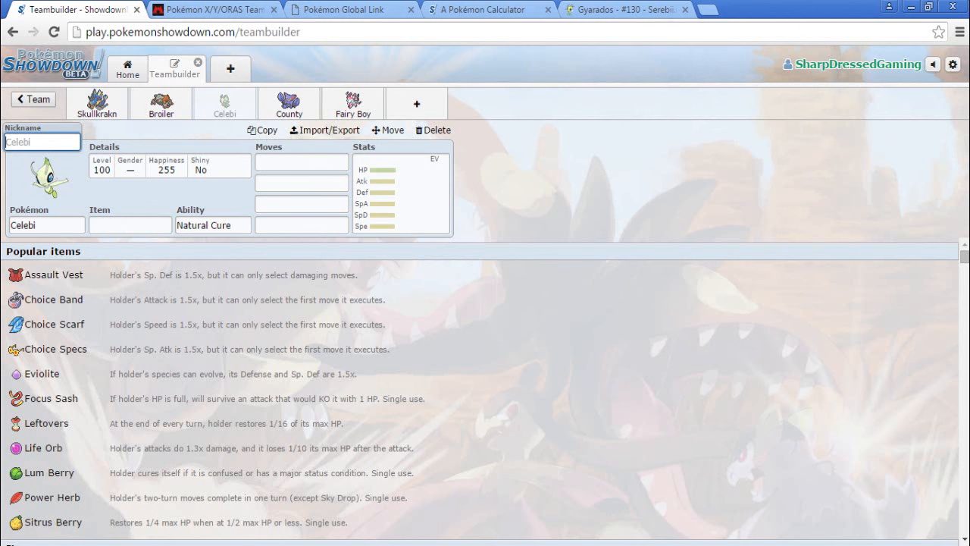
text(Hourglass)
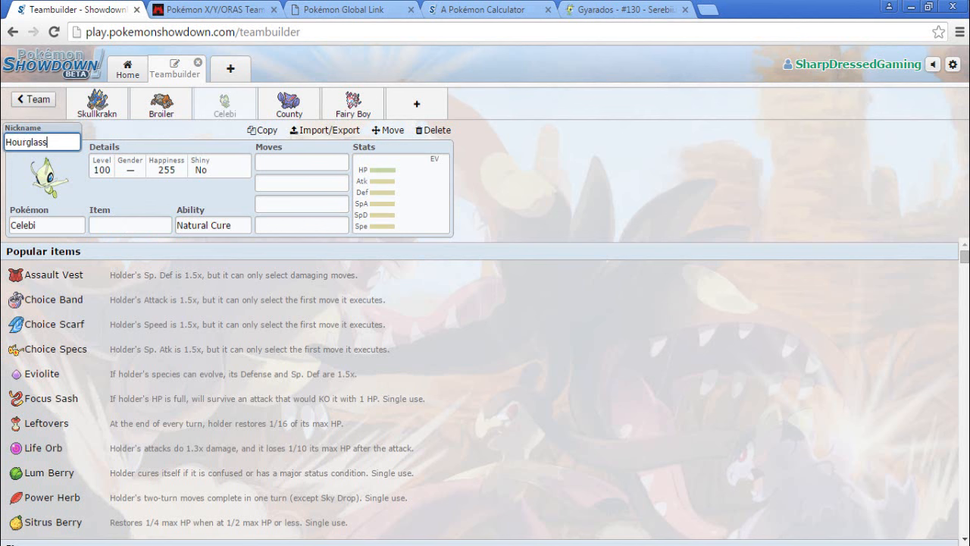
click(131, 224)
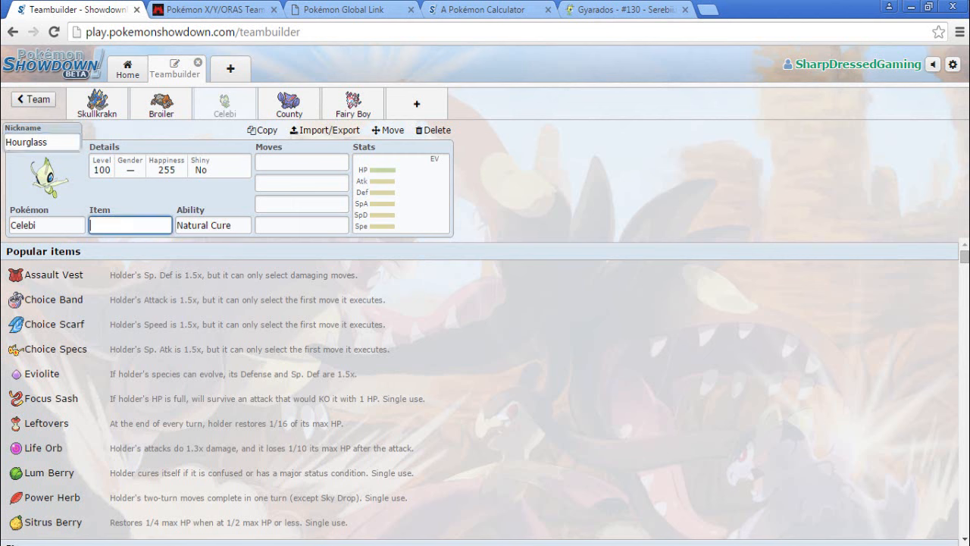
text(Left)
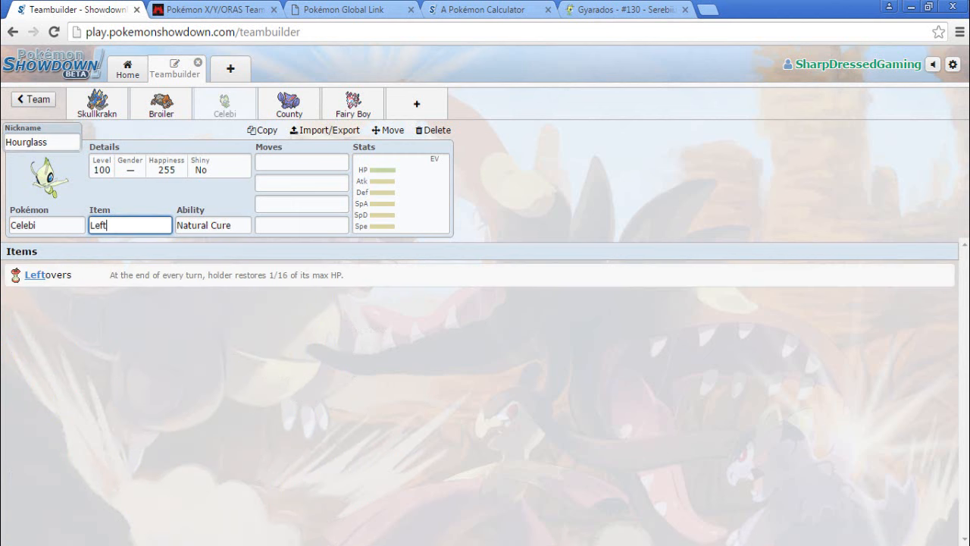
click(300, 160)
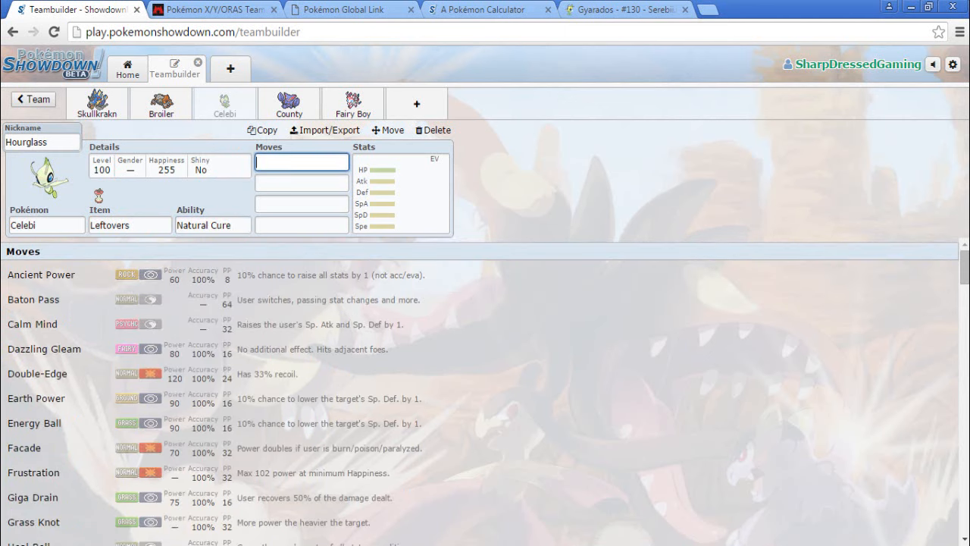
Give Celebi the moves Giga Drain, Psychic, Leech Seed and Thunder Wave
text(Gig)
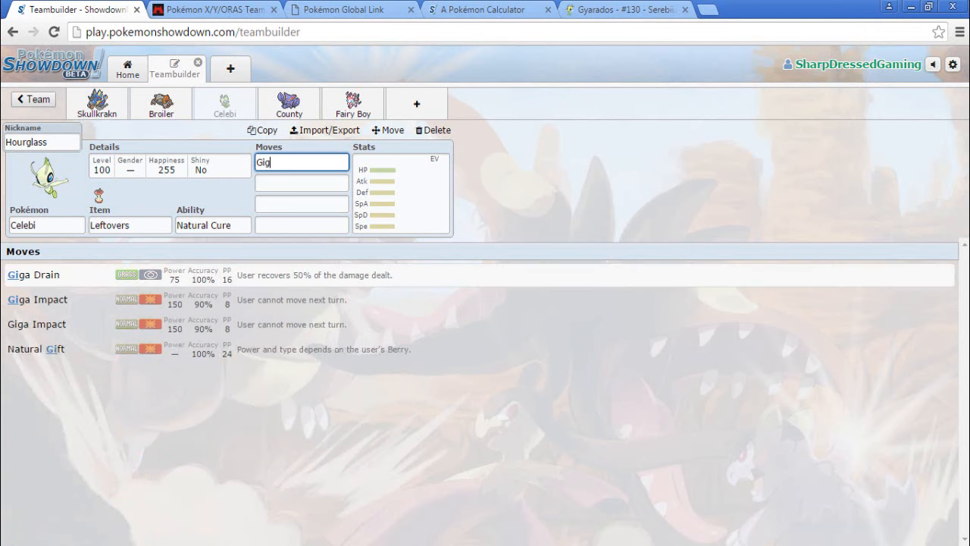
text(Ps)
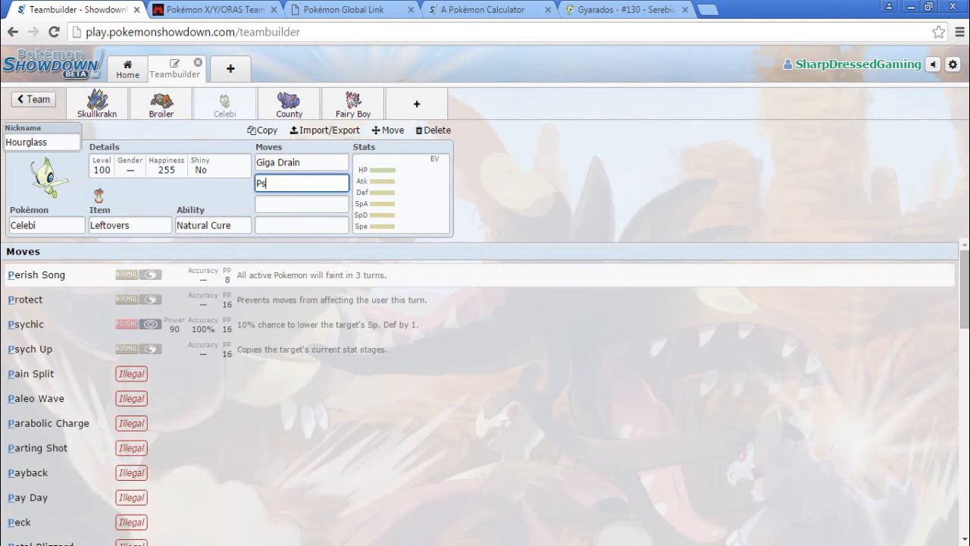
text(ychic)
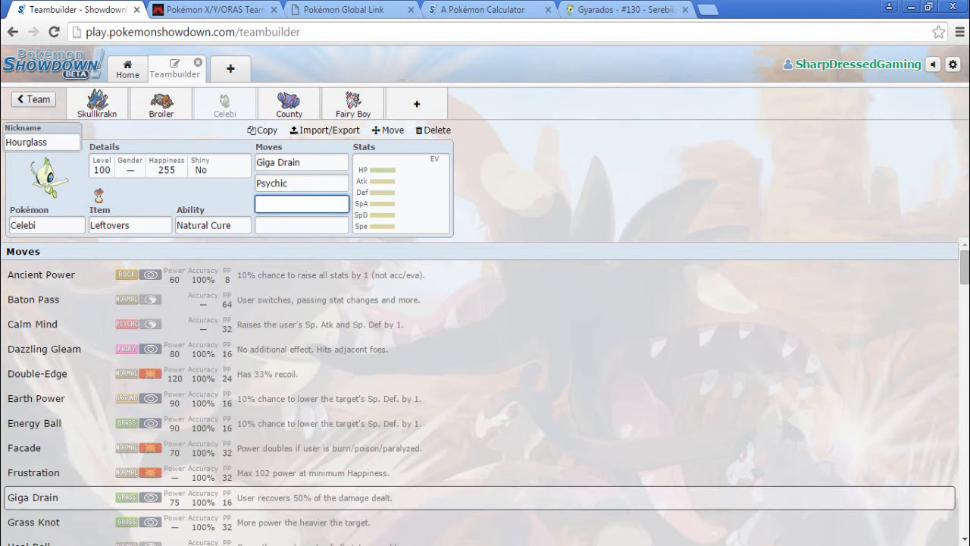
text(L)
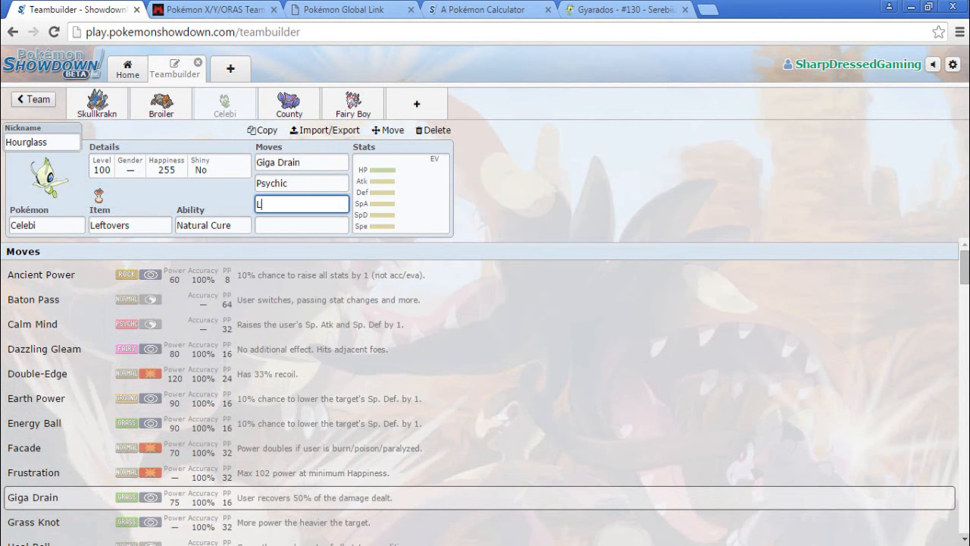
text(eech)
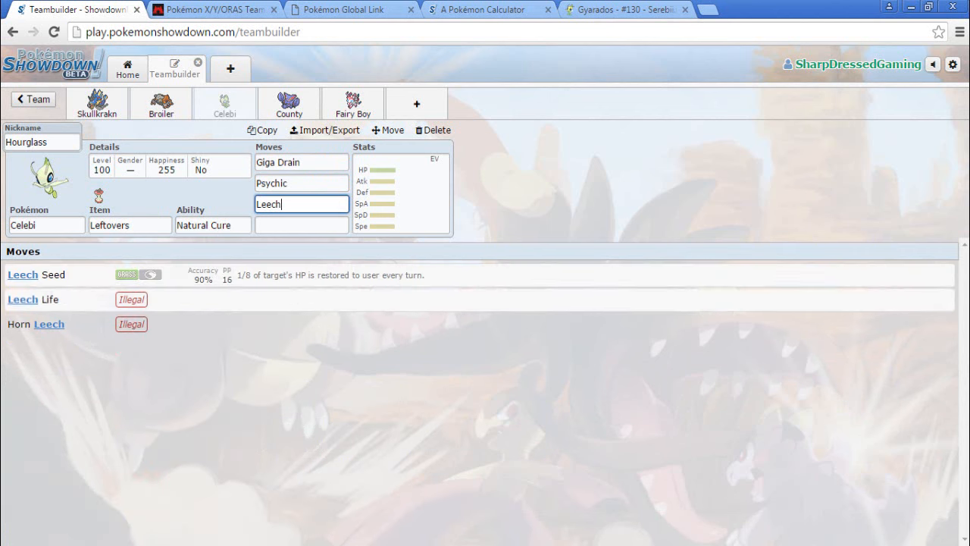
text(thund)
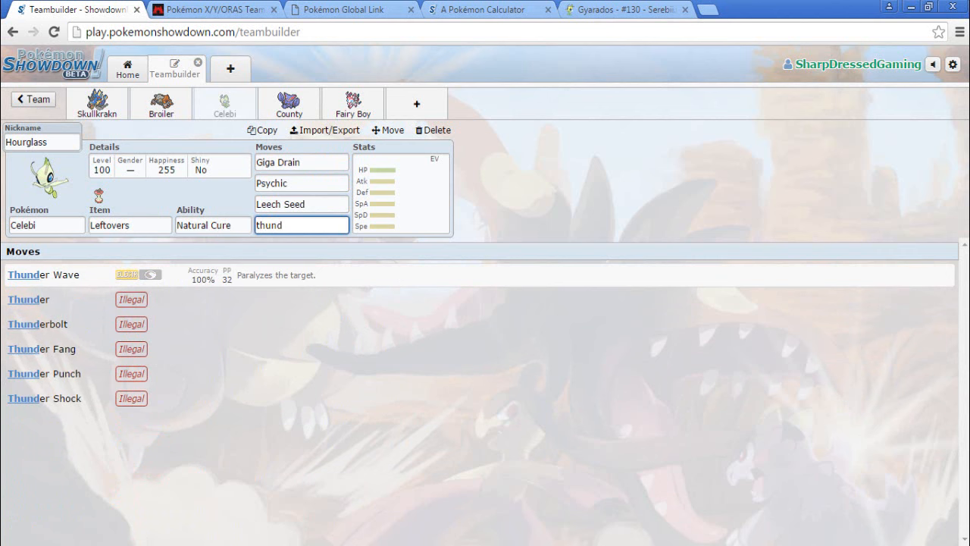
click(39, 274)
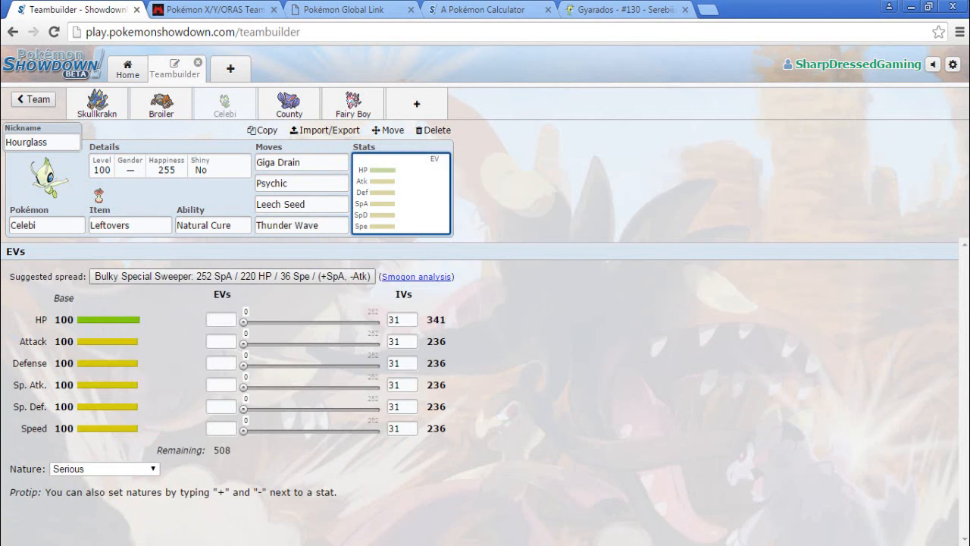
Apply the suggested Bulky Special Sweeper spread (Modest 220 HP / 252 SpA / 36 Spe) to Celebi
click(233, 276)
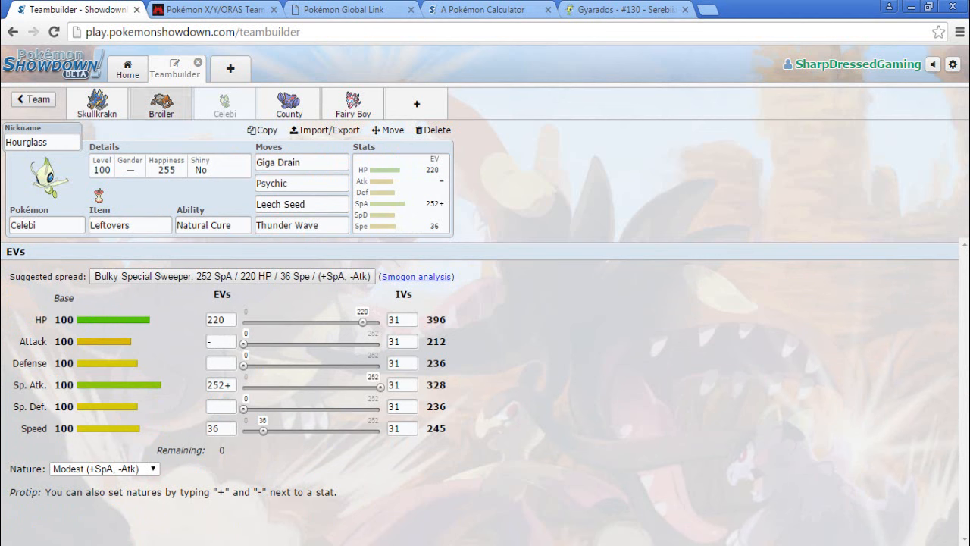
click(161, 103)
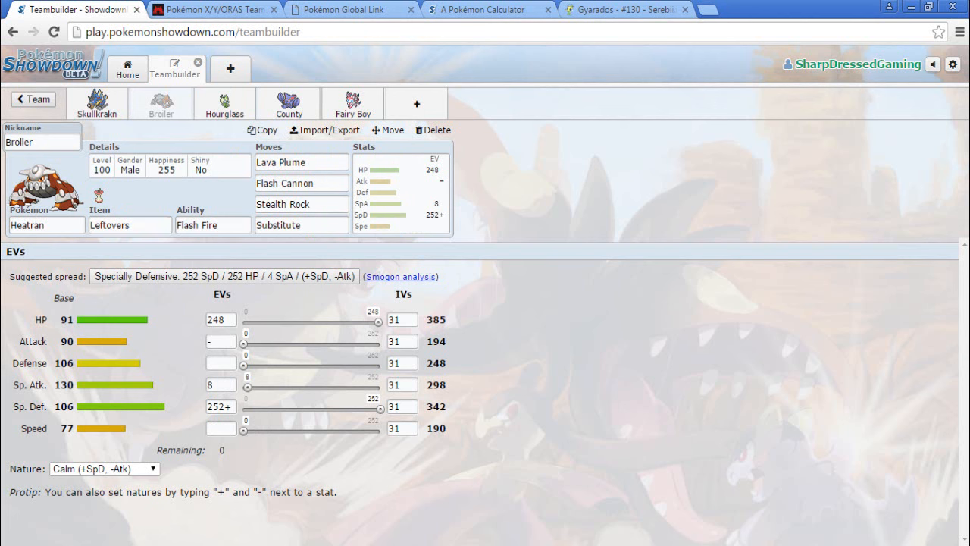
click(224, 103)
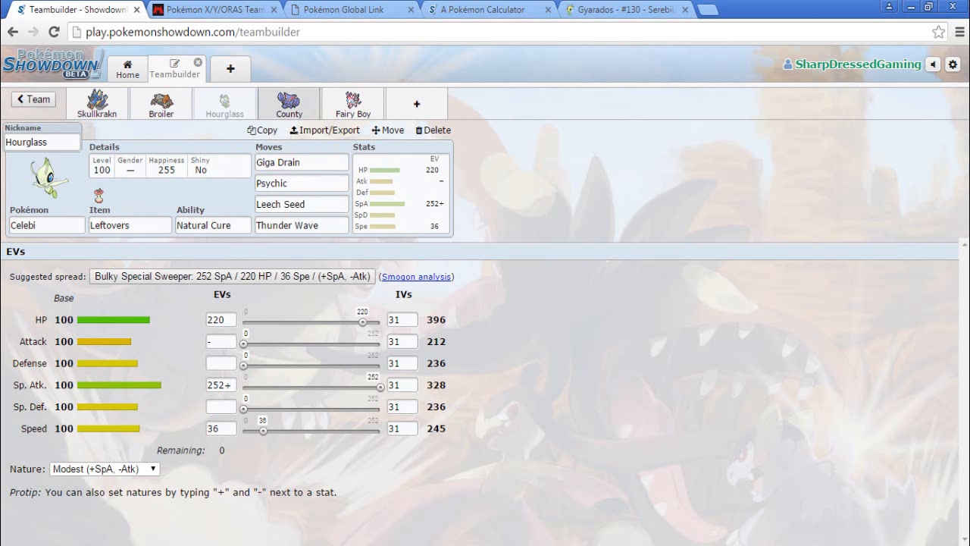
Review Gliscor's and Sylveon's finished sets, then switch to Team Magma's resistance chart
click(288, 104)
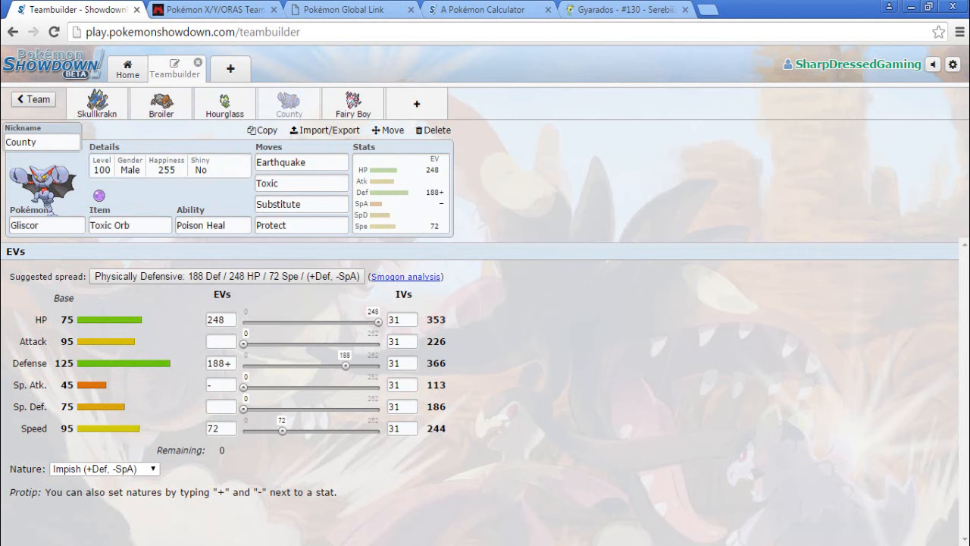
click(352, 103)
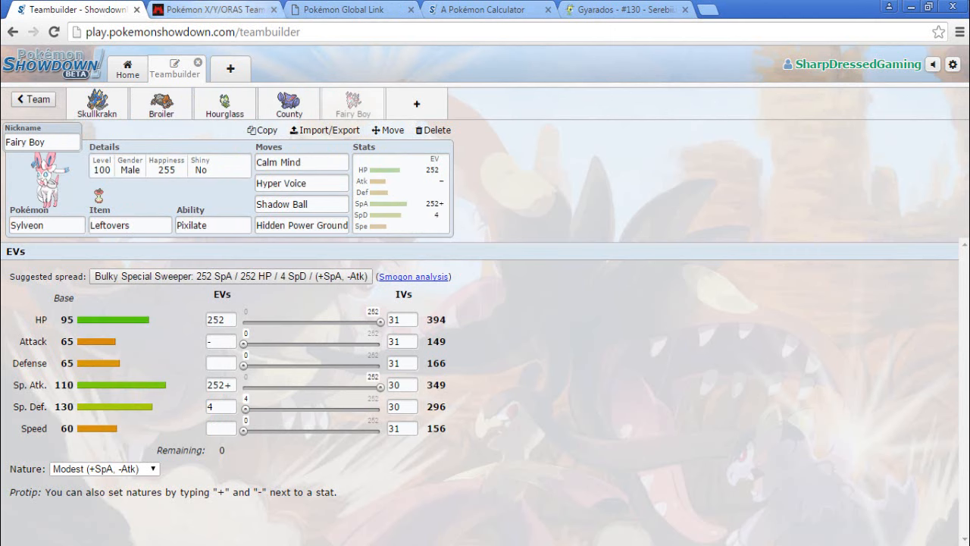
click(215, 9)
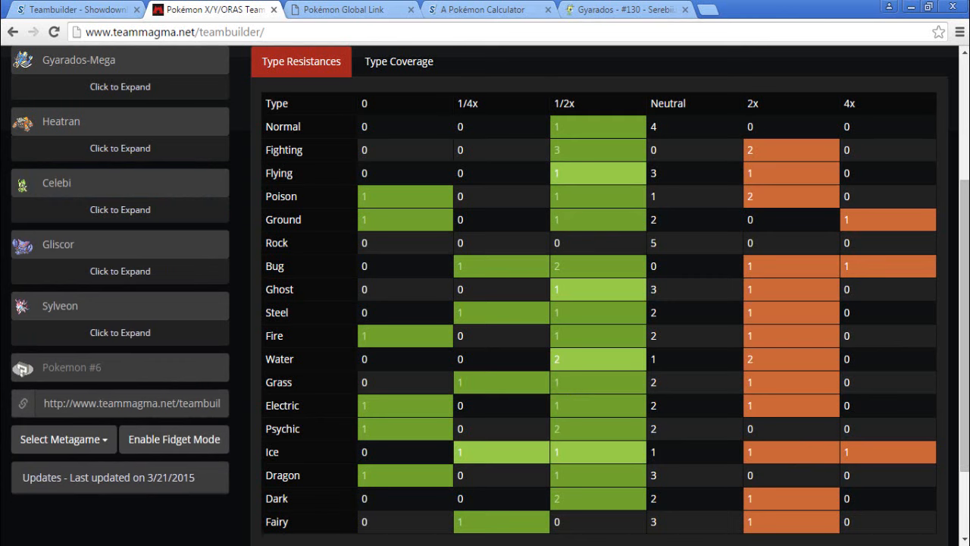
Return from Team Magma to the Showdown teambuilder with the empty sixth slot
click(72, 9)
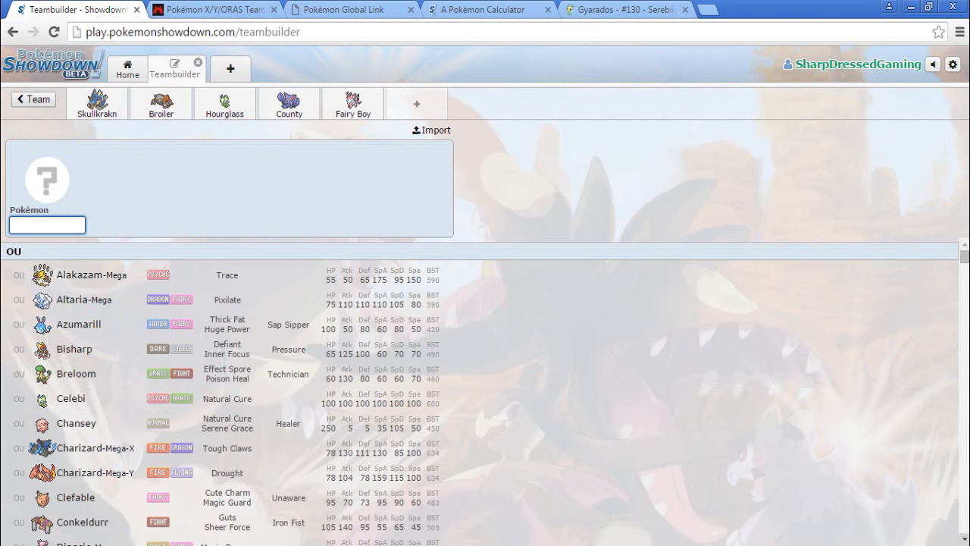
scroll(down, 3)
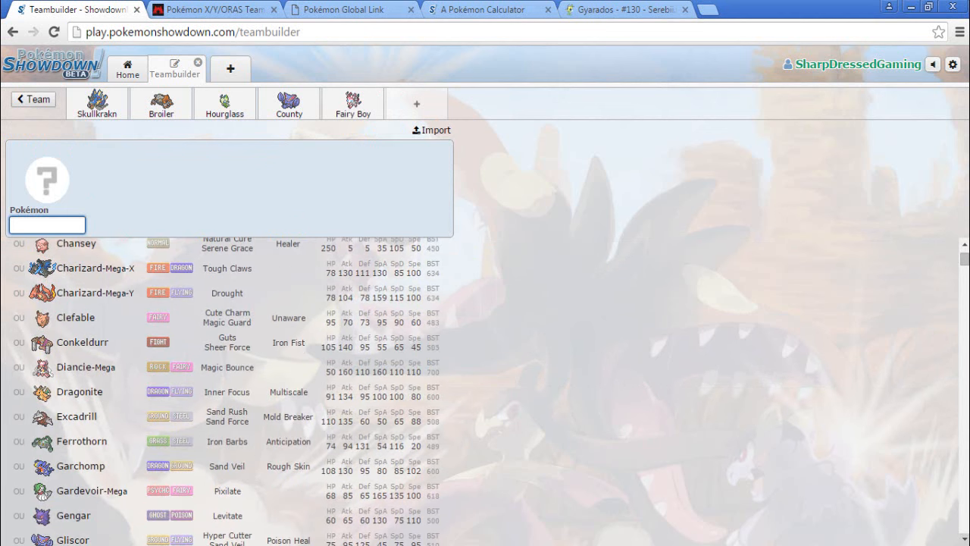
scroll(down, 3)
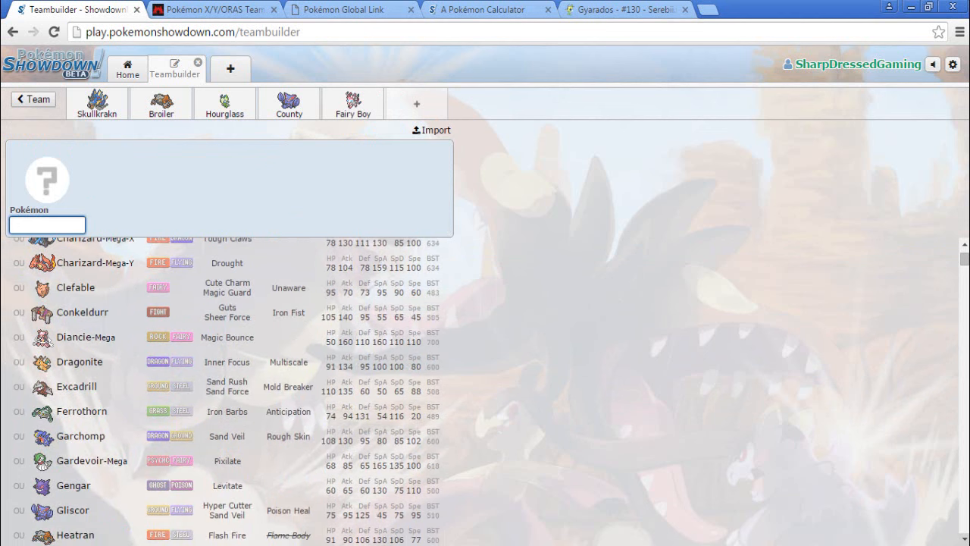
scroll(down, 3)
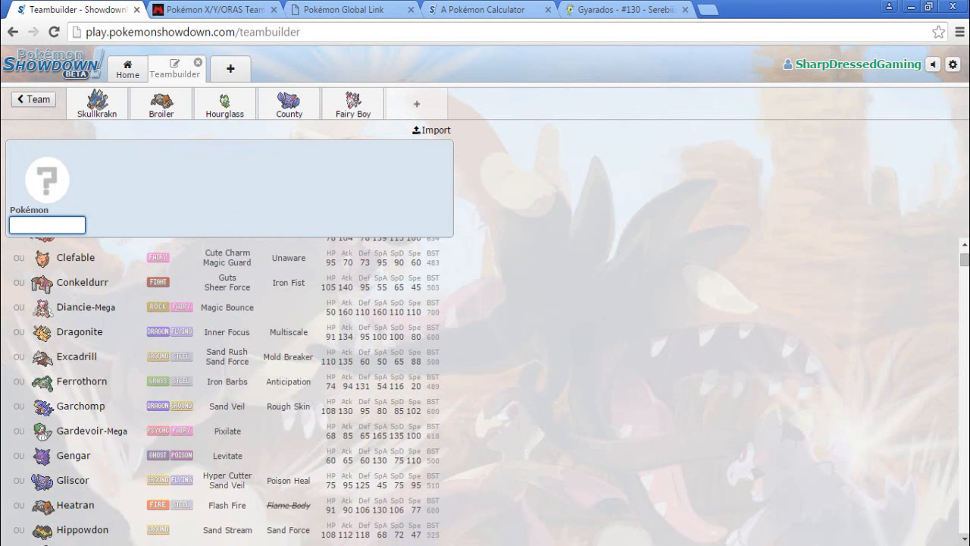
scroll(down, 3)
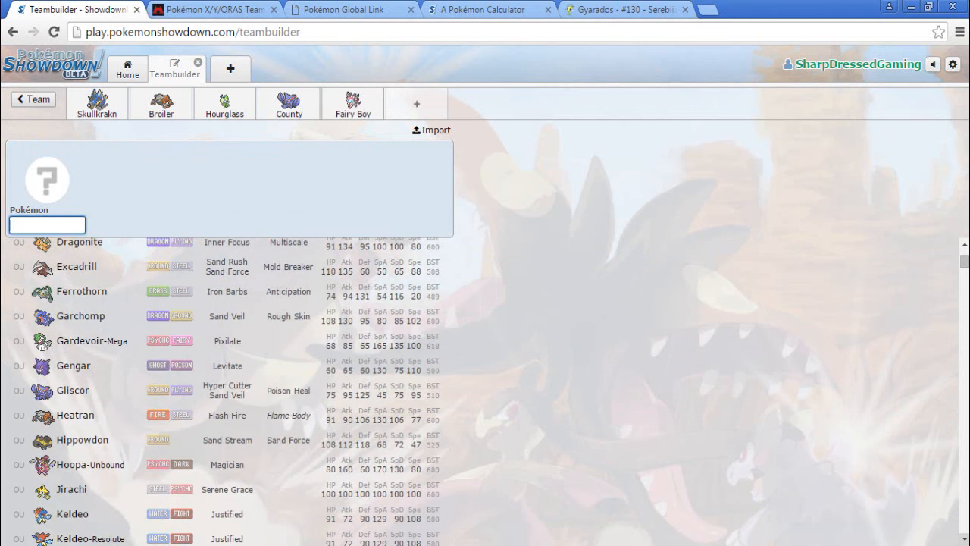
scroll(down, 3)
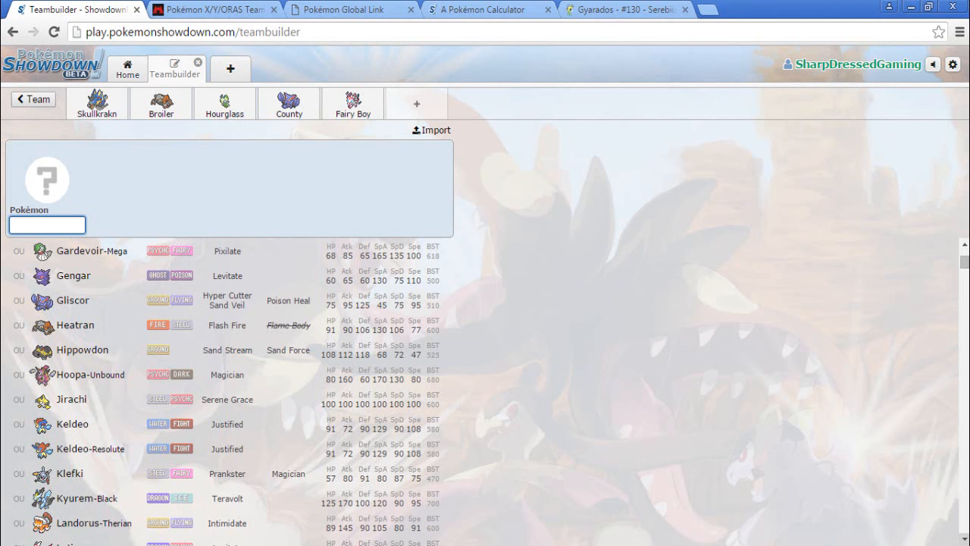
click(224, 103)
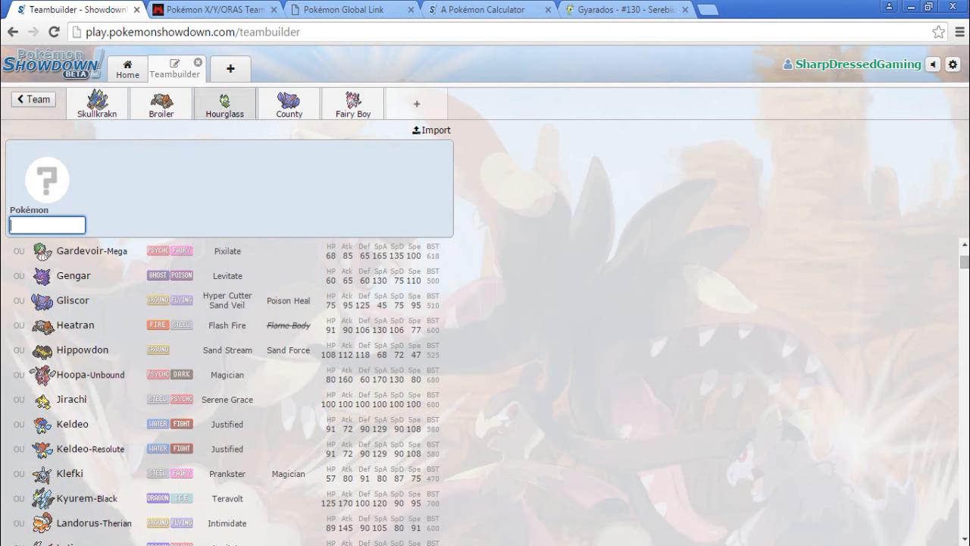
Replace Celebi with Serperior, then search the Pokémon list for 'grass' alternatives
click(225, 103)
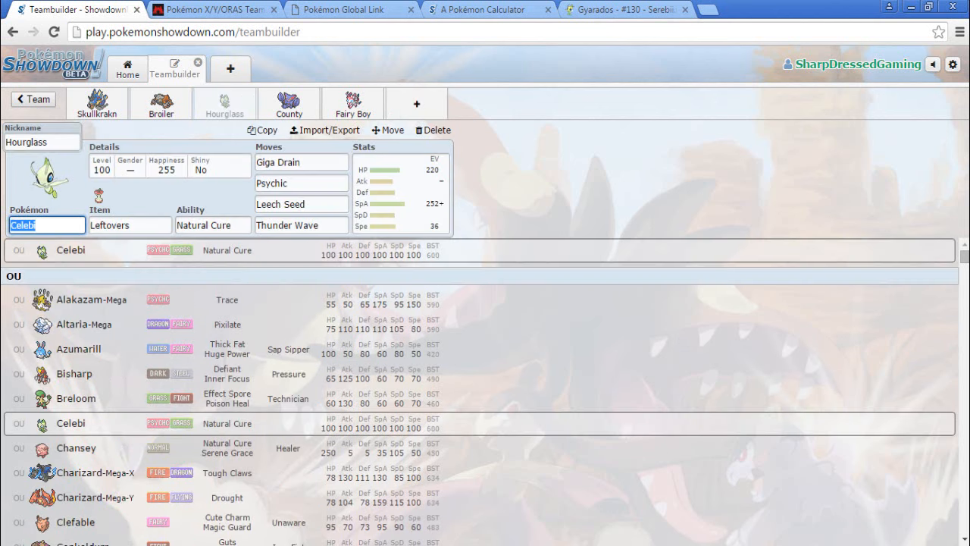
text(serp)
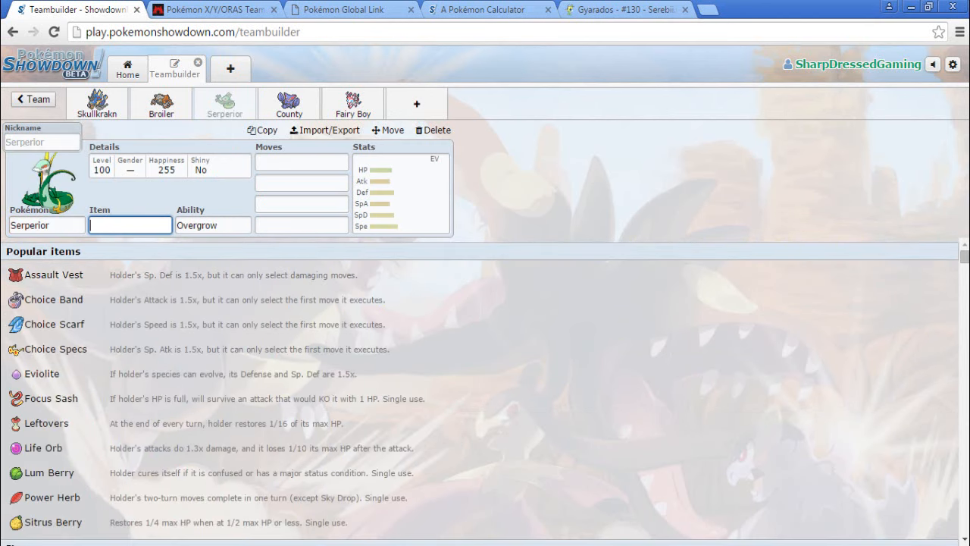
click(45, 224)
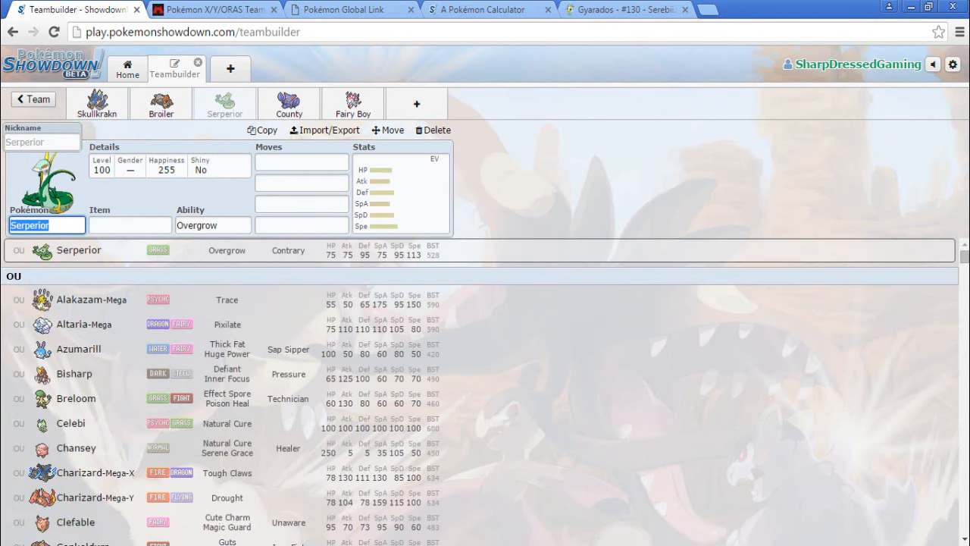
text(grass)
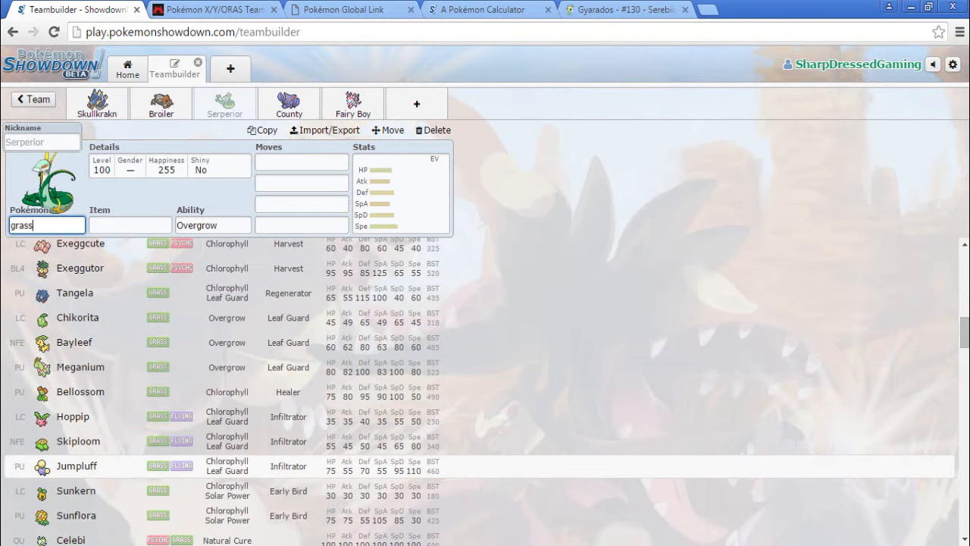
Scroll through the Grass-type search results comparing alternatives
scroll(down, 3)
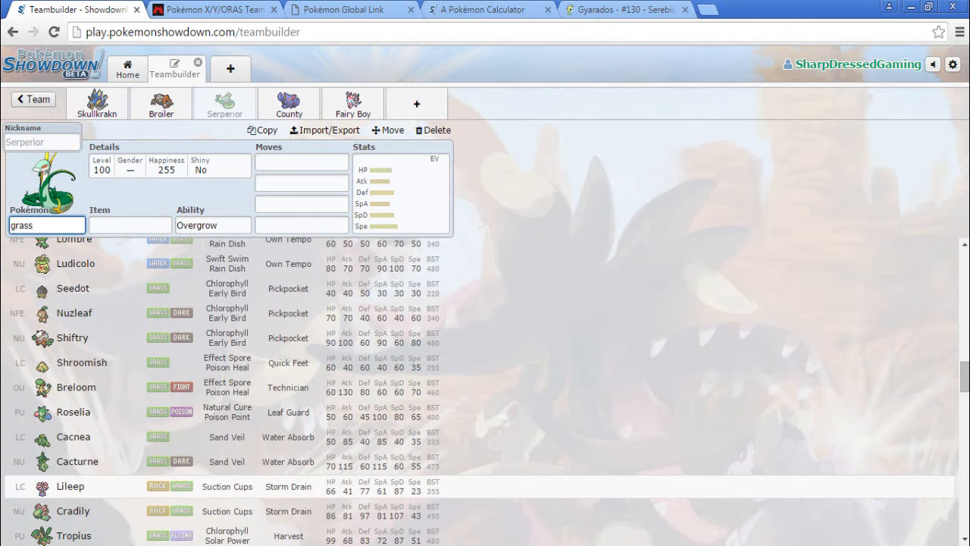
scroll(down, 3)
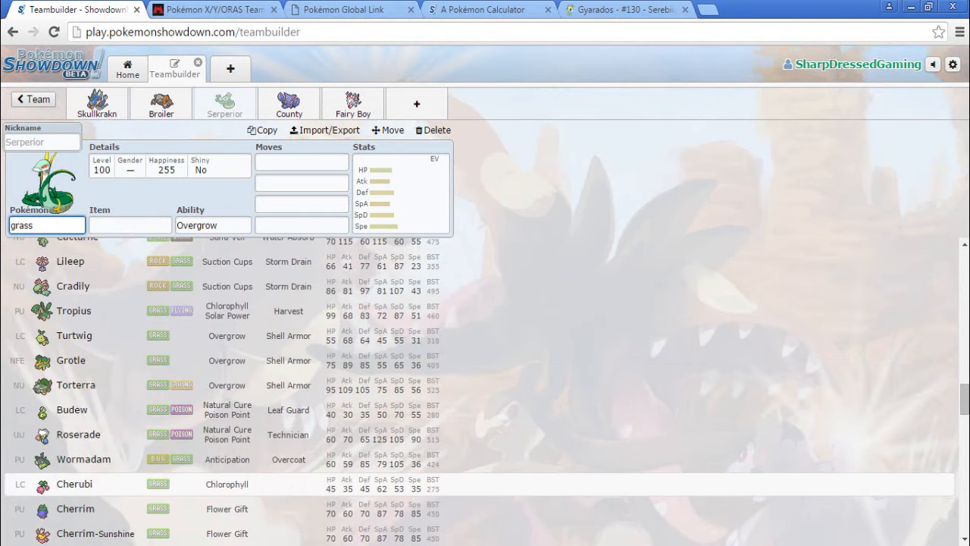
scroll(down, 3)
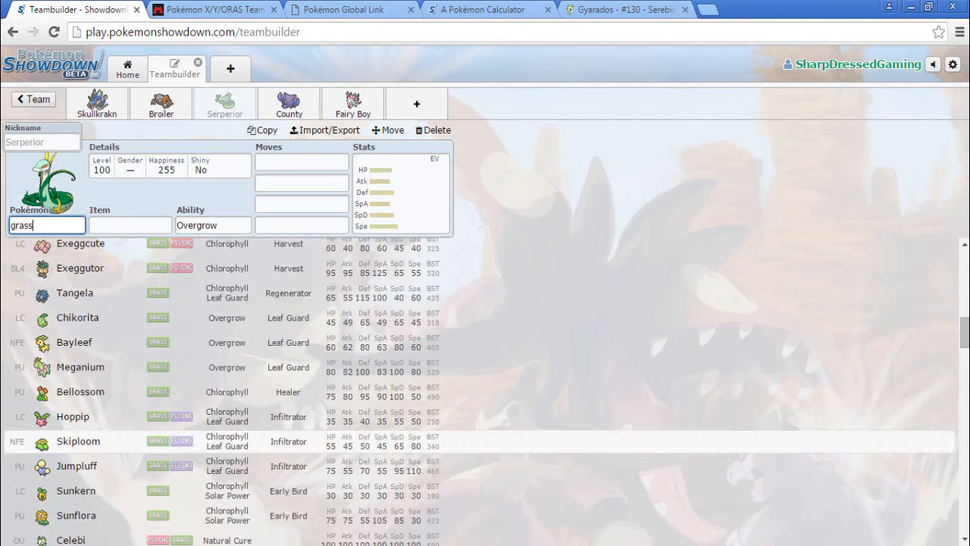
scroll(down, 3)
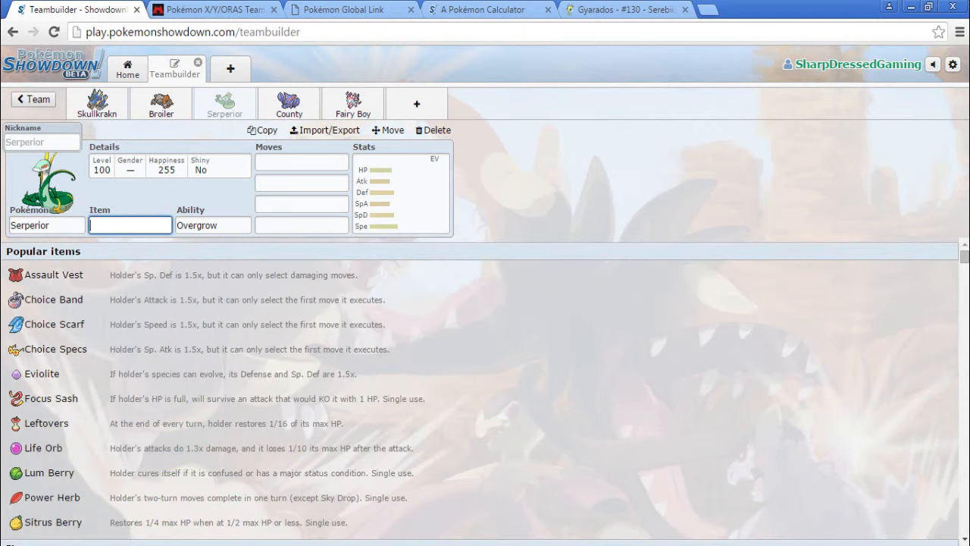
Give Serperior the Contrary ability, Life Orb and the nickname Henry
click(213, 224)
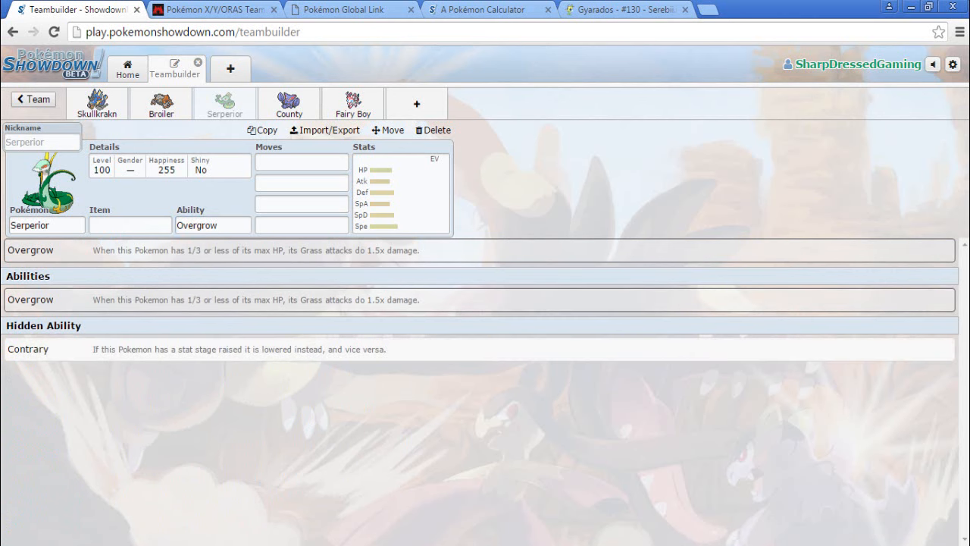
click(130, 224)
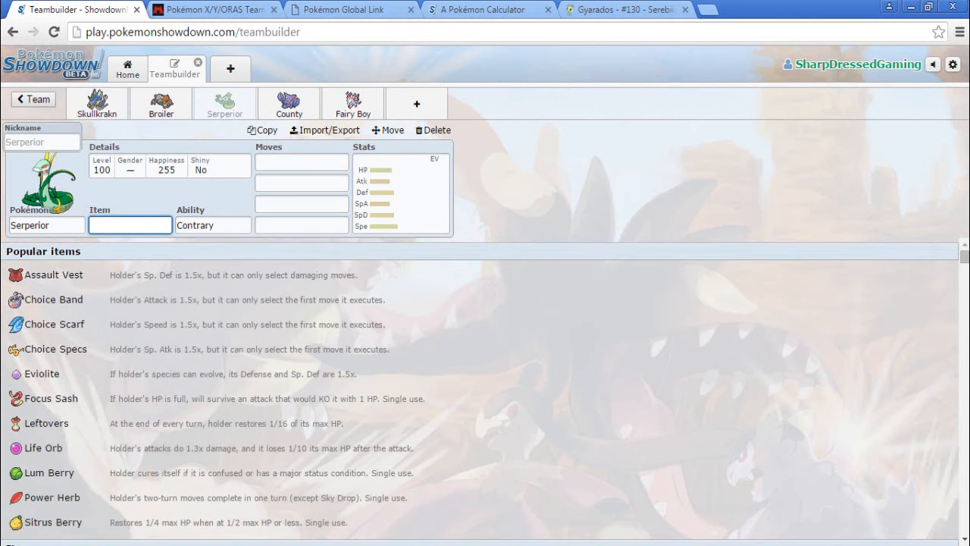
text(Lef)
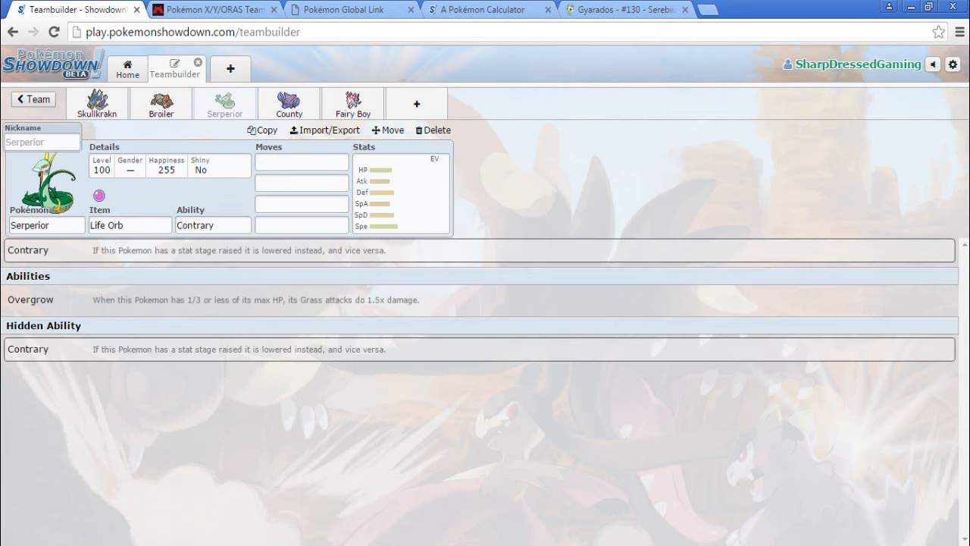
text(Henry)
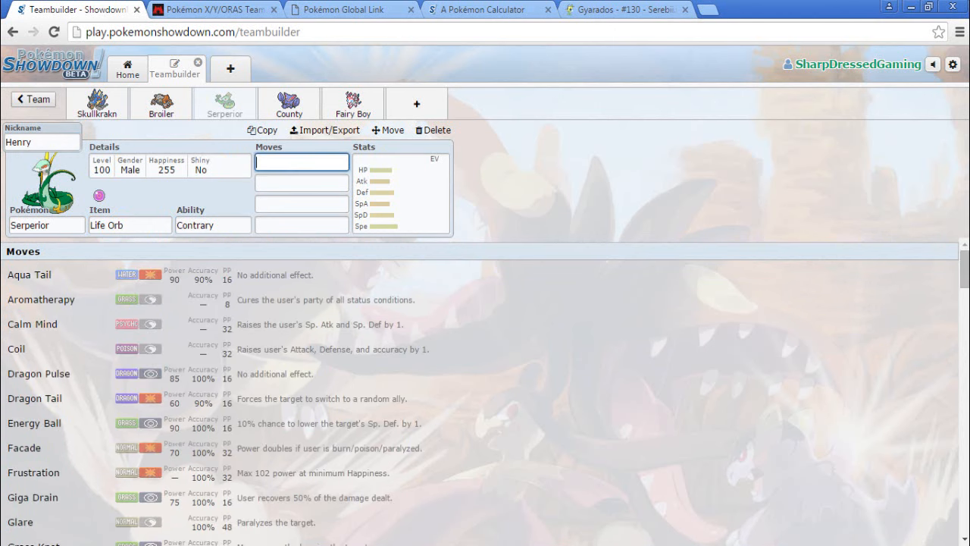
Set Serperior's moves Leaf Storm, Dragon Pulse and Hidden Power Fire, leaving a new slot open
text(leaf)
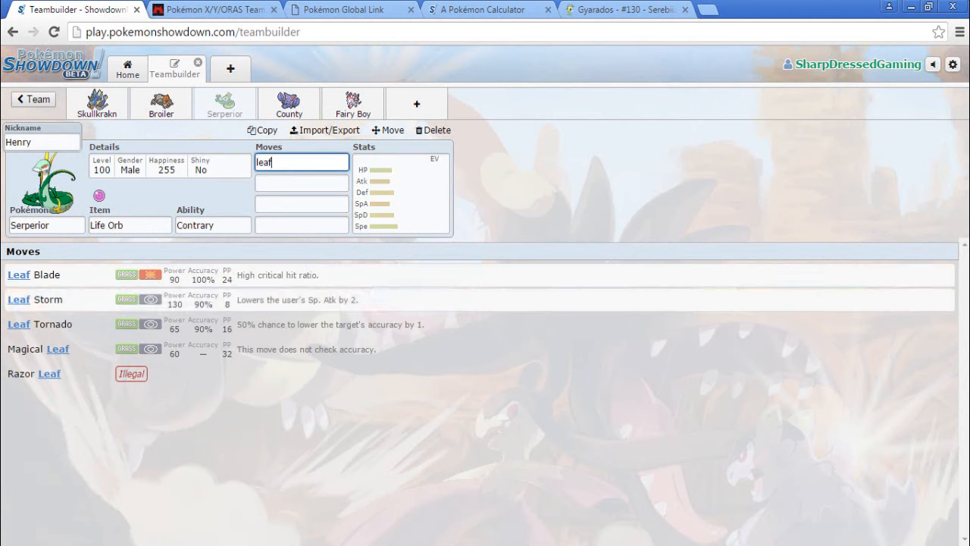
text(dragon)
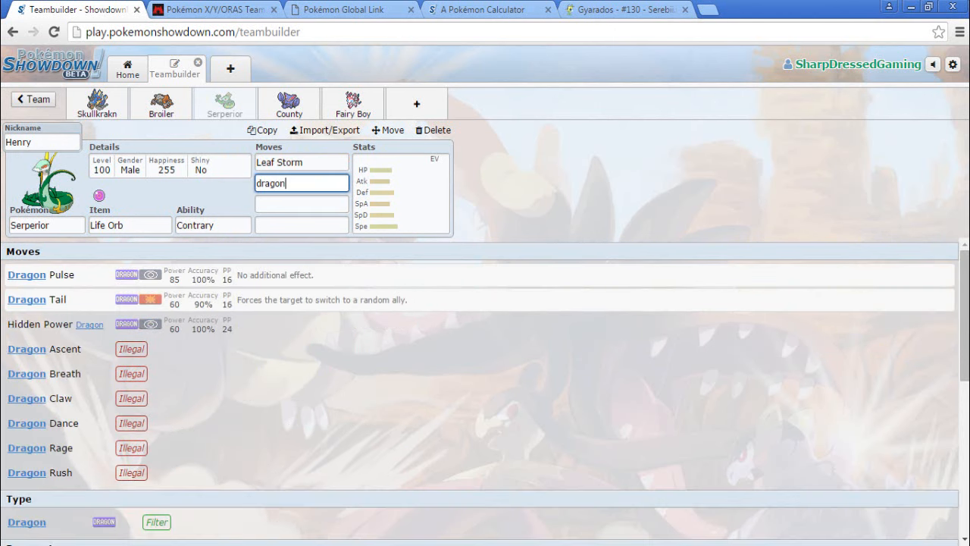
text(hi)
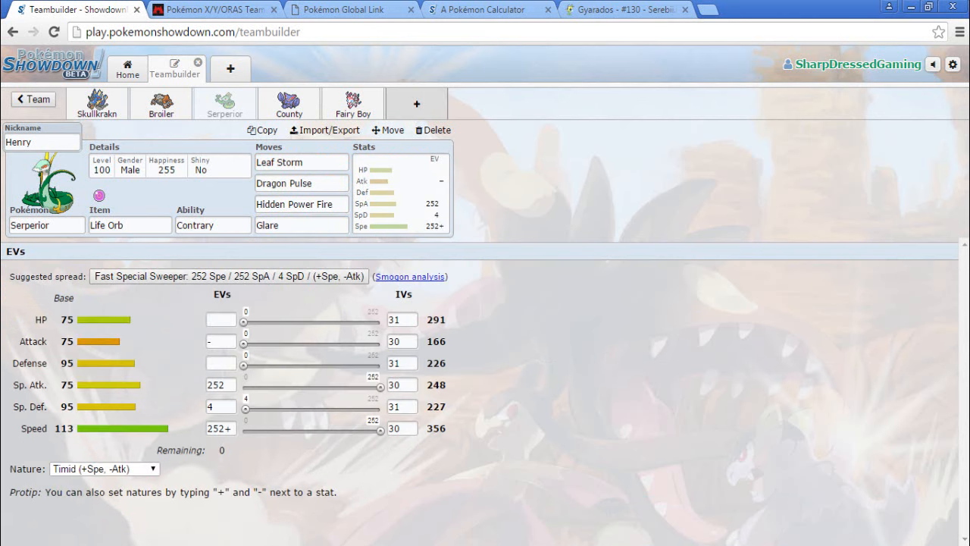
click(212, 9)
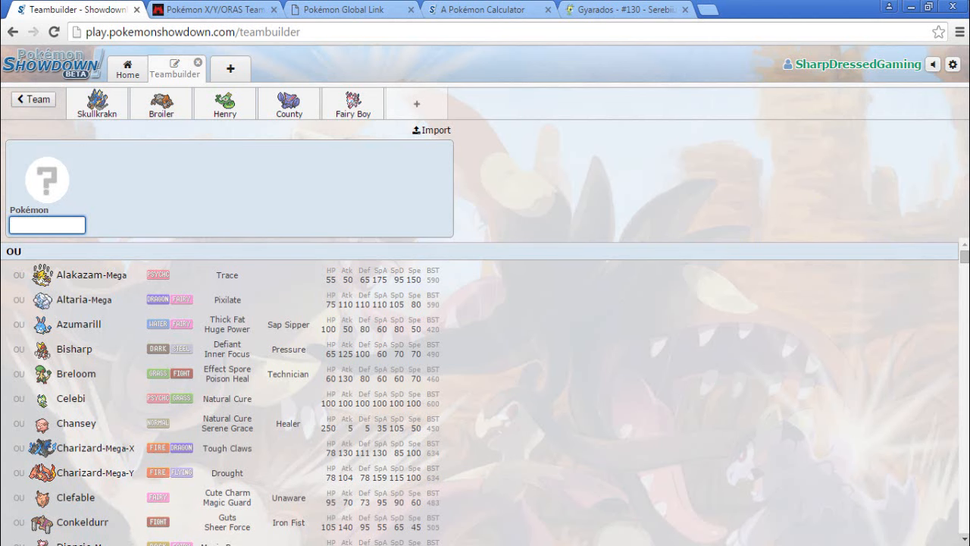
scroll(down, 3)
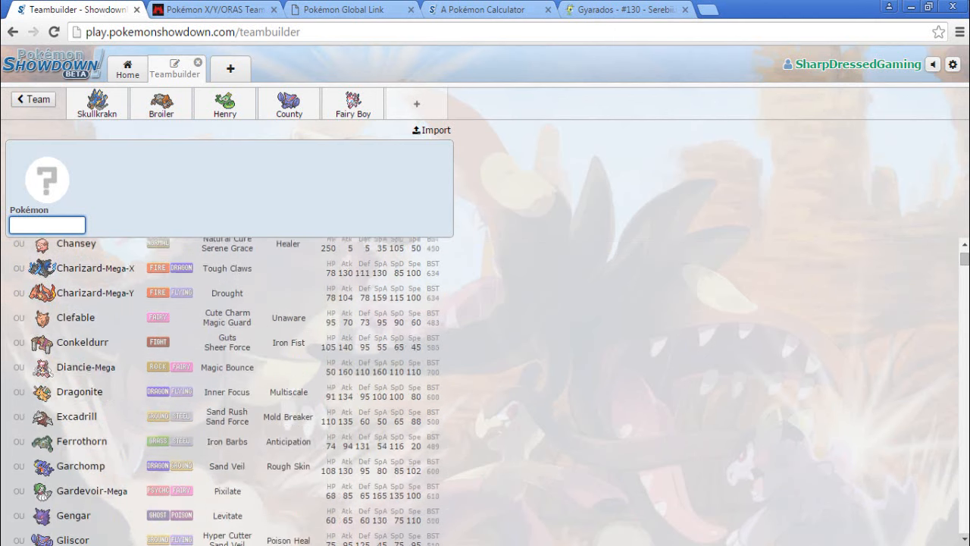
scroll(down, 3)
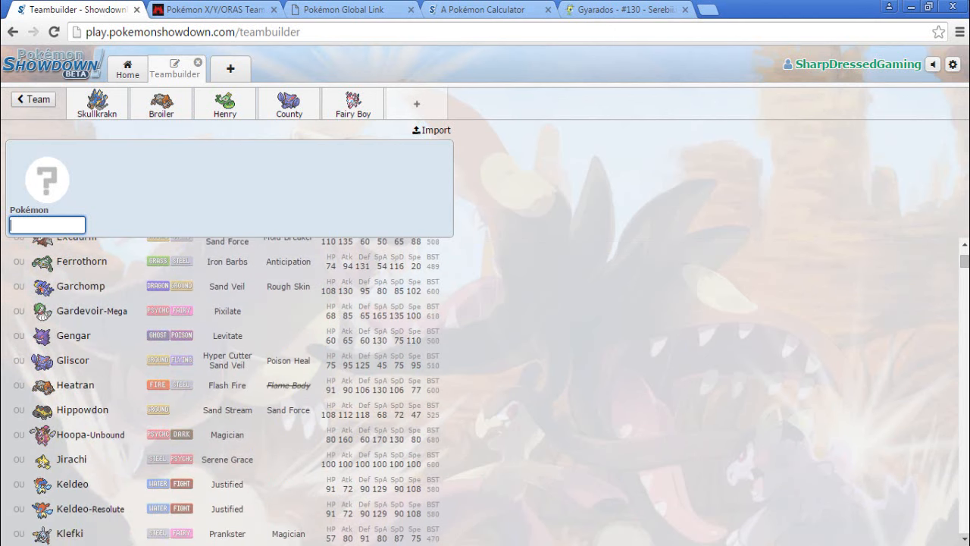
scroll(down, 3)
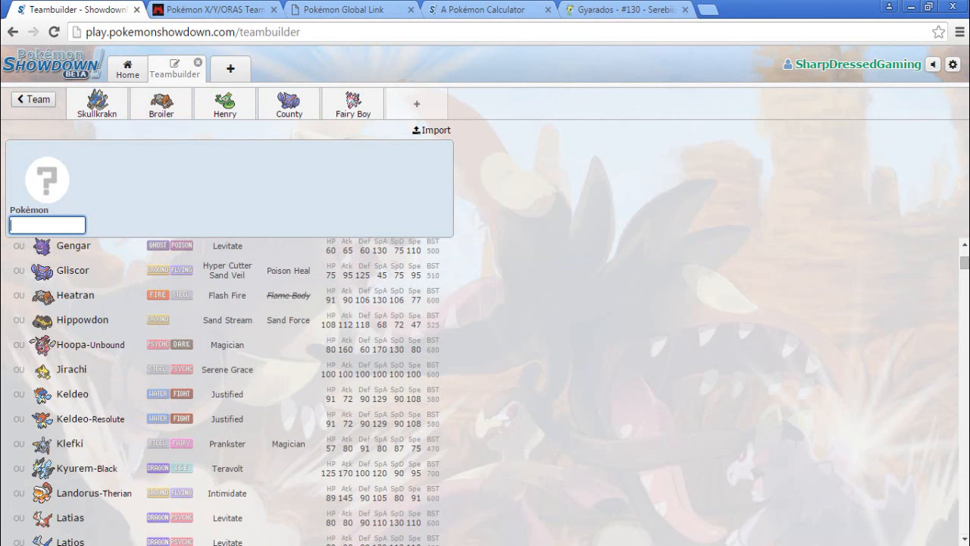
scroll(up, 3)
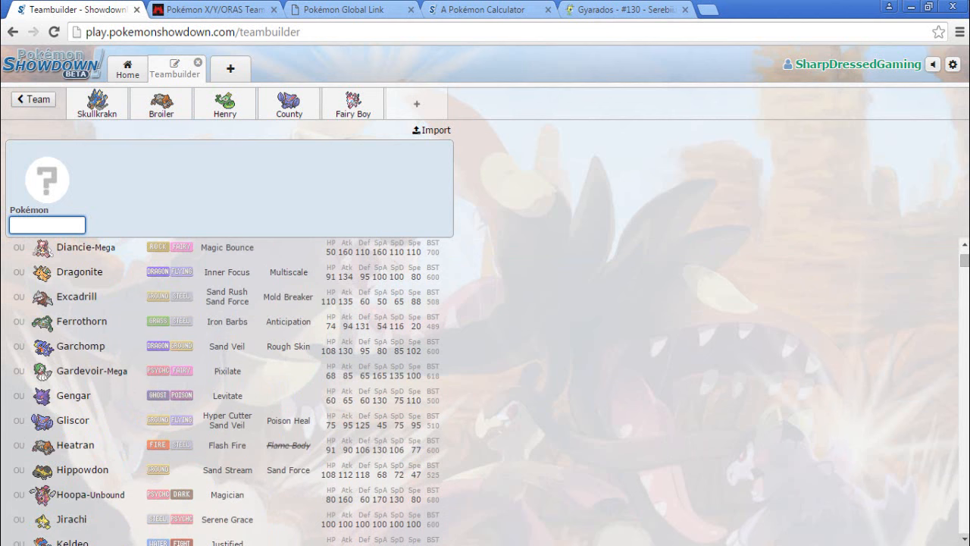
click(351, 103)
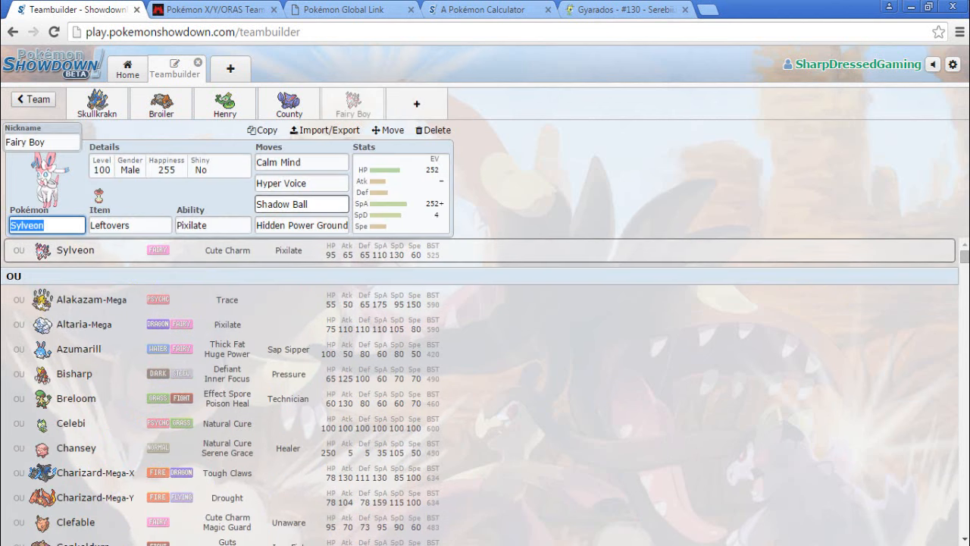
click(300, 203)
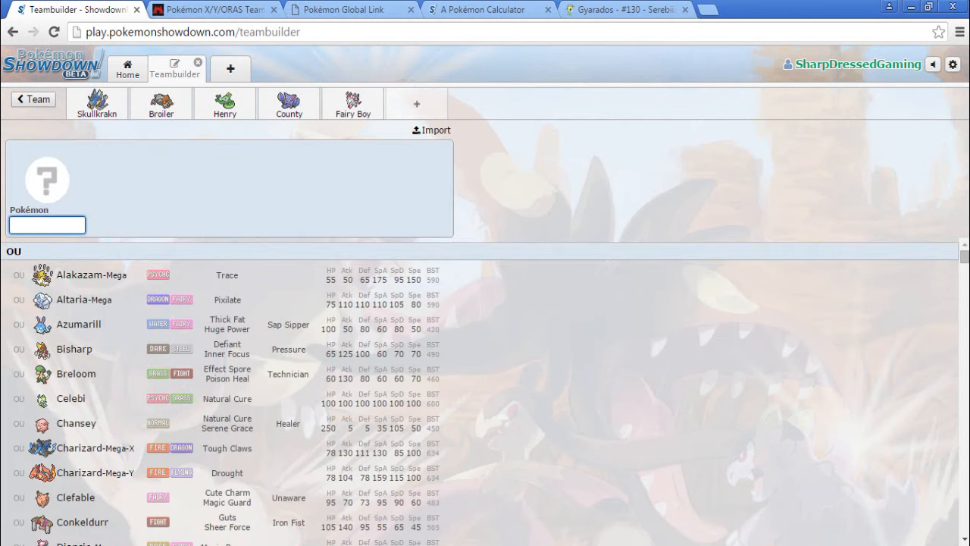
scroll(down, 3)
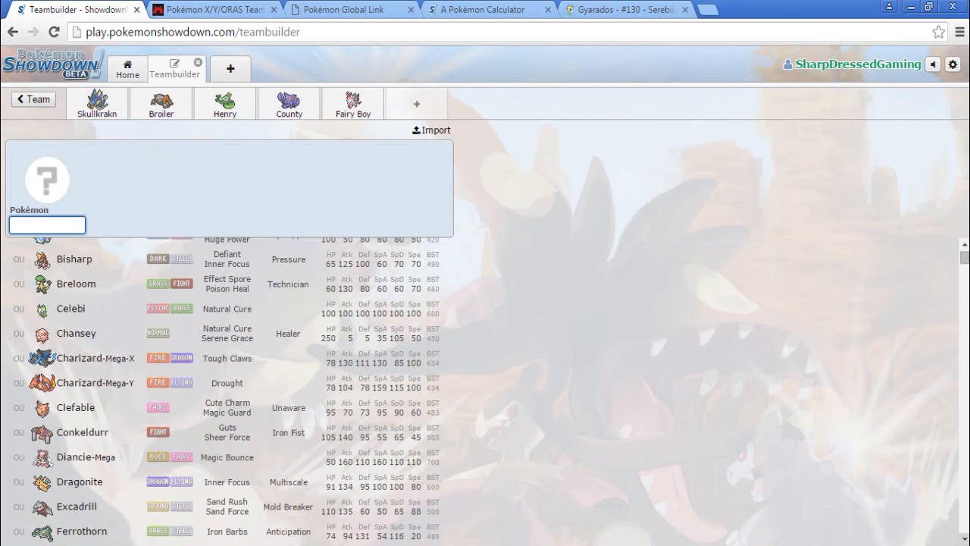
scroll(down, 3)
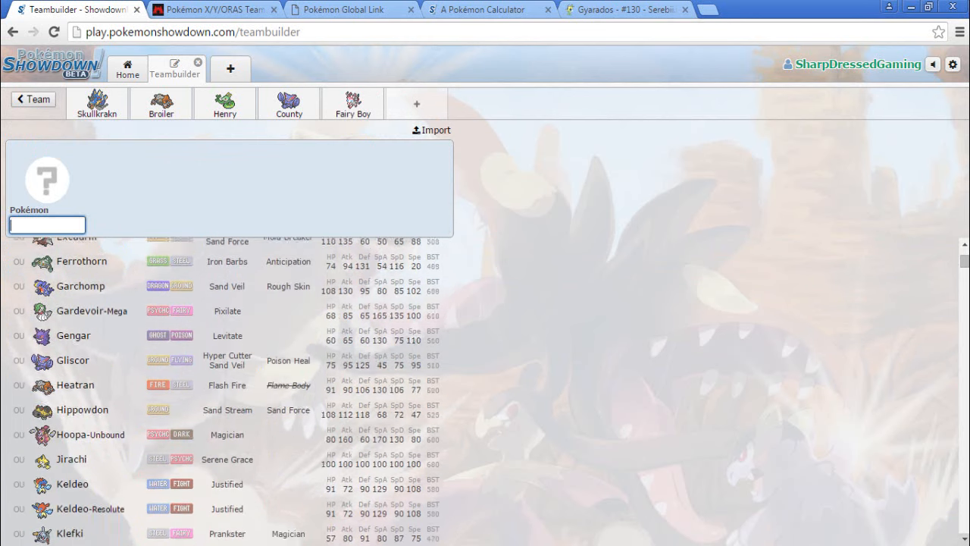
scroll(down, 3)
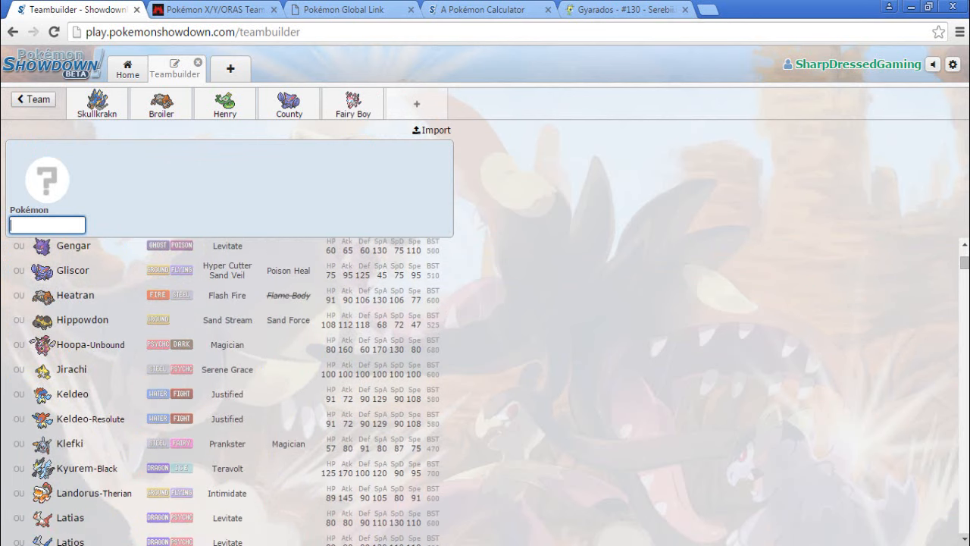
scroll(down, 3)
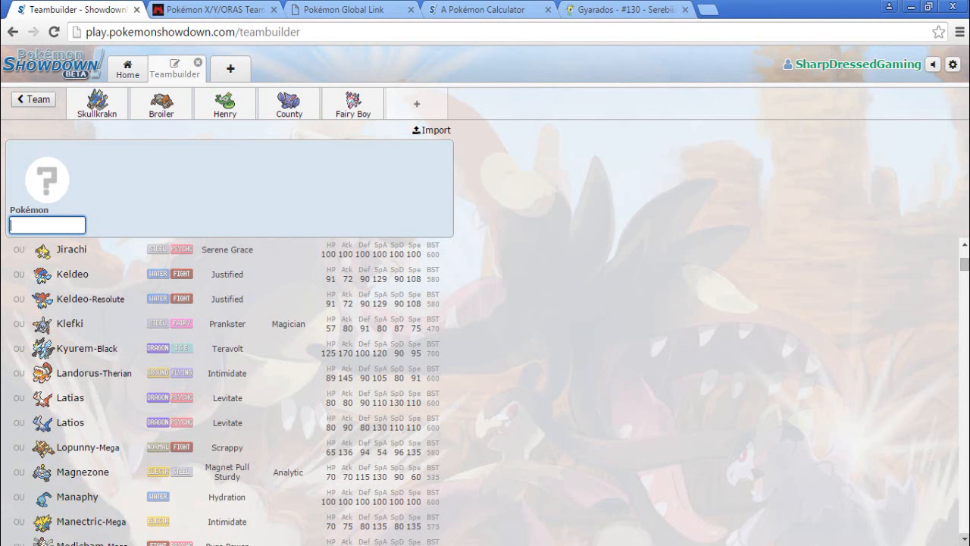
scroll(down, 3)
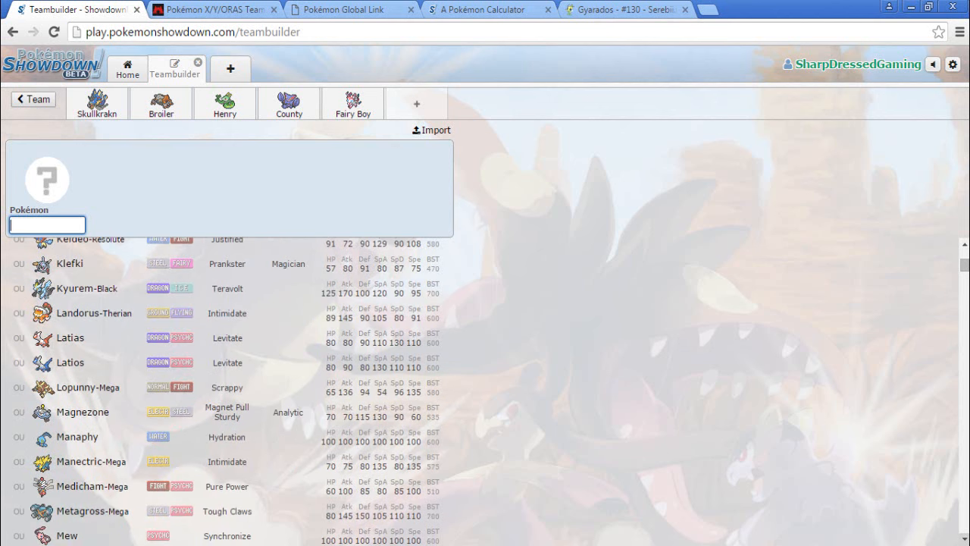
scroll(down, 3)
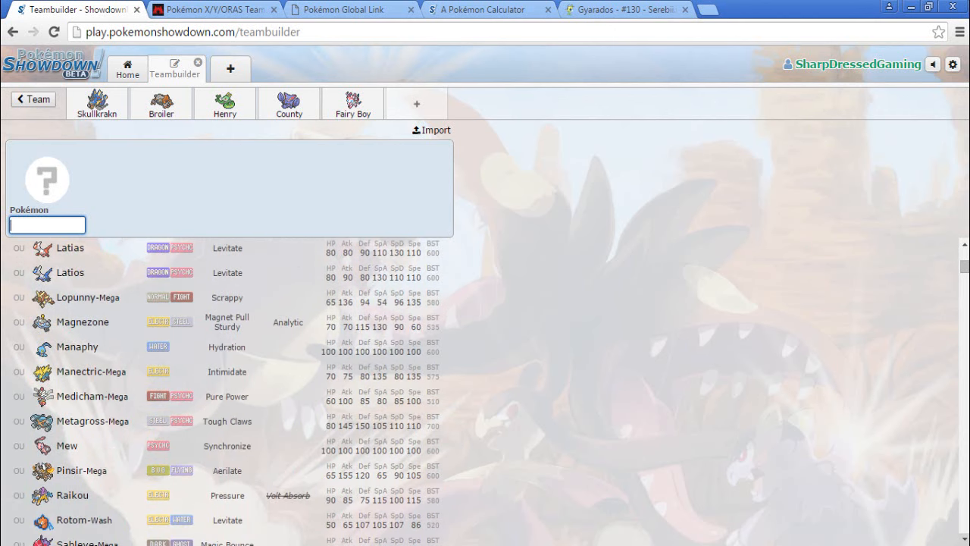
scroll(down, 3)
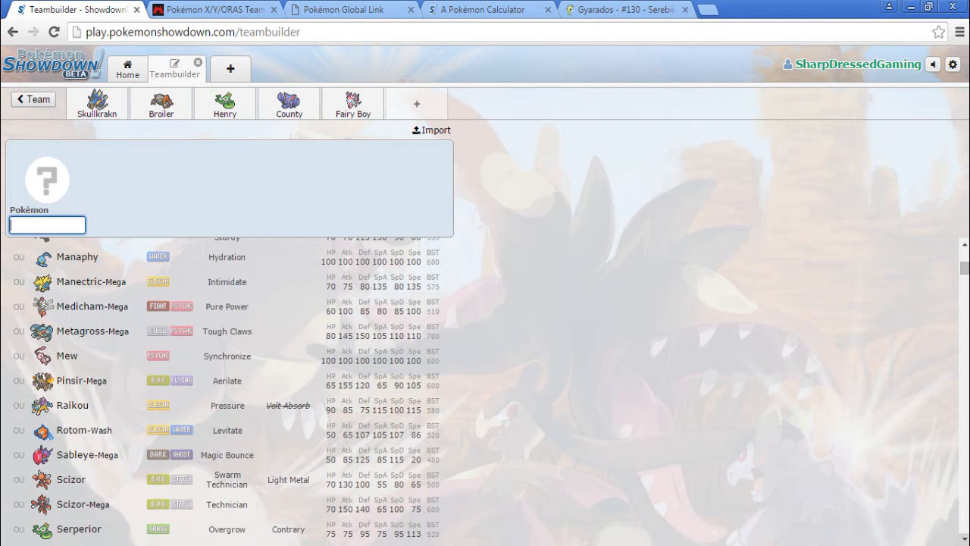
click(47, 224)
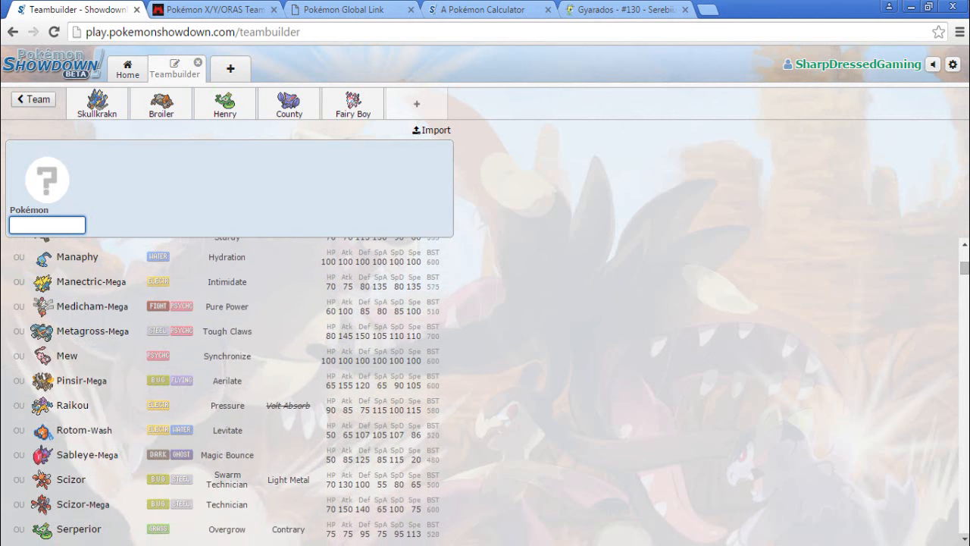
scroll(down, 3)
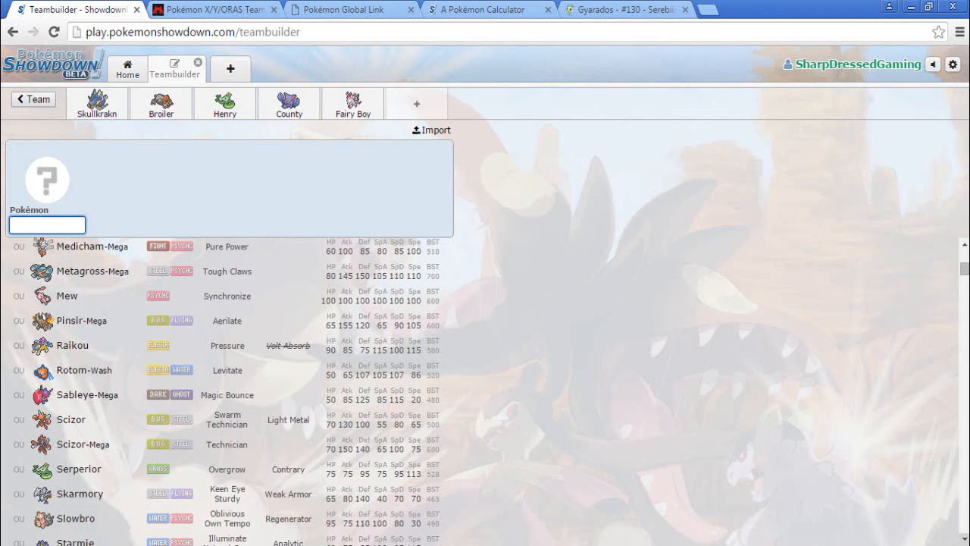
scroll(down, 3)
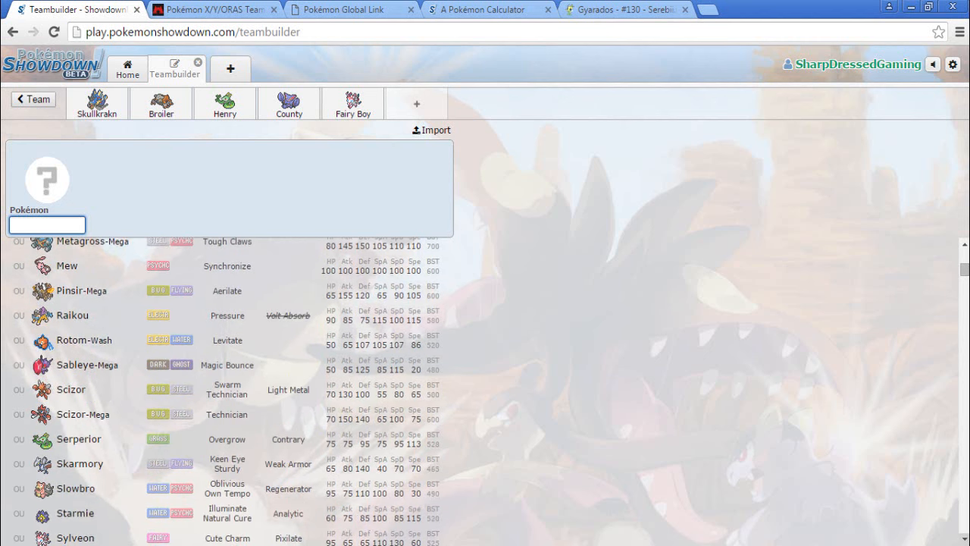
scroll(down, 3)
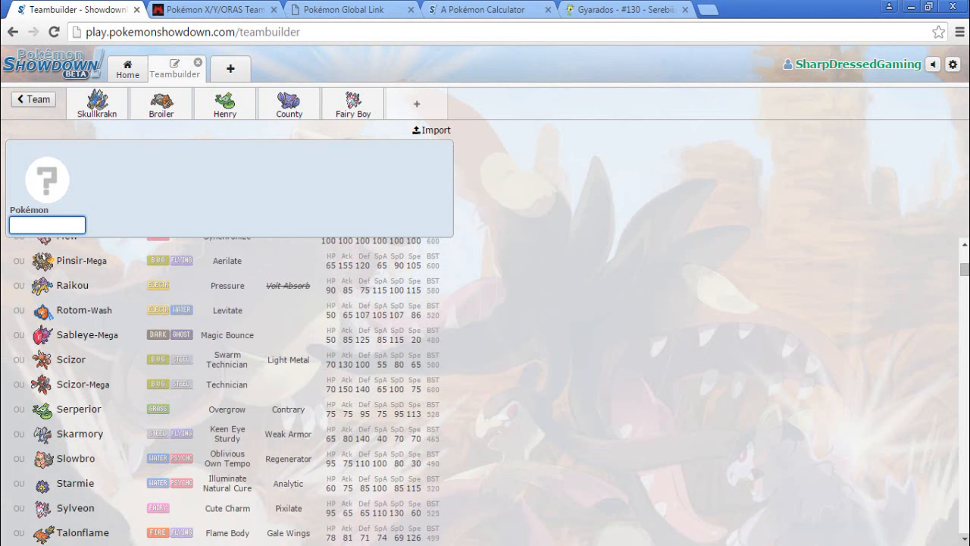
scroll(down, 3)
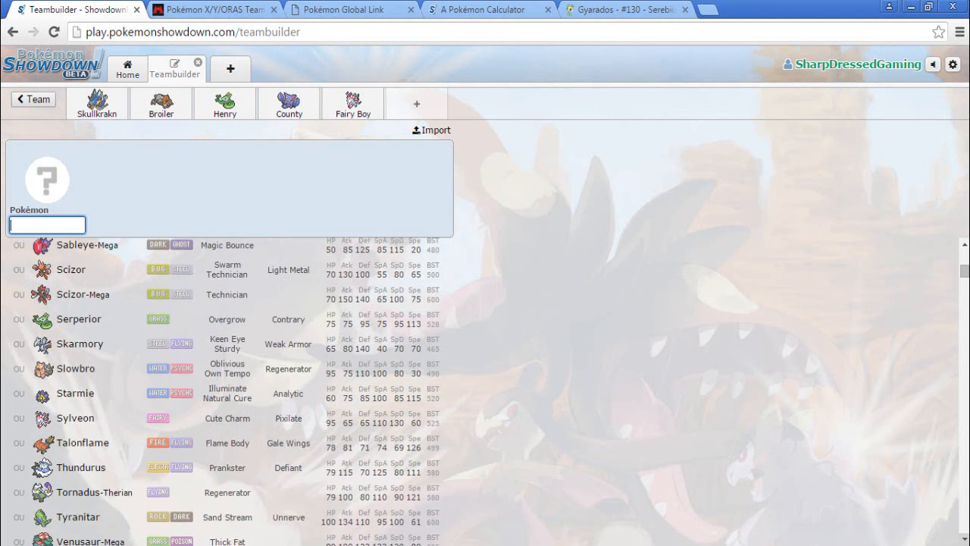
scroll(down, 3)
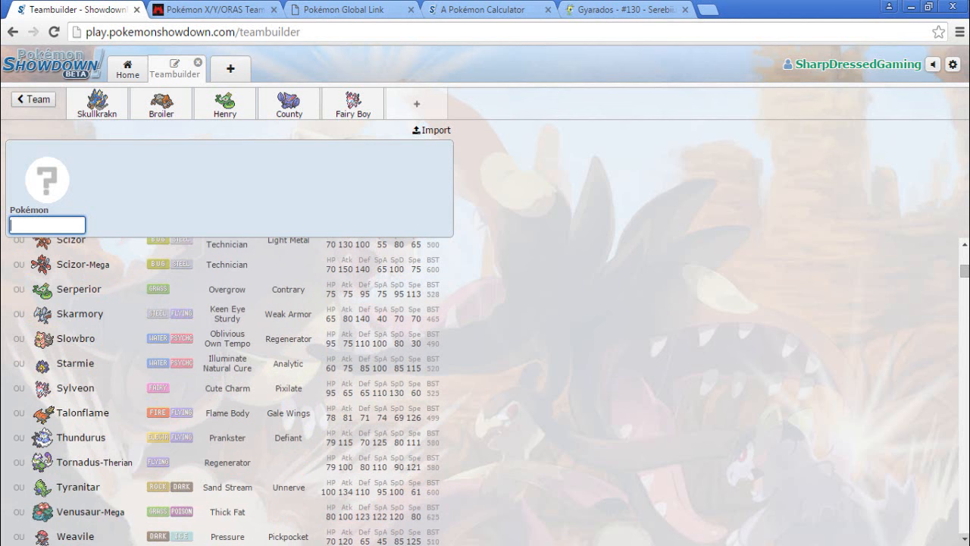
scroll(down, 3)
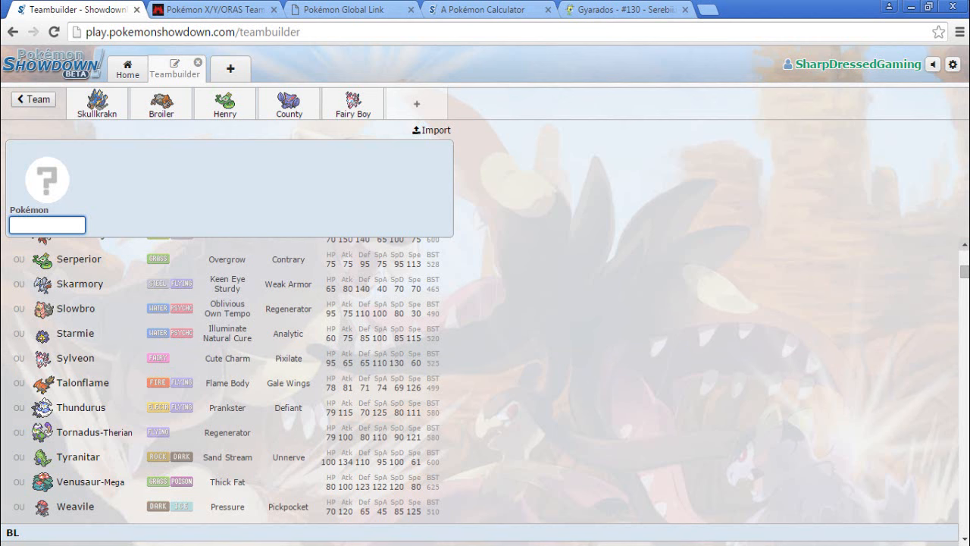
Scroll up the OU list toward Kyurem-Black for the sixth slot
scroll(up, 3)
text(Kyurem-Black)
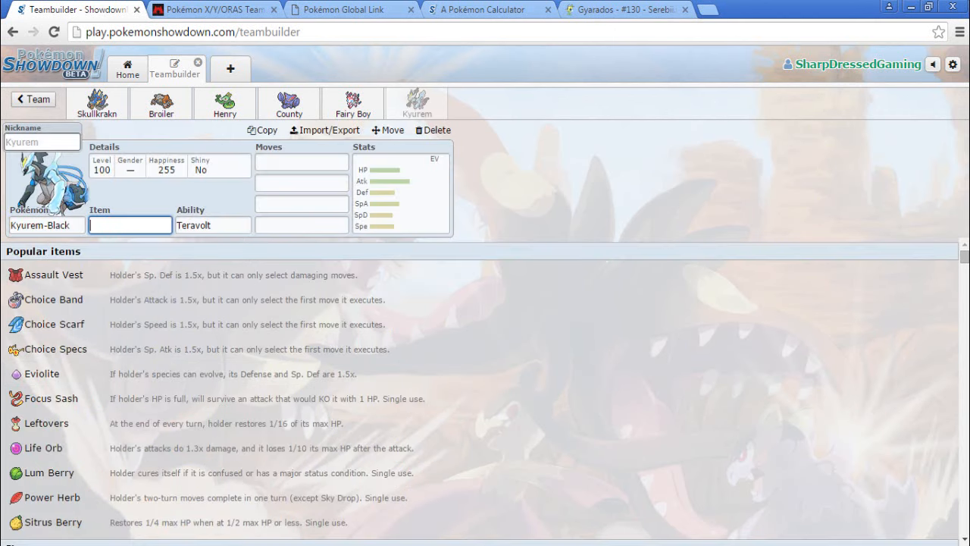
Add Kyurem-Black as the sixth member in Team Magma's resistance checker, then return to Showdown
click(212, 9)
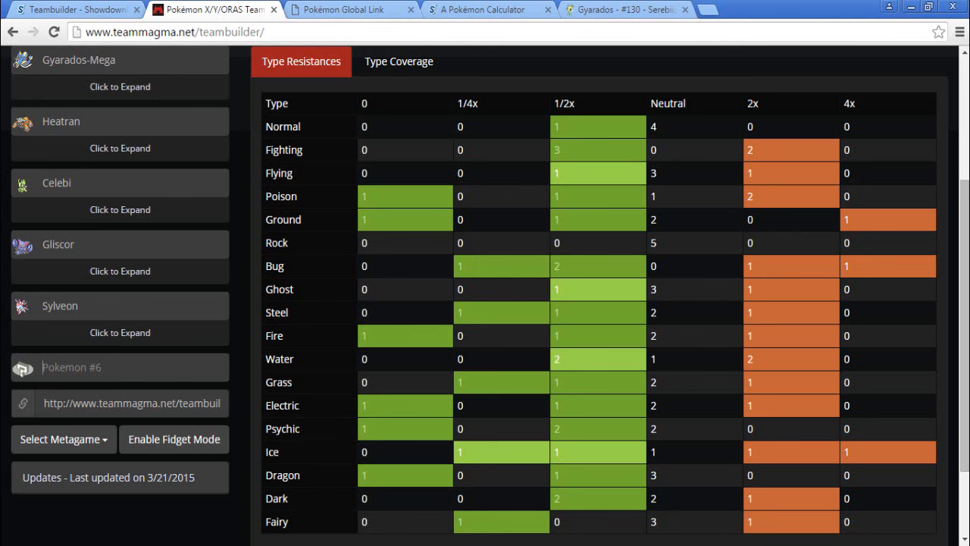
text(kyurem)
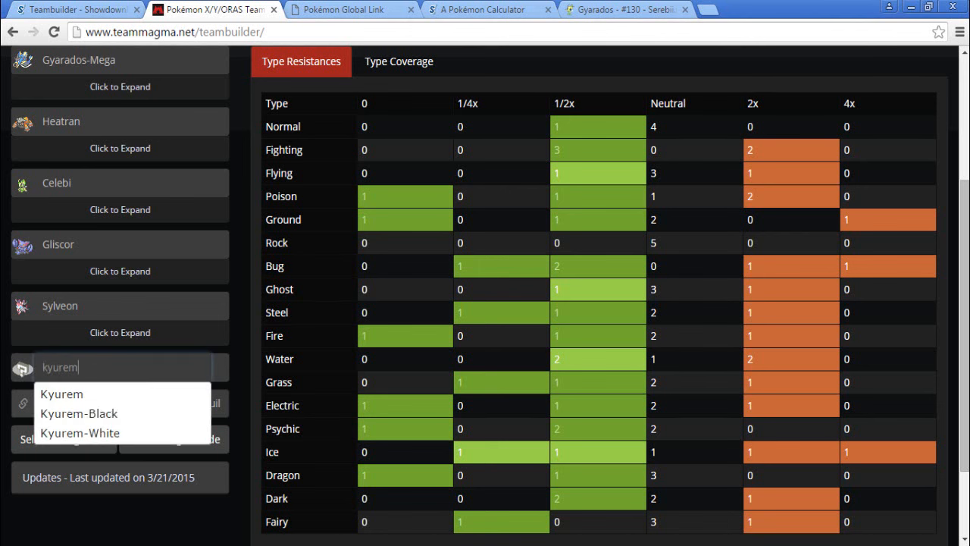
click(79, 413)
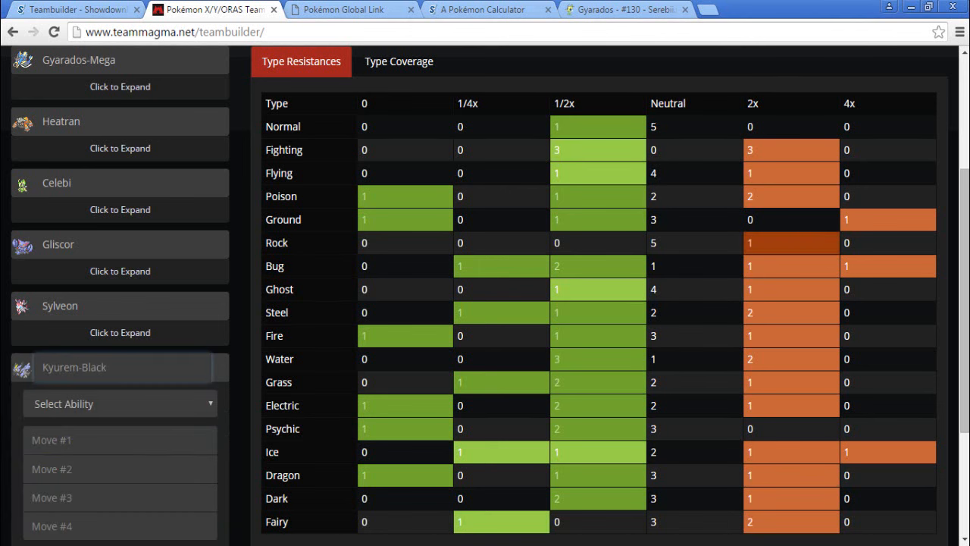
scroll(down, 3)
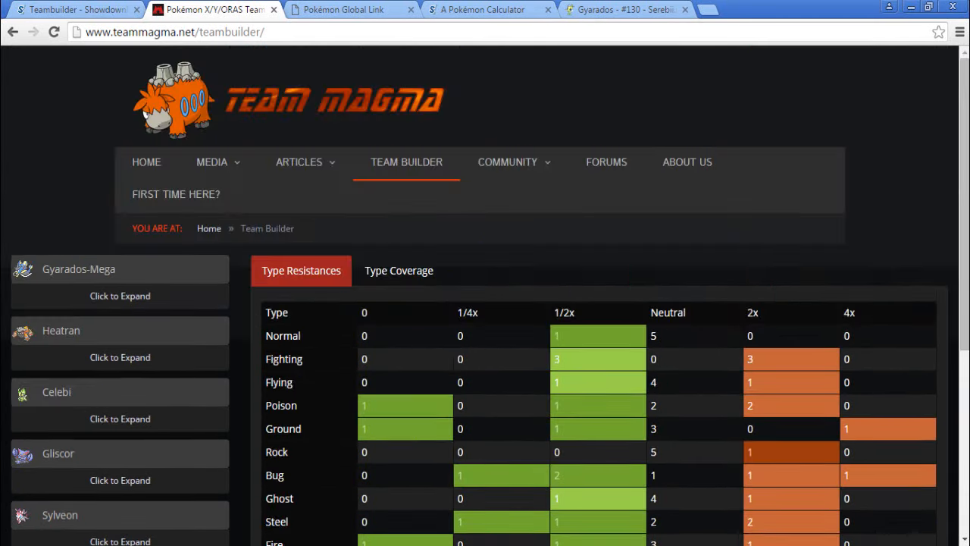
click(76, 9)
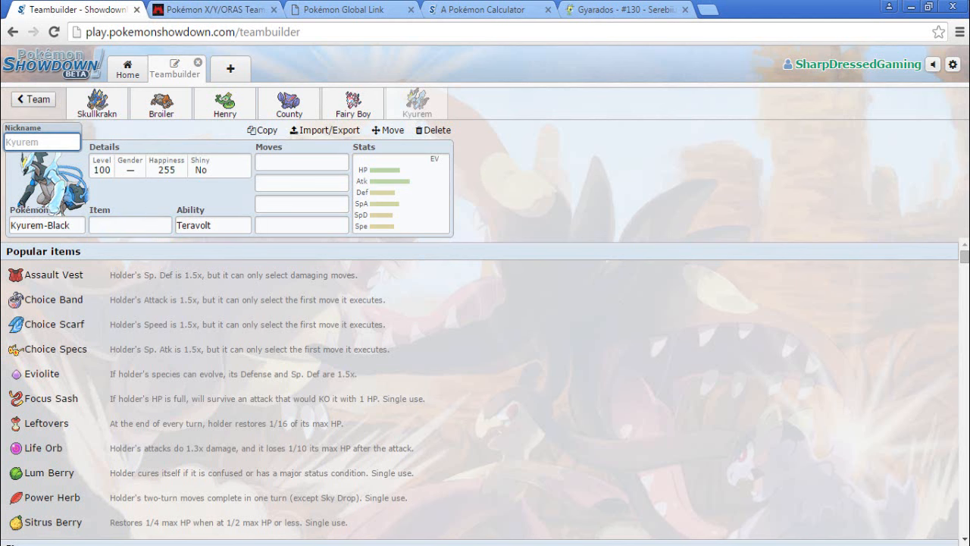
Nickname Kyurem-Black Sideous and give it the Expert Belt
text(Sideoul)
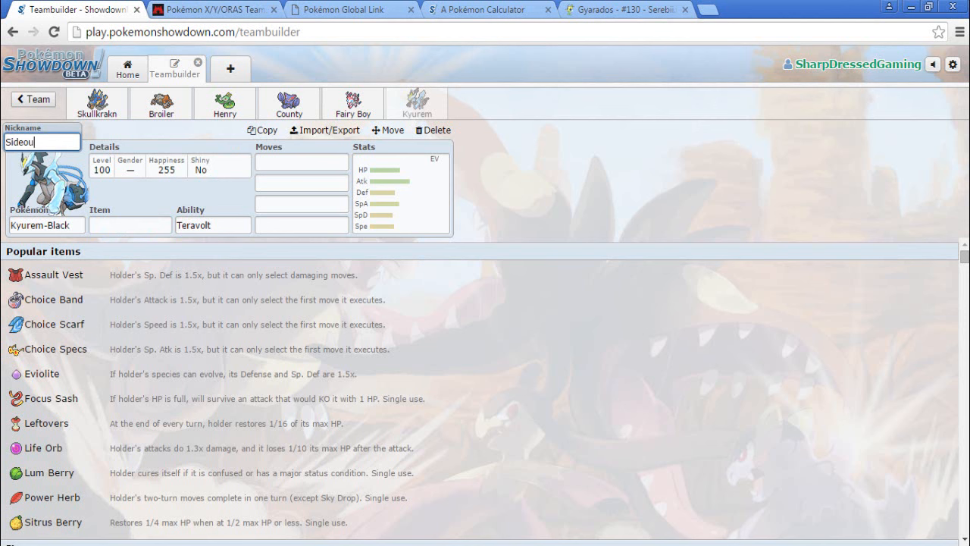
text(s)
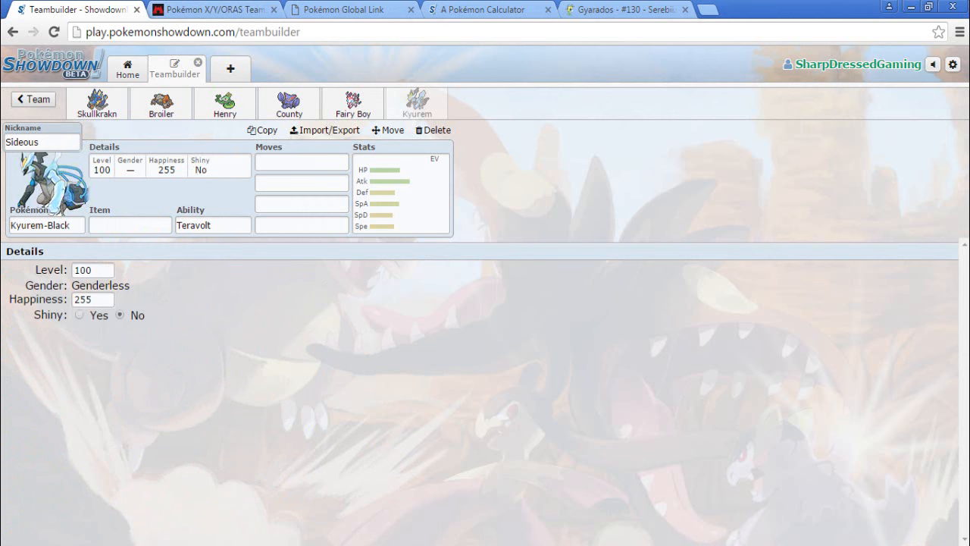
click(130, 224)
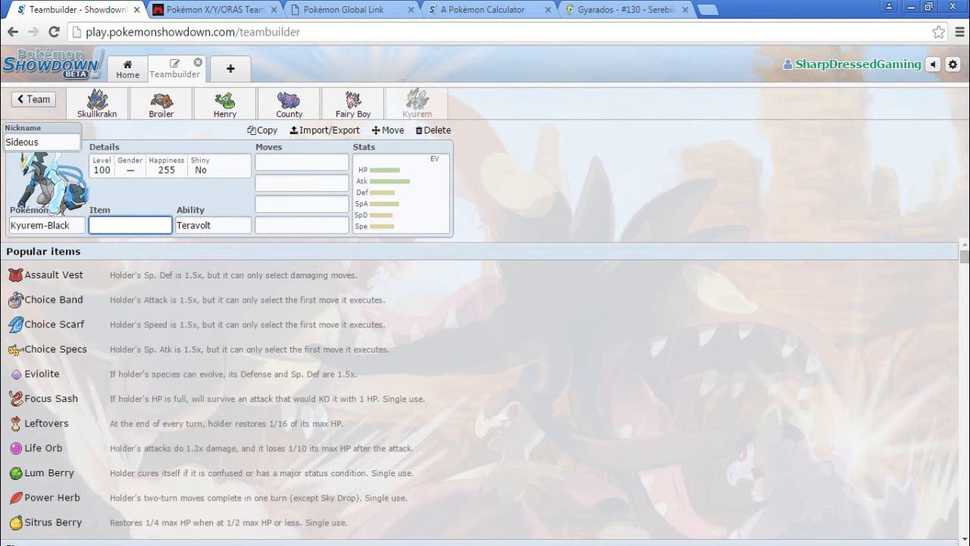
text(Exper)
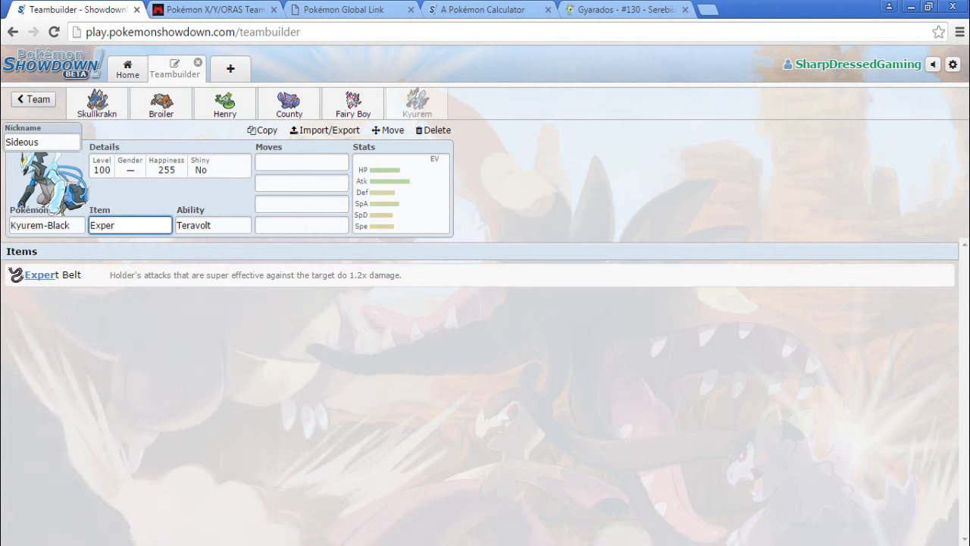
click(301, 161)
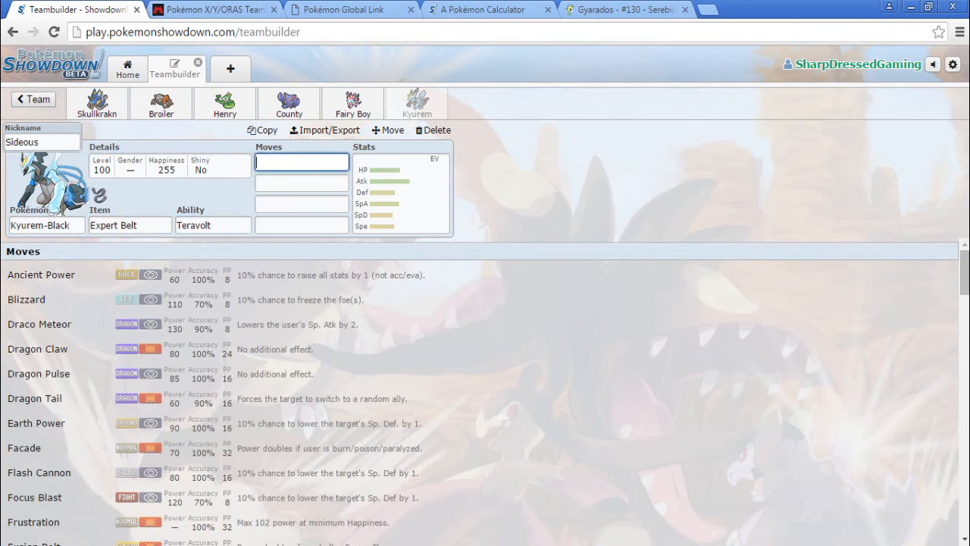
Give Kyurem-Black the moves Earth Power, Outrage and Ice Beam
click(302, 161)
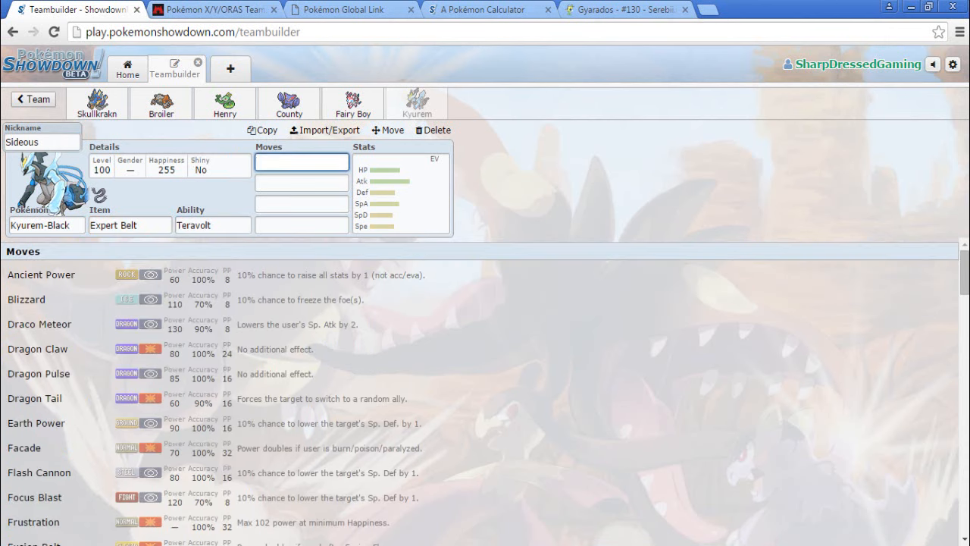
text(Earth)
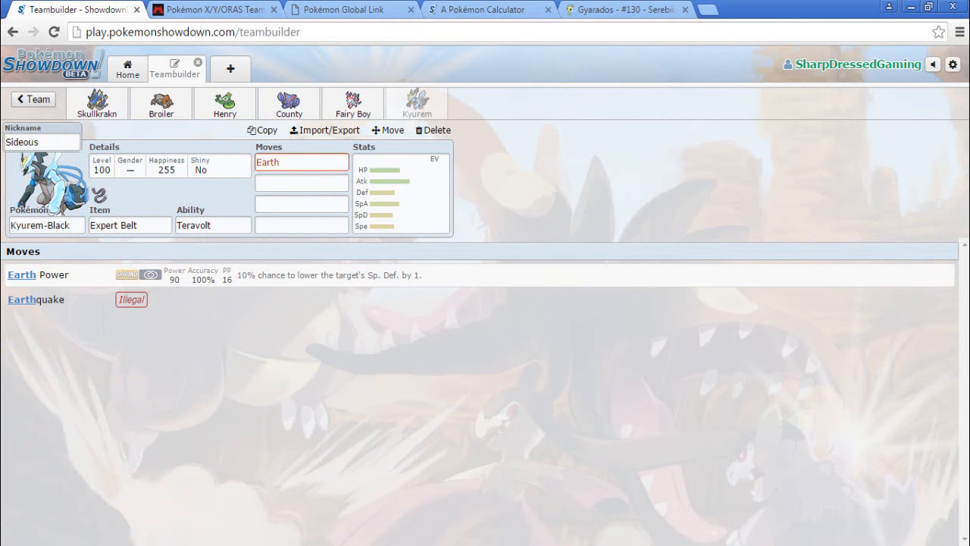
text(Outrage)
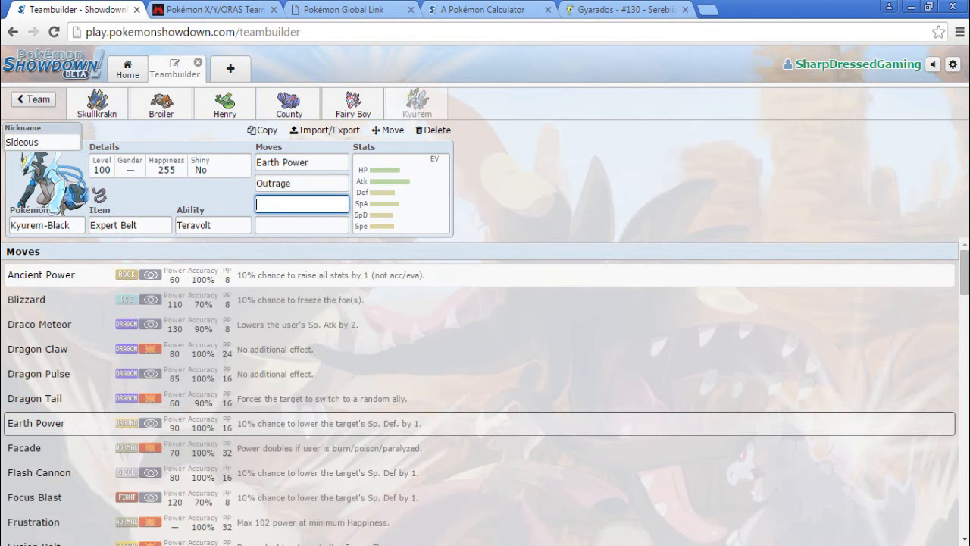
text(Ic)
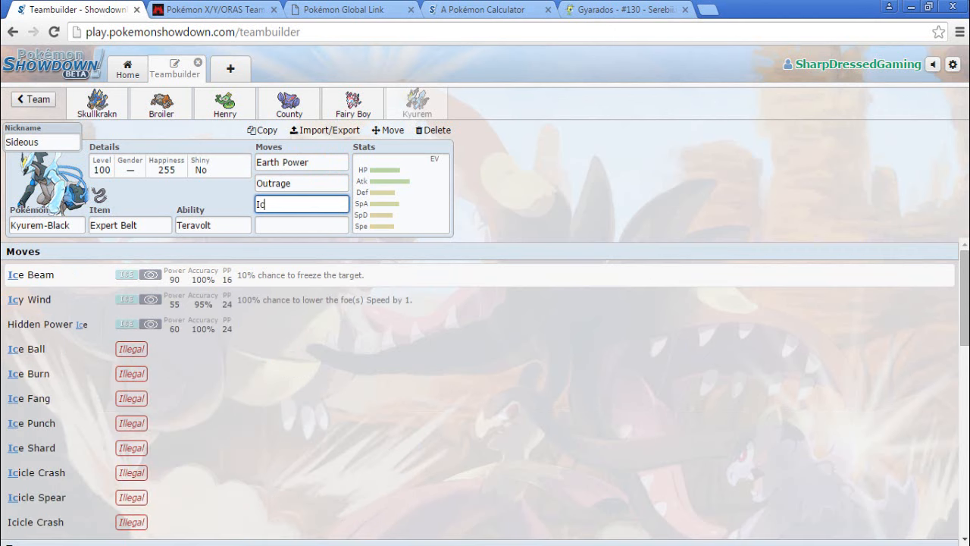
click(31, 274)
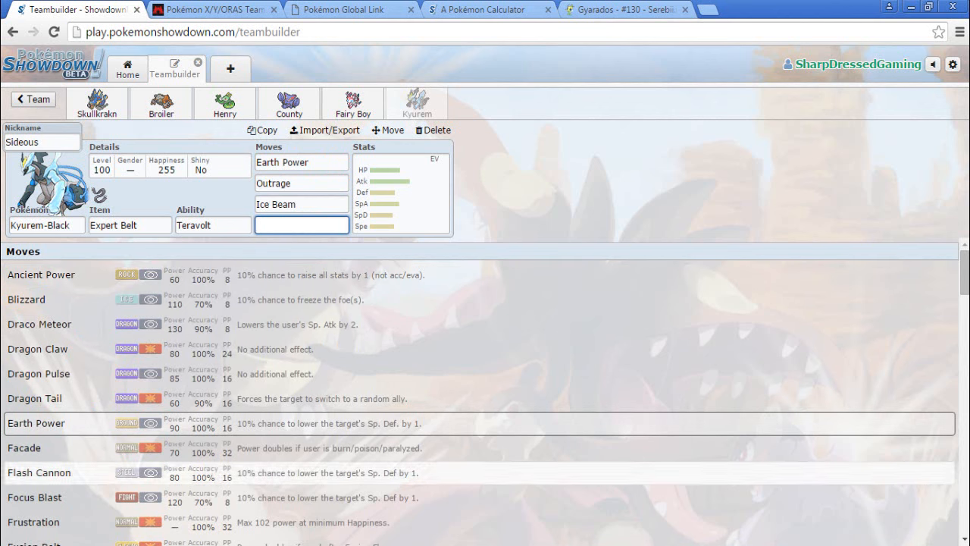
Apply the suggested Bulky Physical Sweeper 252 Atk / 248 HP spread and return to the team overview
scroll(down, 3)
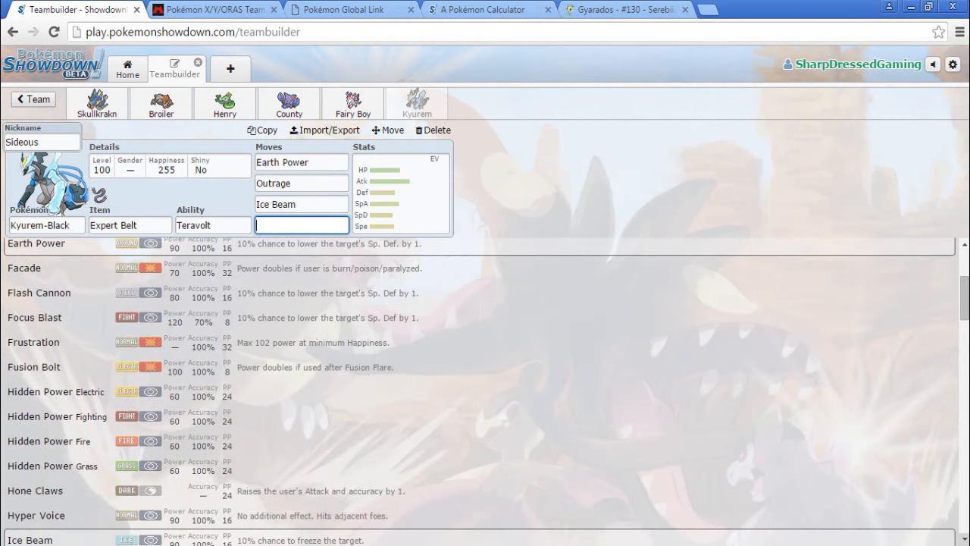
scroll(down, 3)
text(Fusion Bolt)
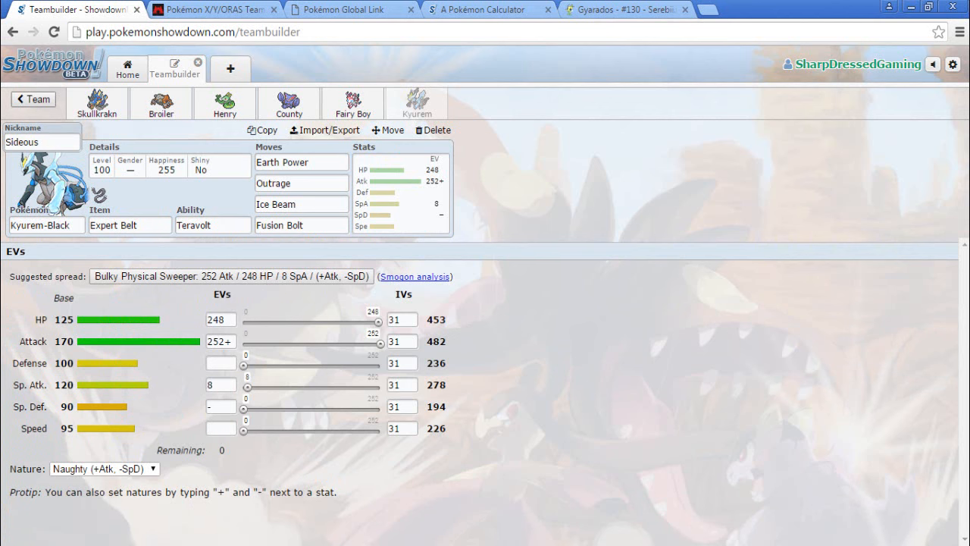
click(32, 100)
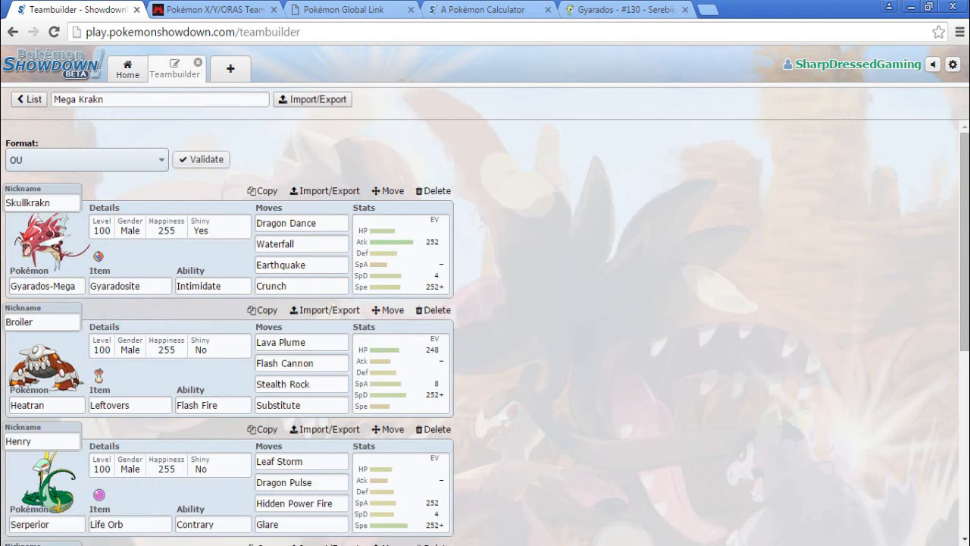
scroll(down, 3)
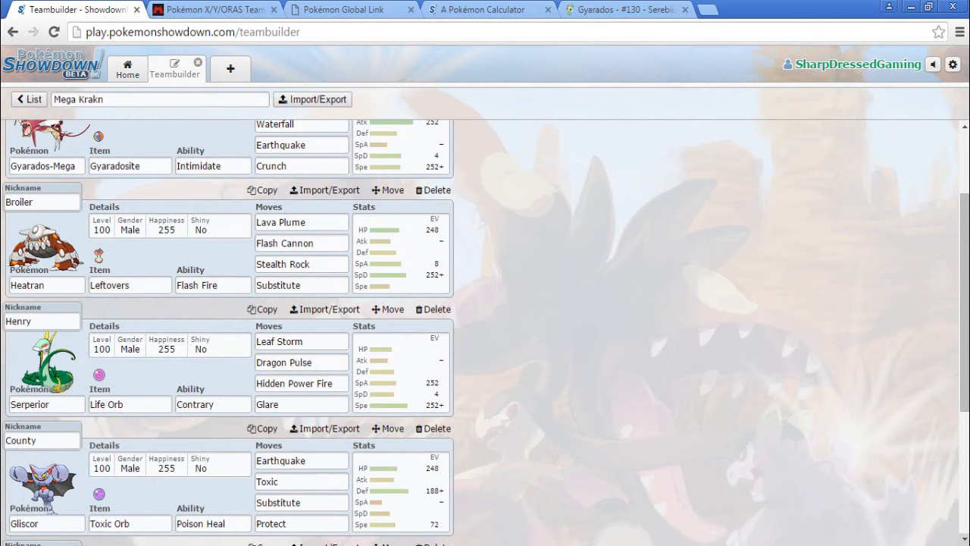
scroll(down, 3)
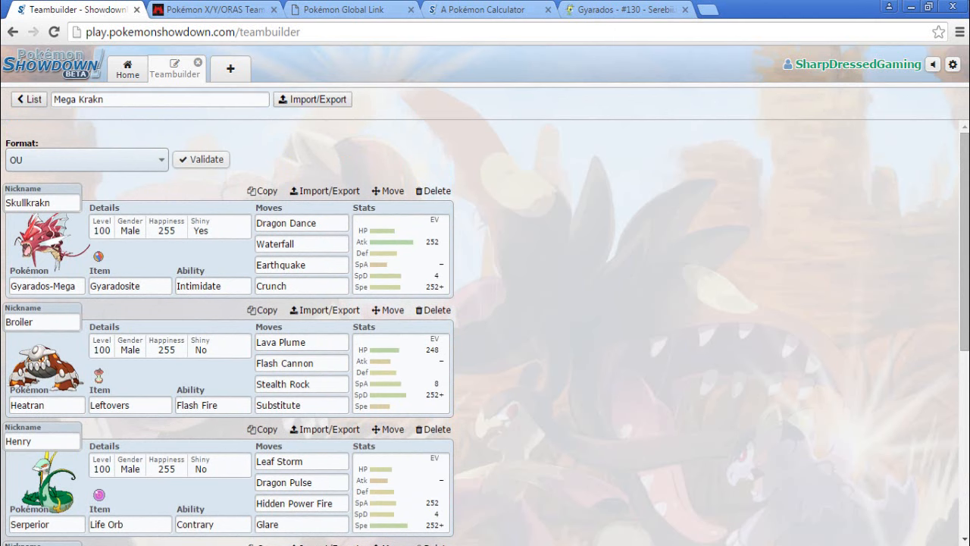
scroll(down, 3)
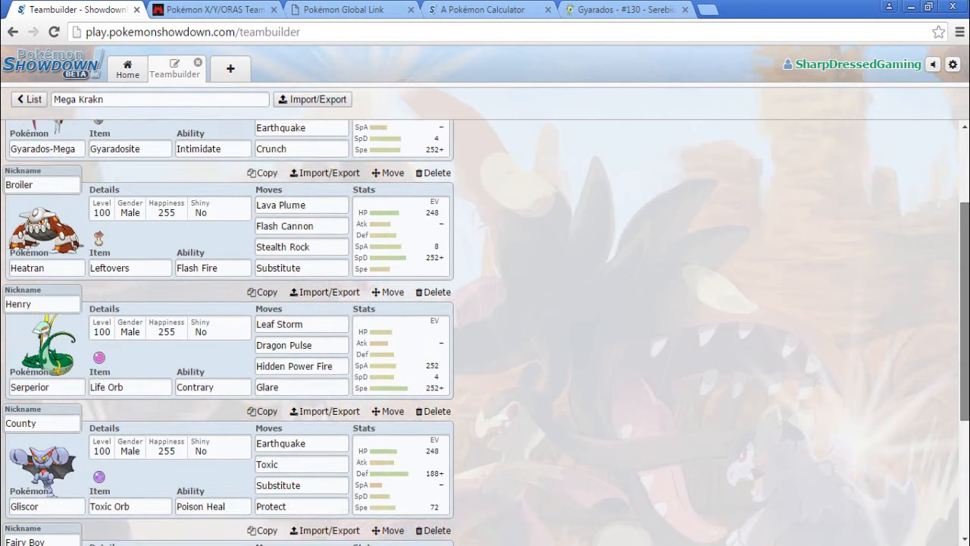
scroll(down, 3)
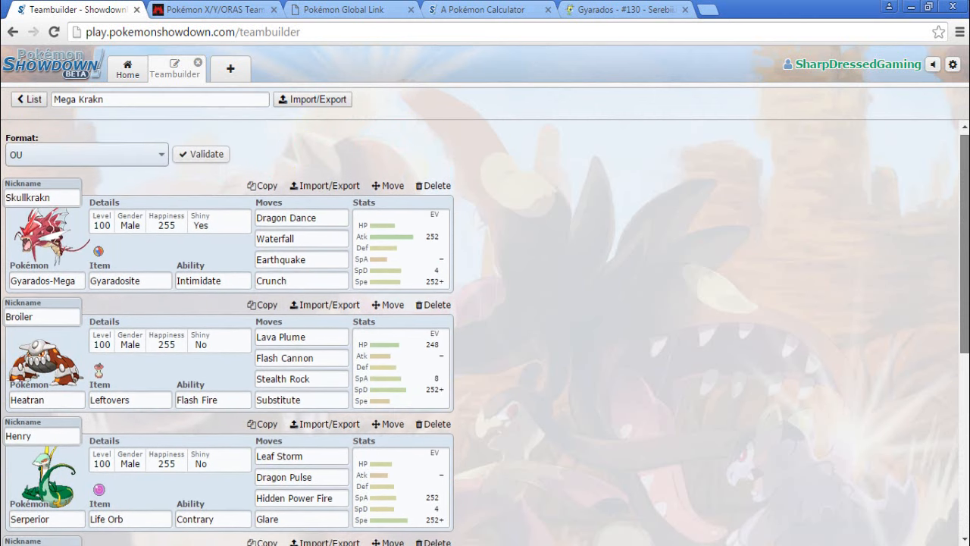
scroll(down, 3)
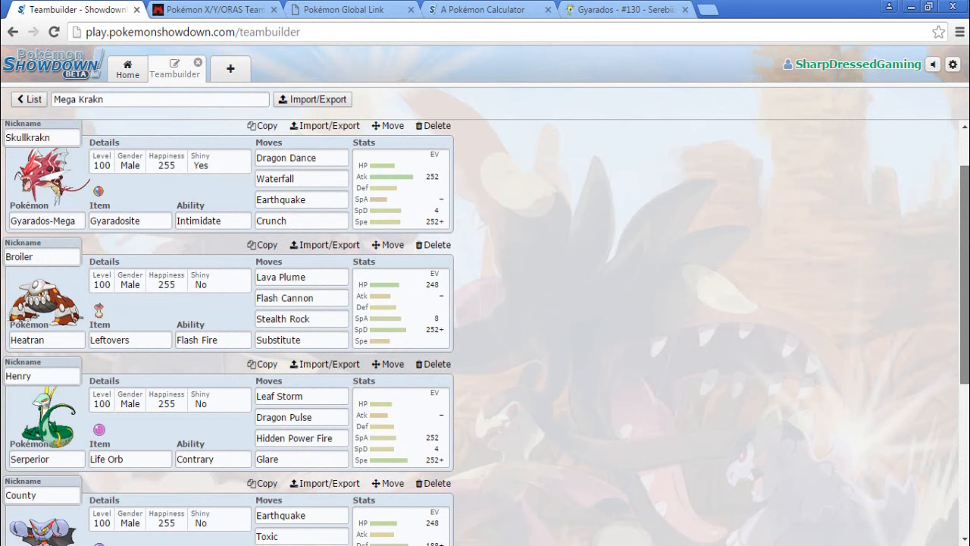